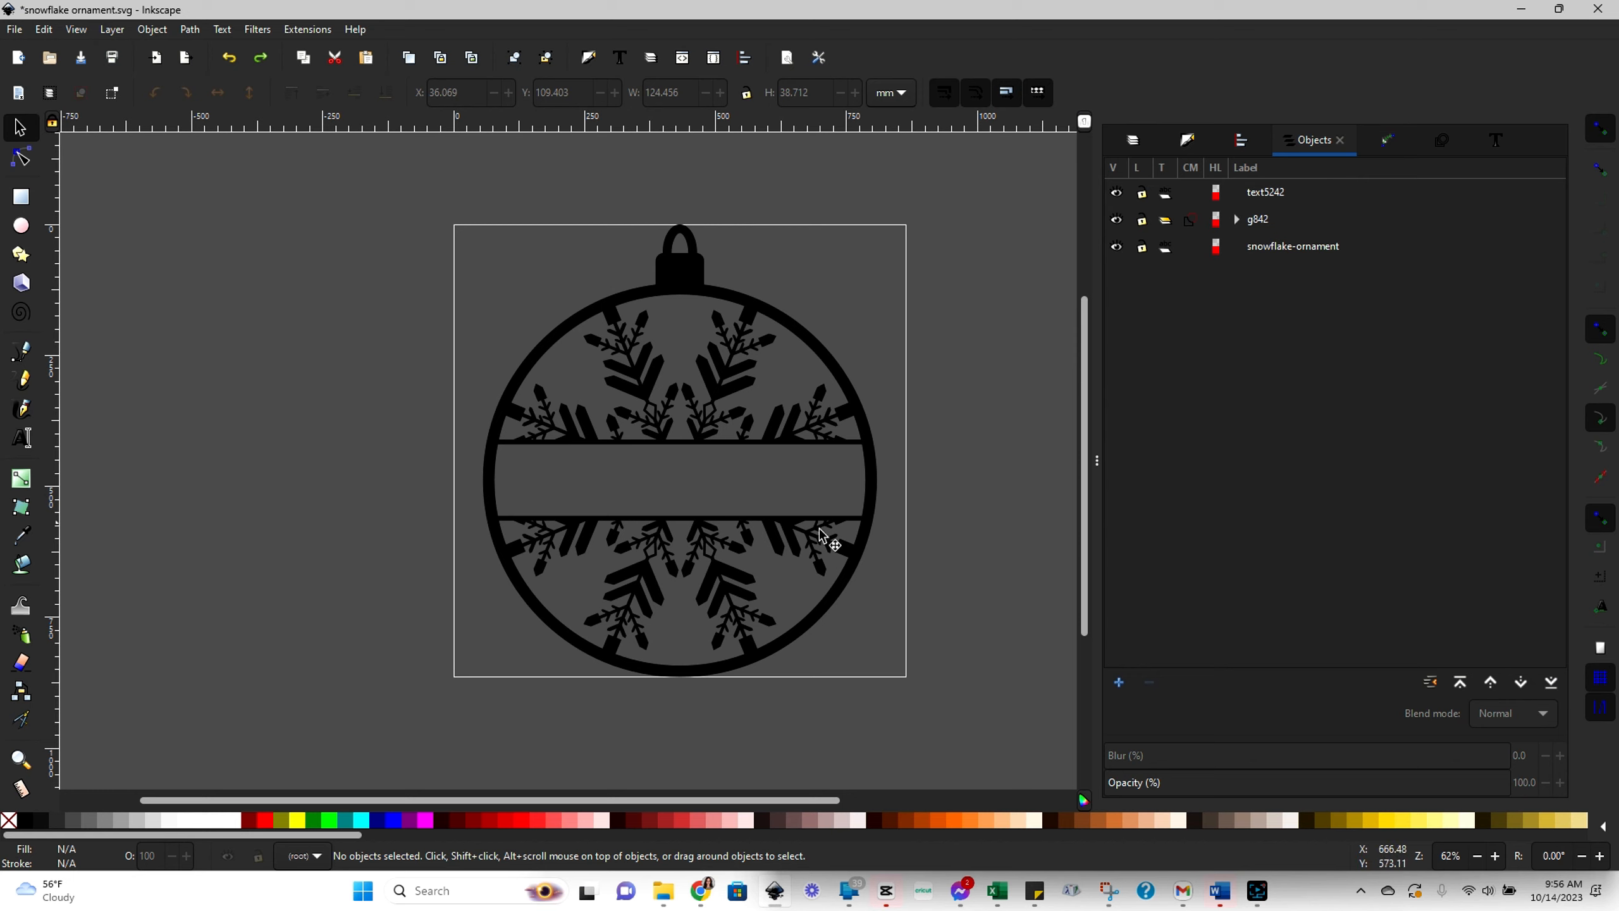
mouse_move(885, 616)
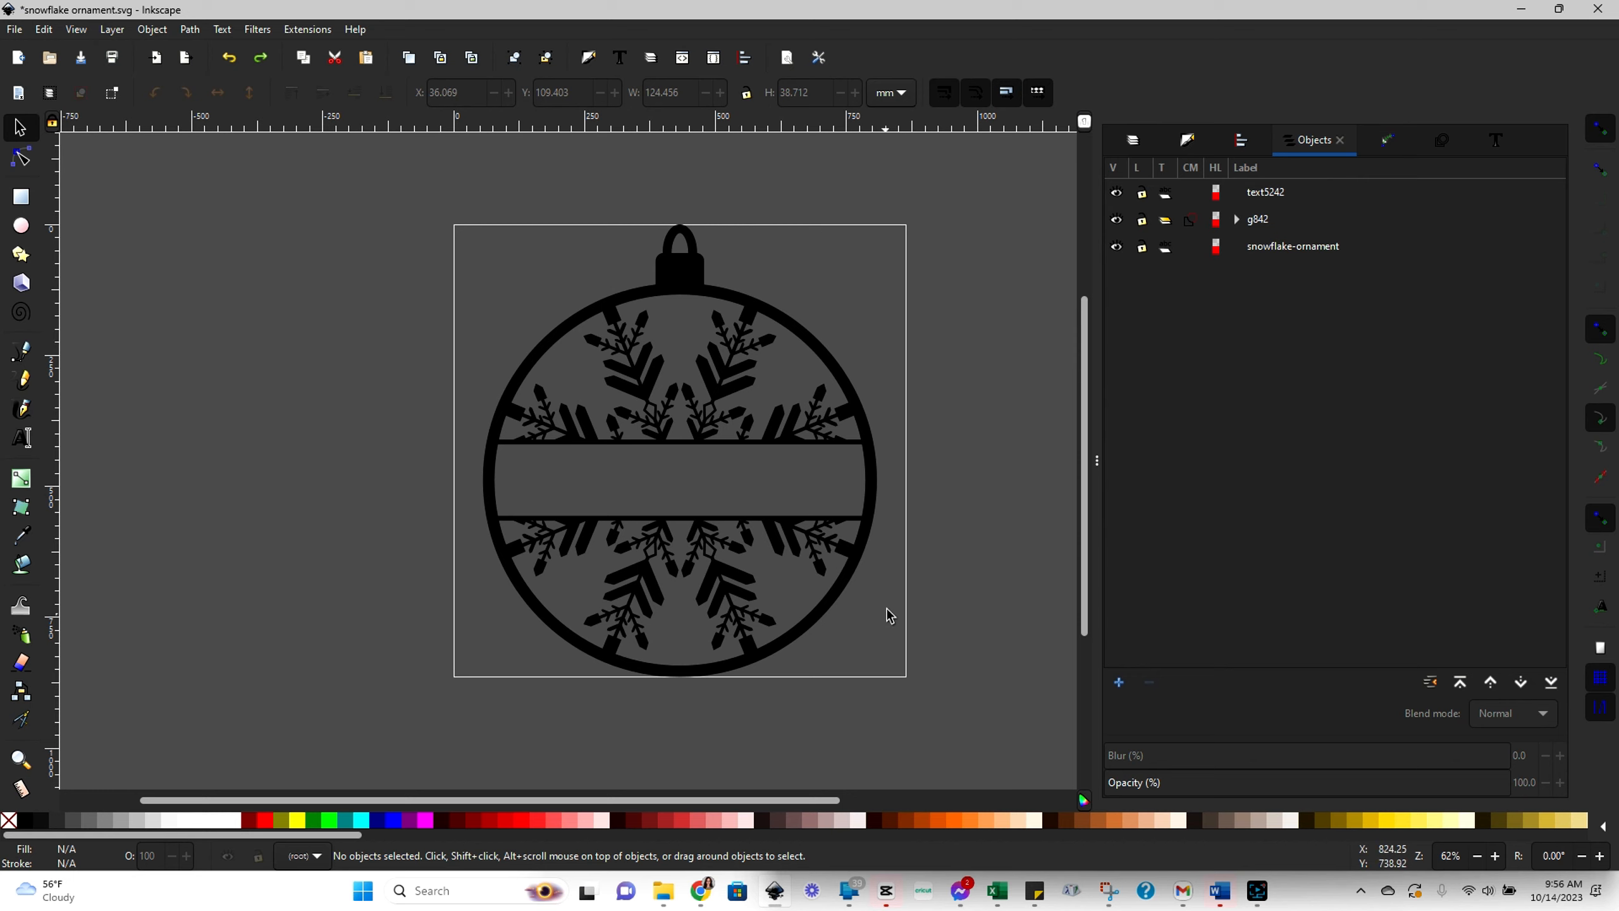
mouse_move(815, 468)
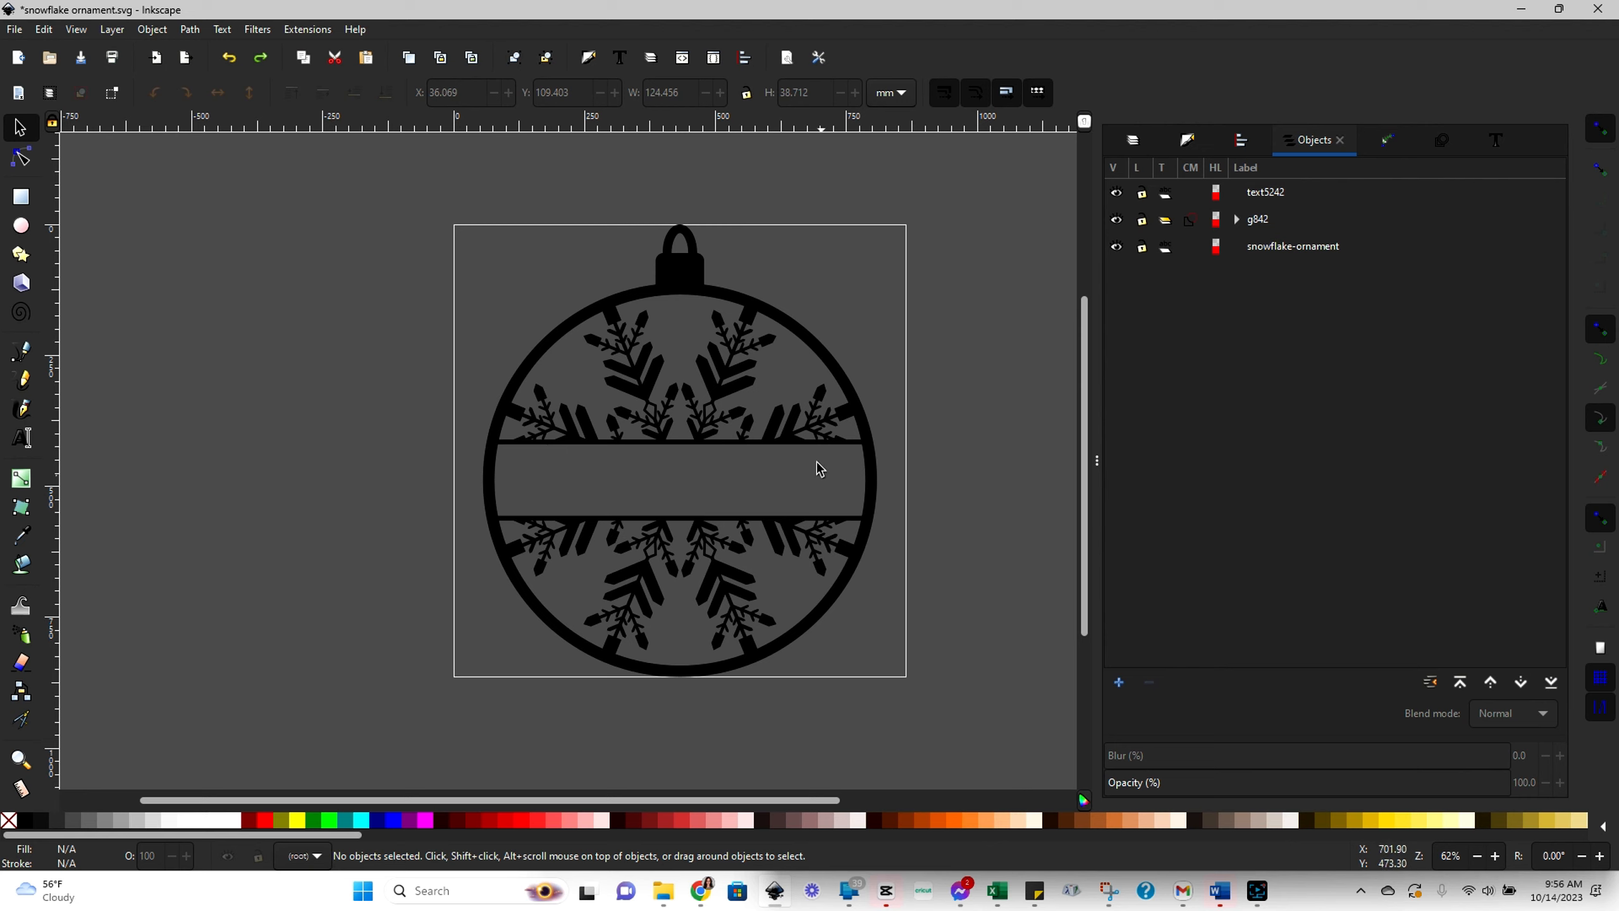
mouse_move(664, 481)
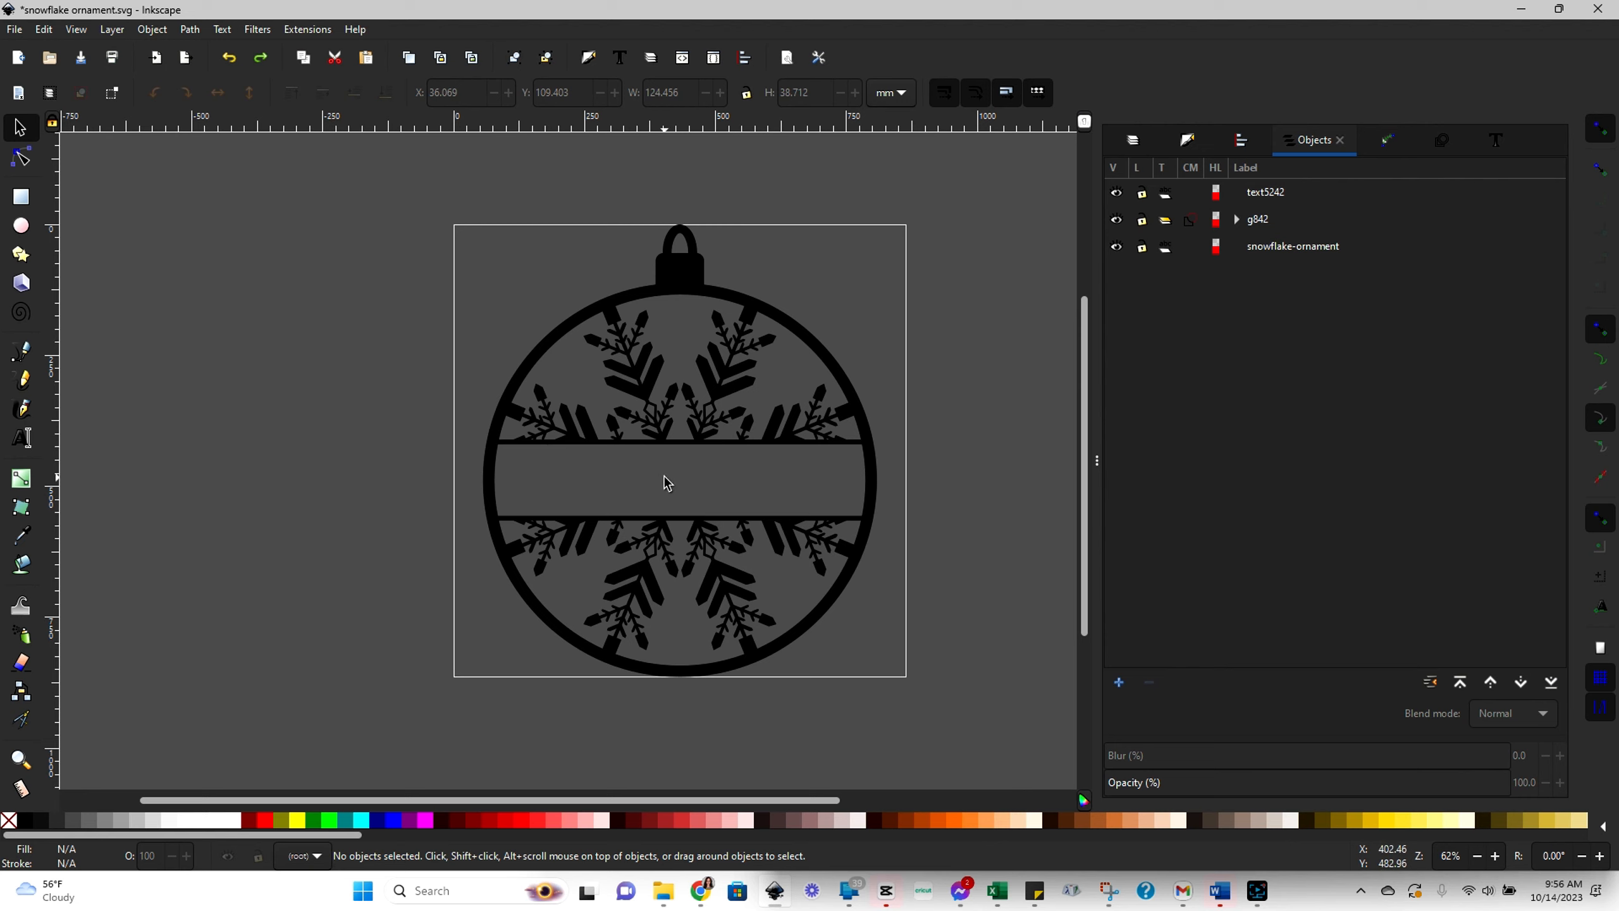
mouse_move(638, 598)
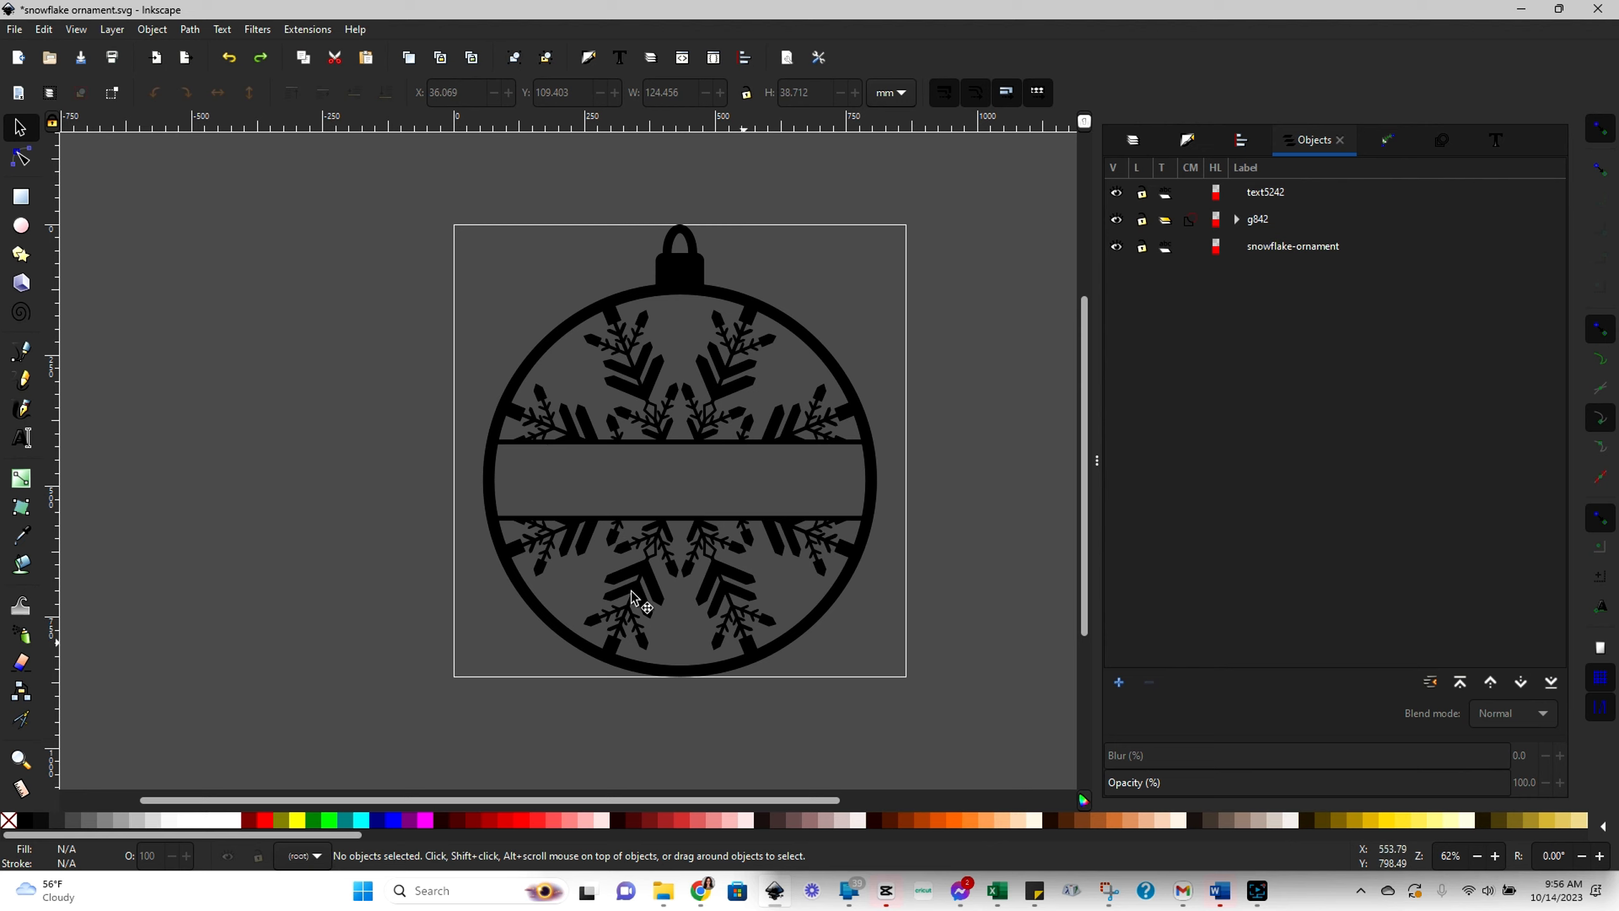
mouse_move(715, 280)
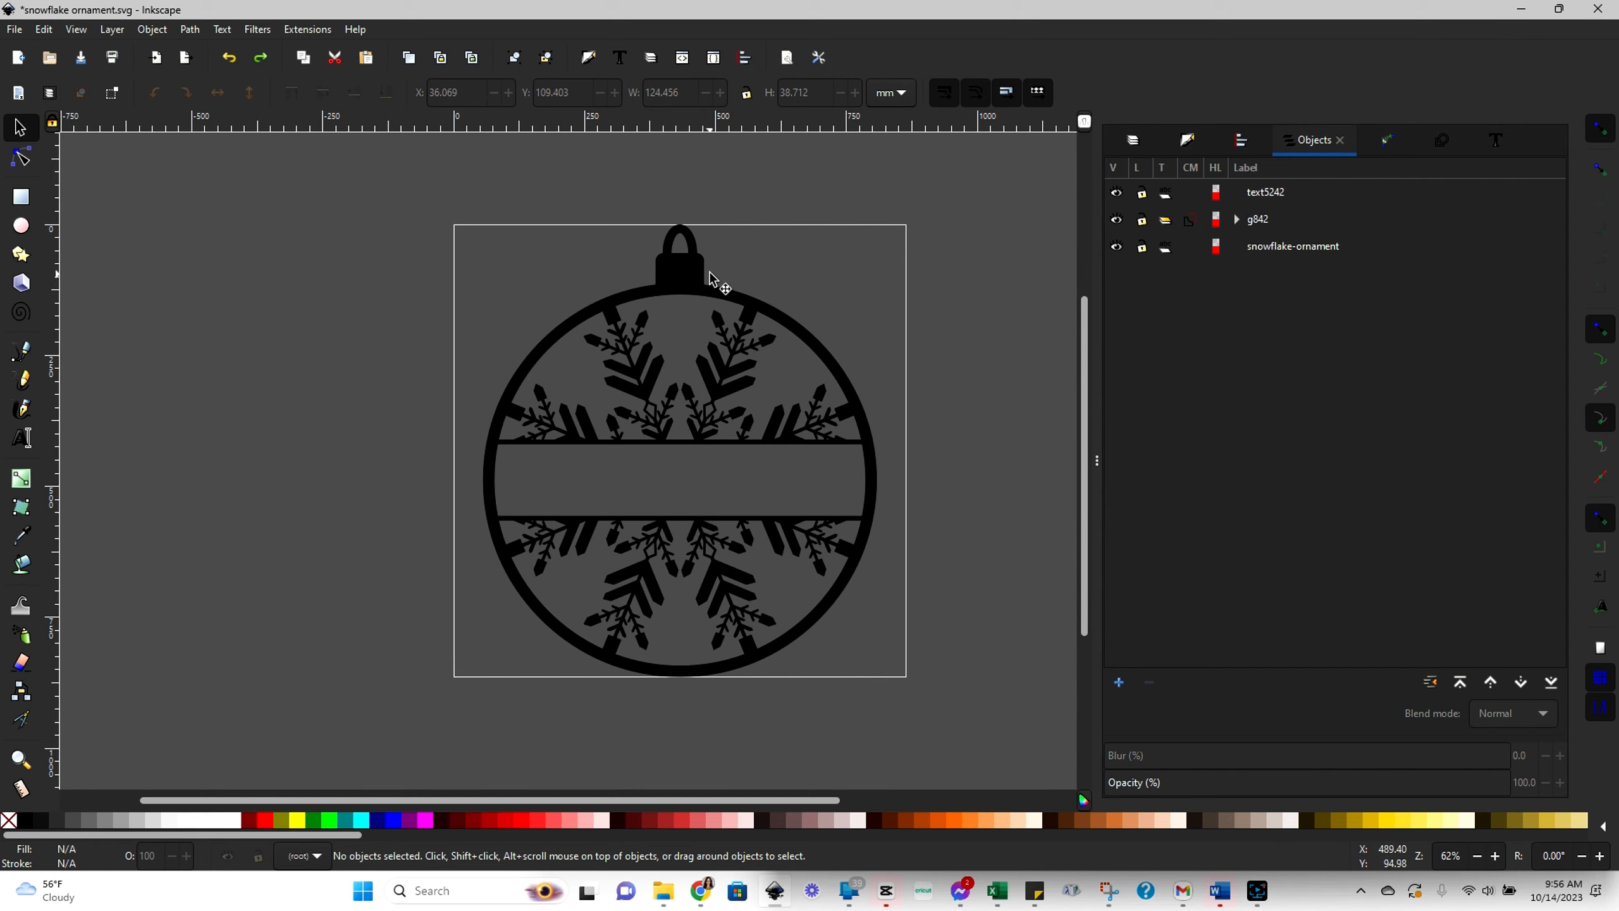
mouse_move(294, 322)
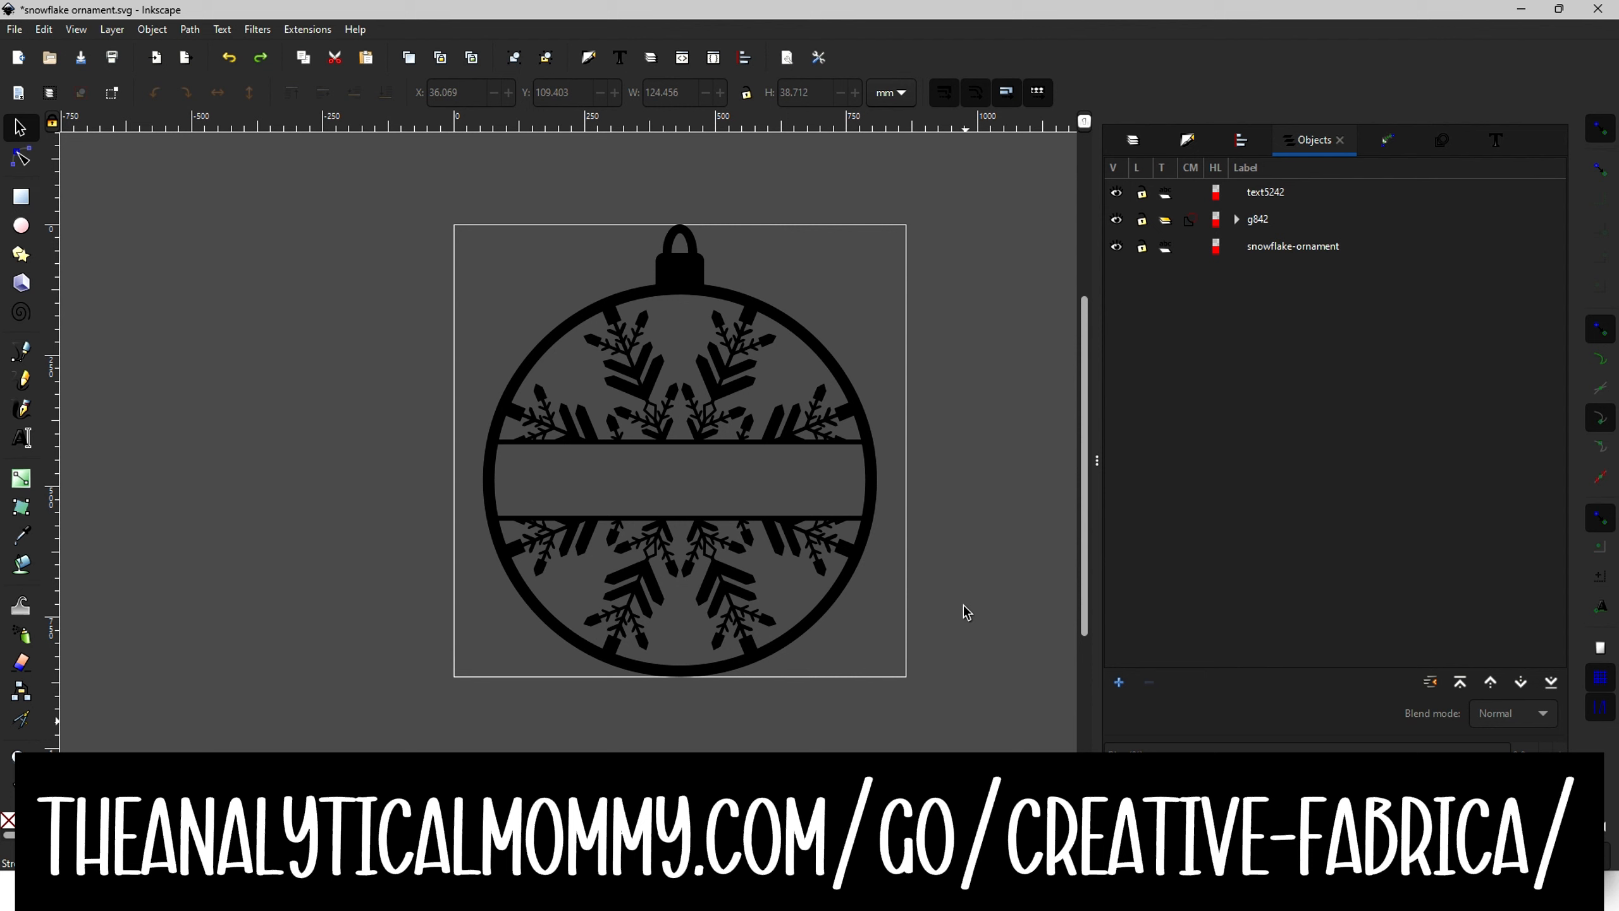
mouse_move(922, 345)
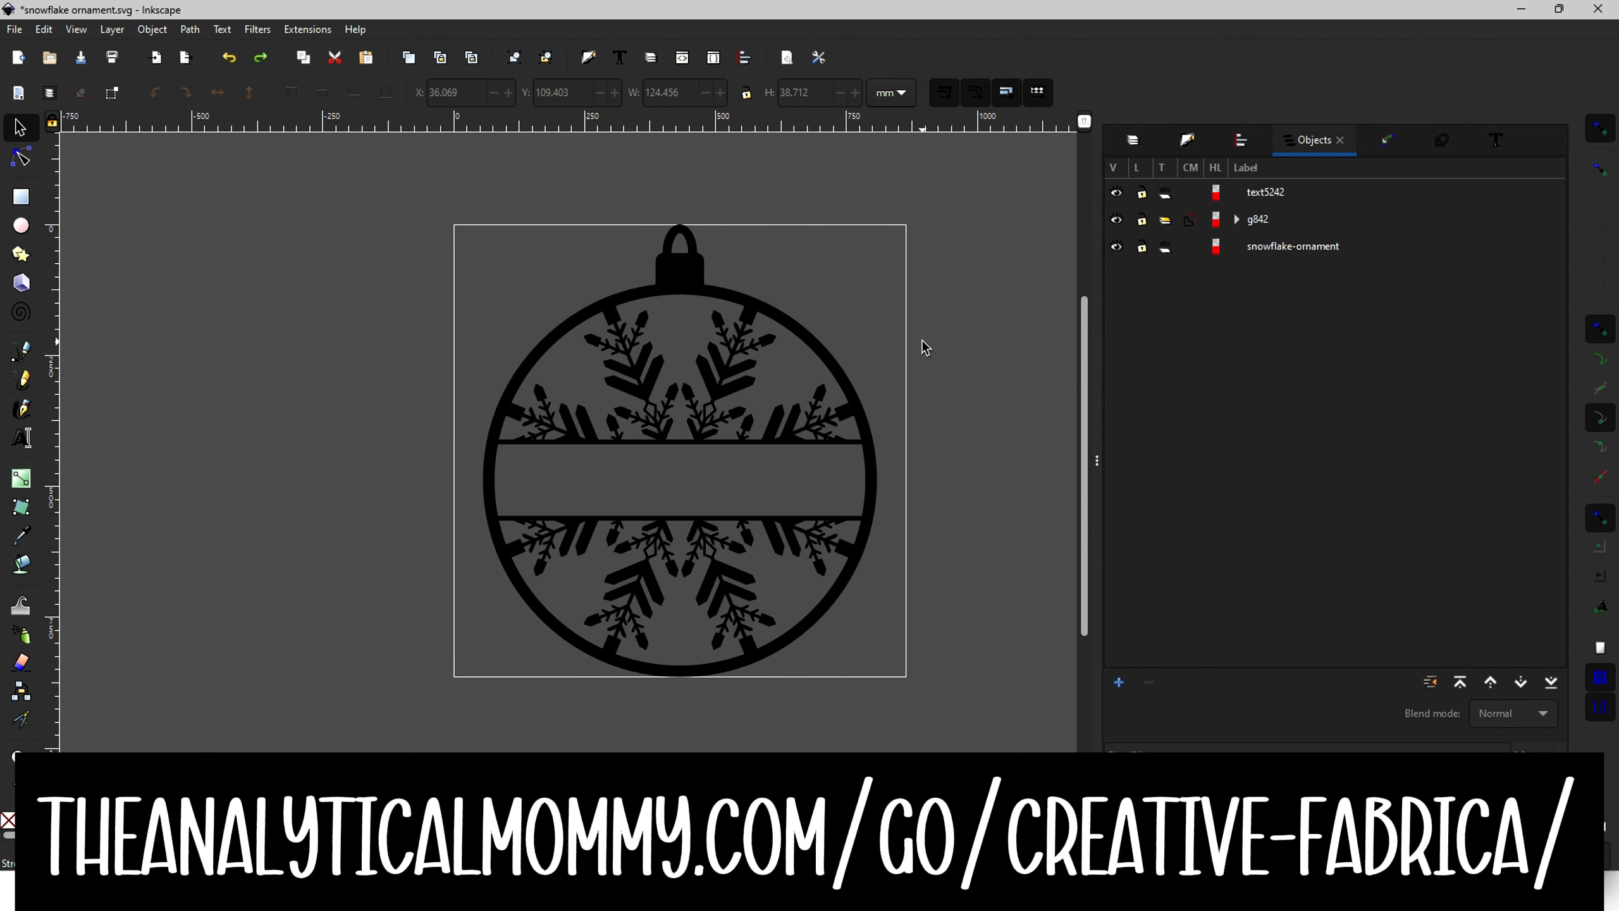
mouse_move(924, 452)
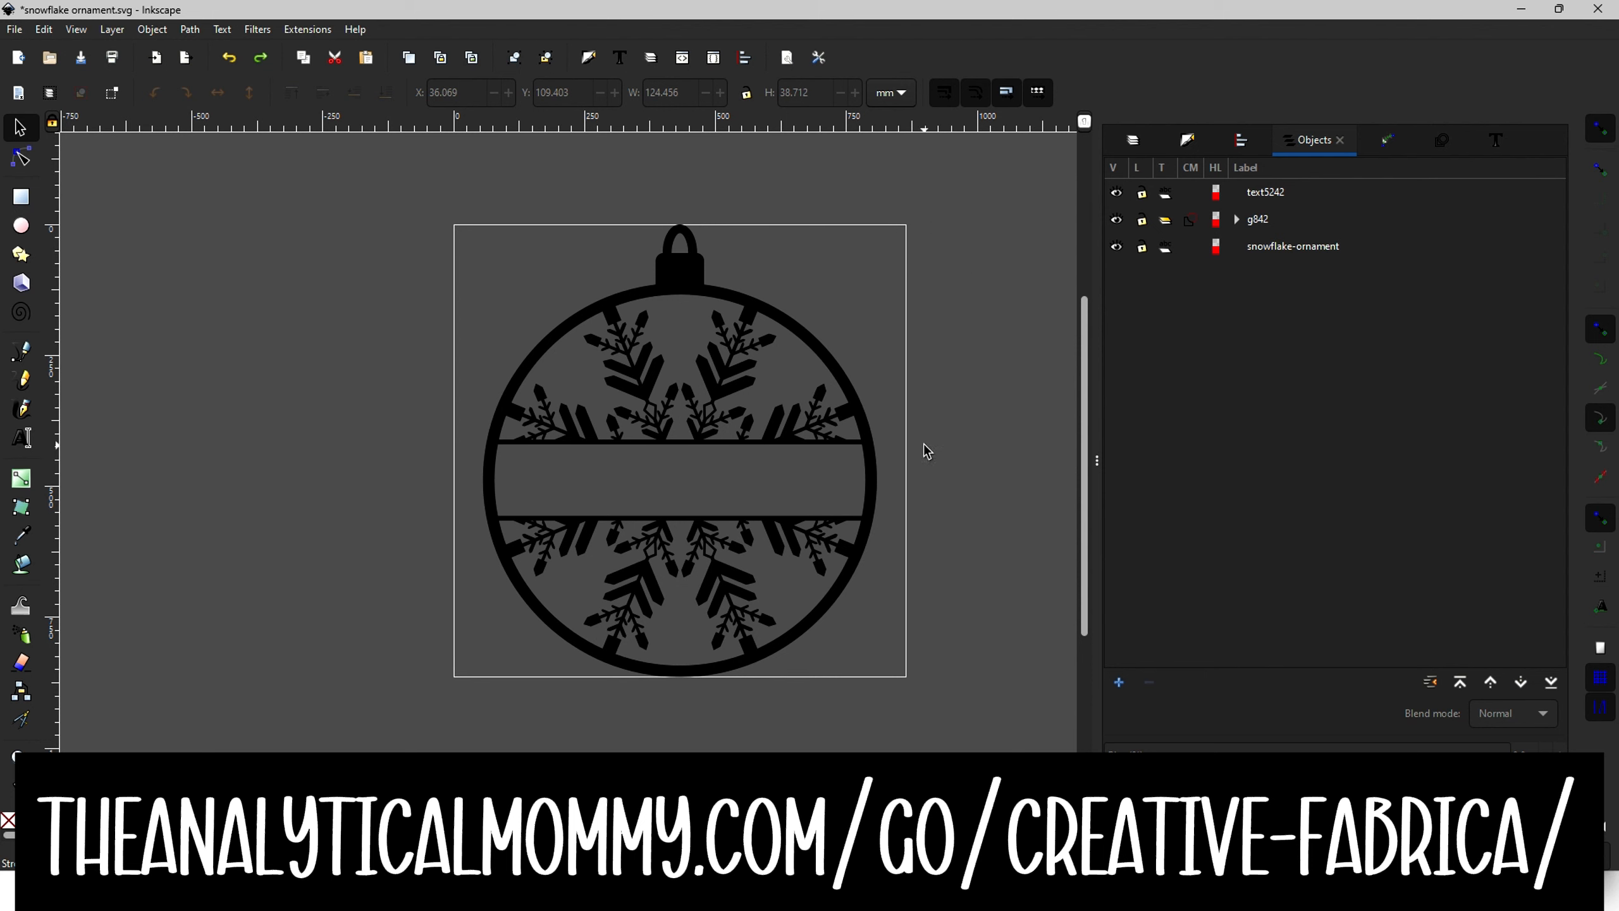
mouse_move(242, 339)
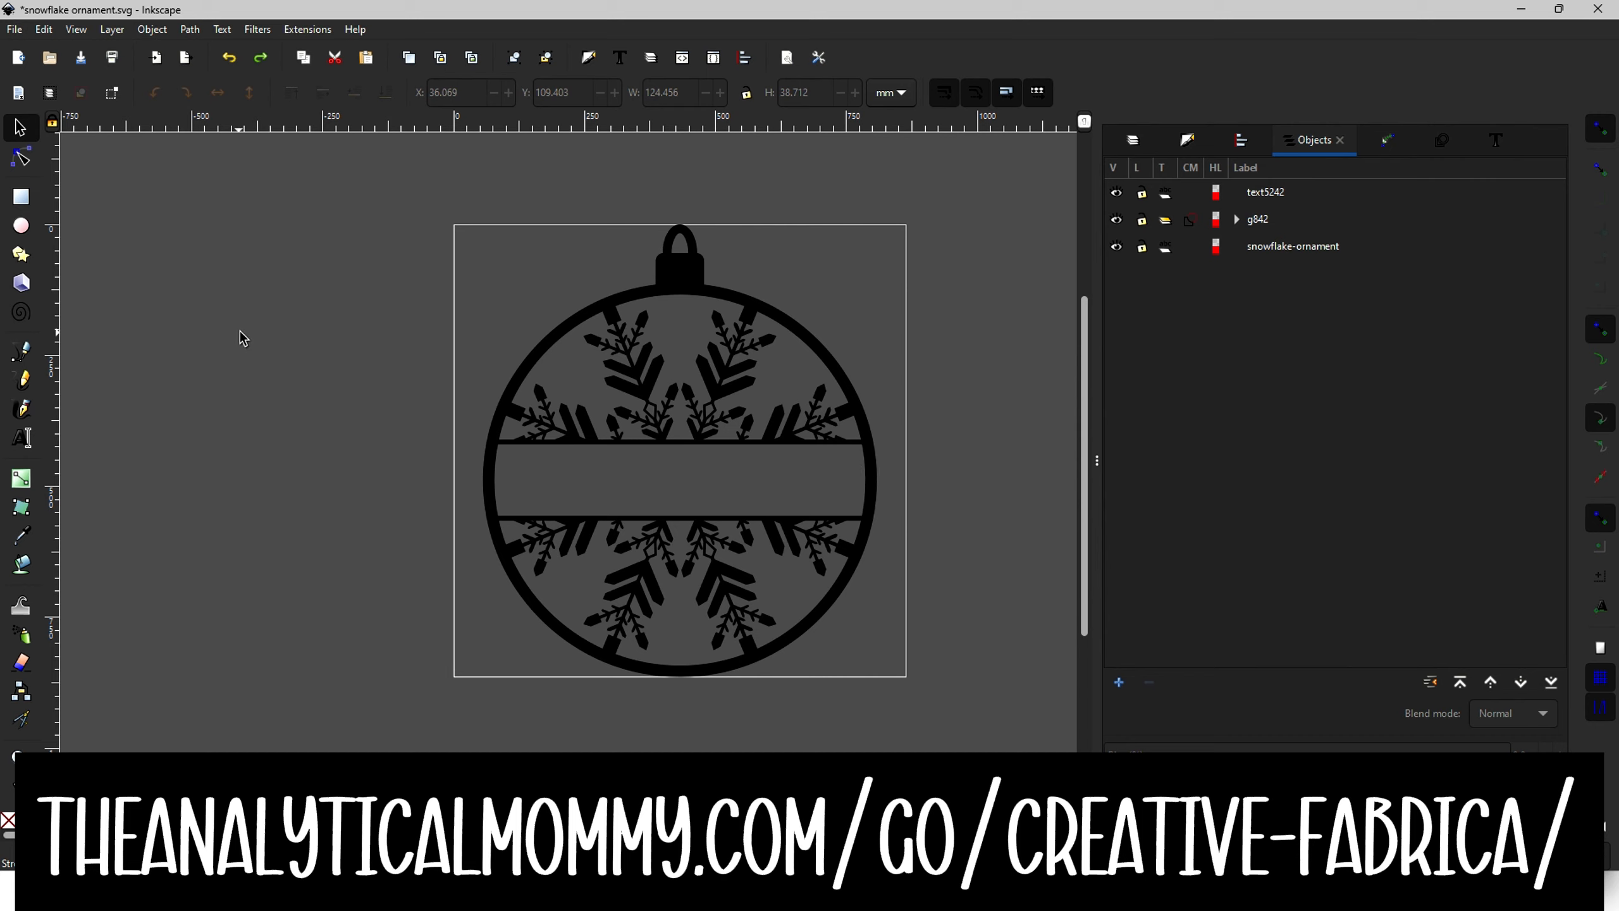
mouse_move(37, 172)
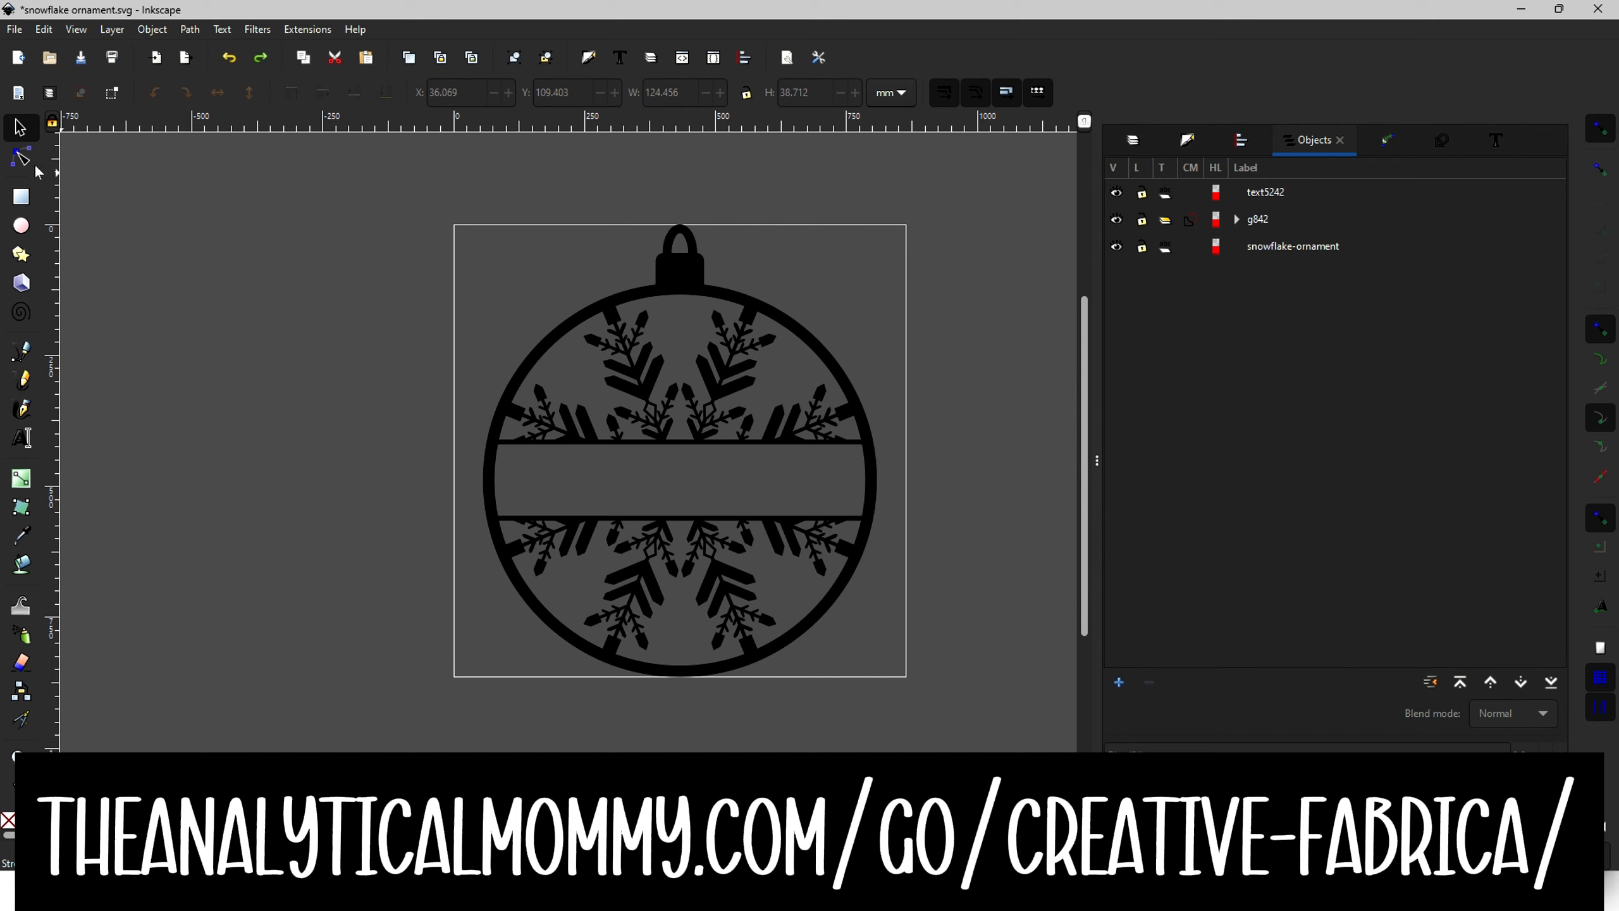
mouse_move(258, 318)
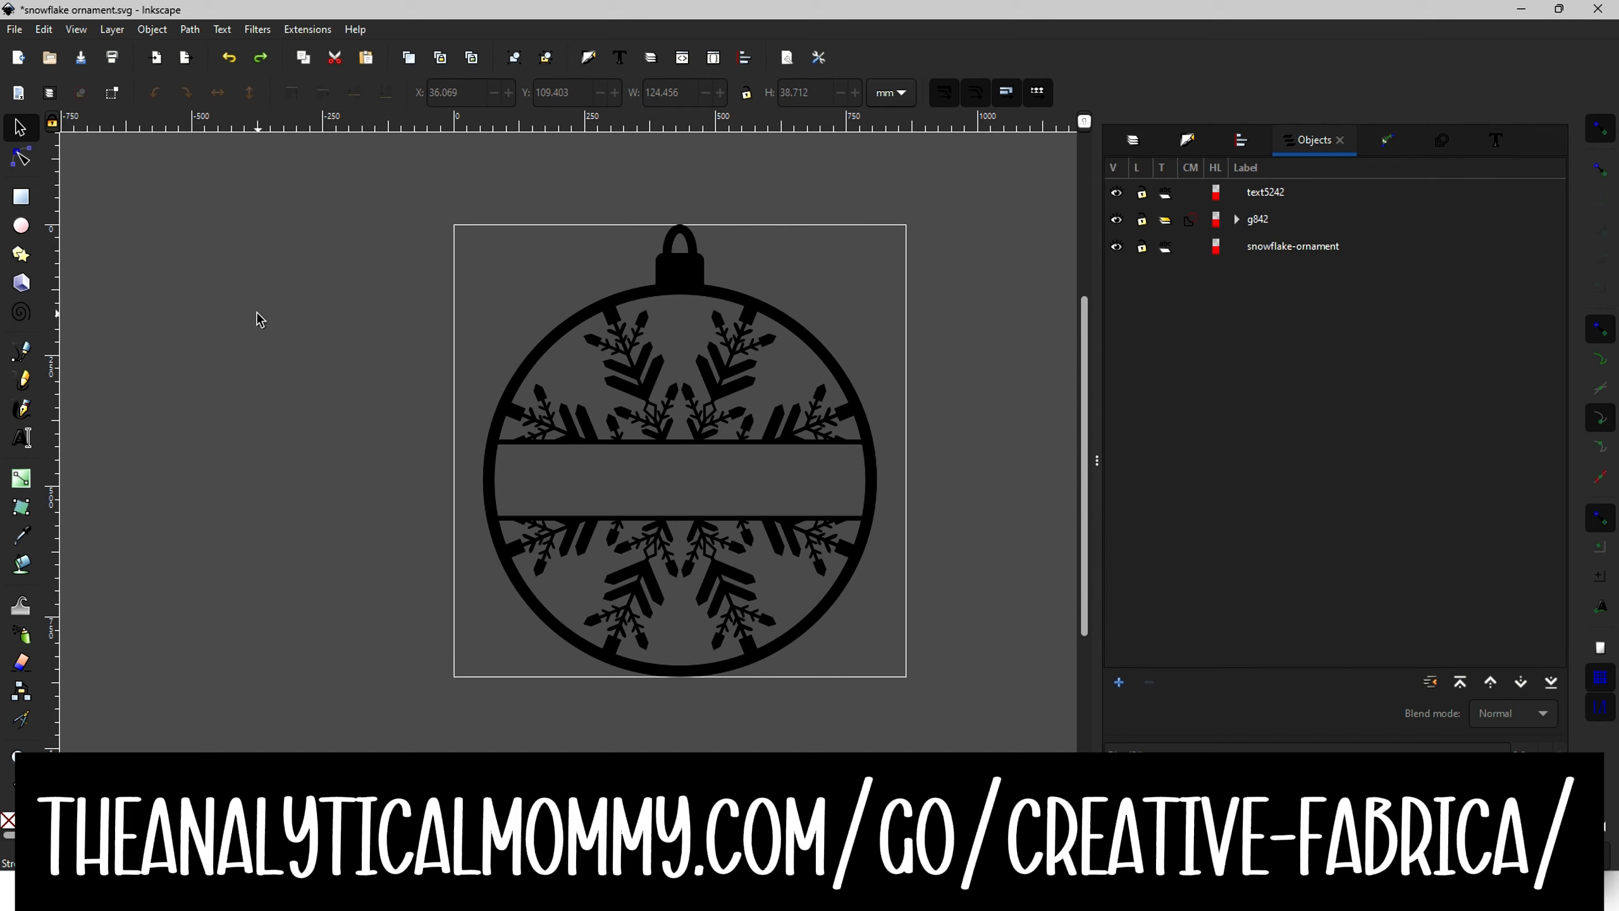
mouse_move(993, 463)
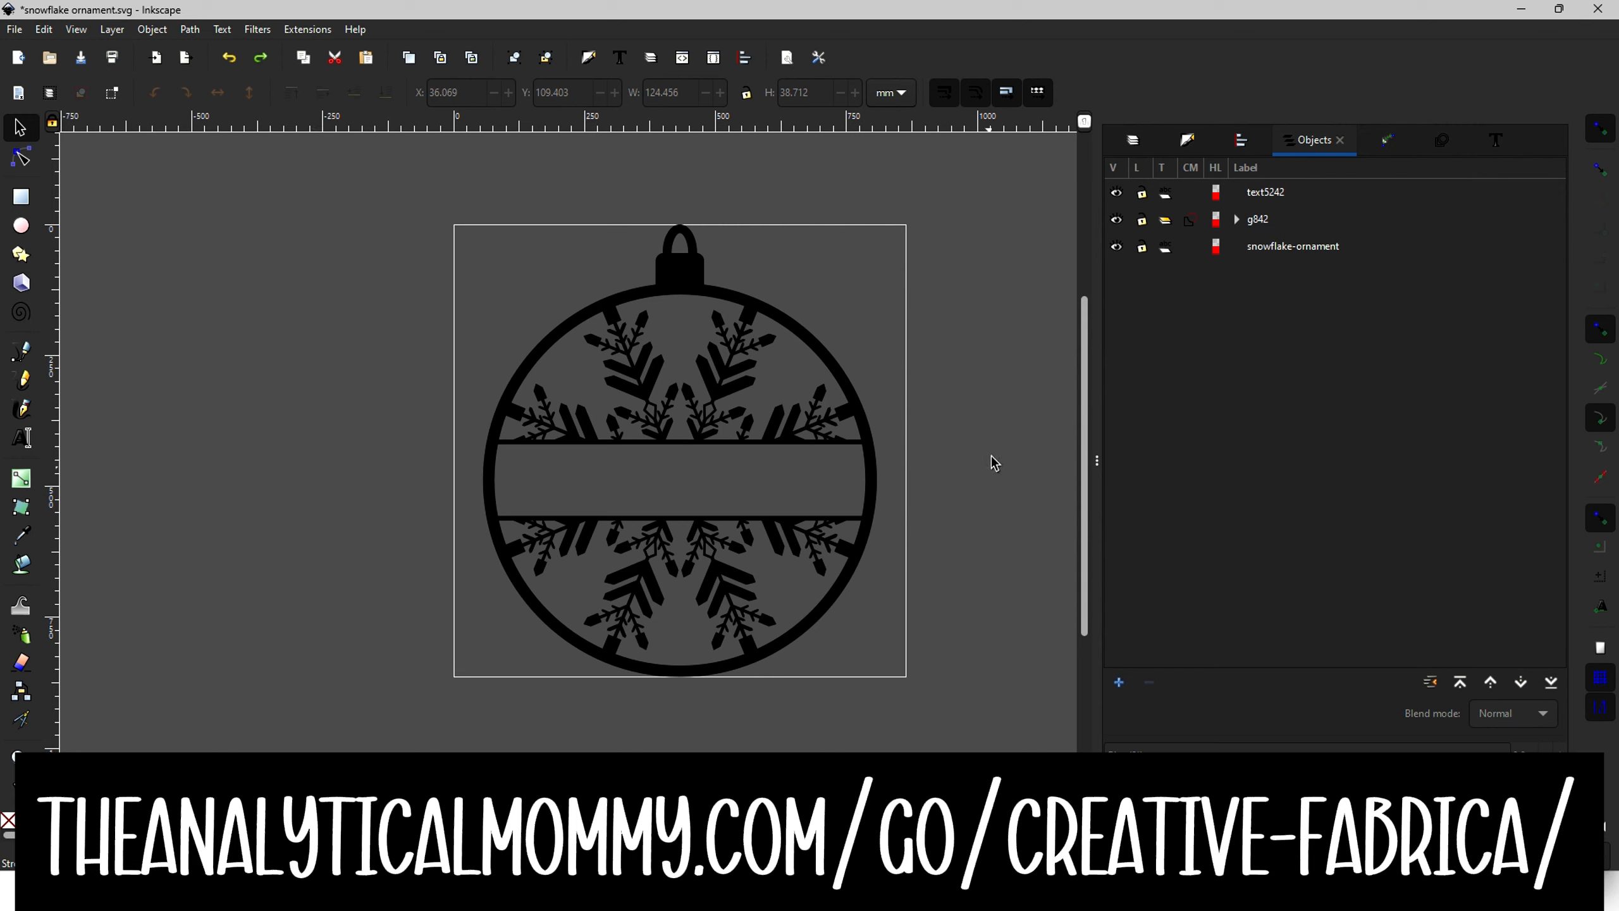
mouse_move(397, 379)
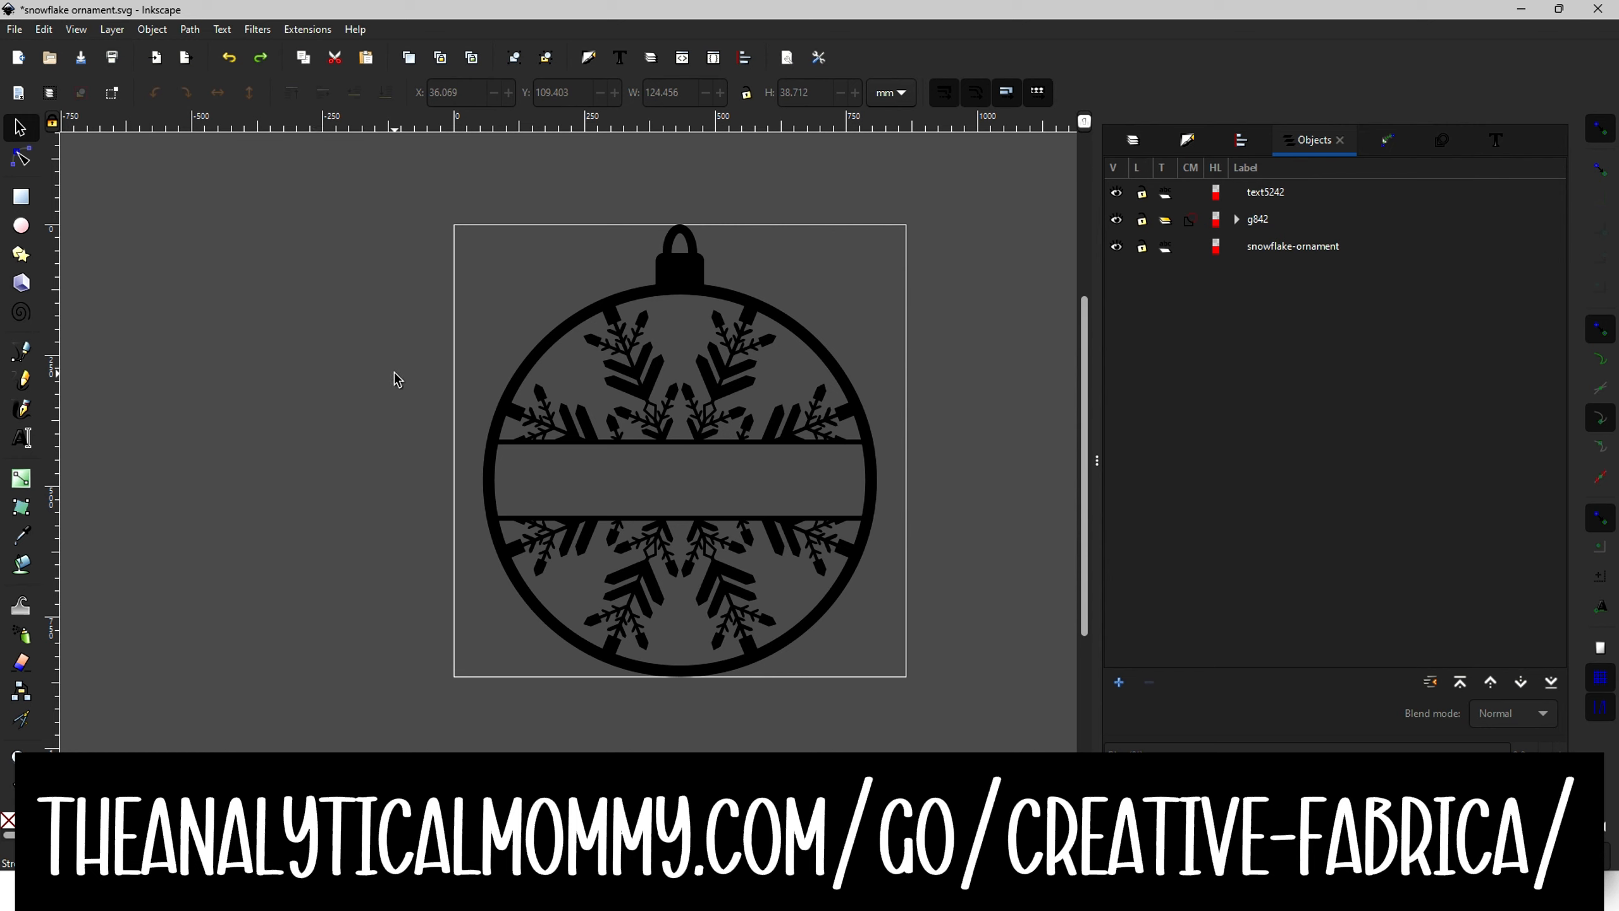
mouse_move(798, 469)
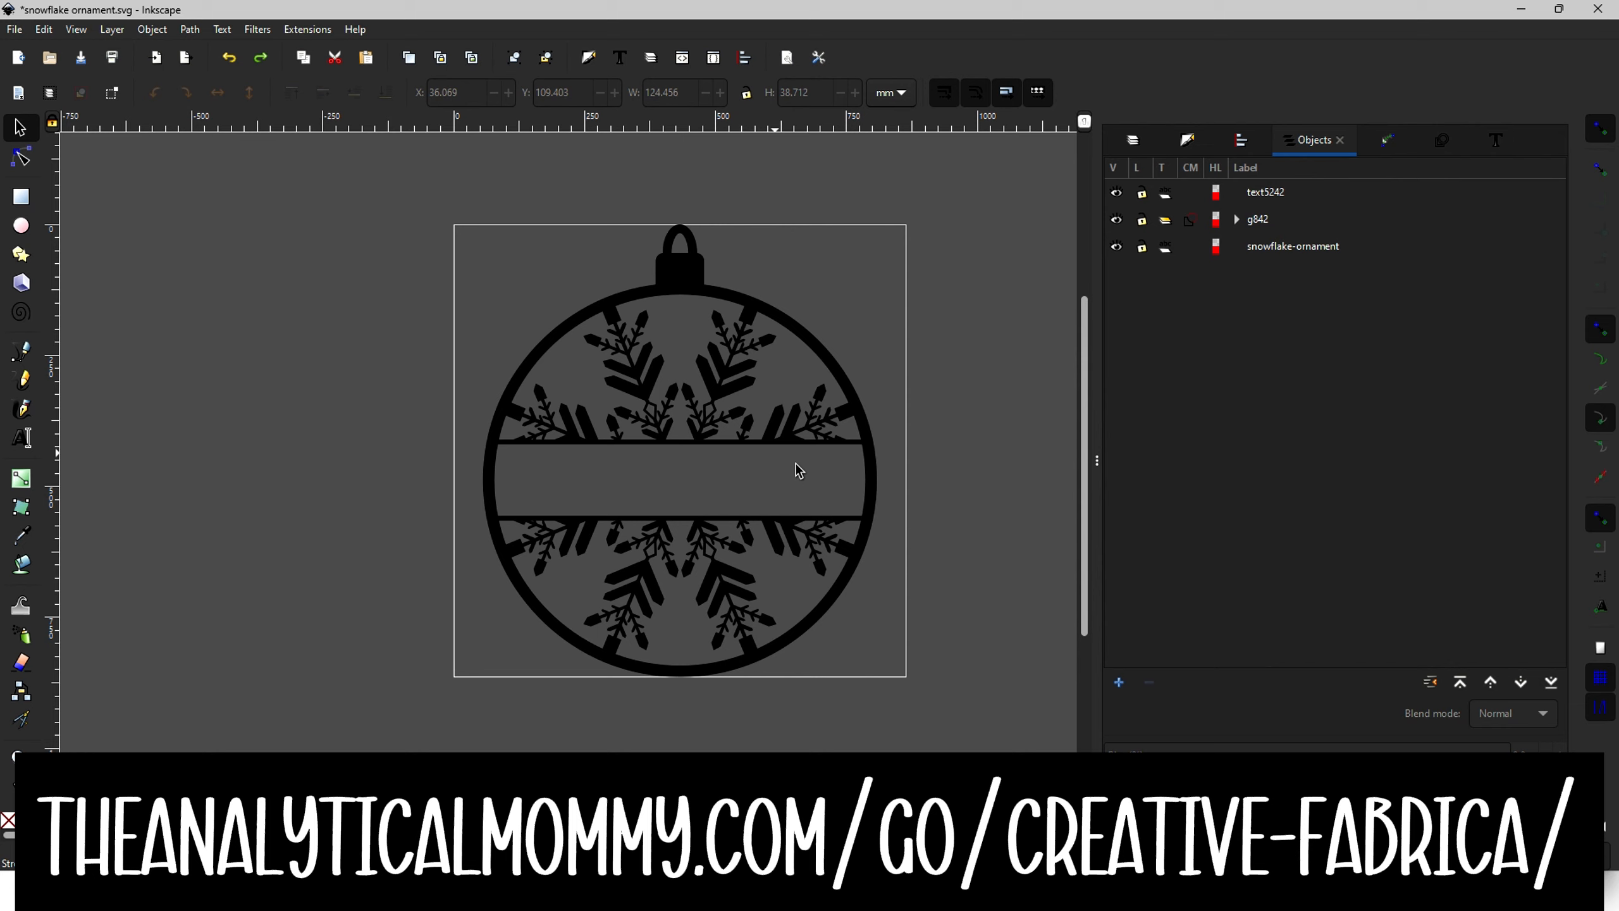
mouse_move(834, 587)
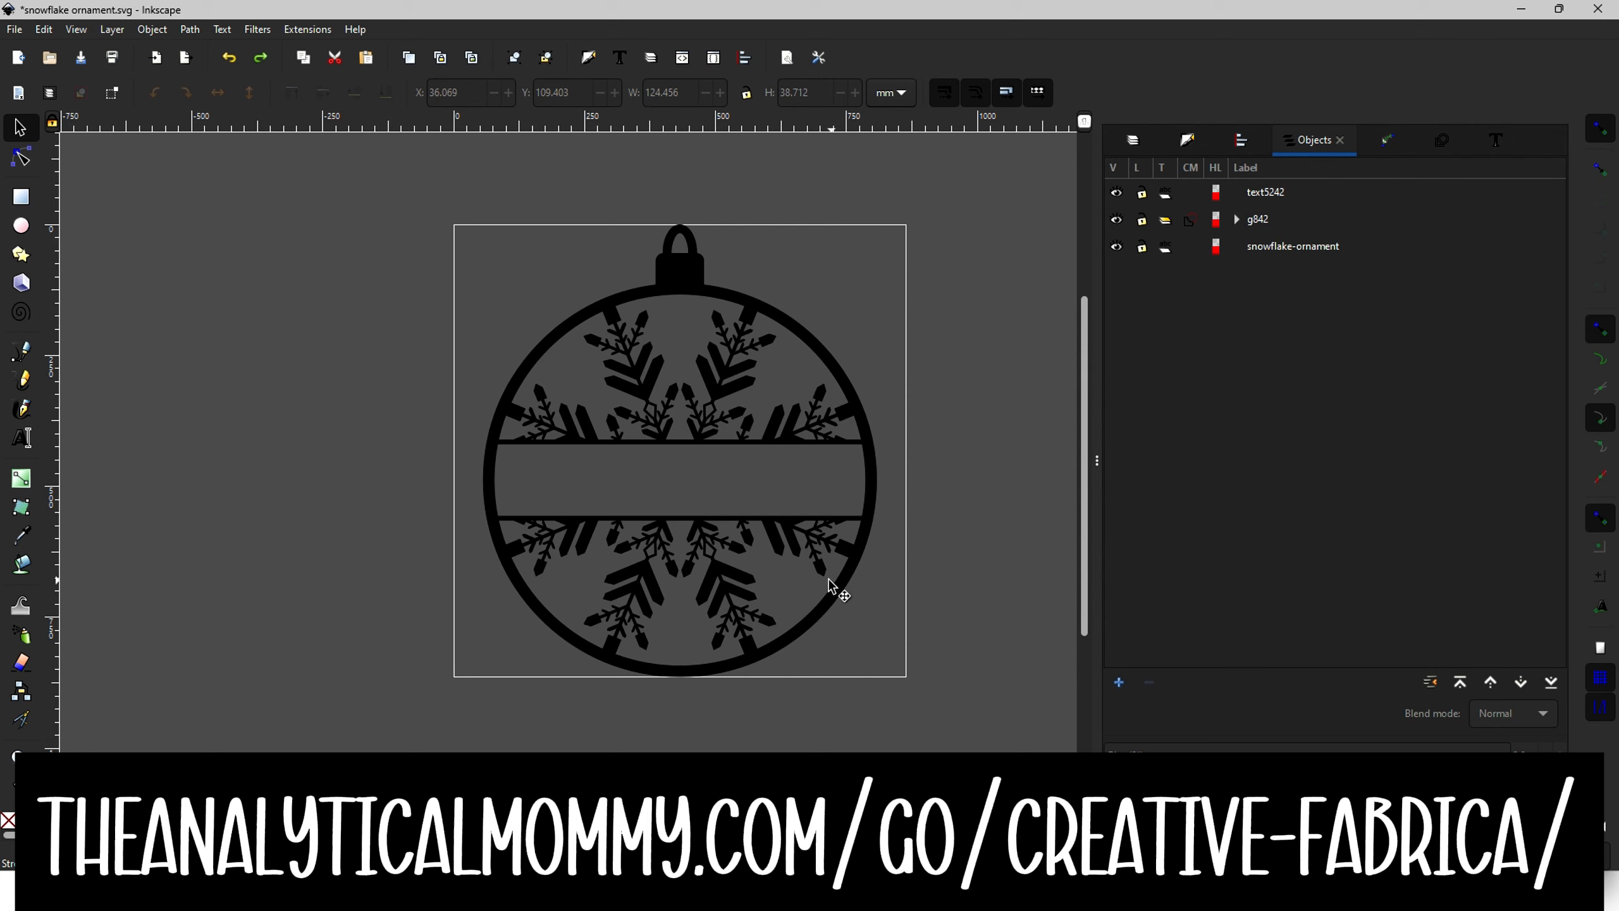
mouse_move(784, 481)
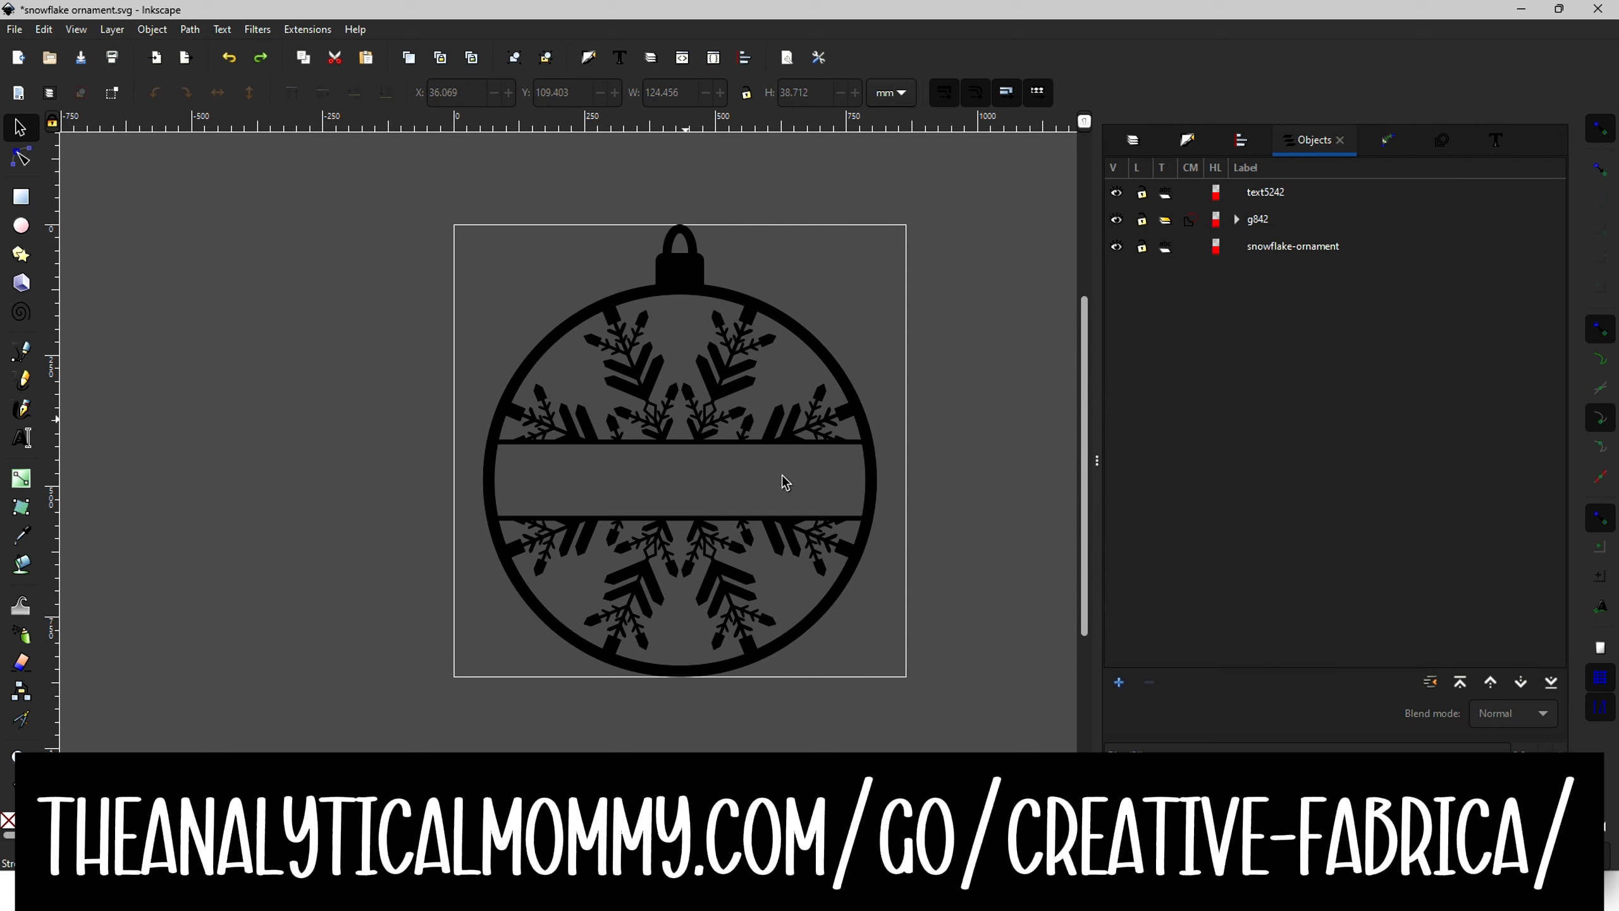
mouse_move(20, 379)
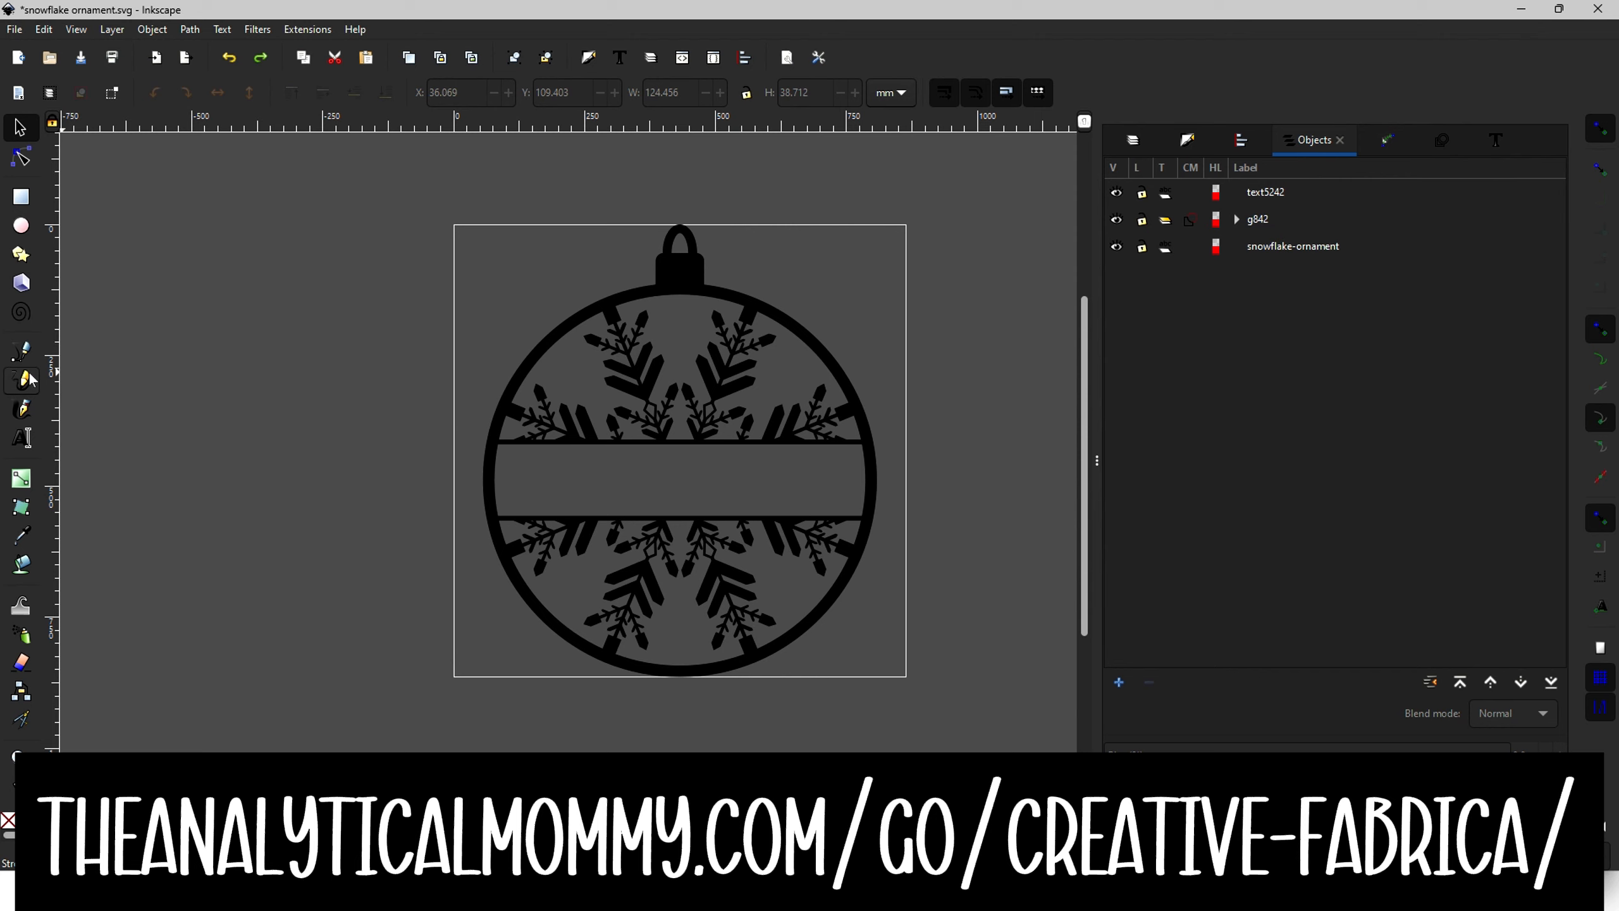
mouse_move(577, 458)
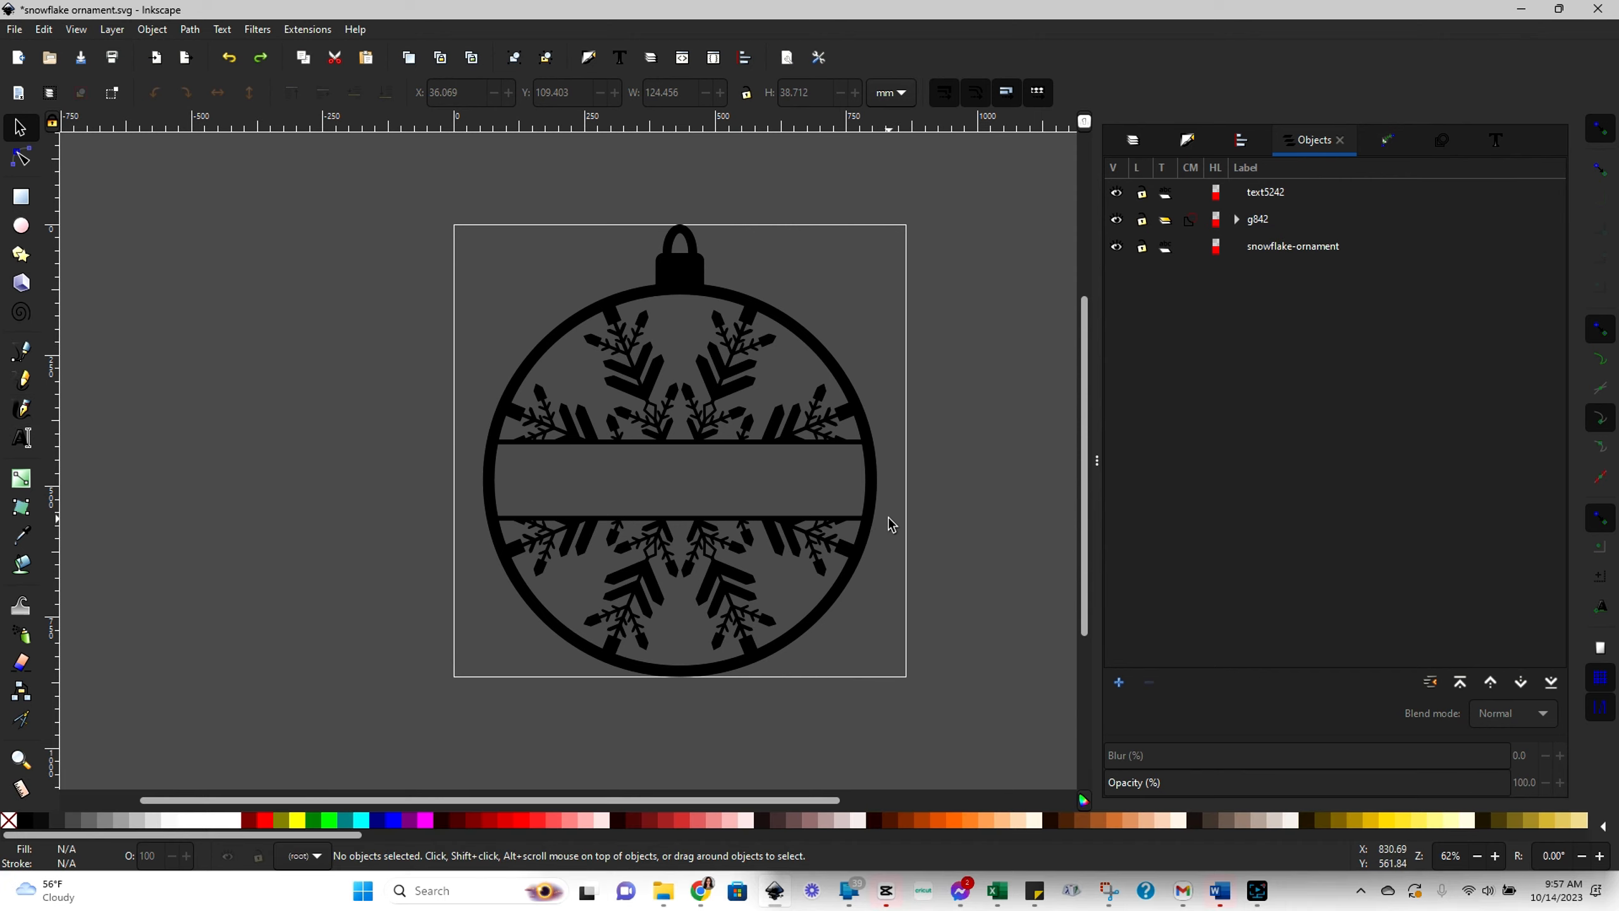
mouse_move(870, 560)
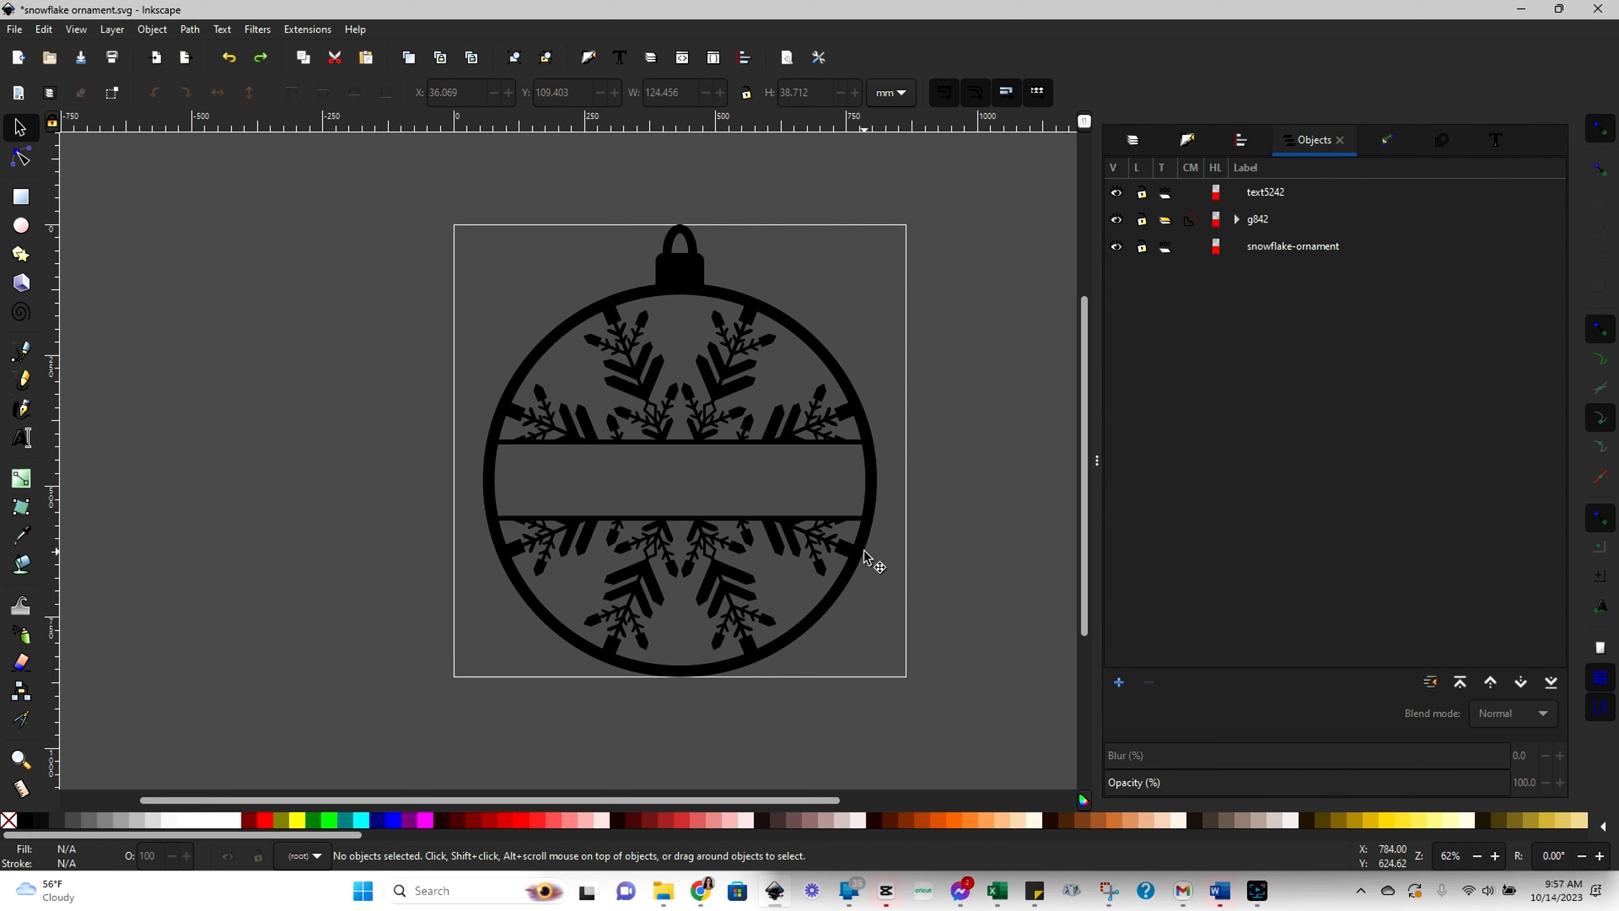
mouse_move(636, 526)
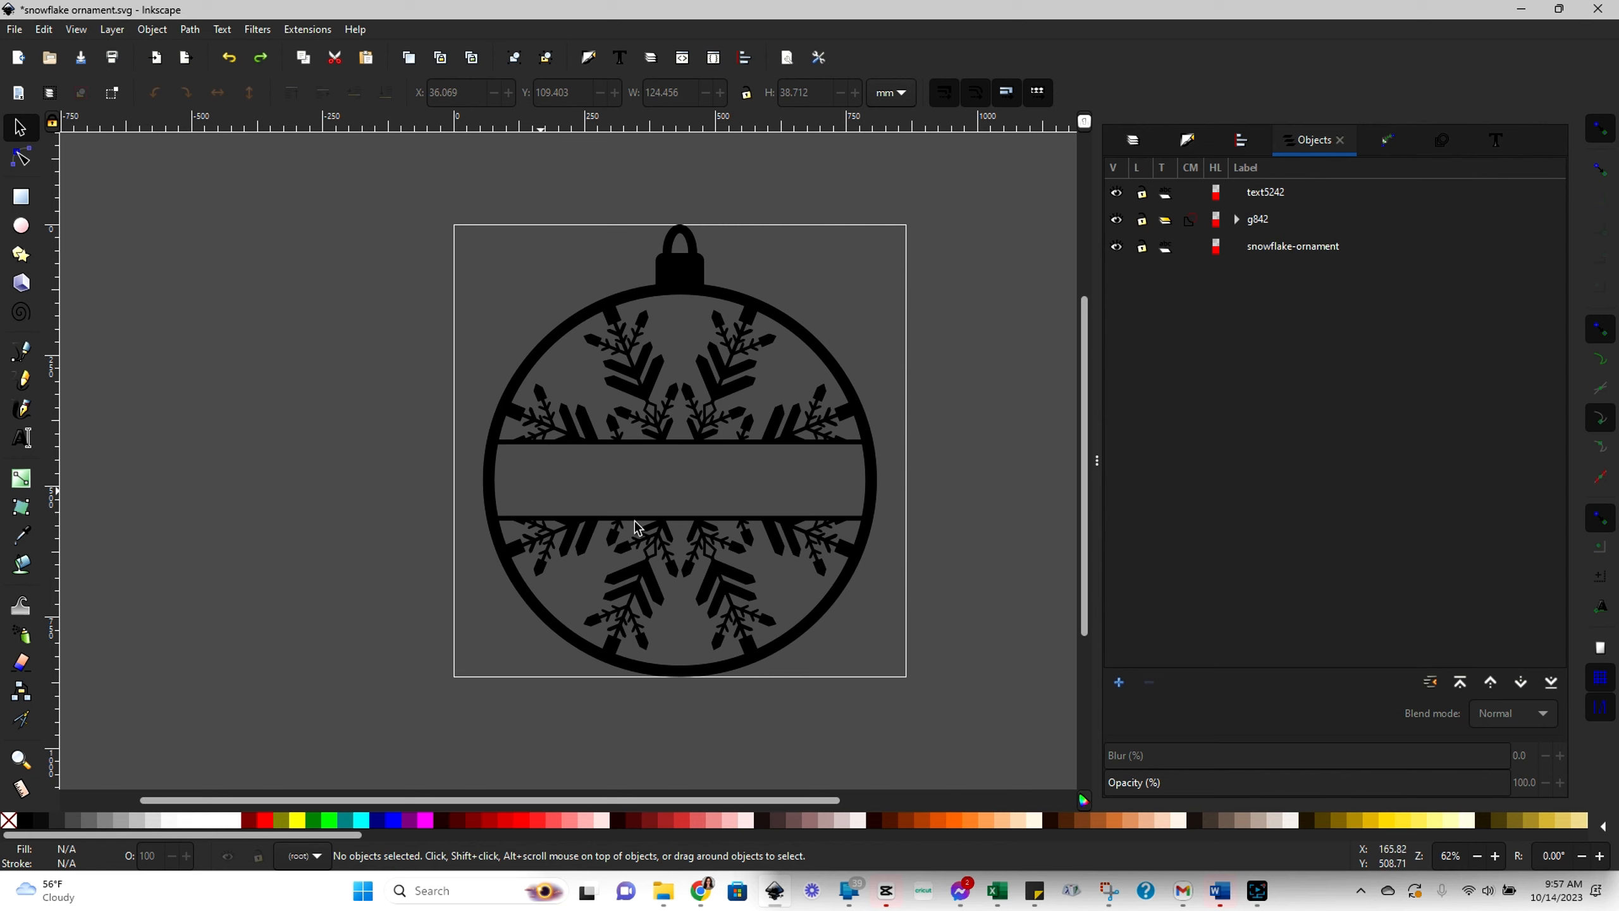
mouse_move(865, 459)
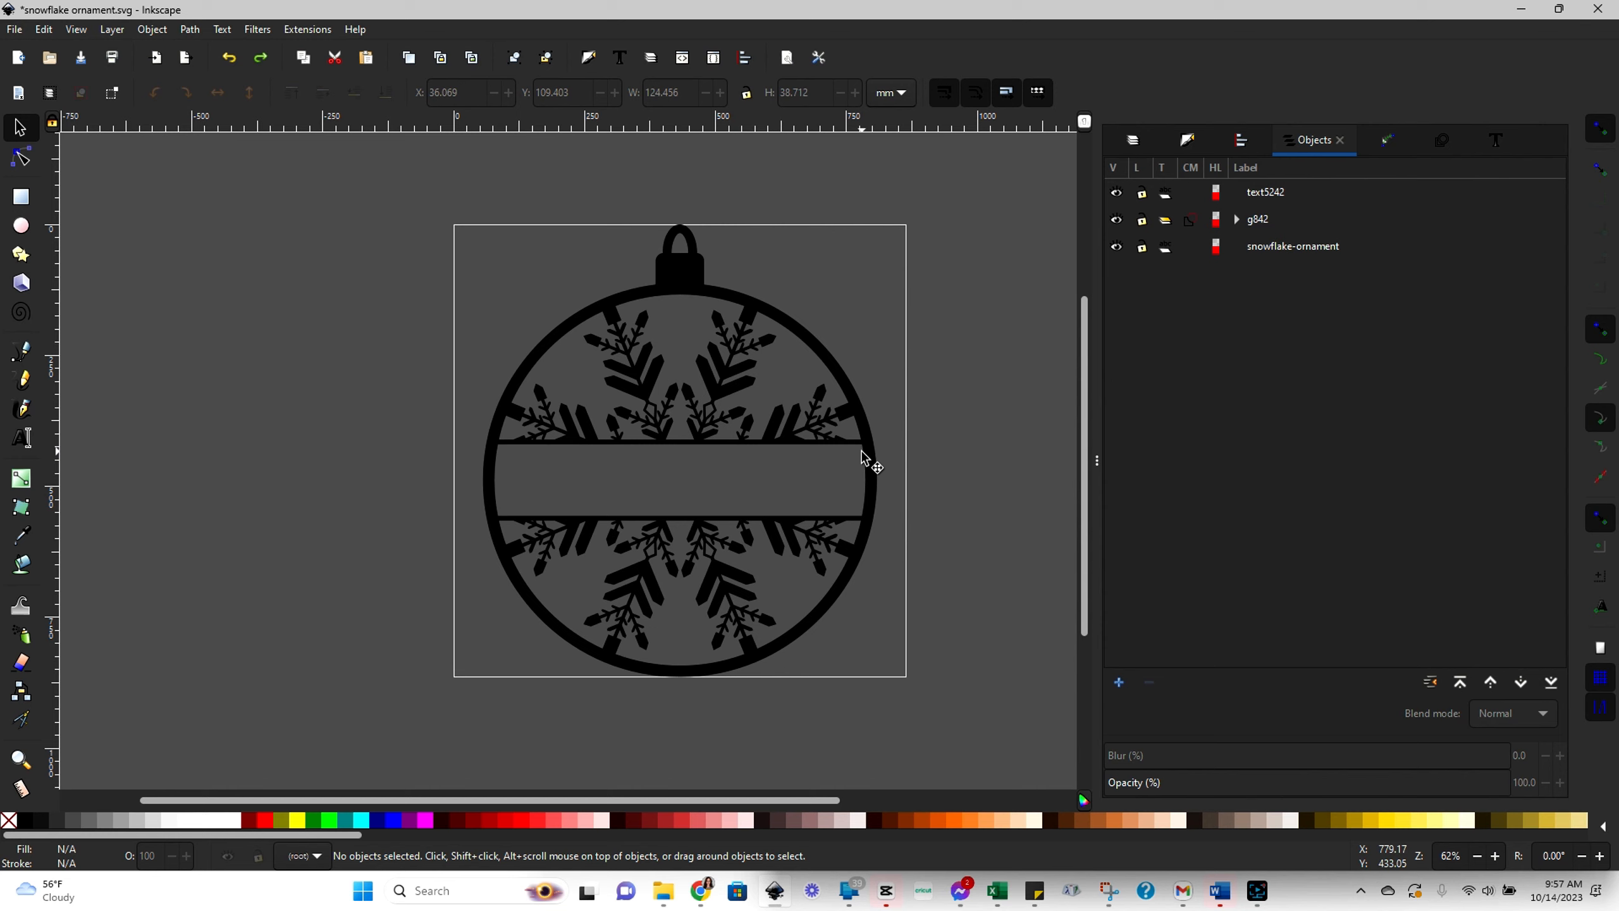
mouse_move(234, 434)
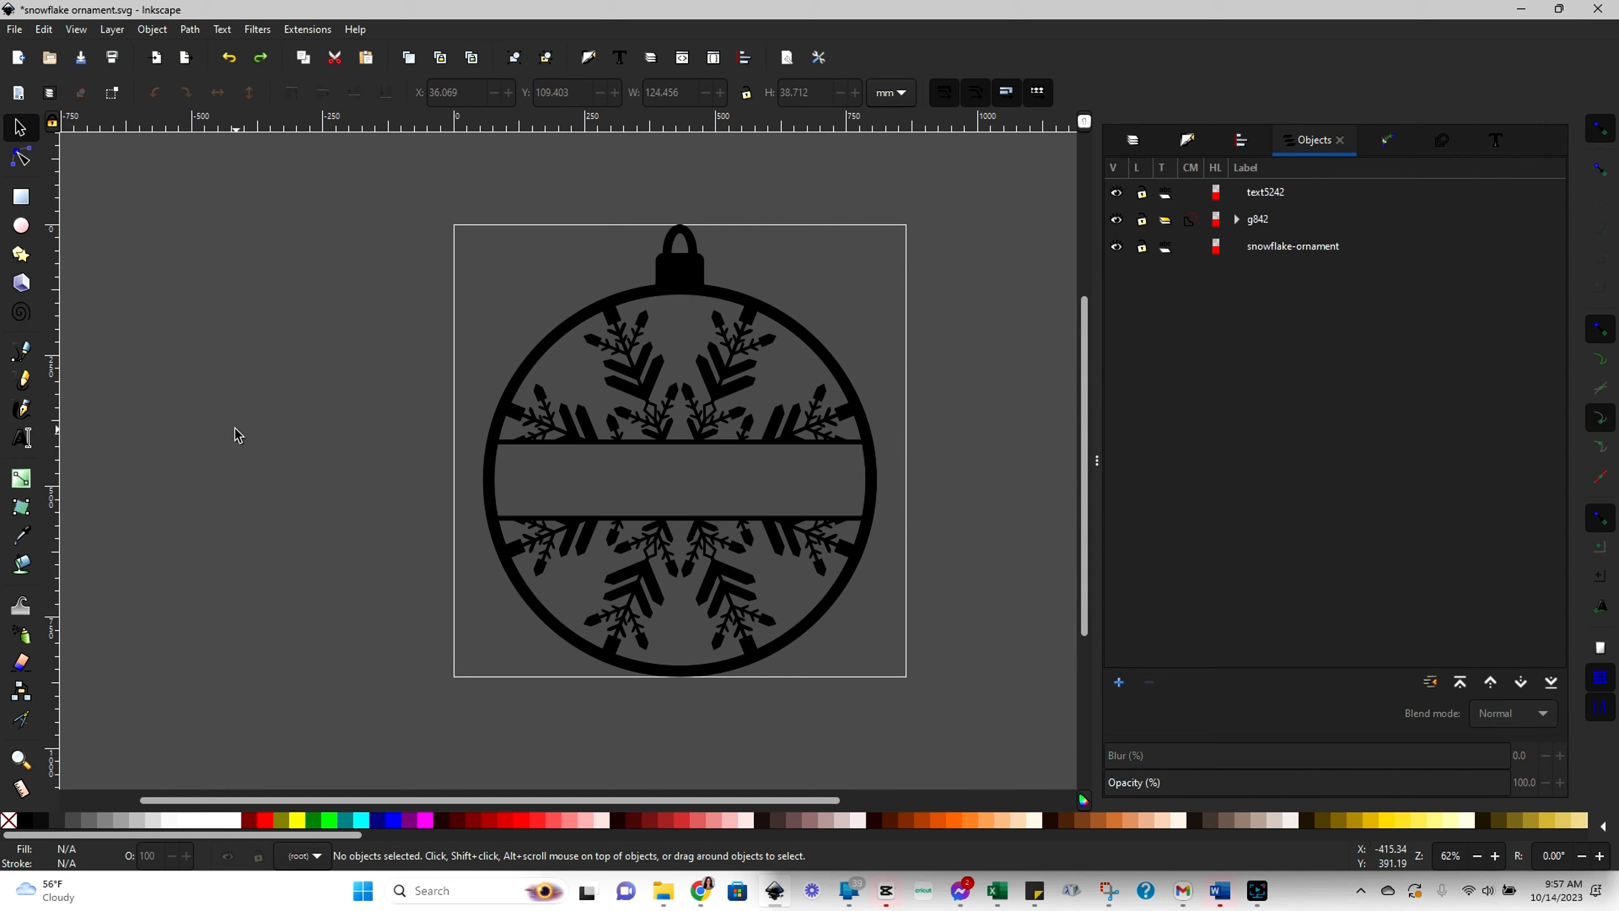
mouse_move(586, 464)
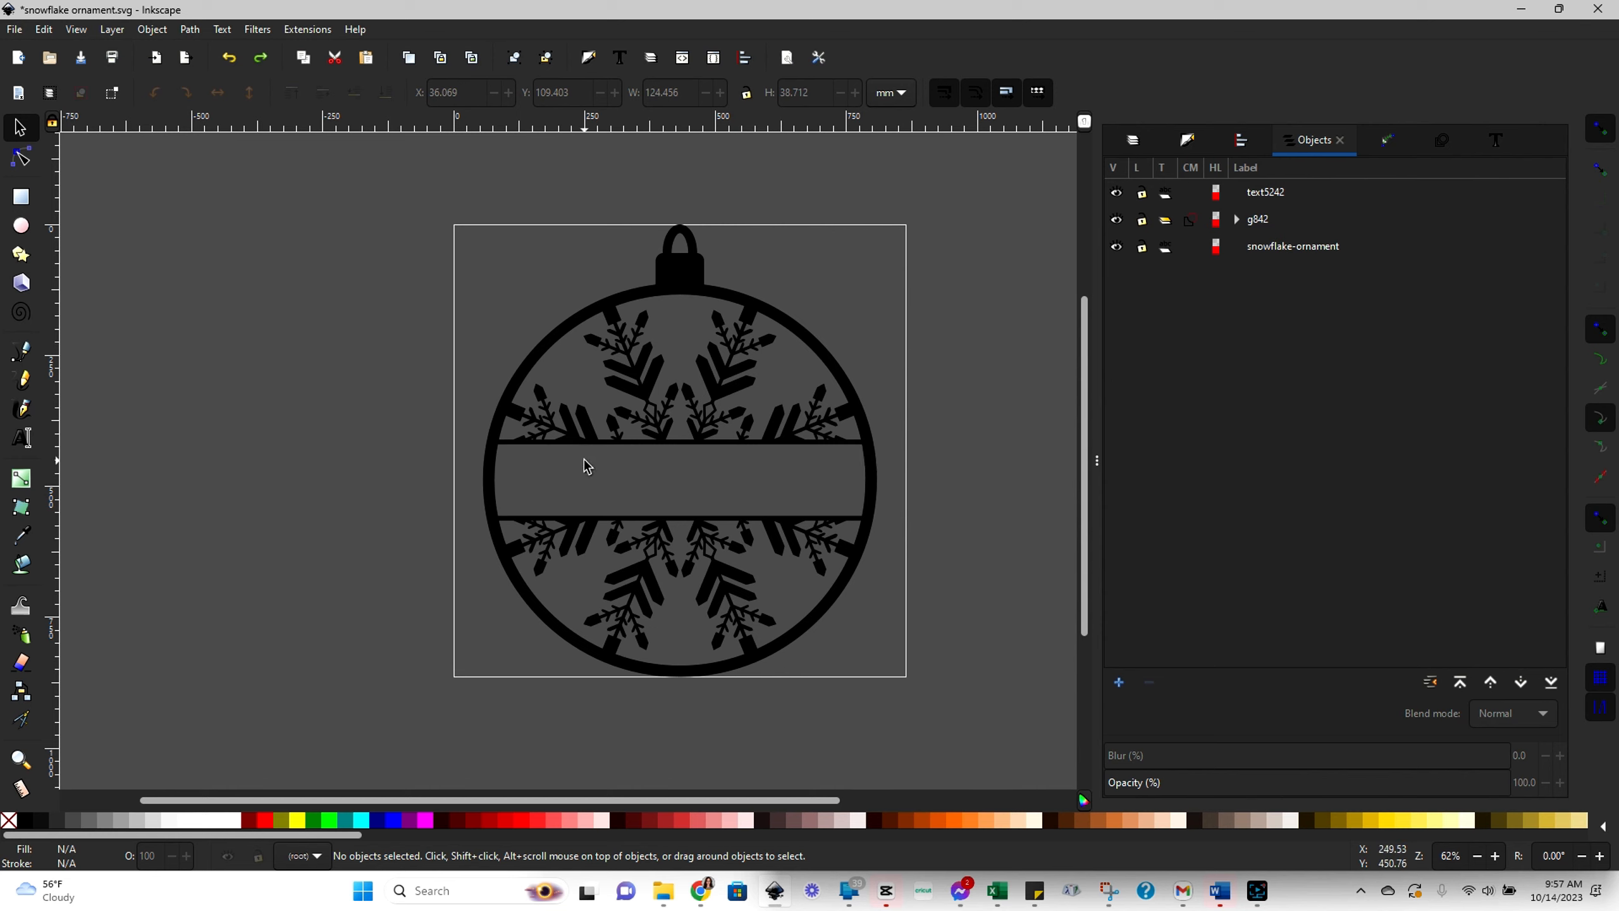
mouse_move(691, 393)
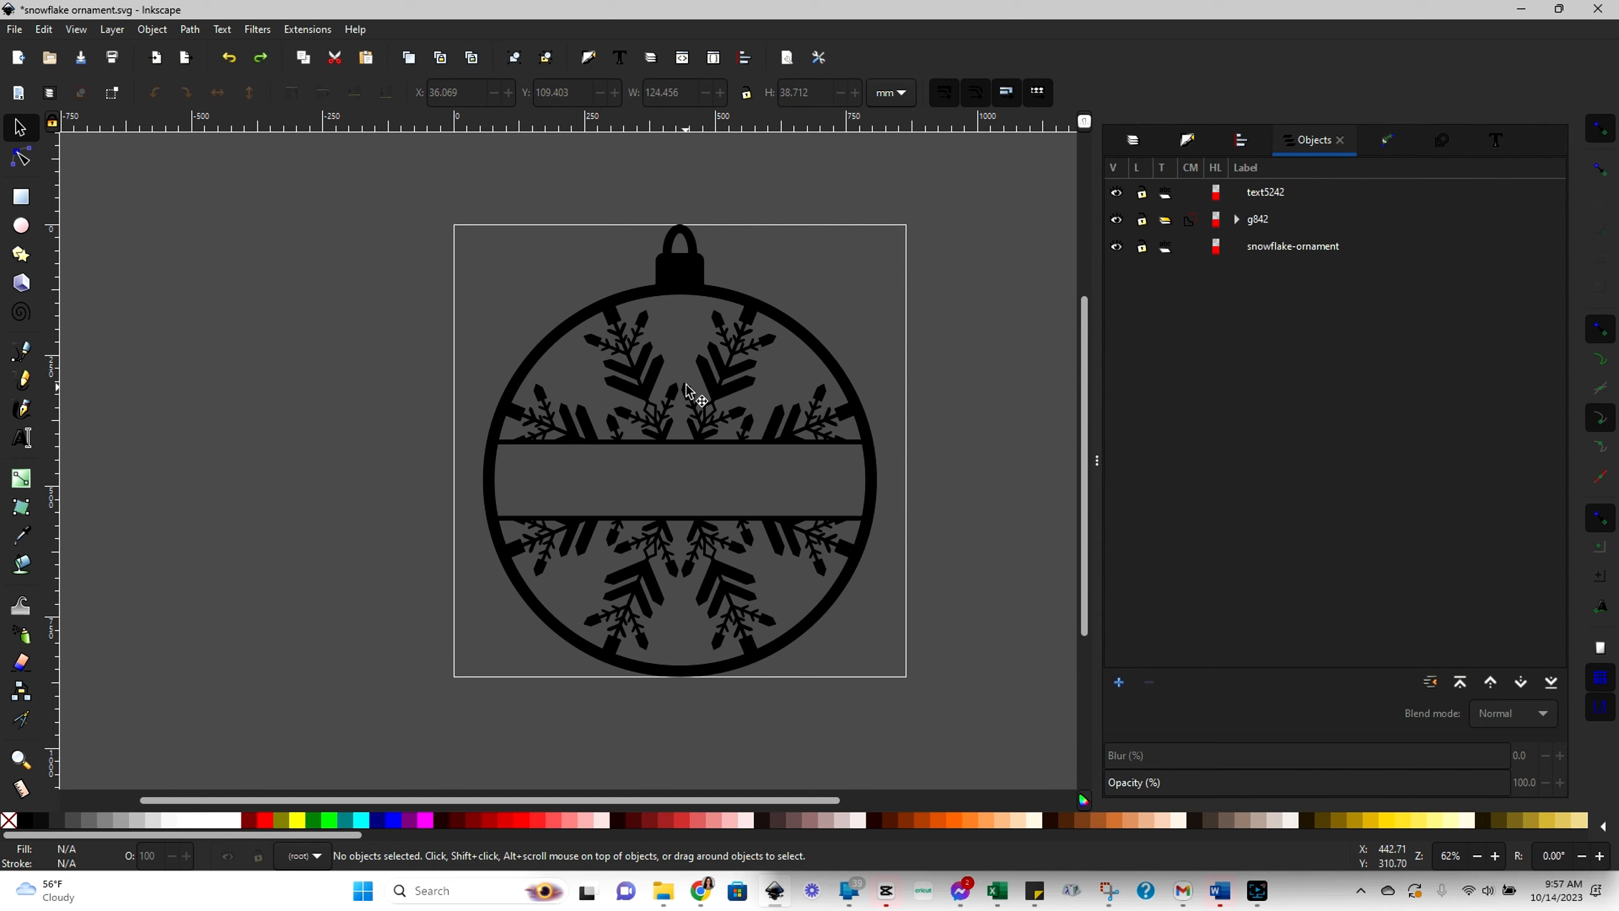
mouse_move(557, 456)
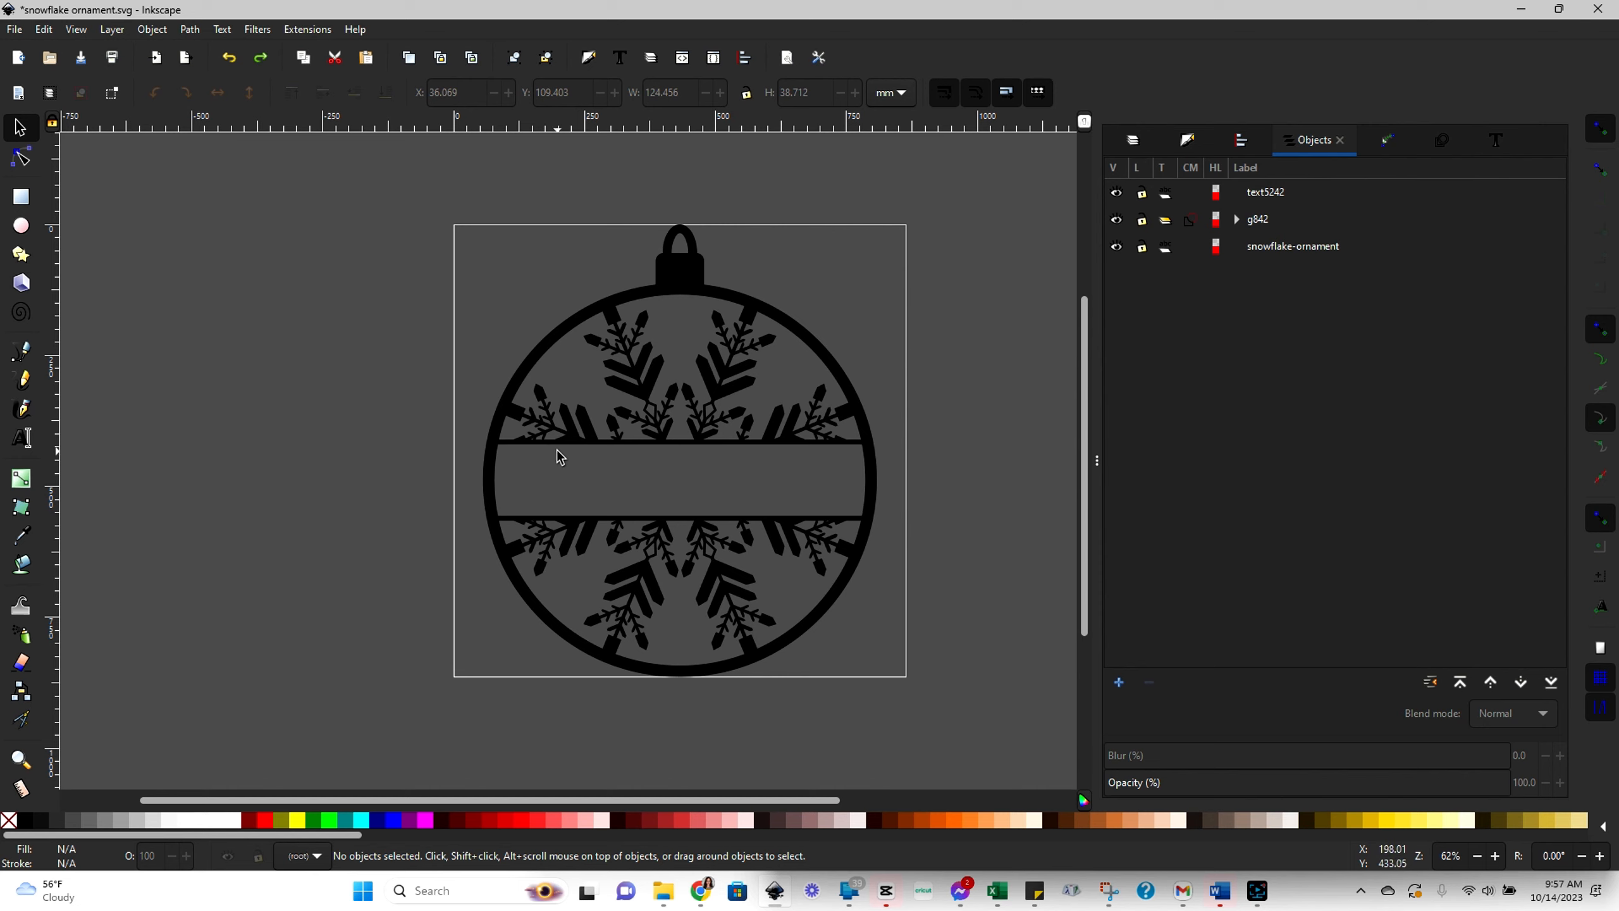
mouse_move(729, 345)
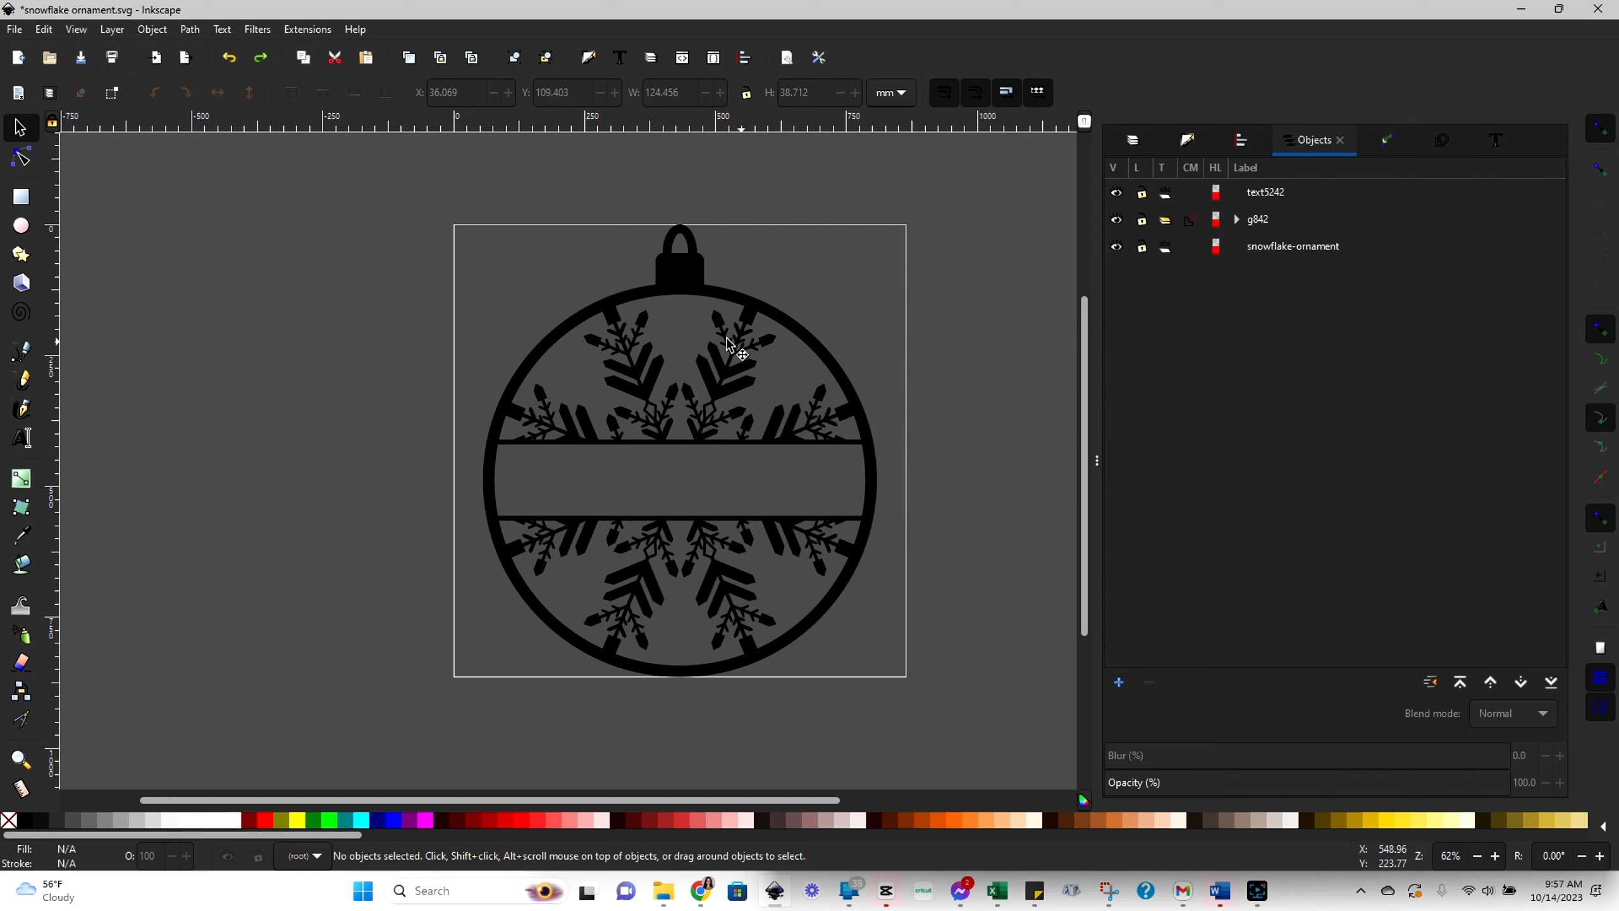
mouse_move(895, 515)
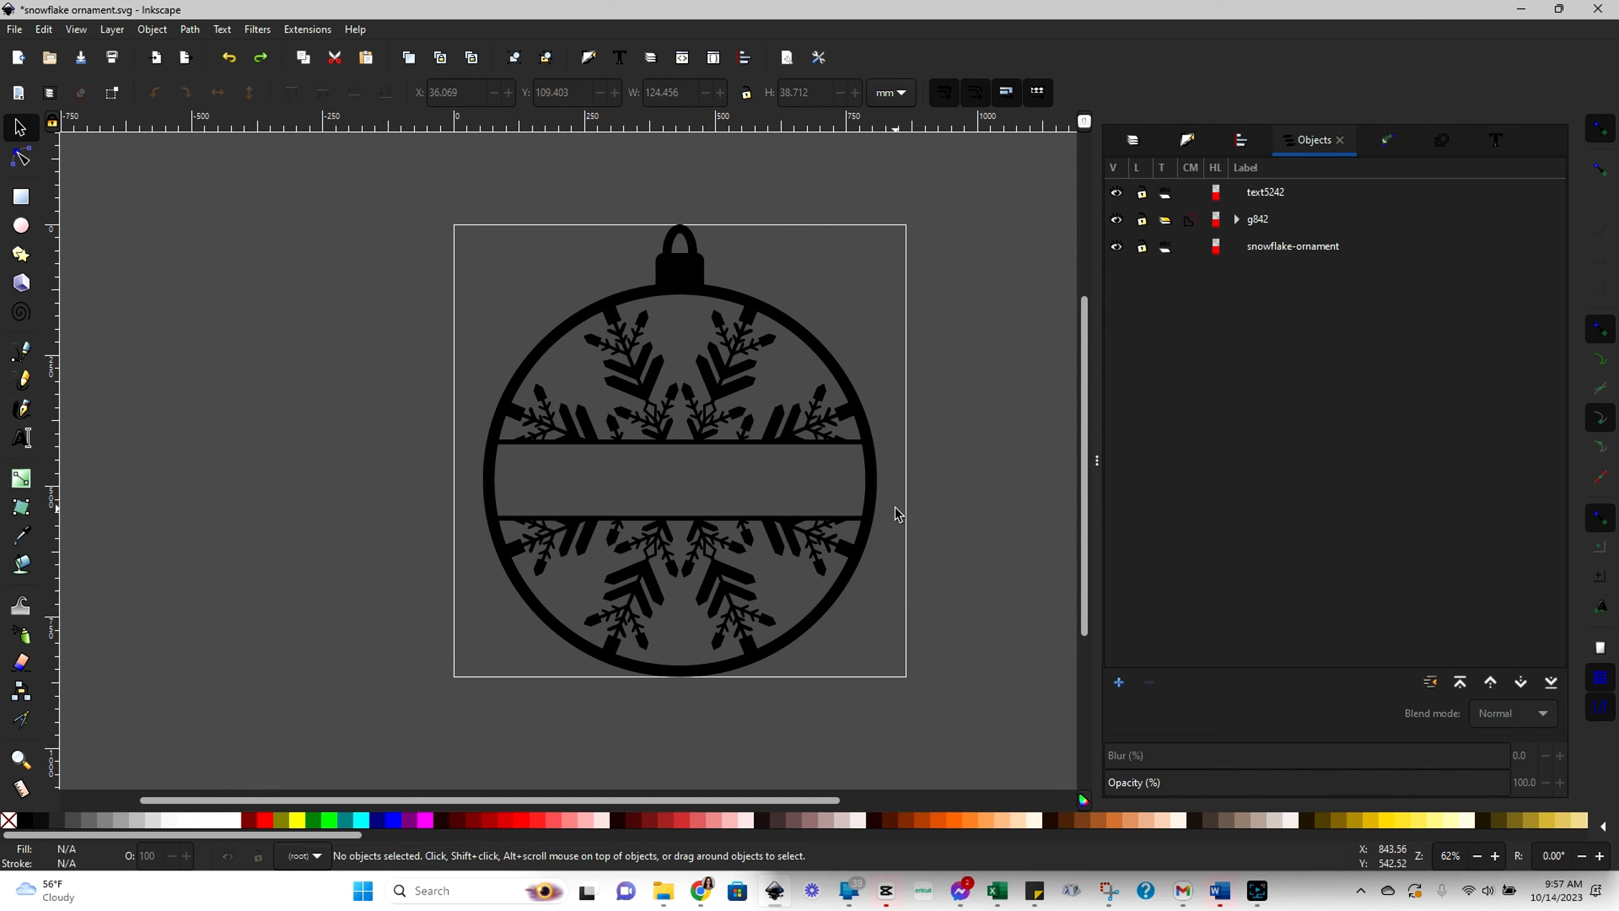
mouse_move(965, 688)
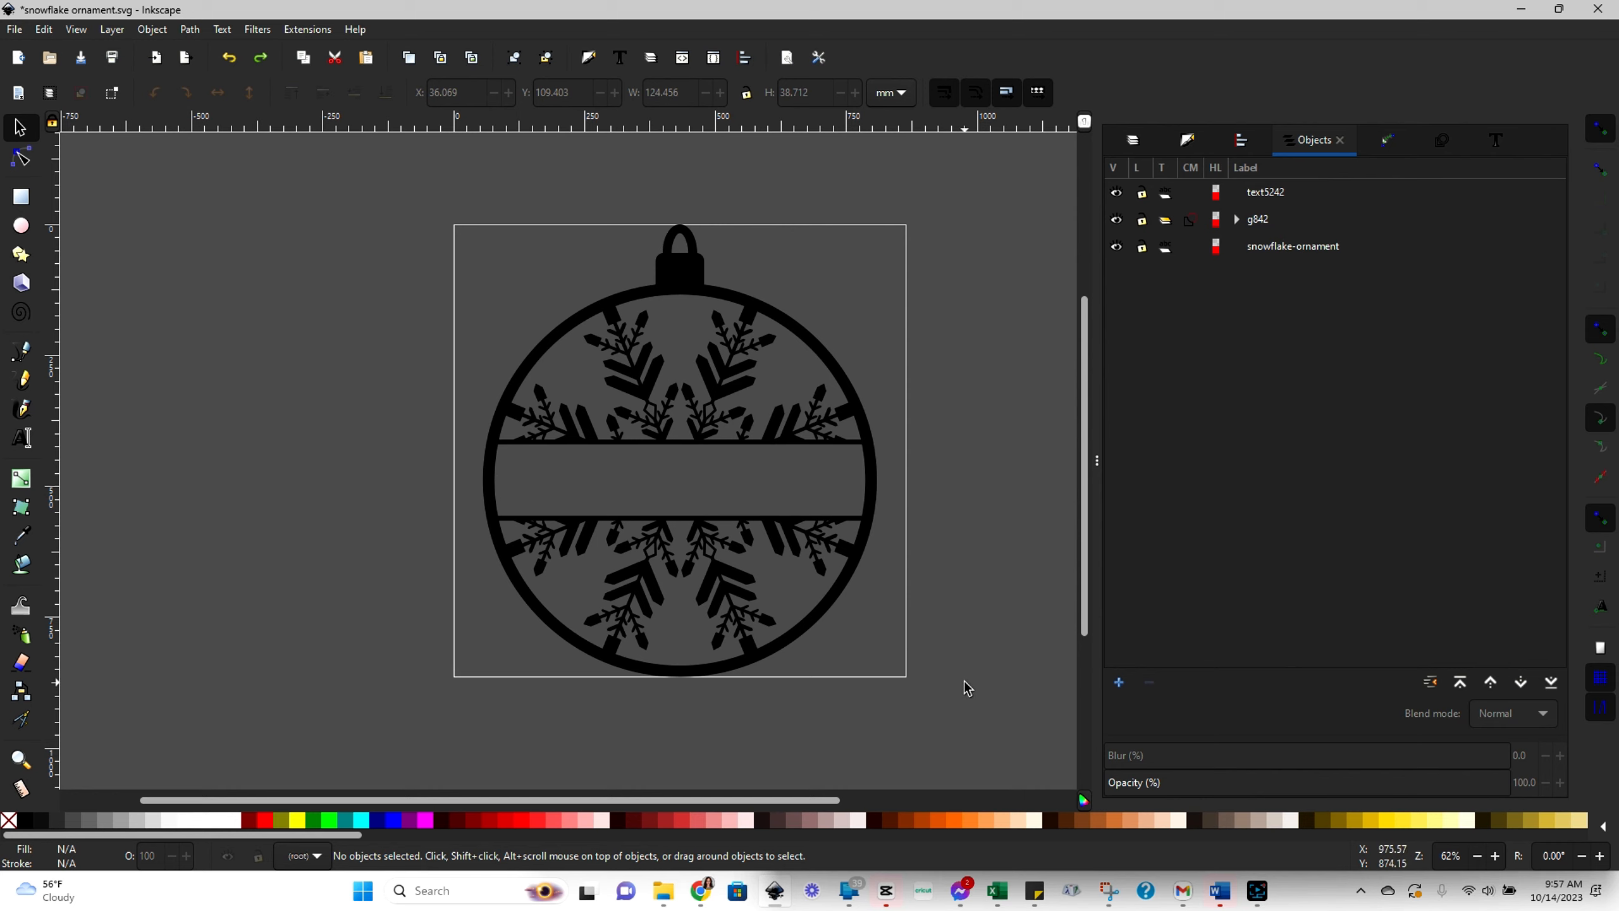
mouse_move(878, 515)
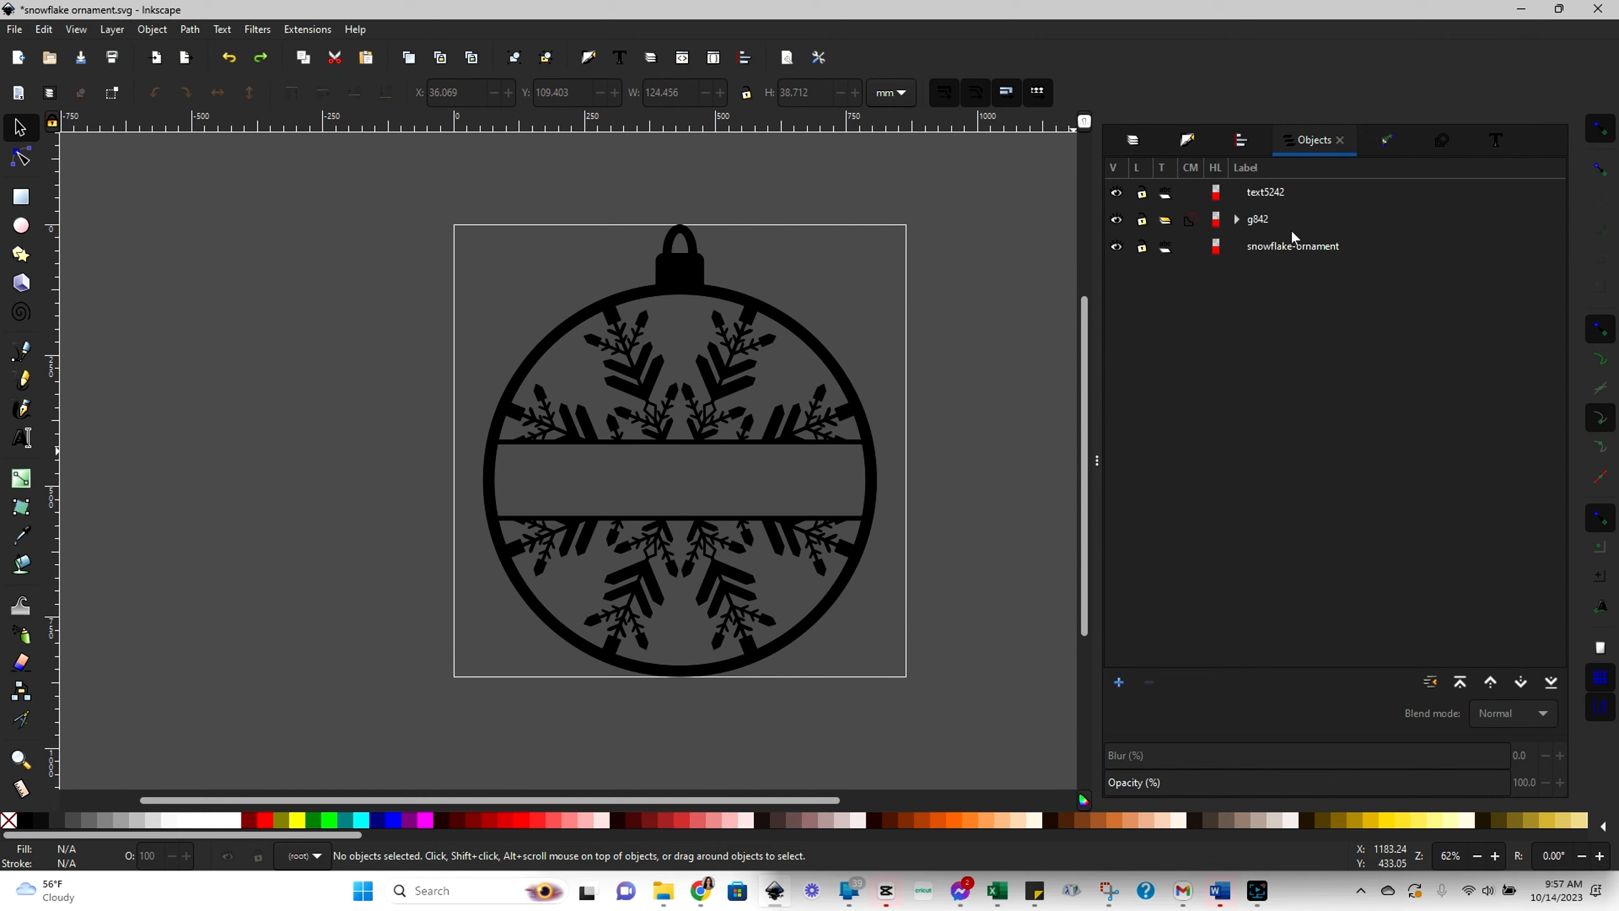
- Select ornament group g842 in the Objects panel and expand it to show path840
left_click(1264, 191)
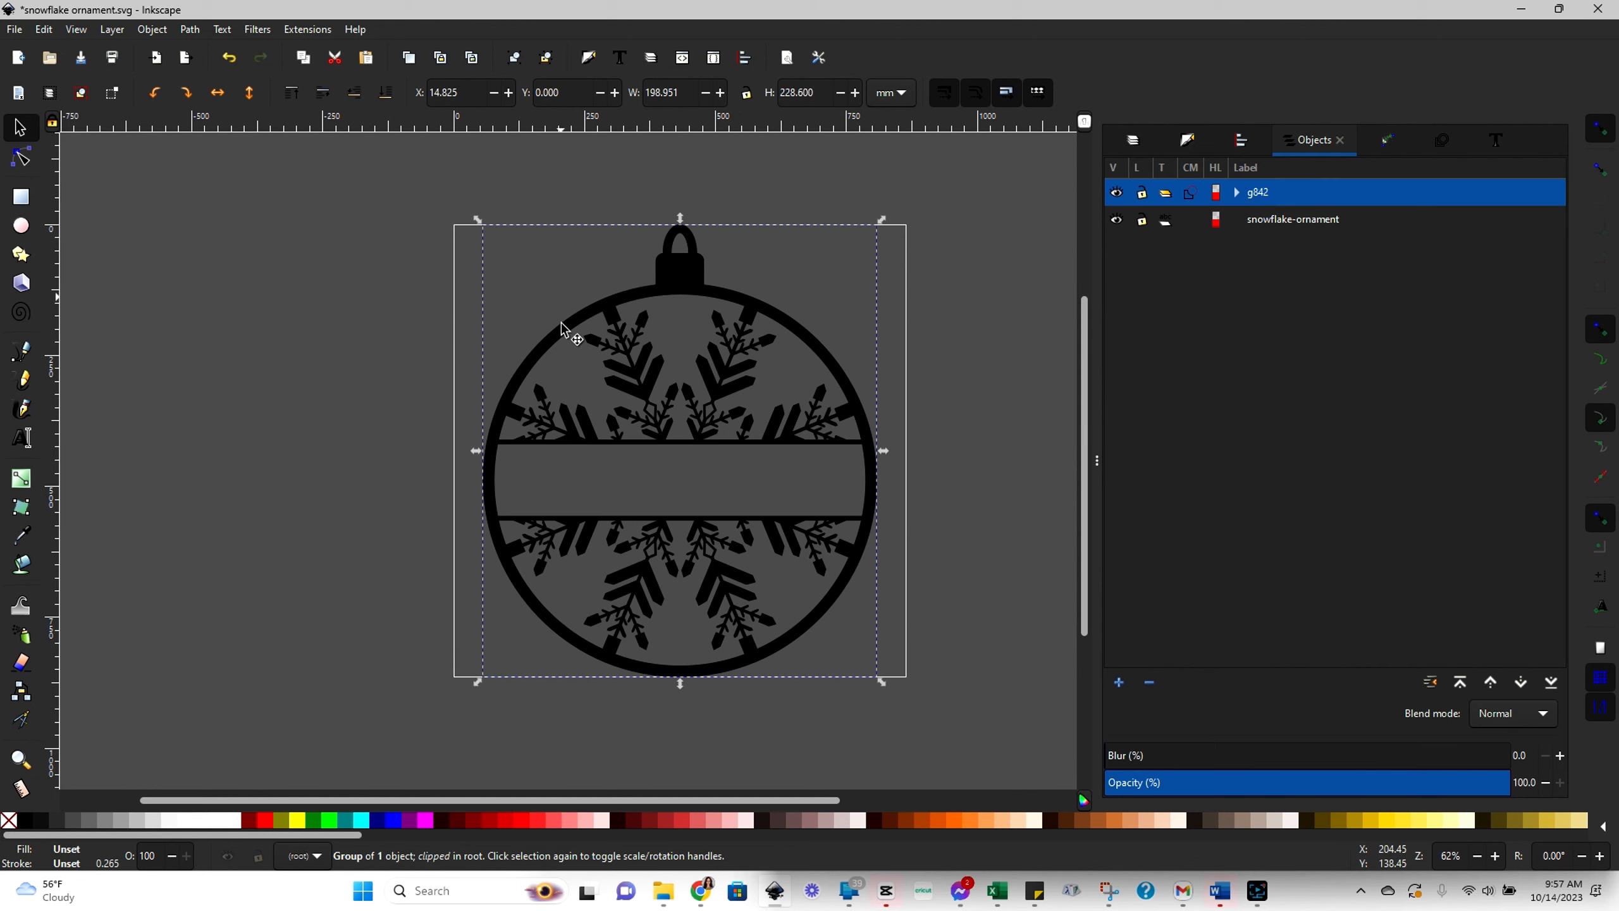
left_click(1291, 219)
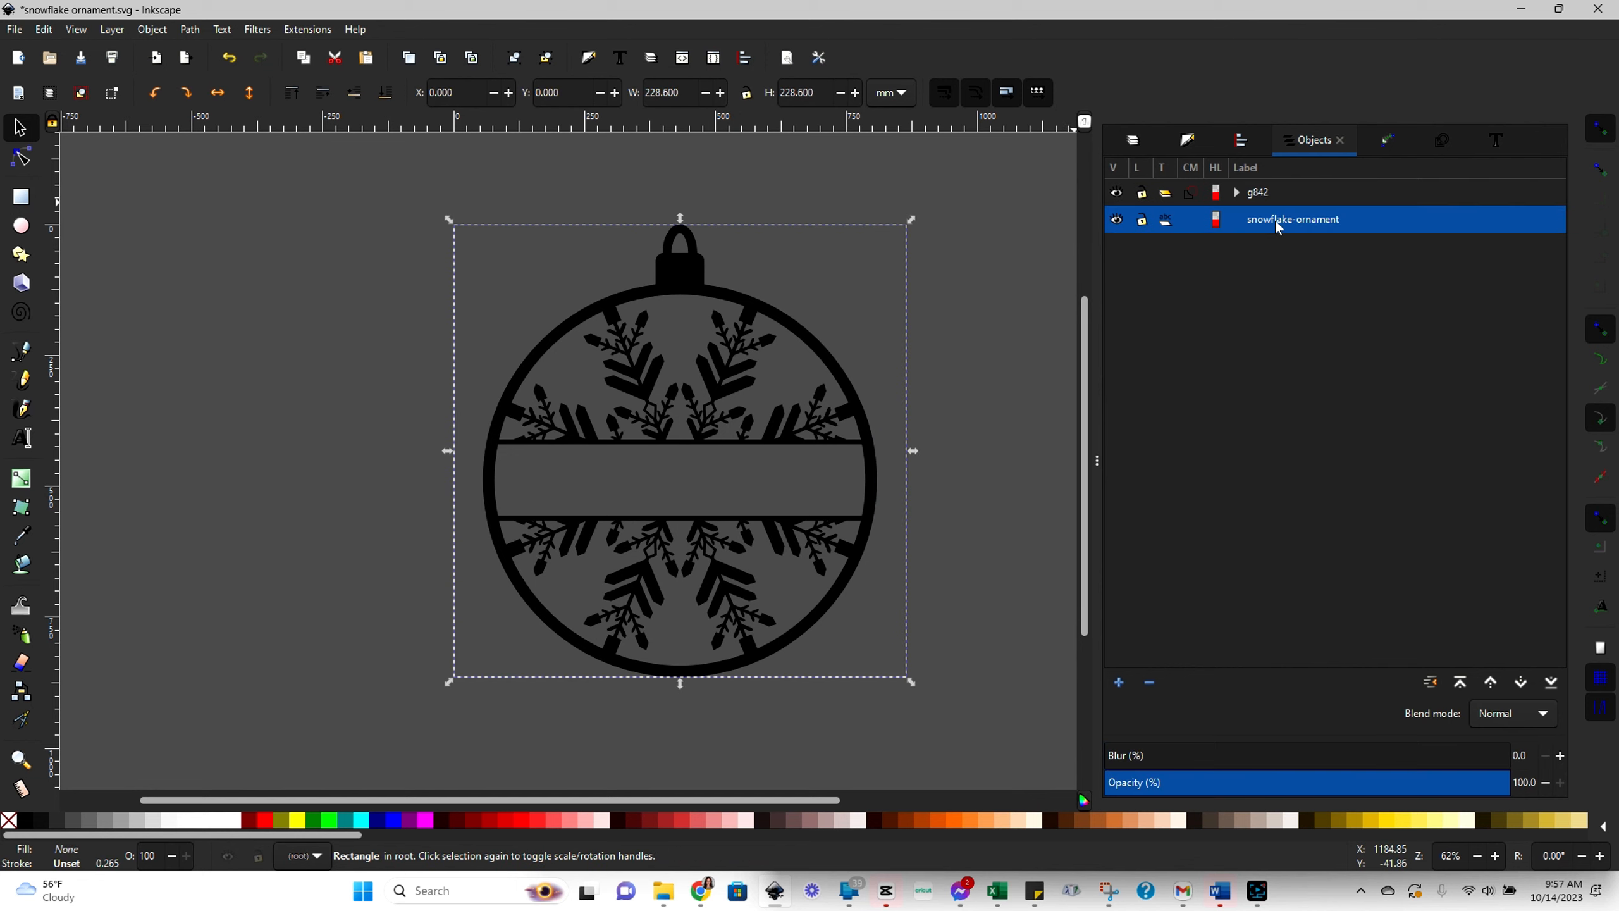
mouse_move(1200, 238)
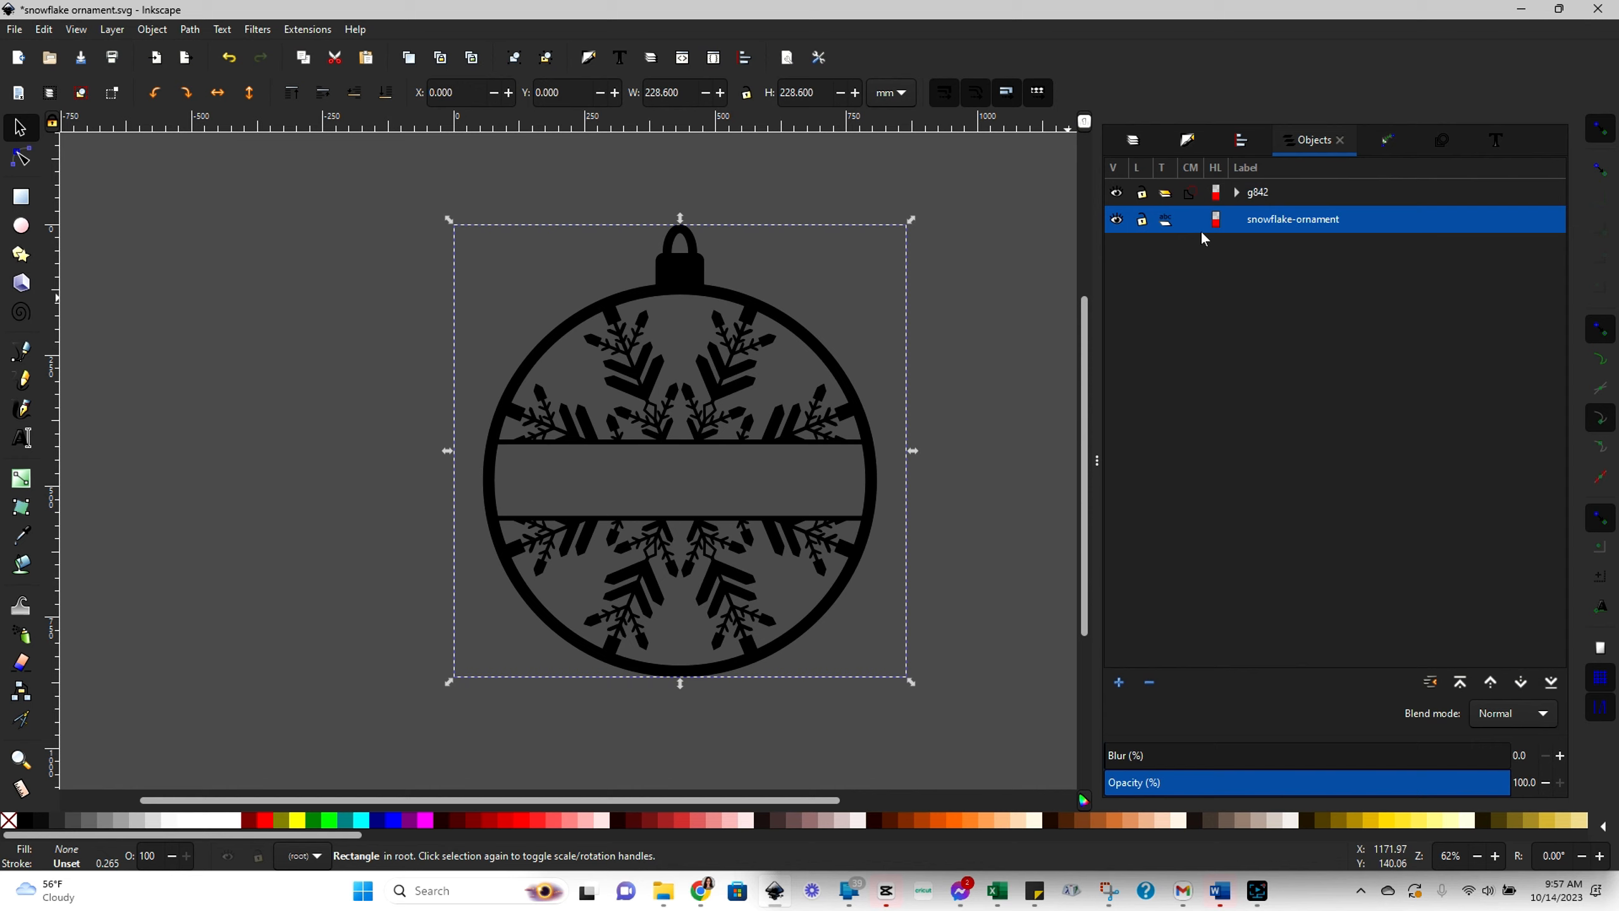
mouse_move(1115, 220)
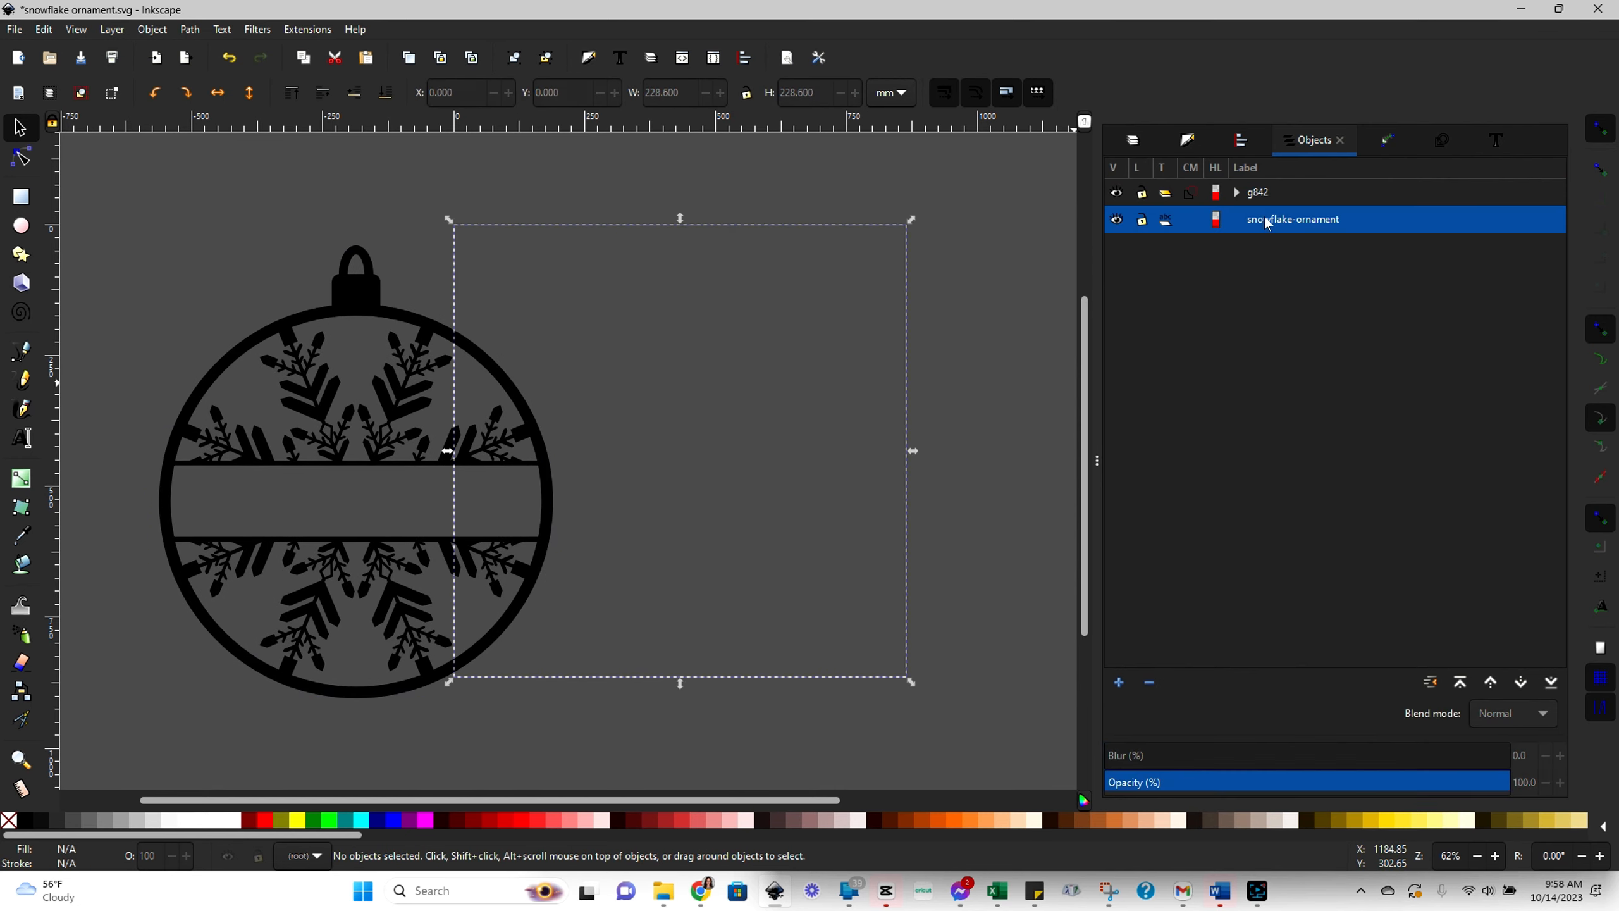
left_click(913, 507)
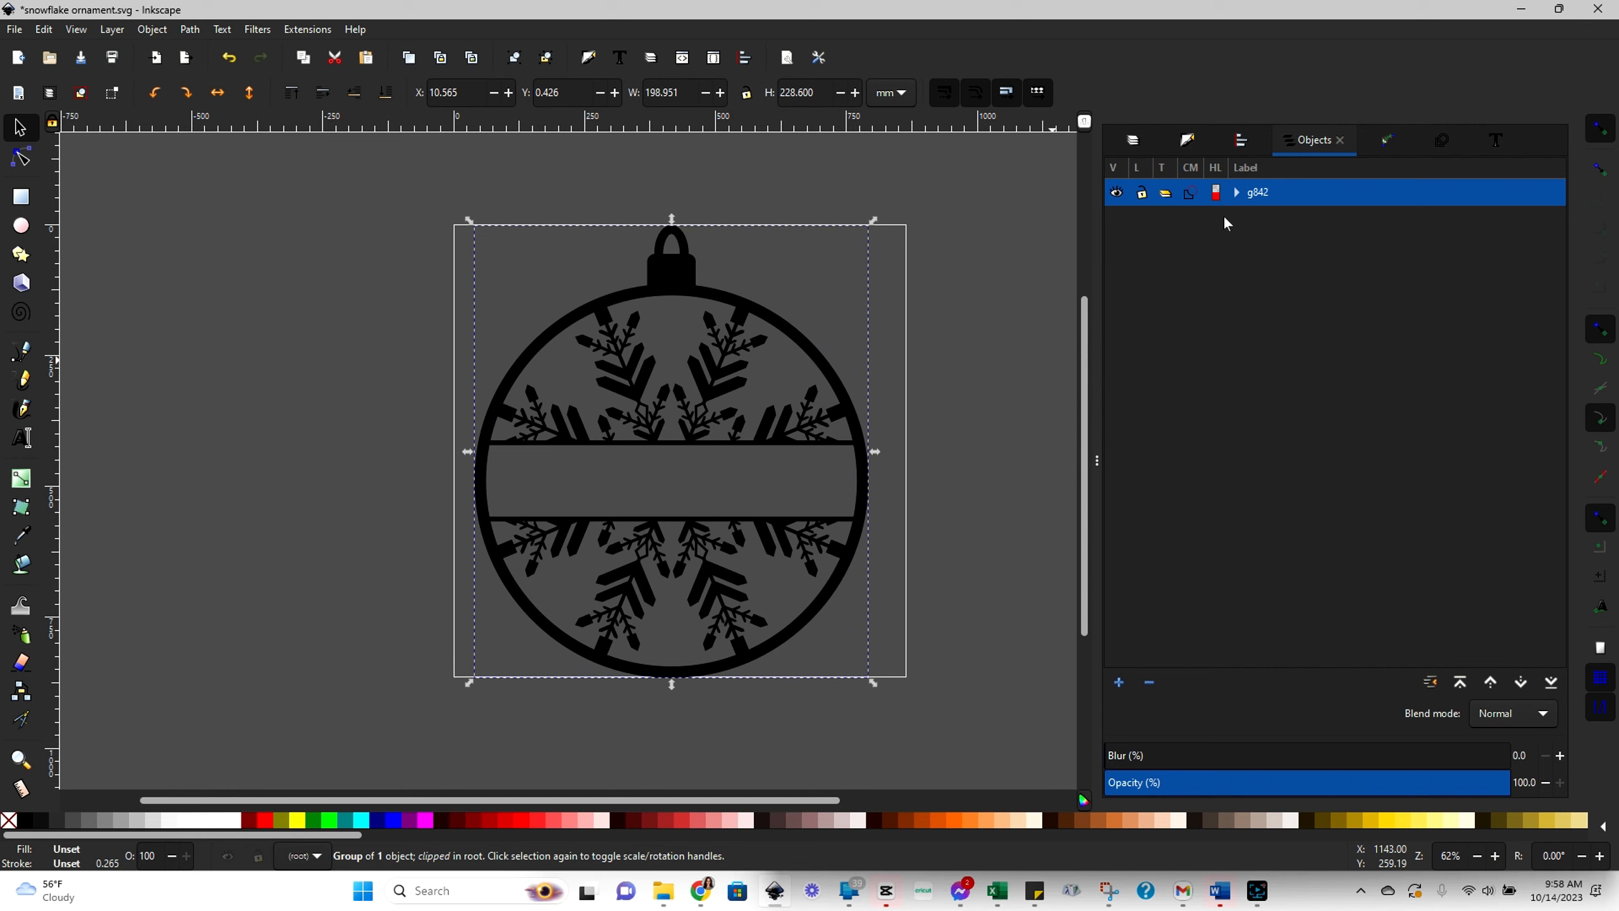
left_click(1235, 192)
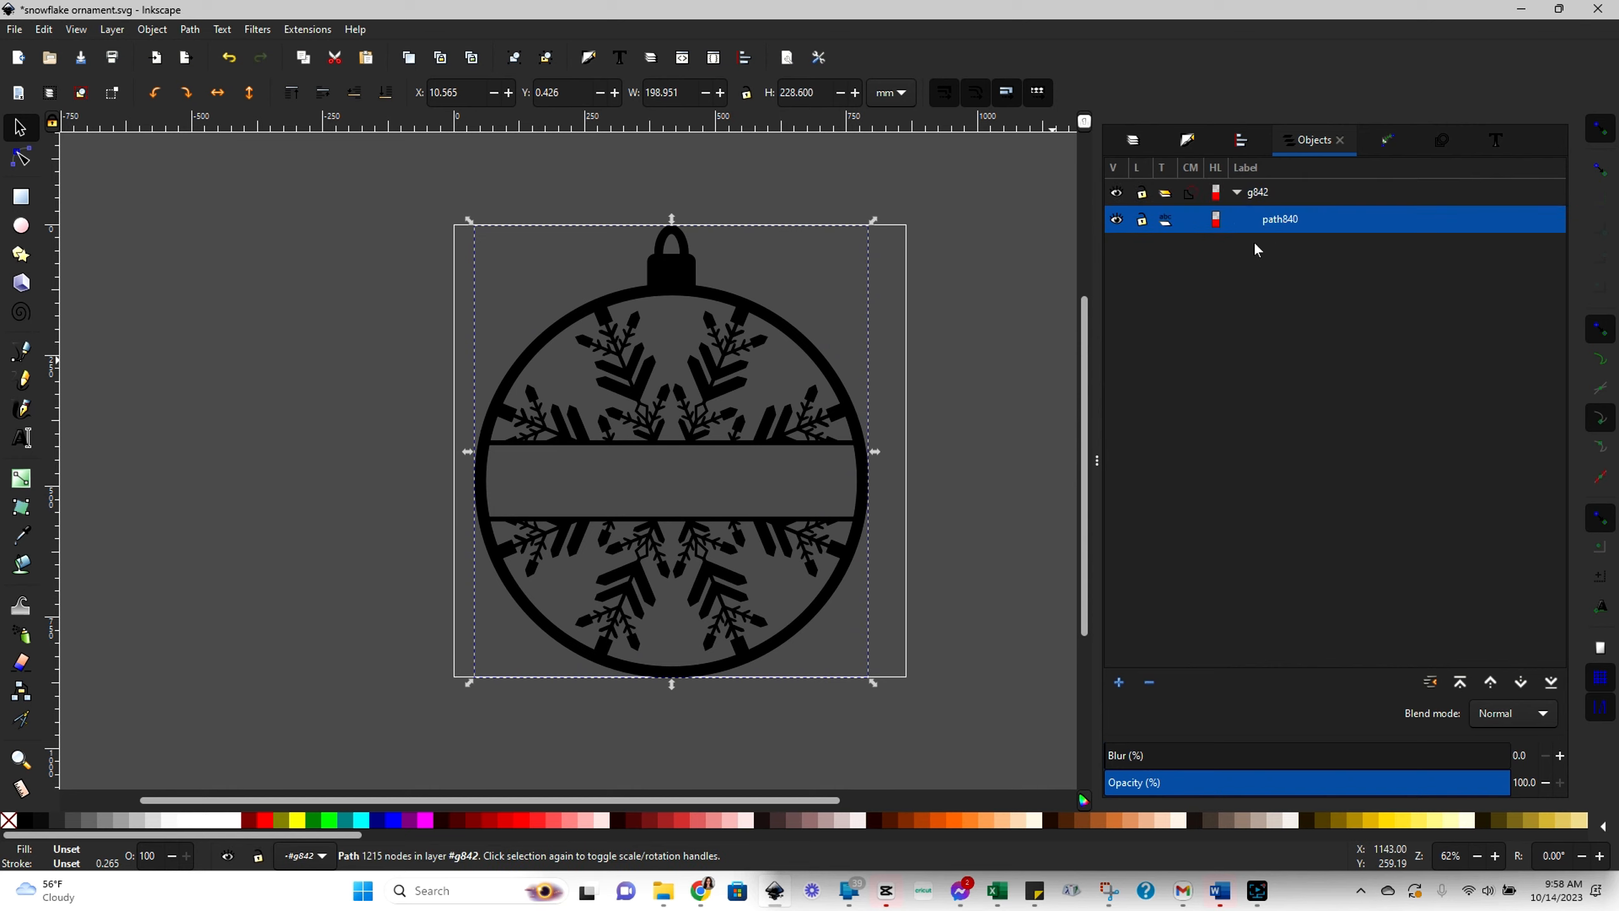
mouse_move(815, 565)
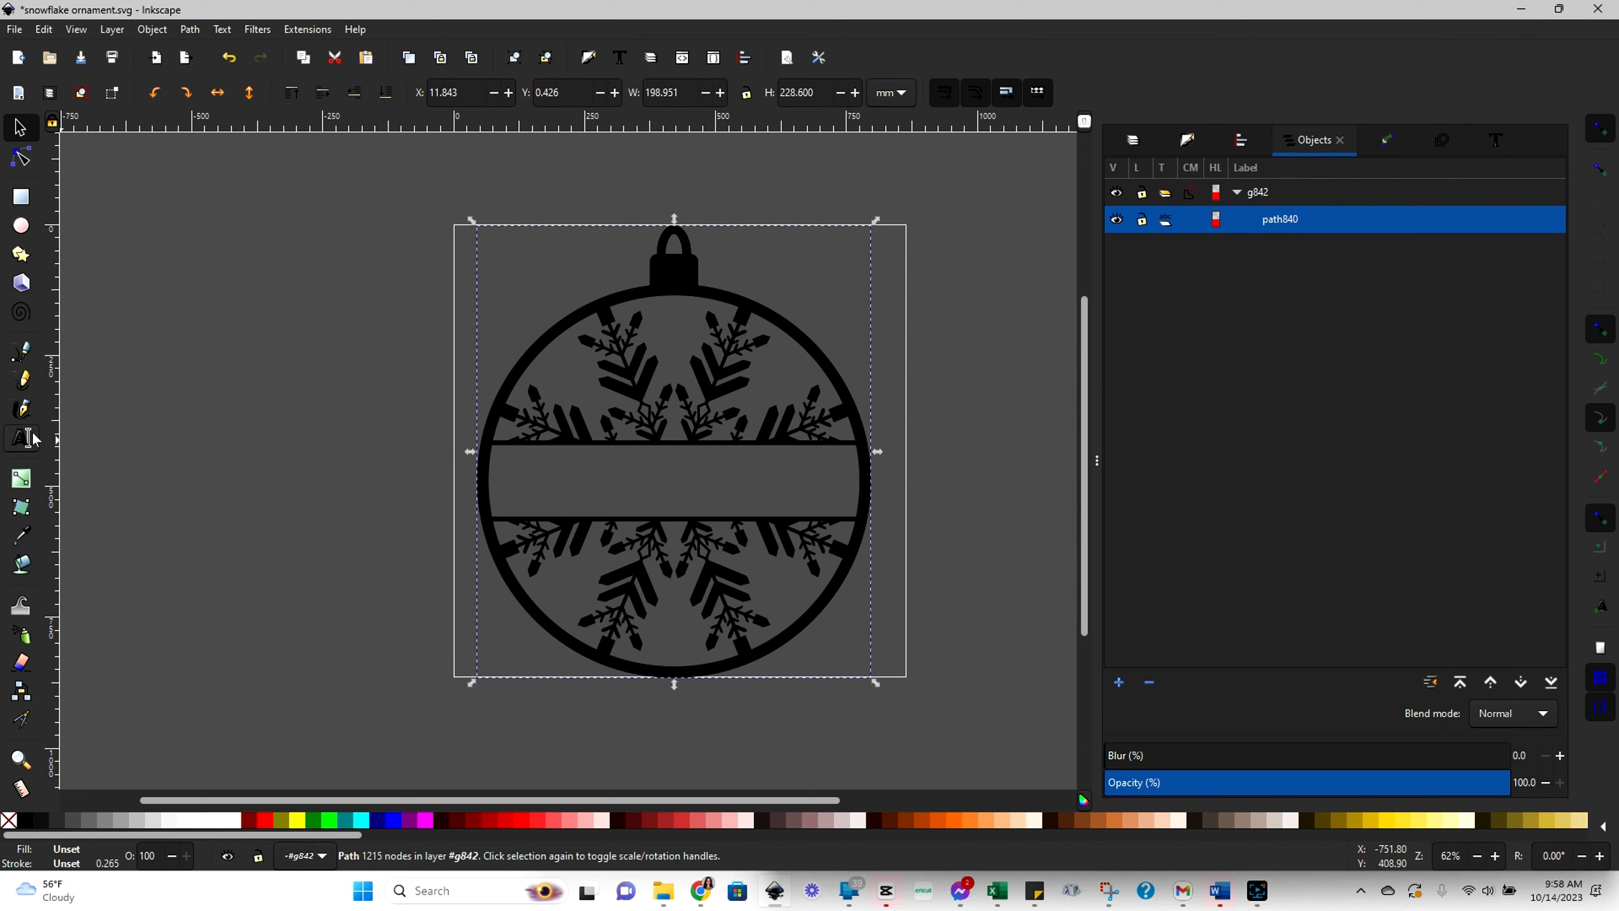
- Create a flowed text frame in the center band containing the name RACHEL
left_click(20, 438)
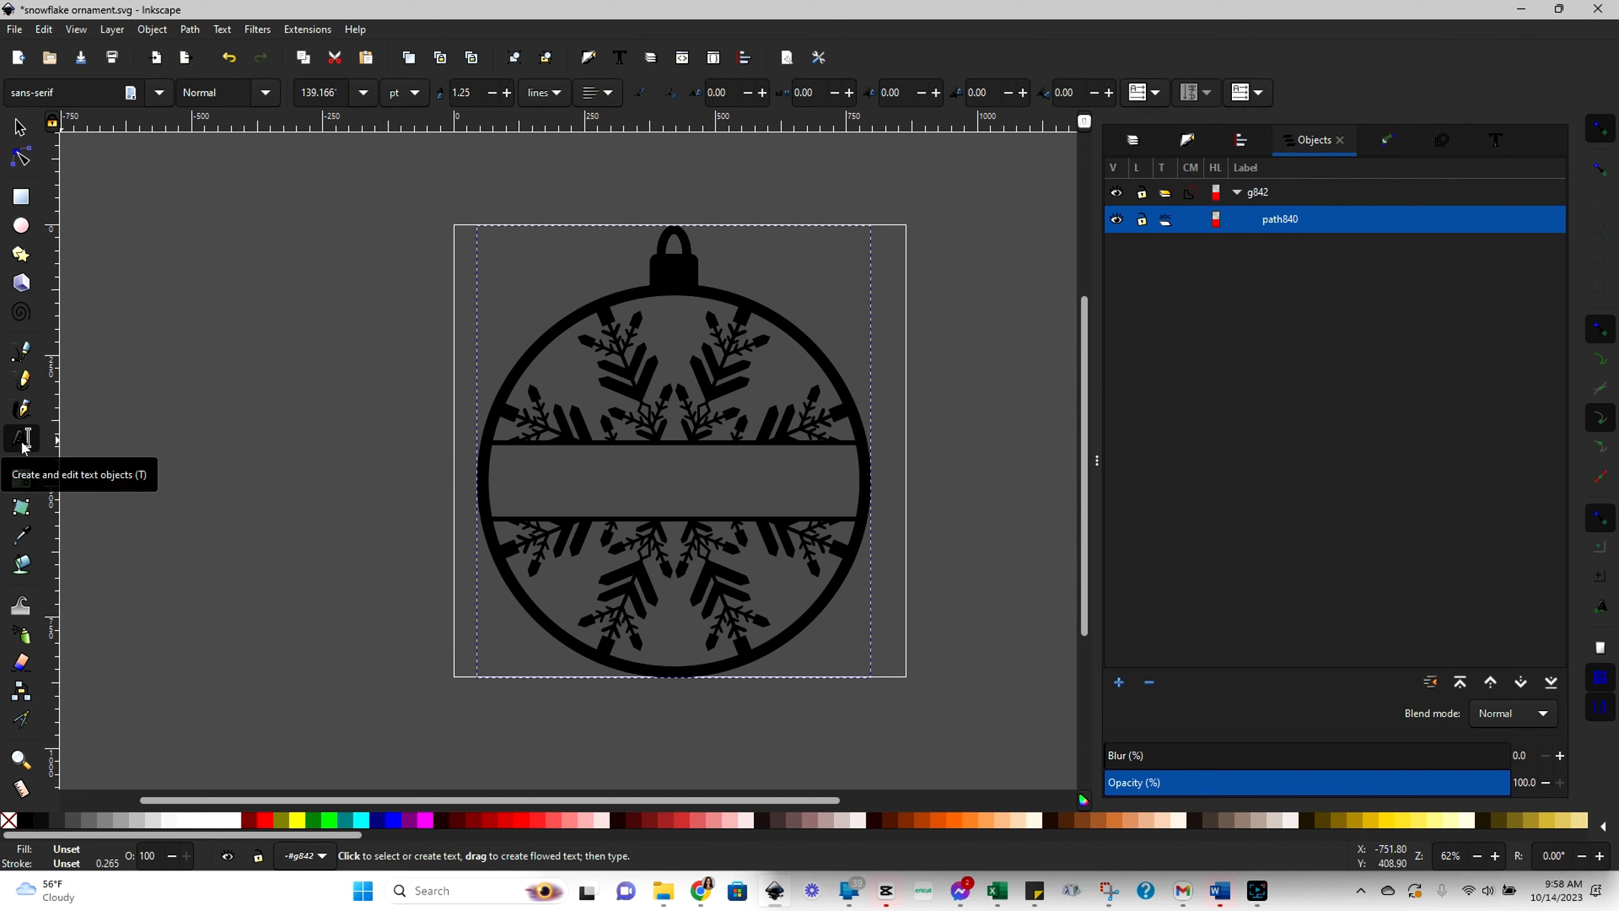
mouse_move(526, 449)
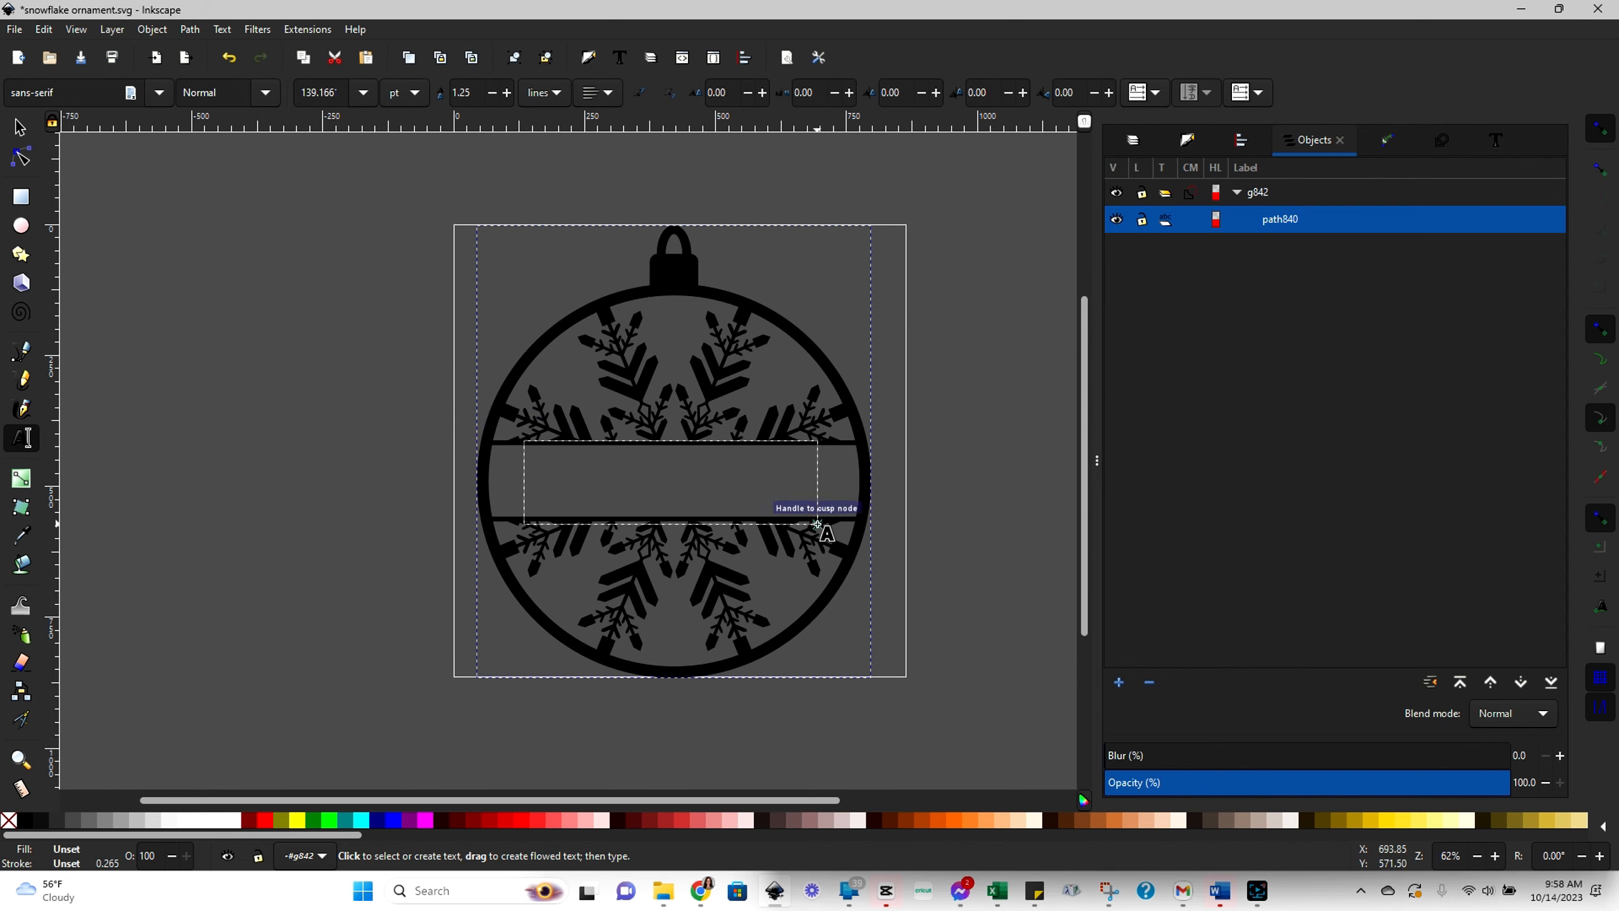
mouse_move(831, 531)
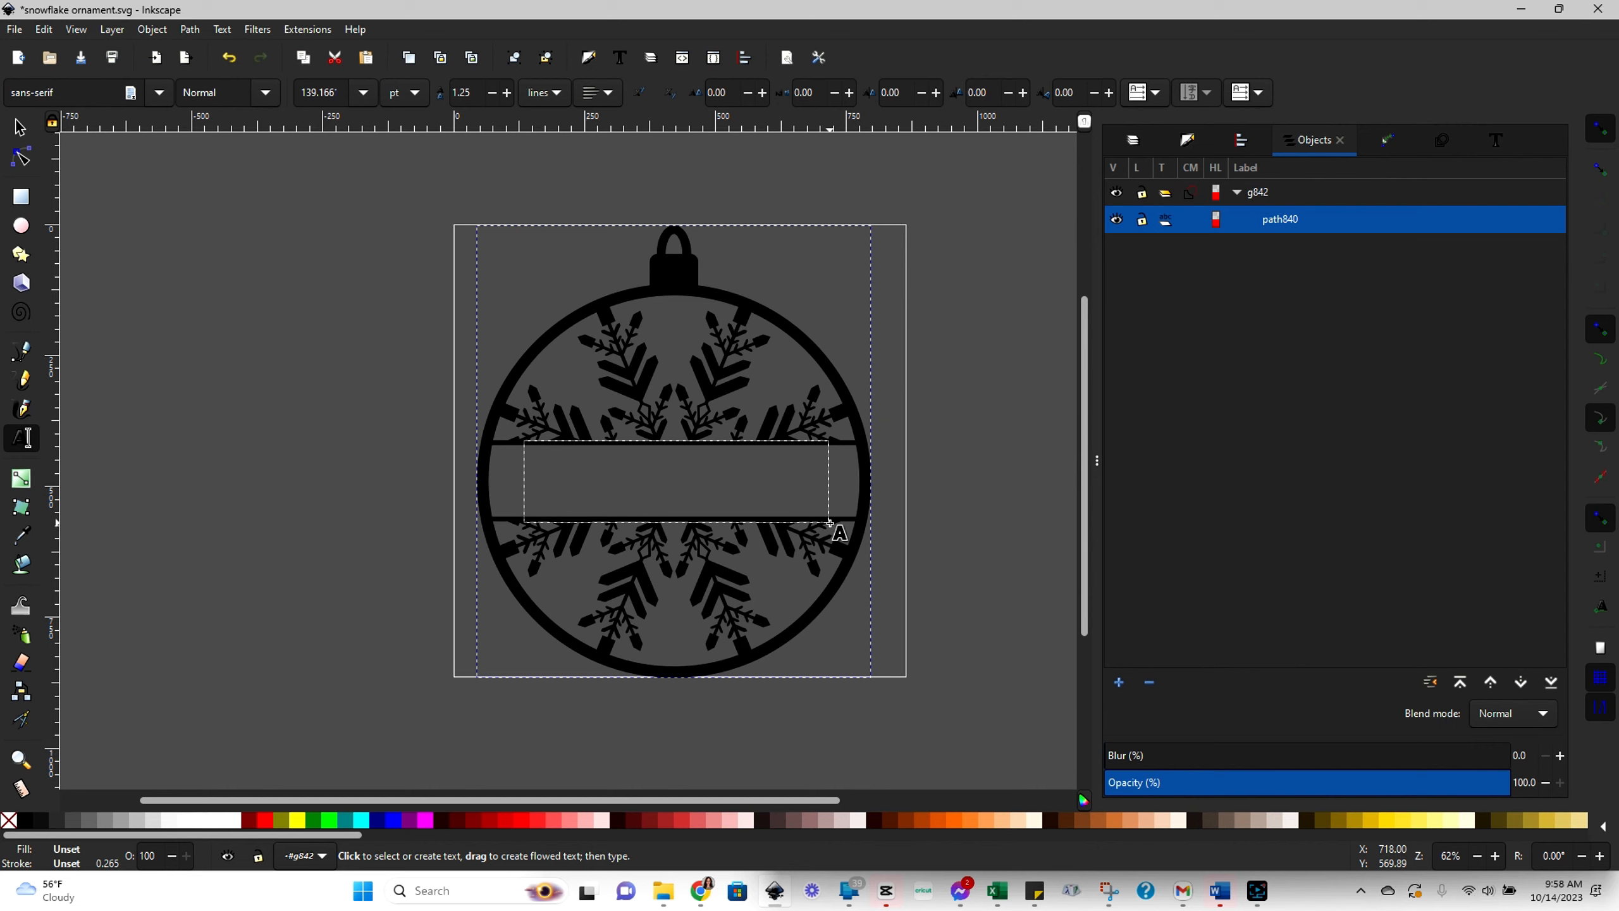
mouse_move(831, 526)
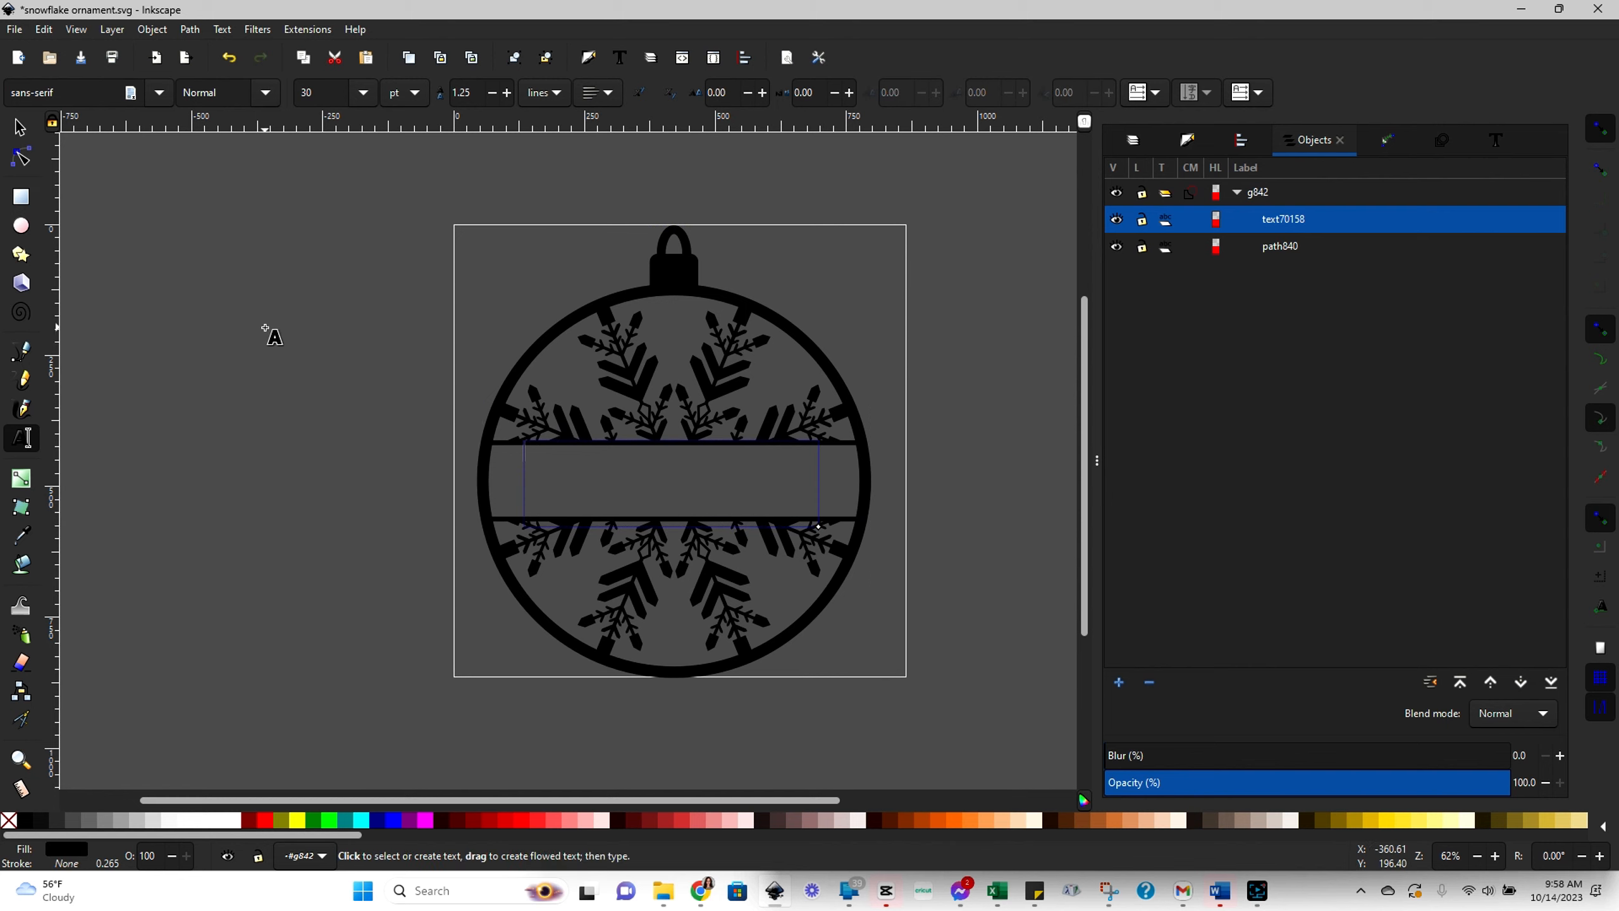
type("RACHE")
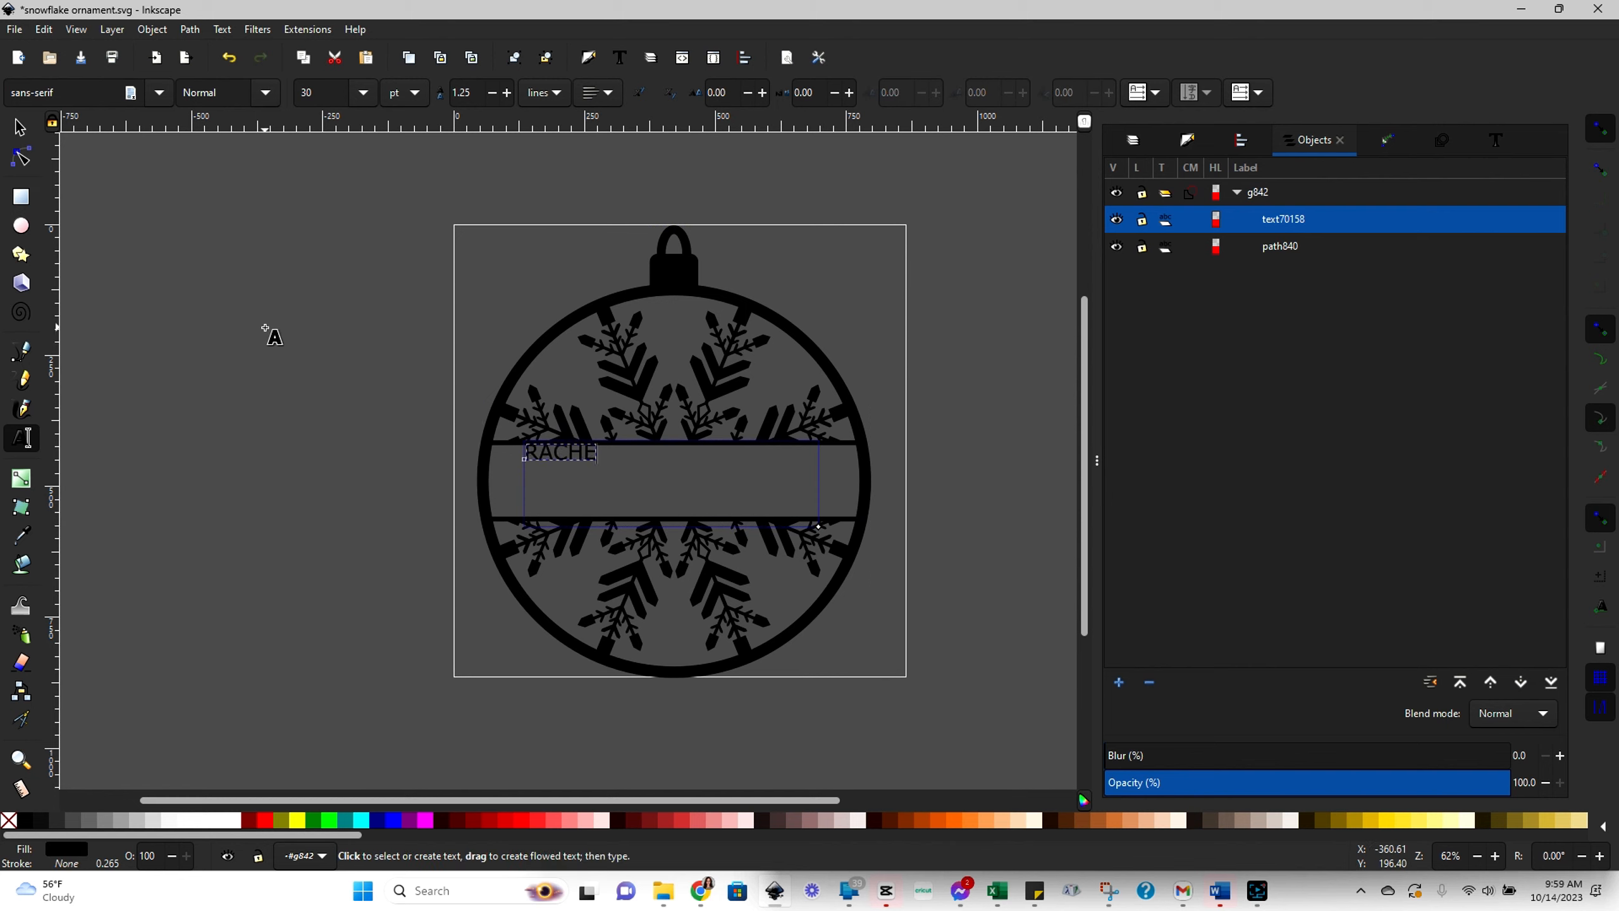
type("L")
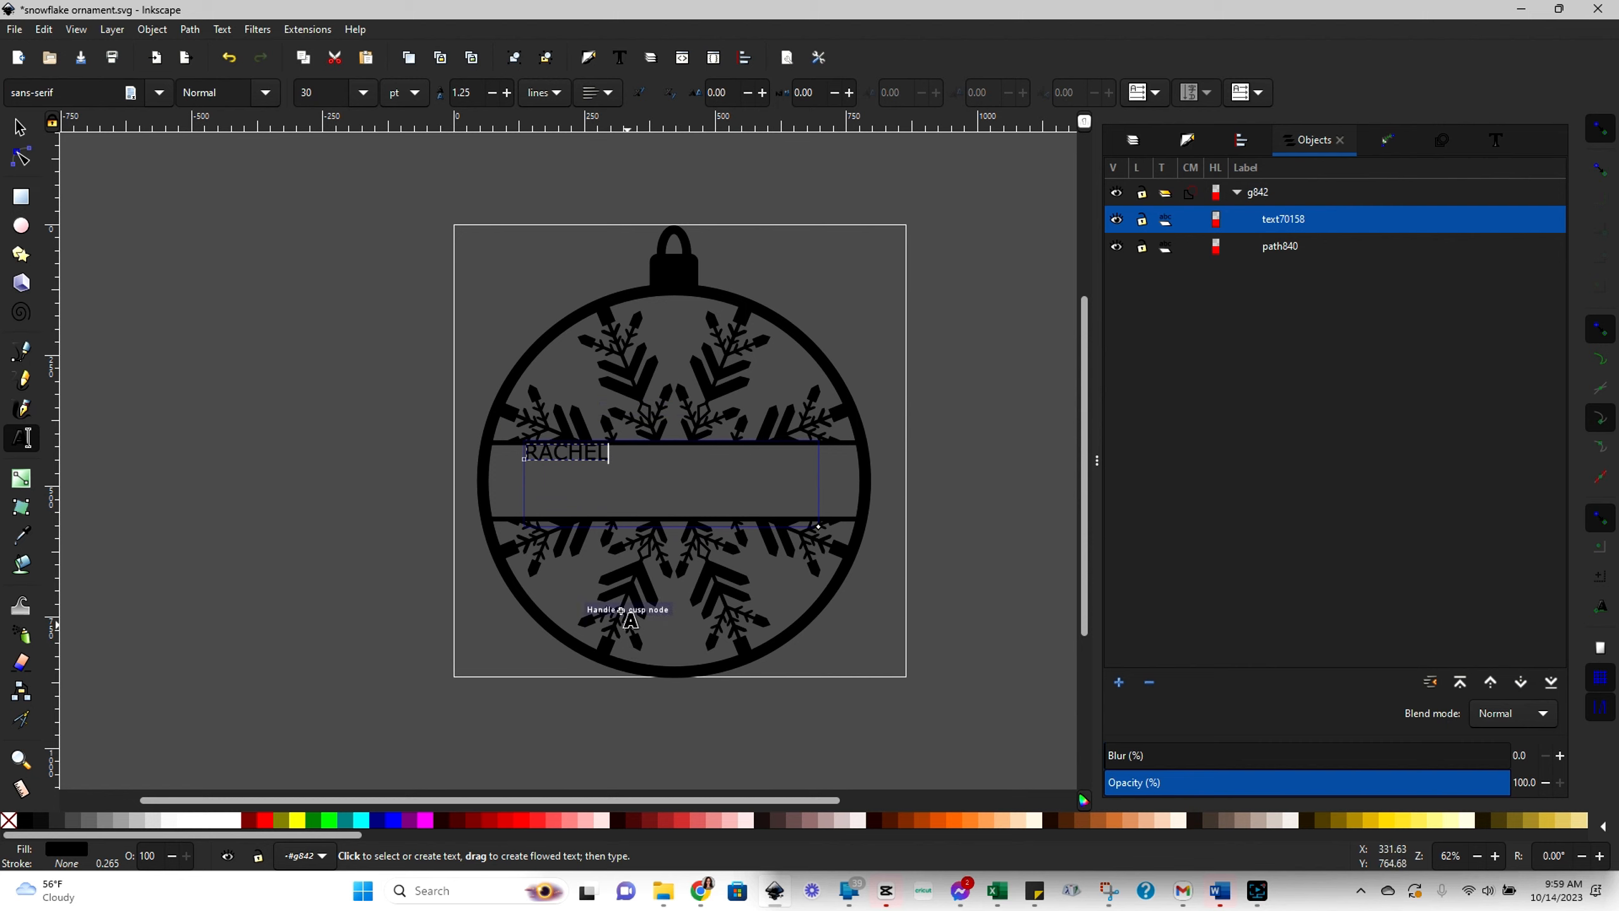
mouse_move(536, 521)
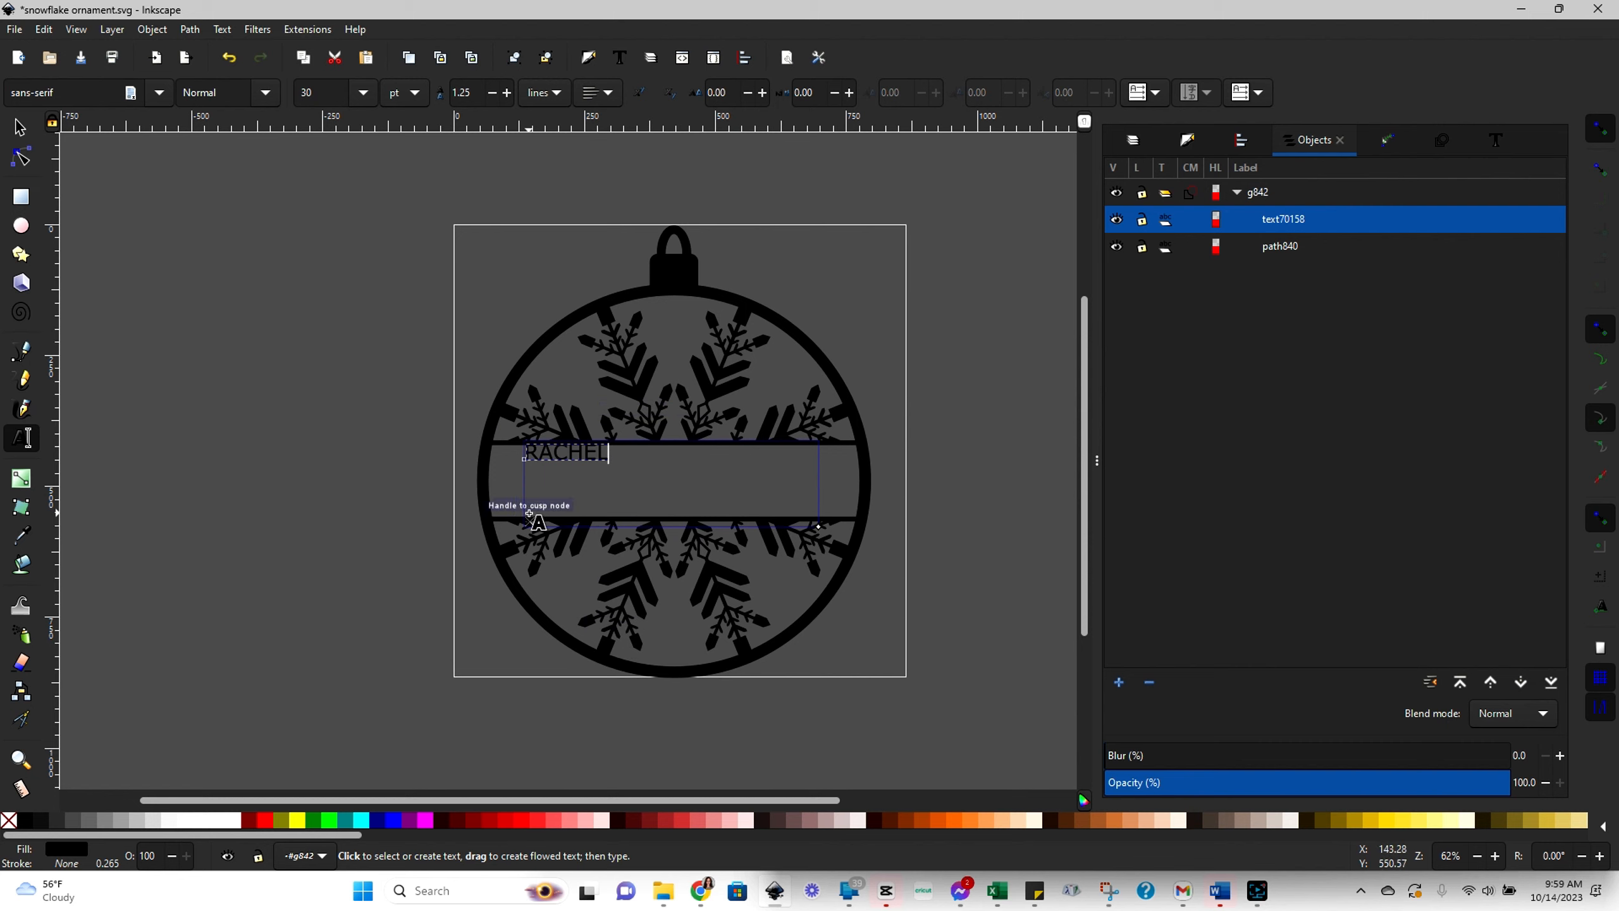
mouse_move(506, 516)
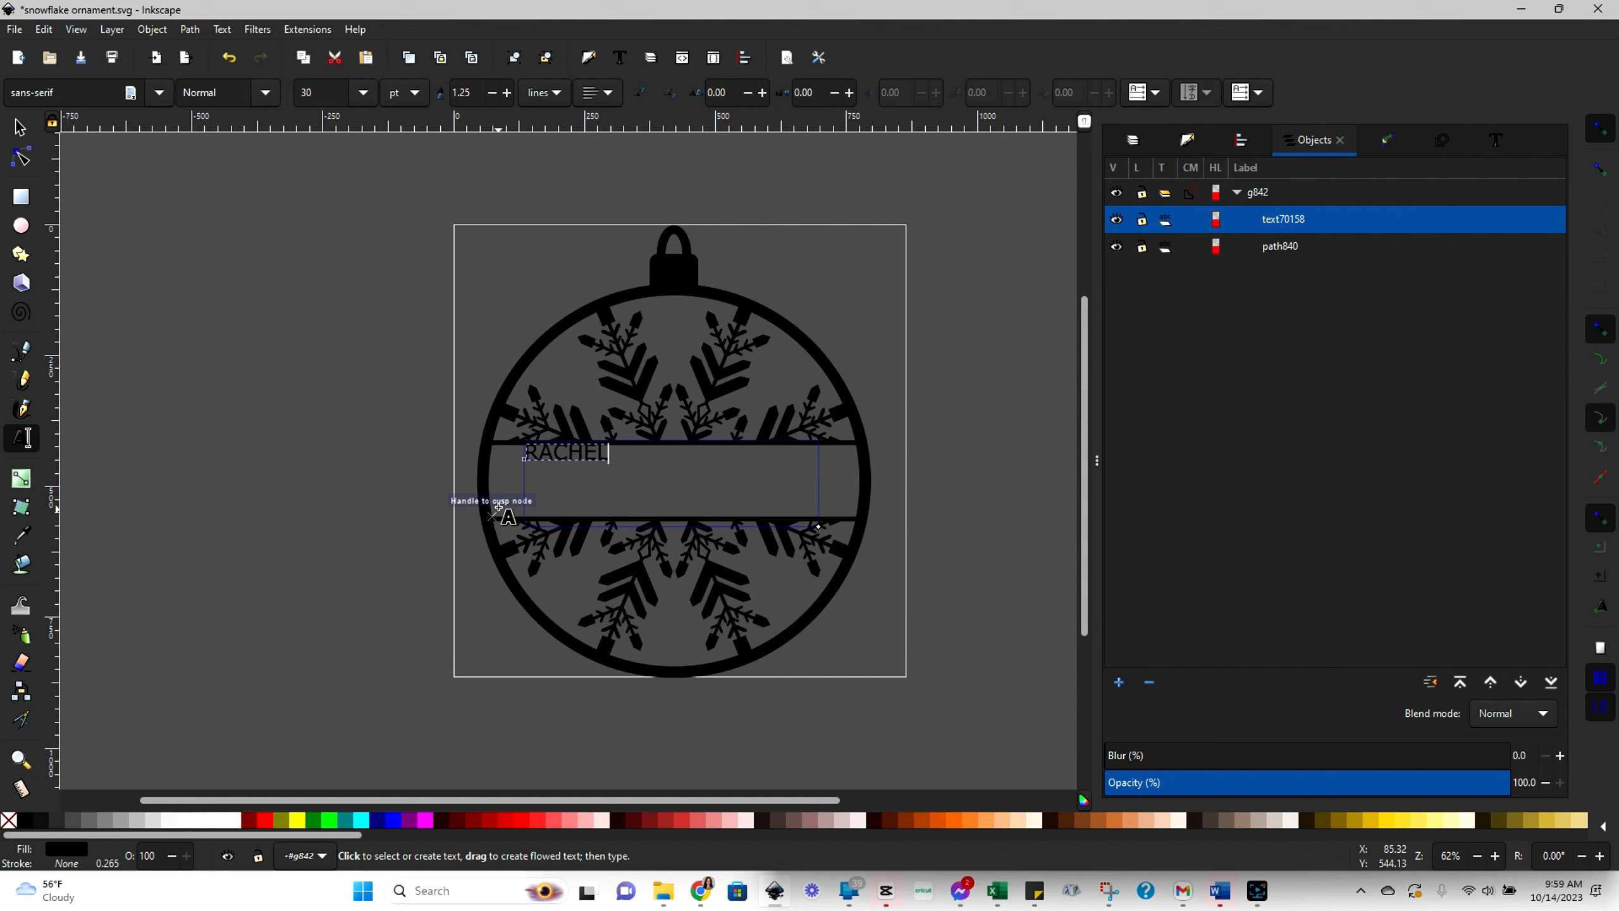
mouse_move(896, 483)
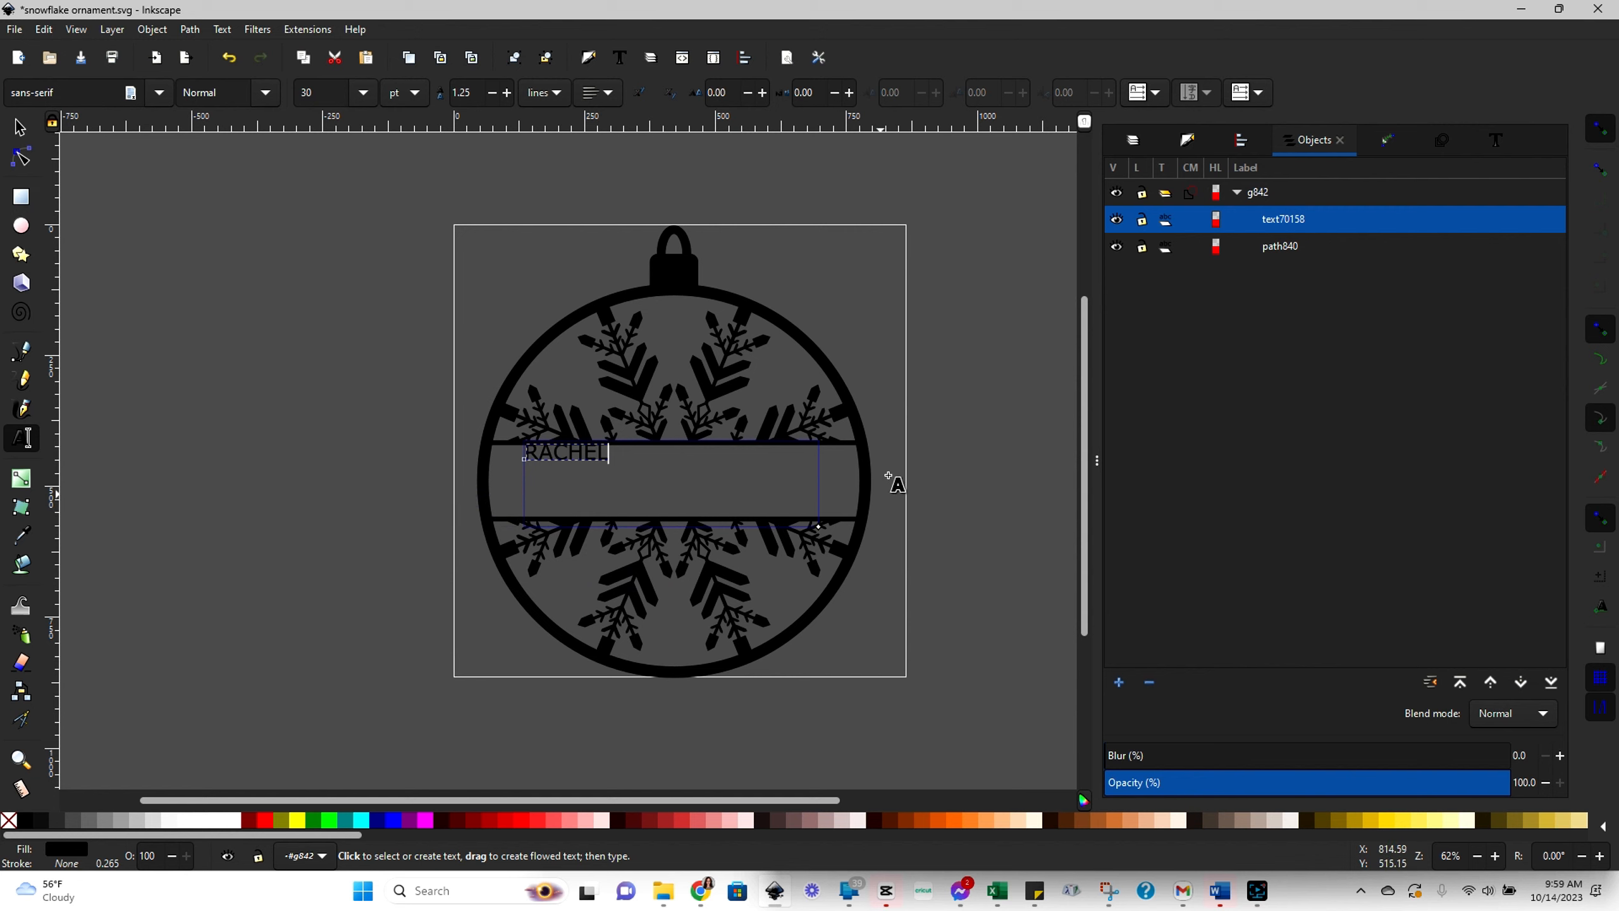
mouse_move(1392, 378)
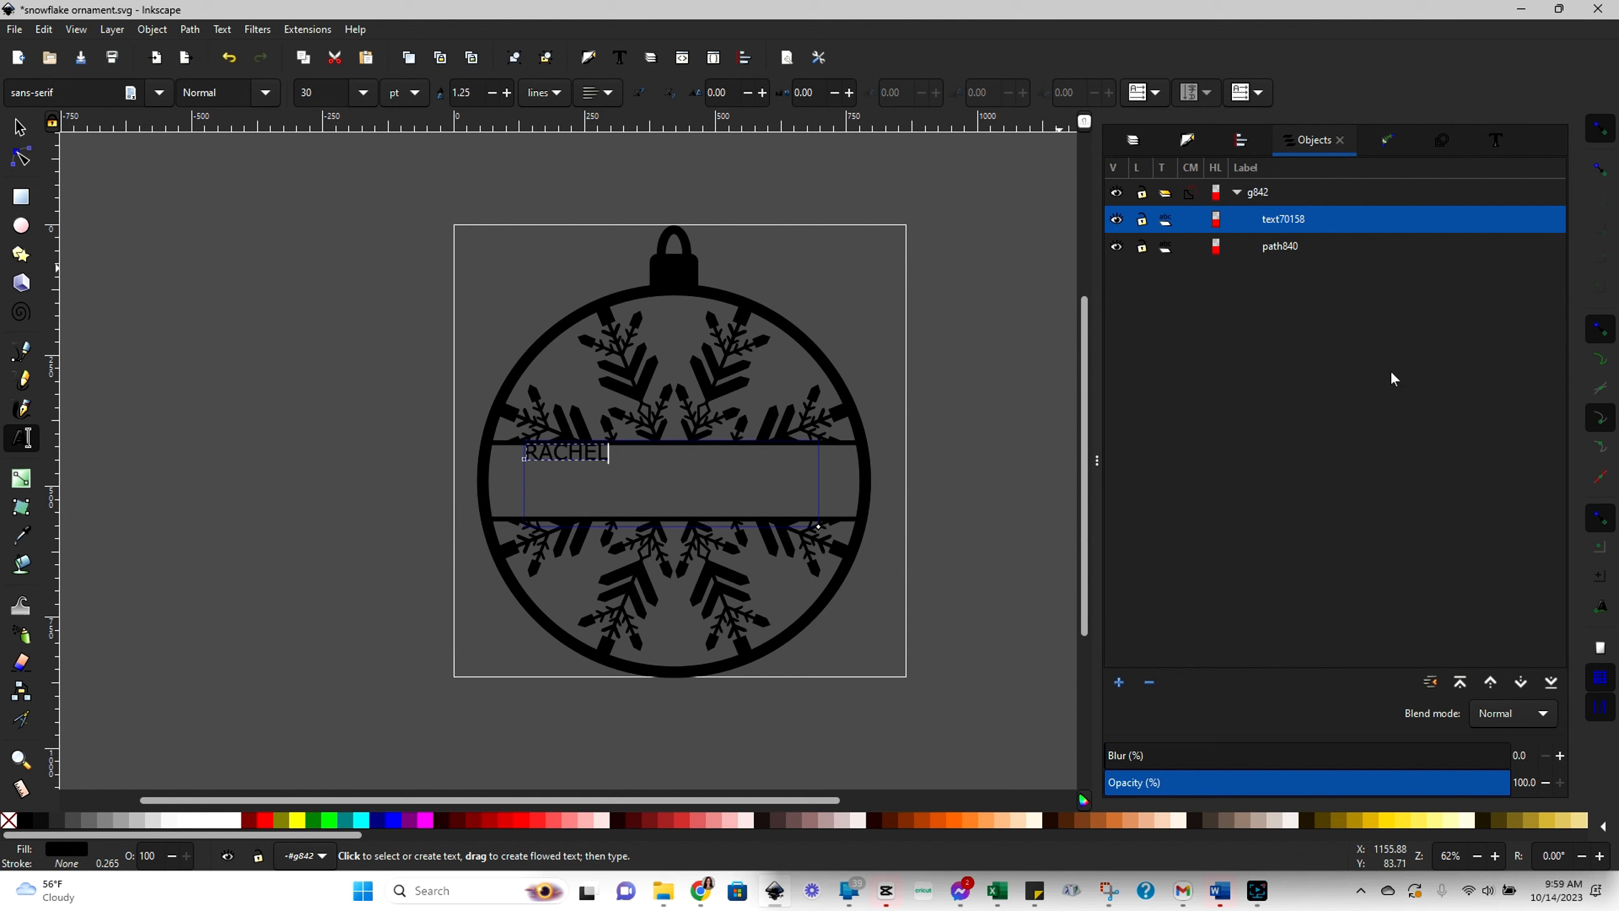
mouse_move(1497, 195)
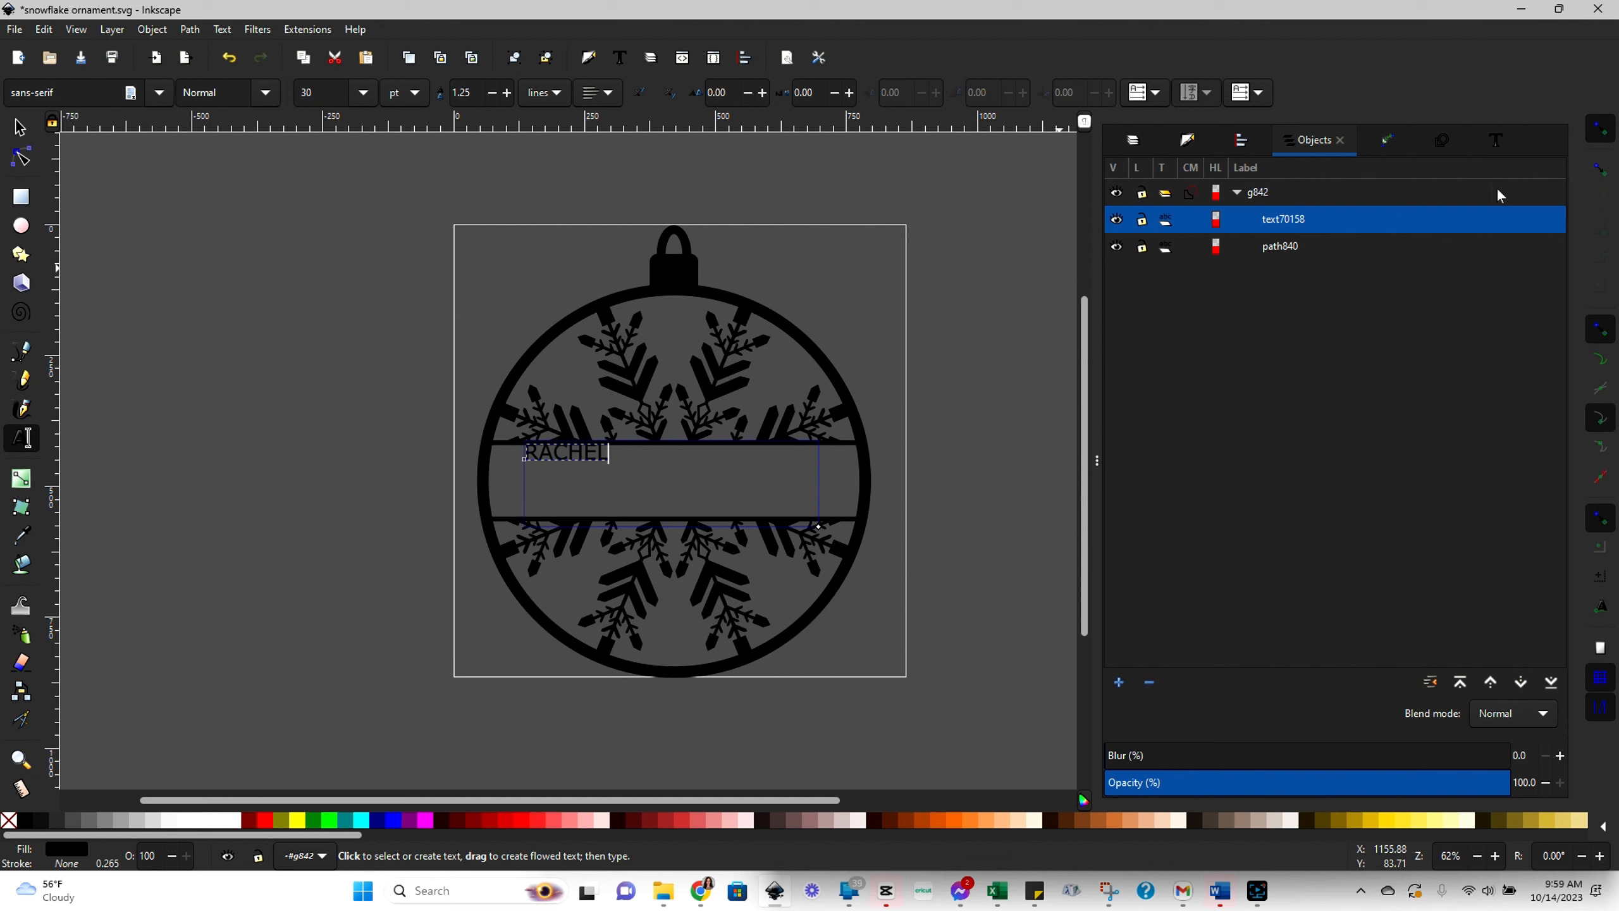
mouse_move(1497, 144)
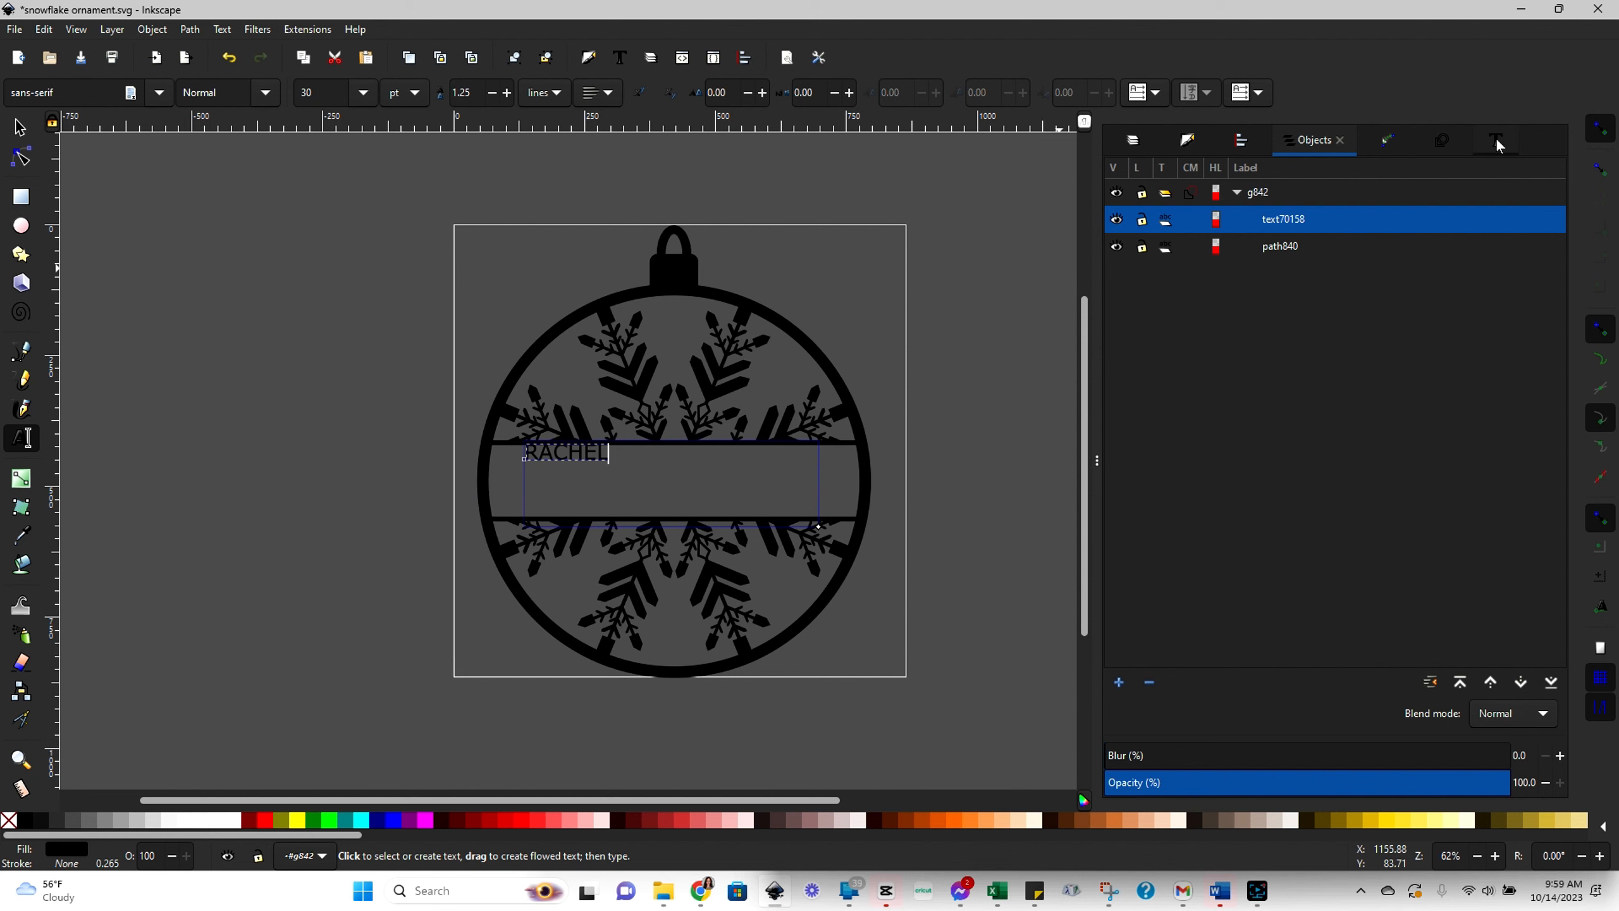
- Apply the Bernard MT Condensed font to RACHEL via the Text and Font dialog
left_click(1489, 139)
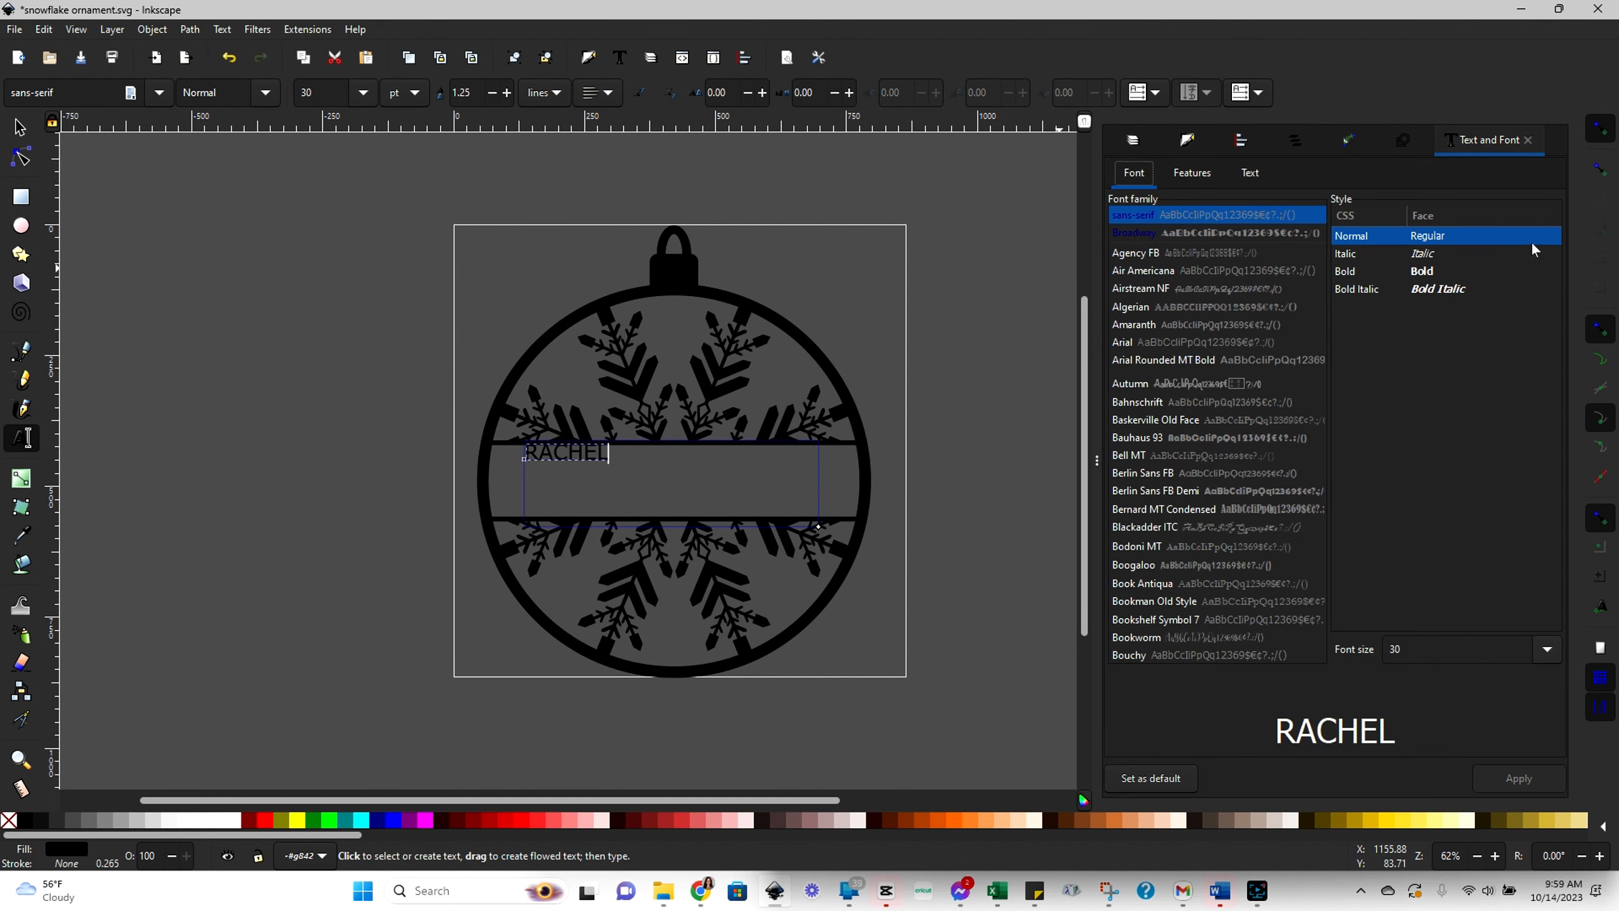
mouse_move(1427, 324)
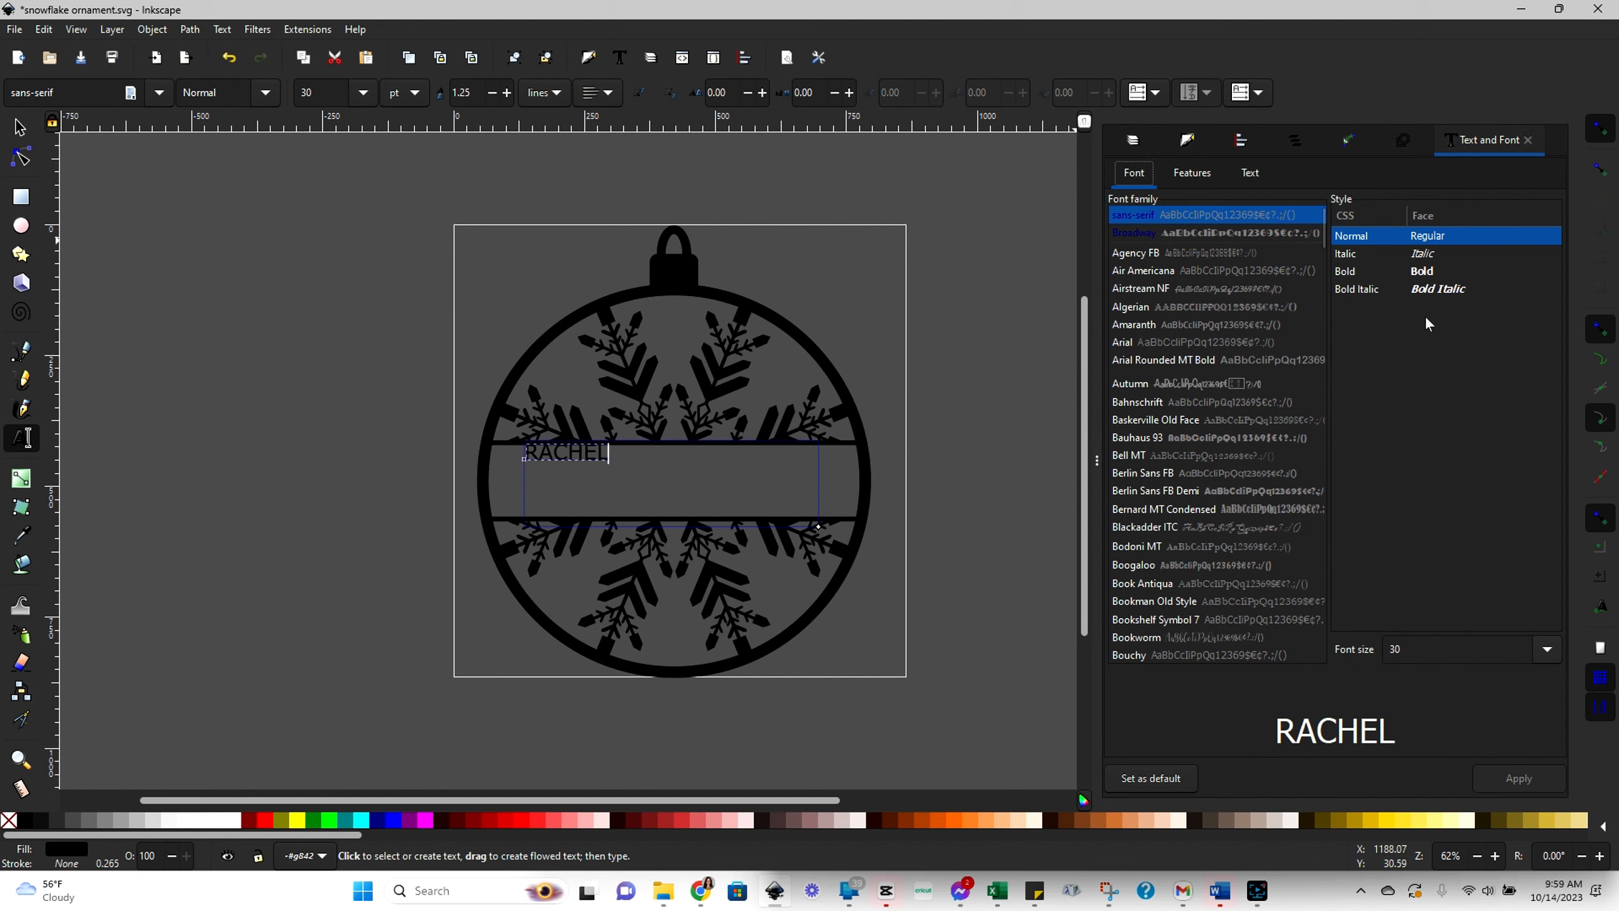
mouse_move(225, 30)
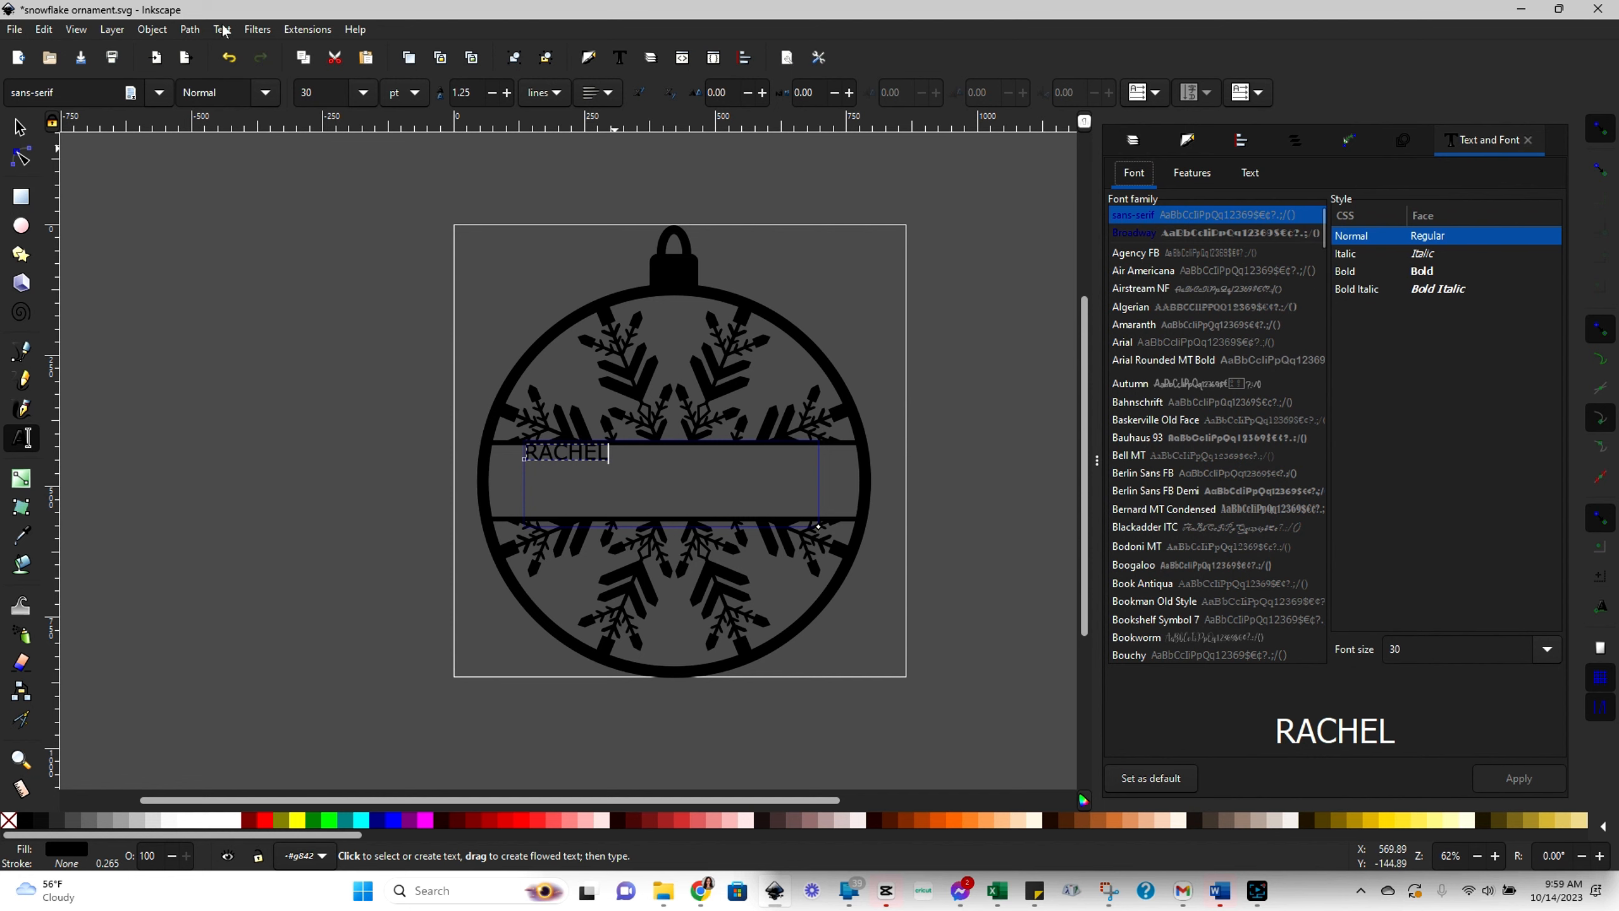
mouse_move(1210, 623)
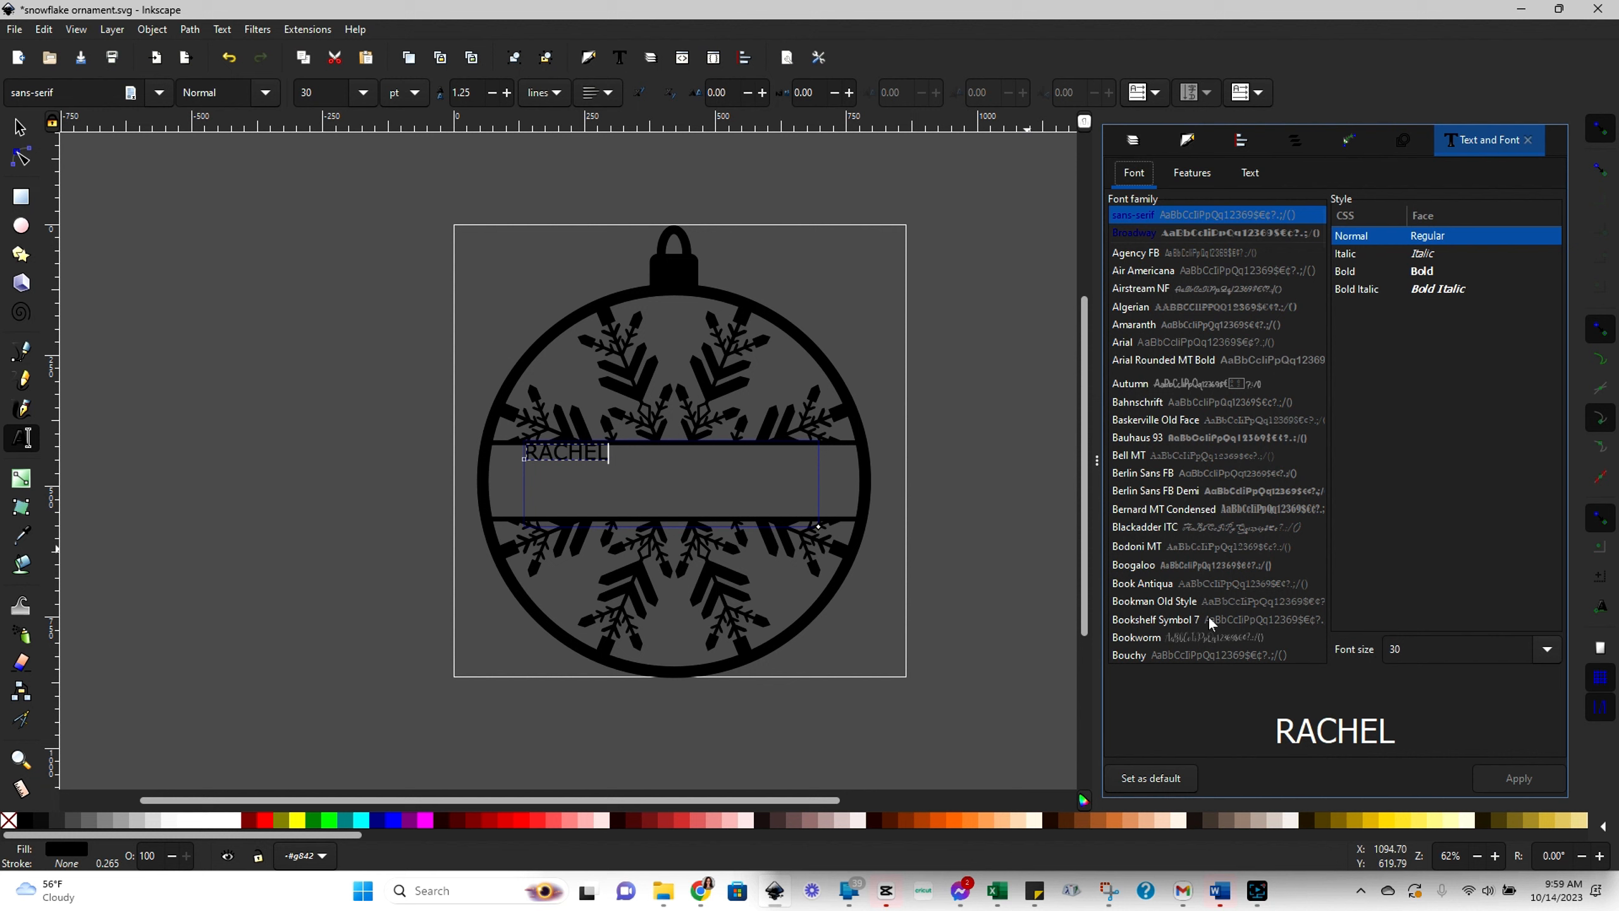
mouse_move(1376, 821)
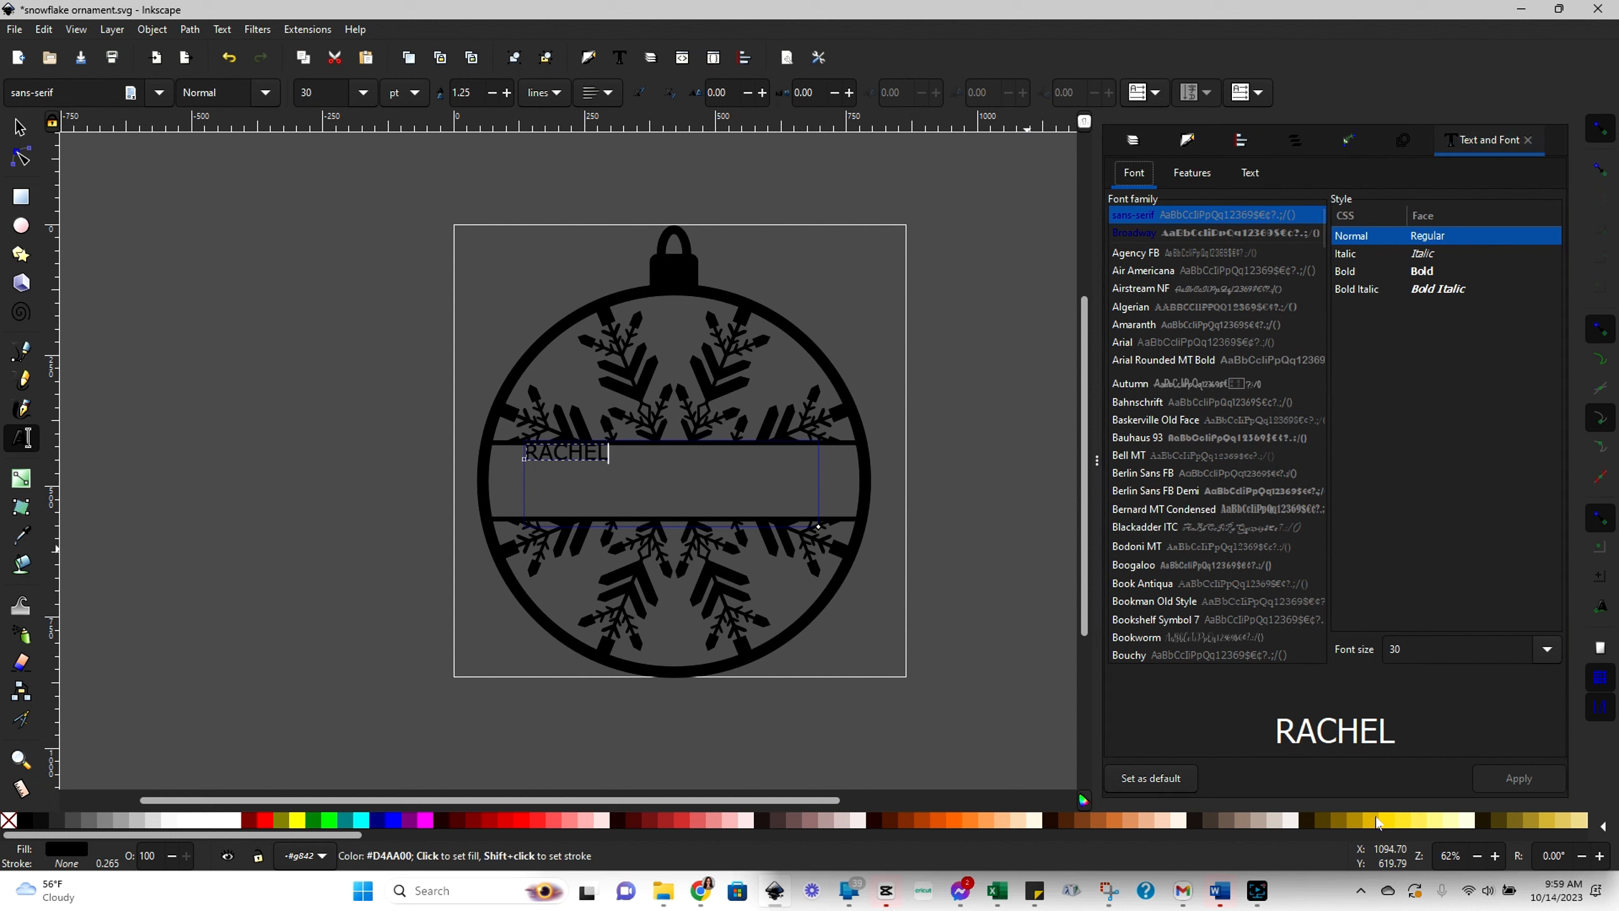
mouse_move(1203, 278)
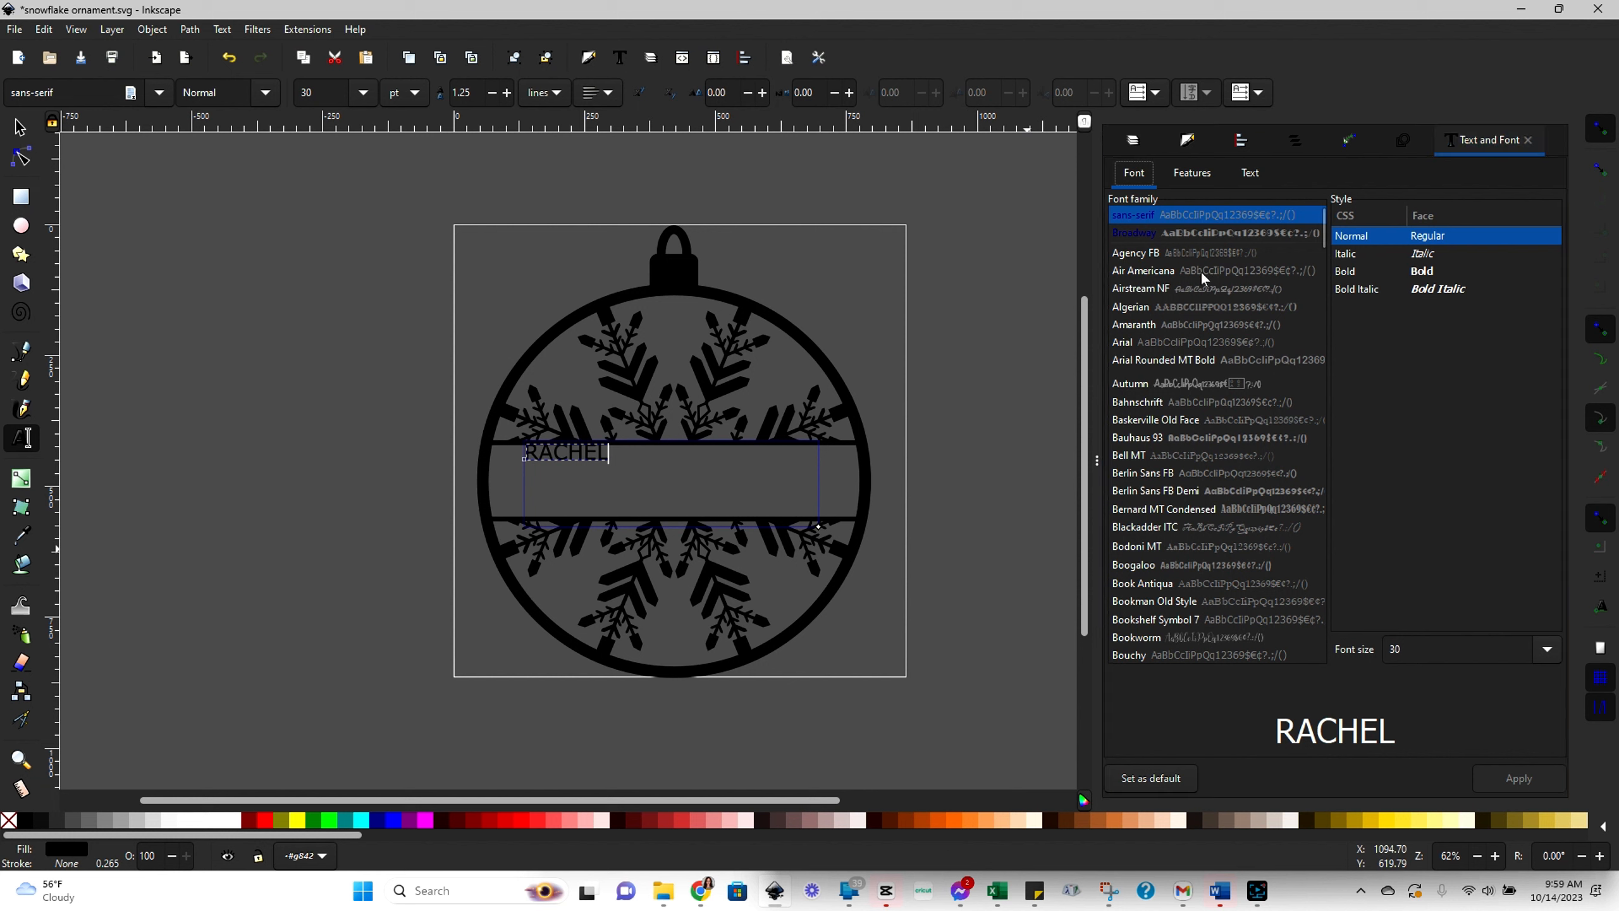
left_click(1137, 402)
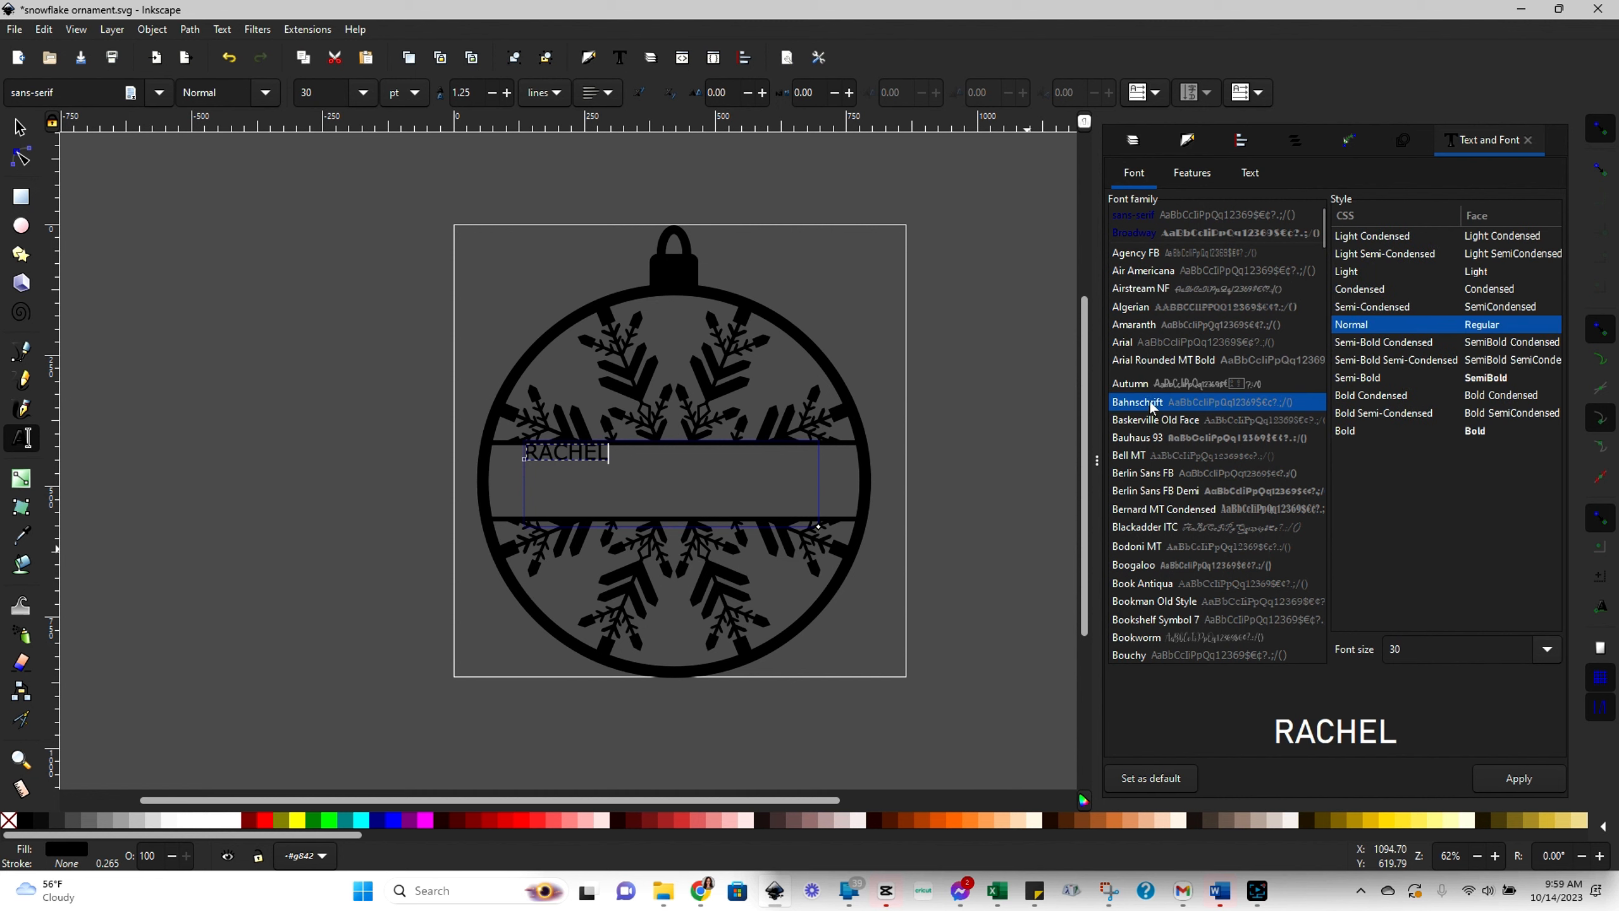
left_click(1162, 508)
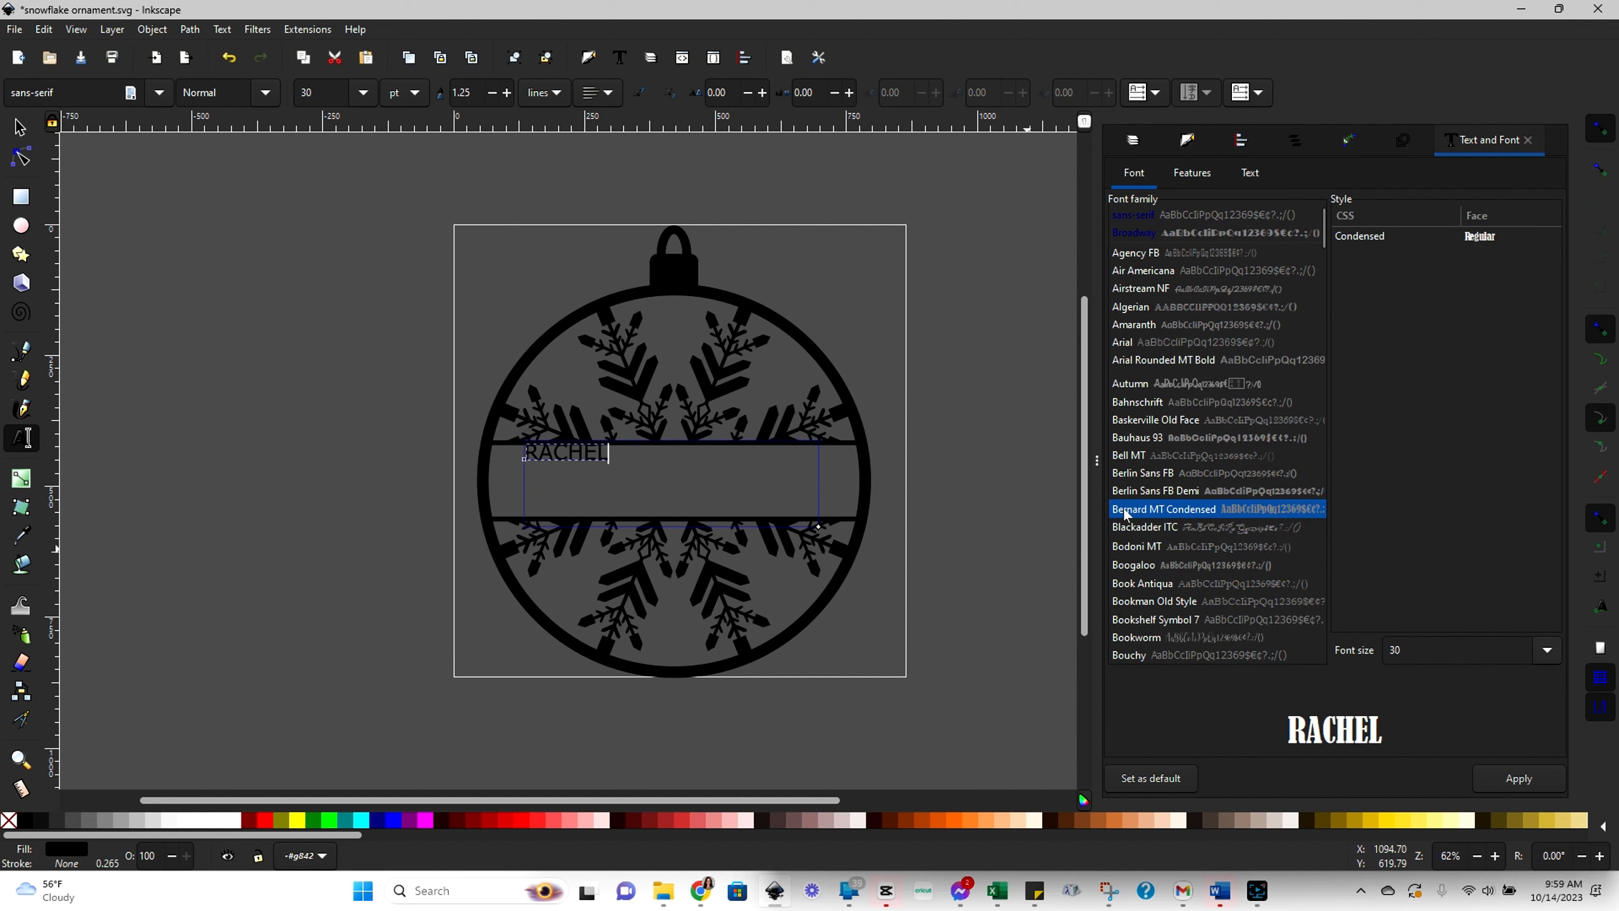
mouse_move(1227, 722)
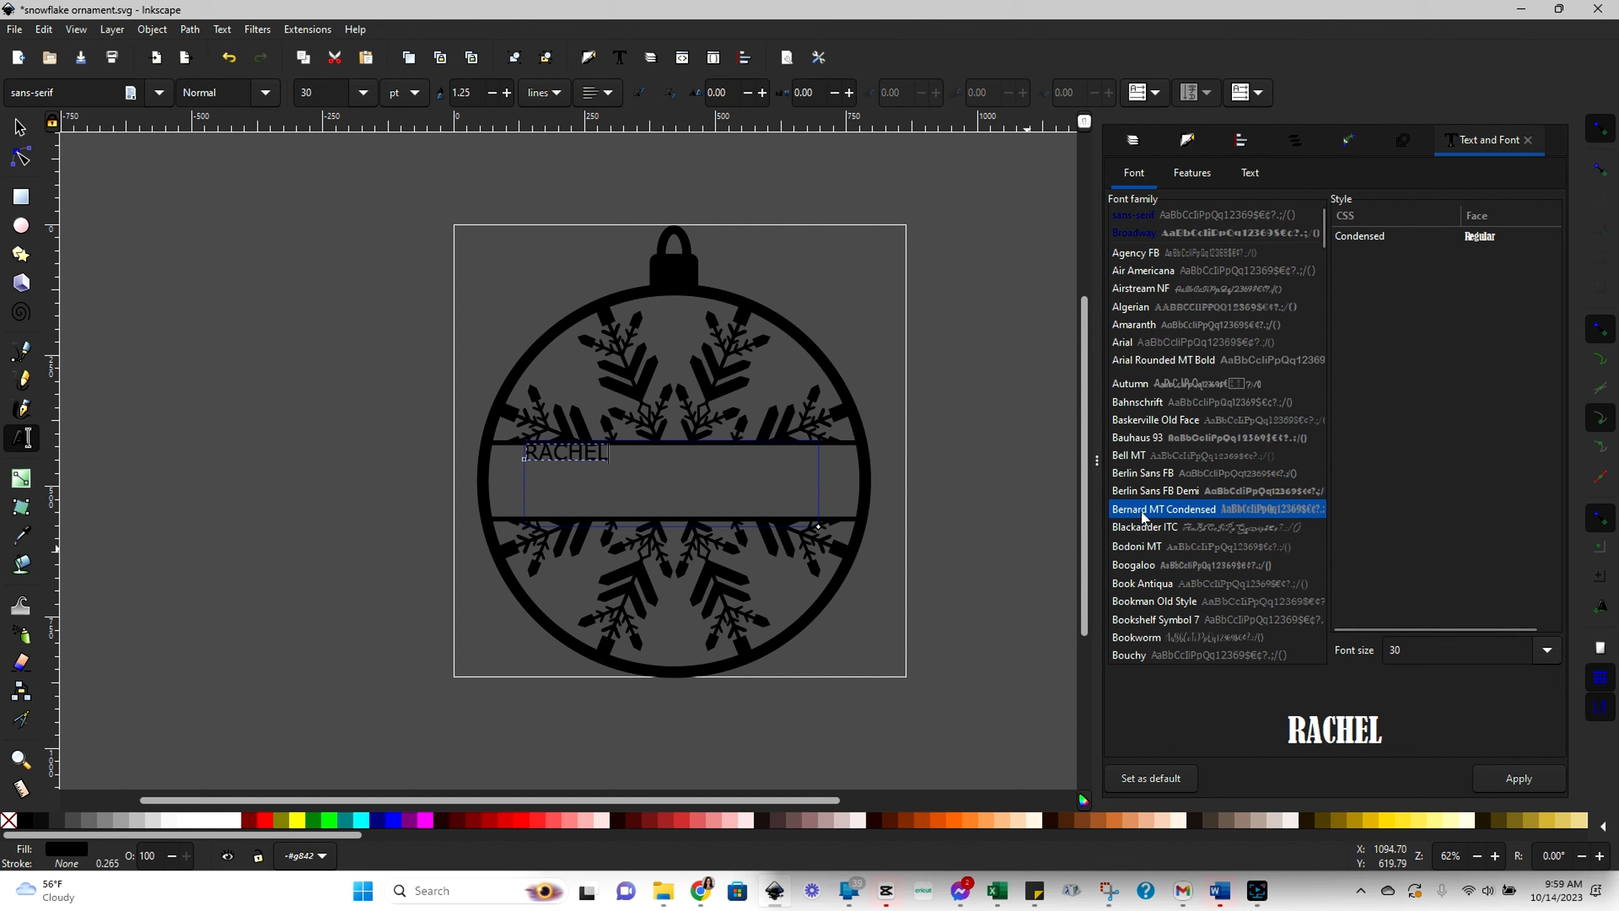
left_click(1518, 778)
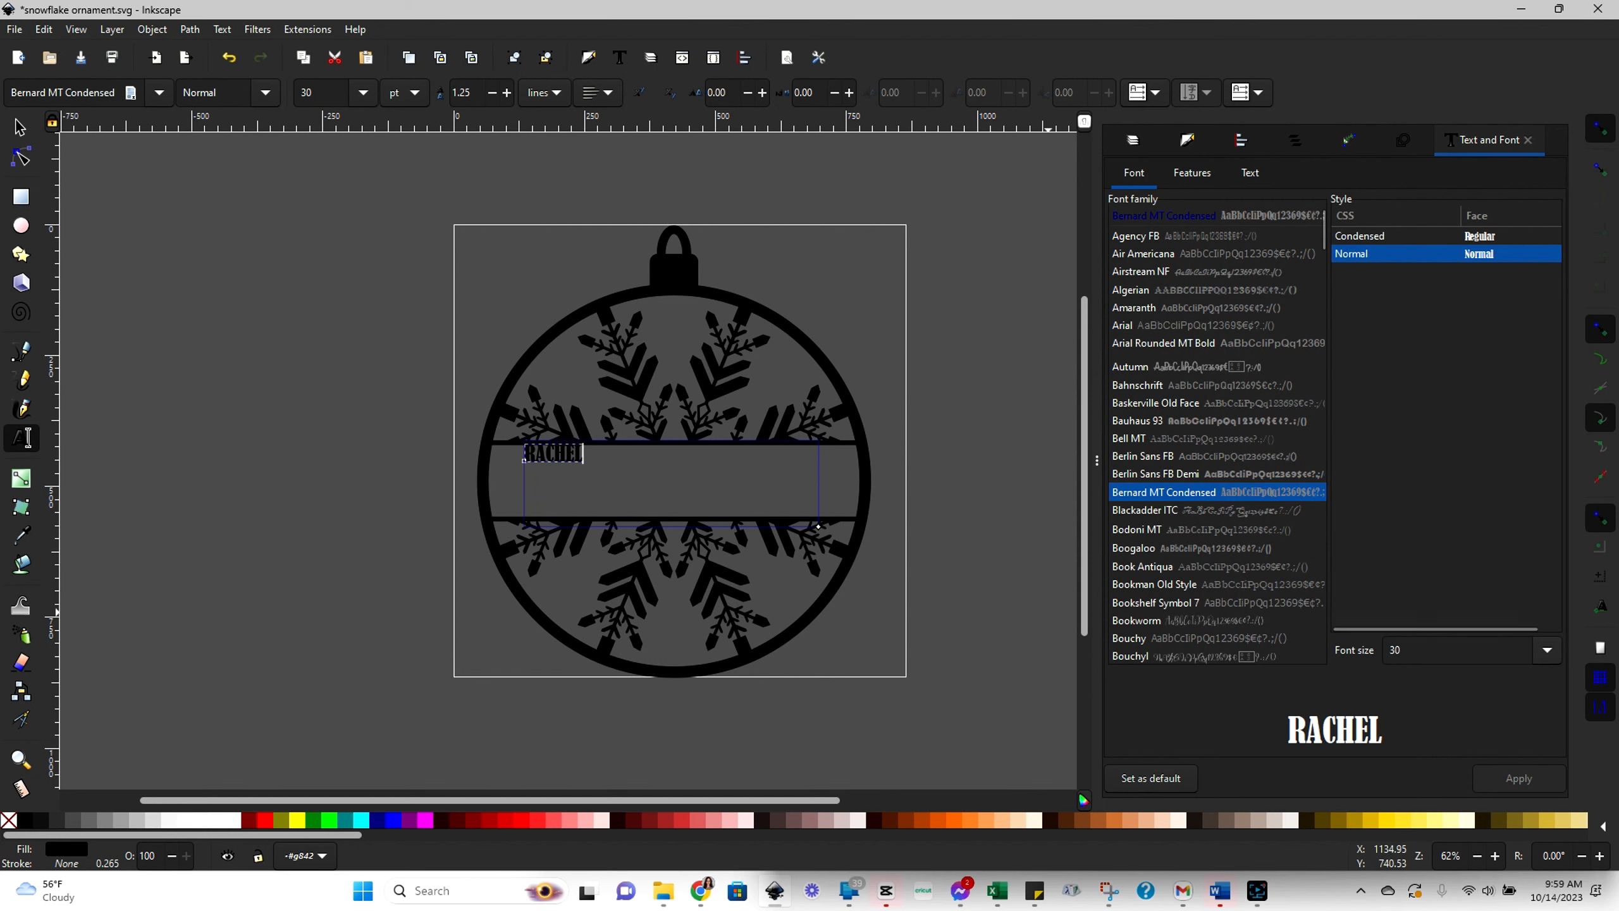
left_click(1545, 649)
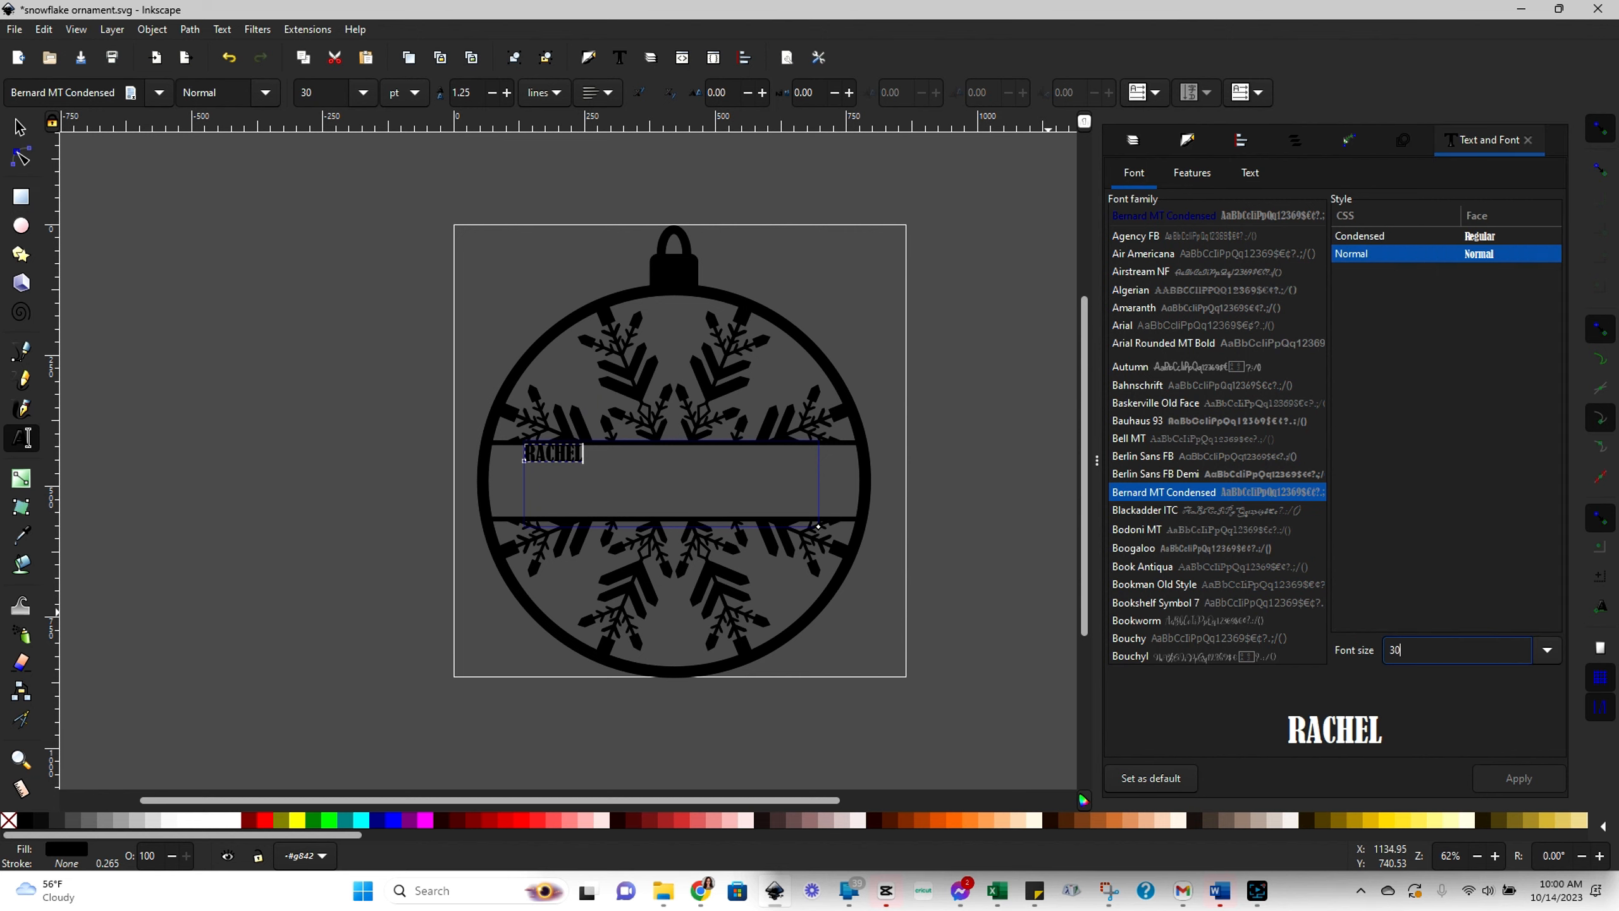
mouse_move(583, 473)
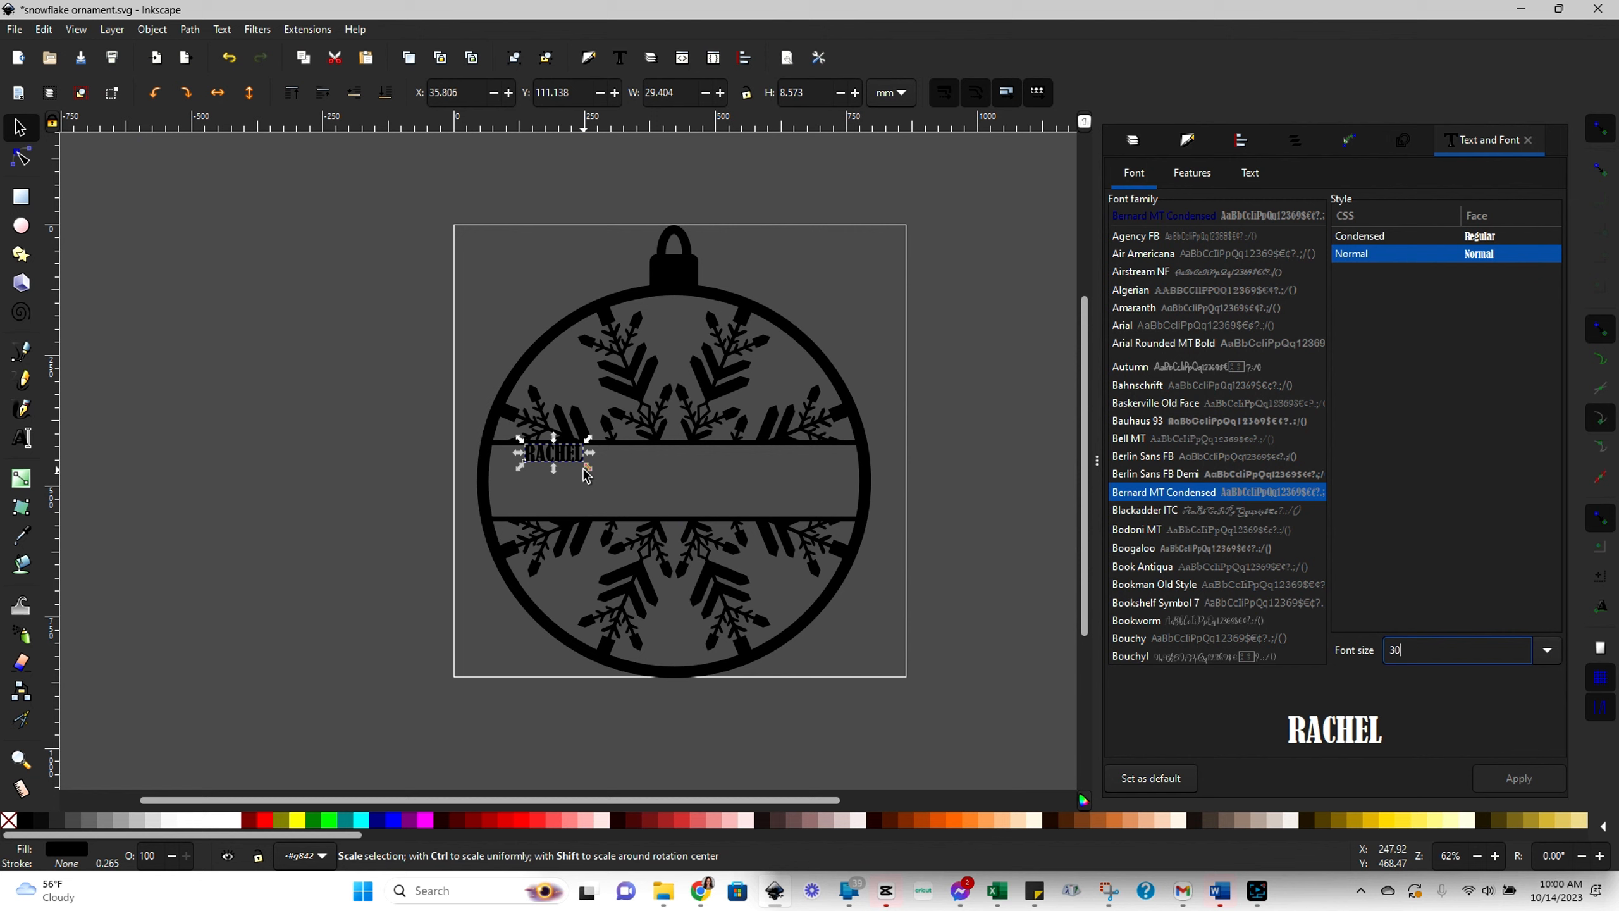
mouse_move(588, 475)
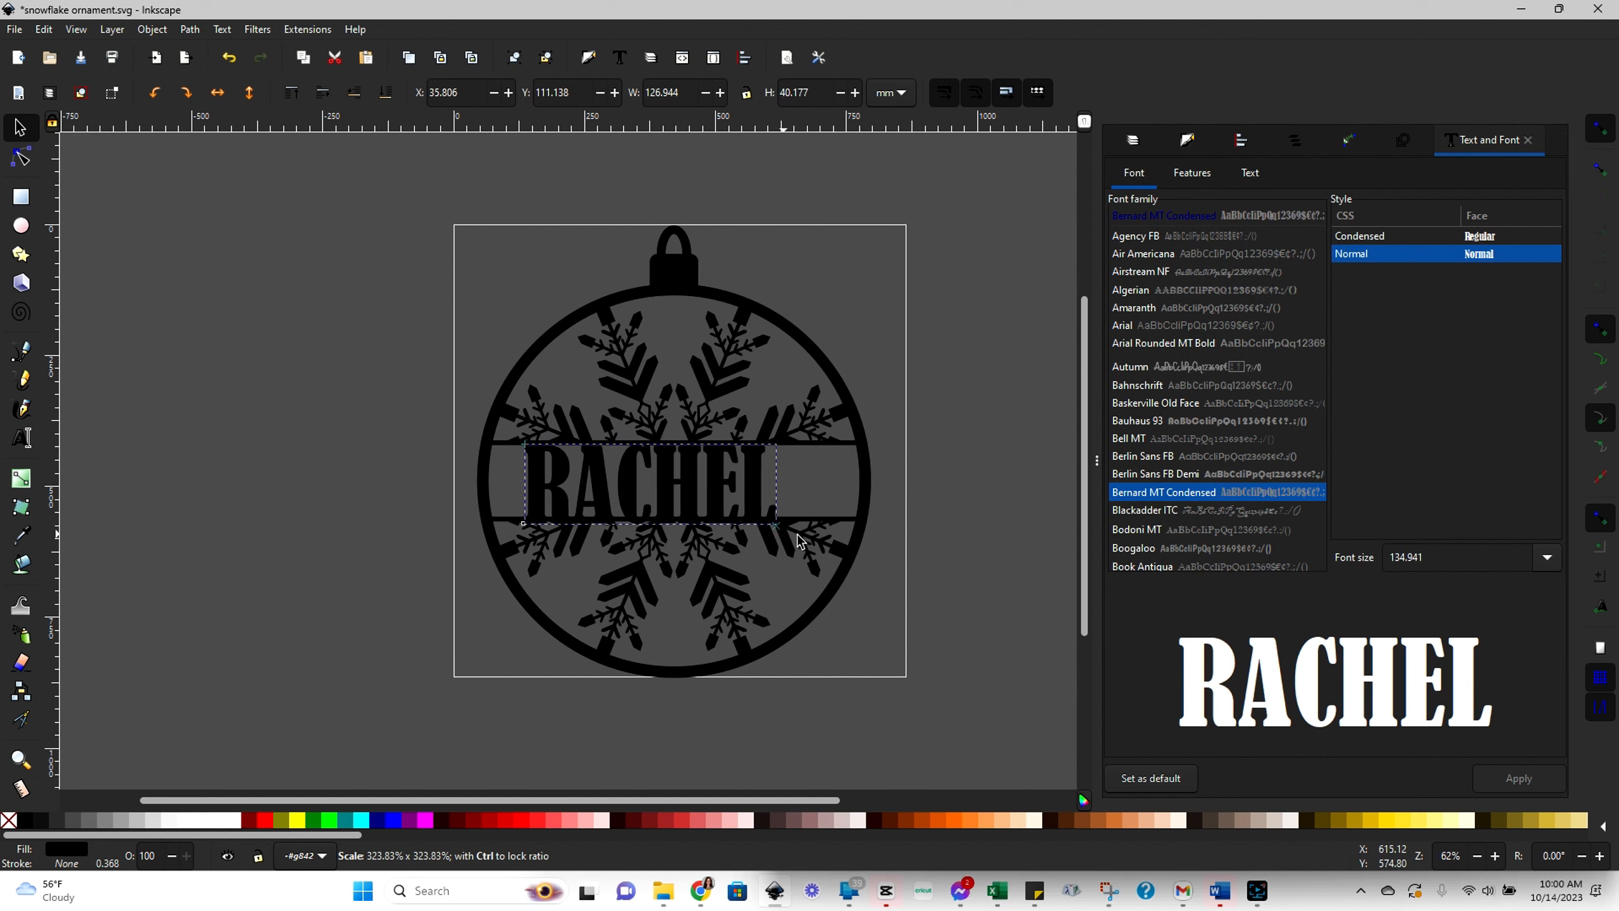
- Scale RACHEL up to span the center band and squash it vertically to fit
left_click(650, 485)
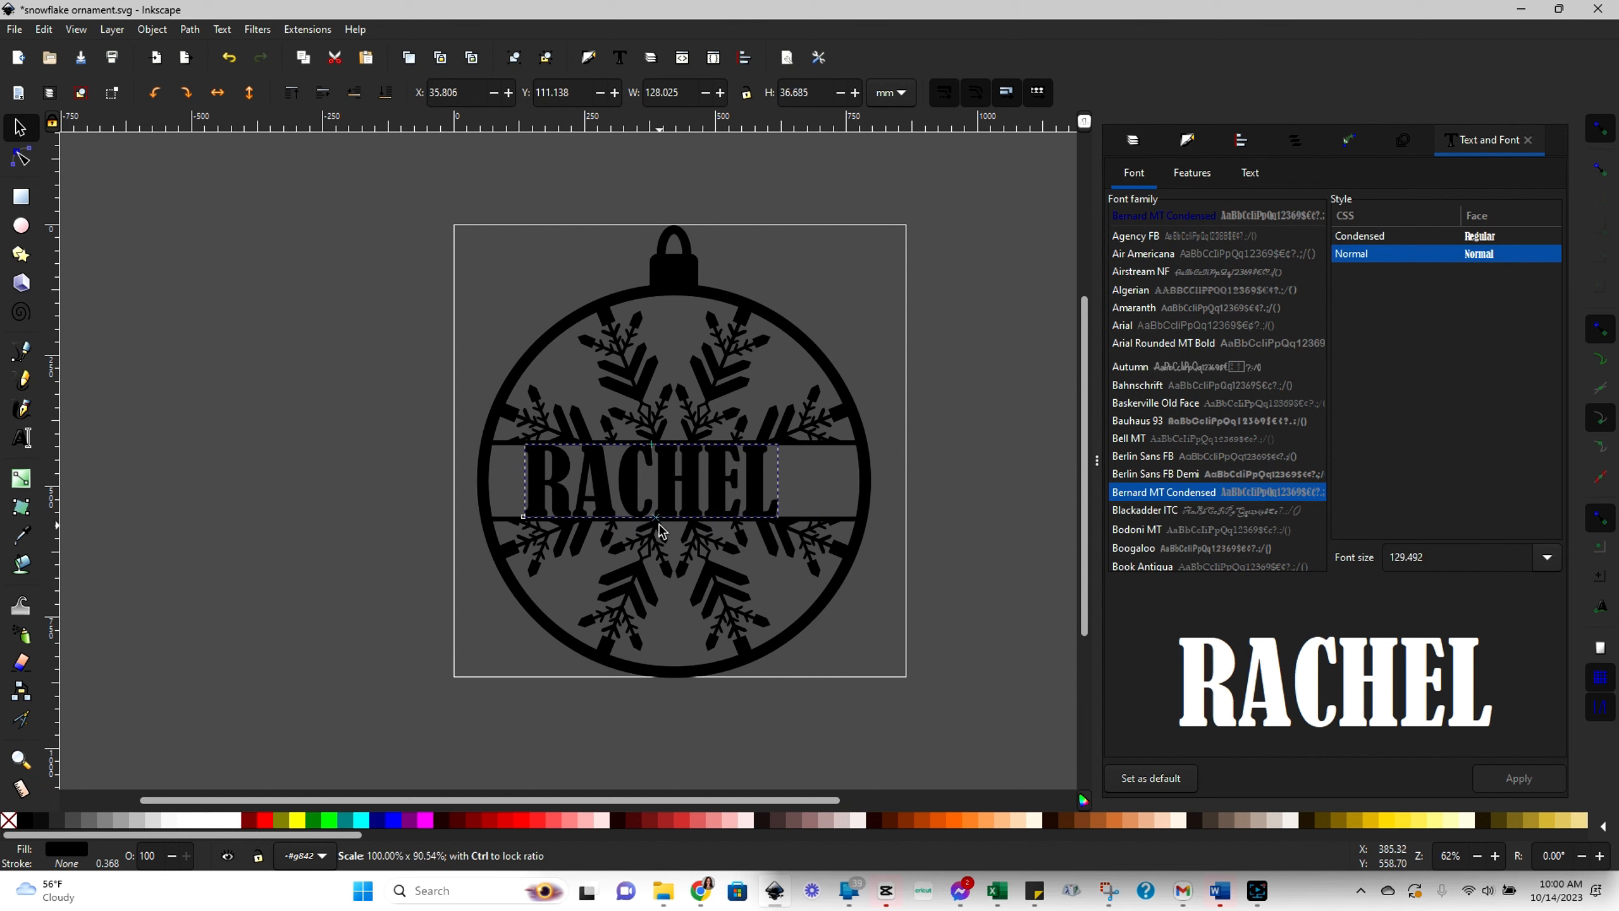
left_click(720, 506)
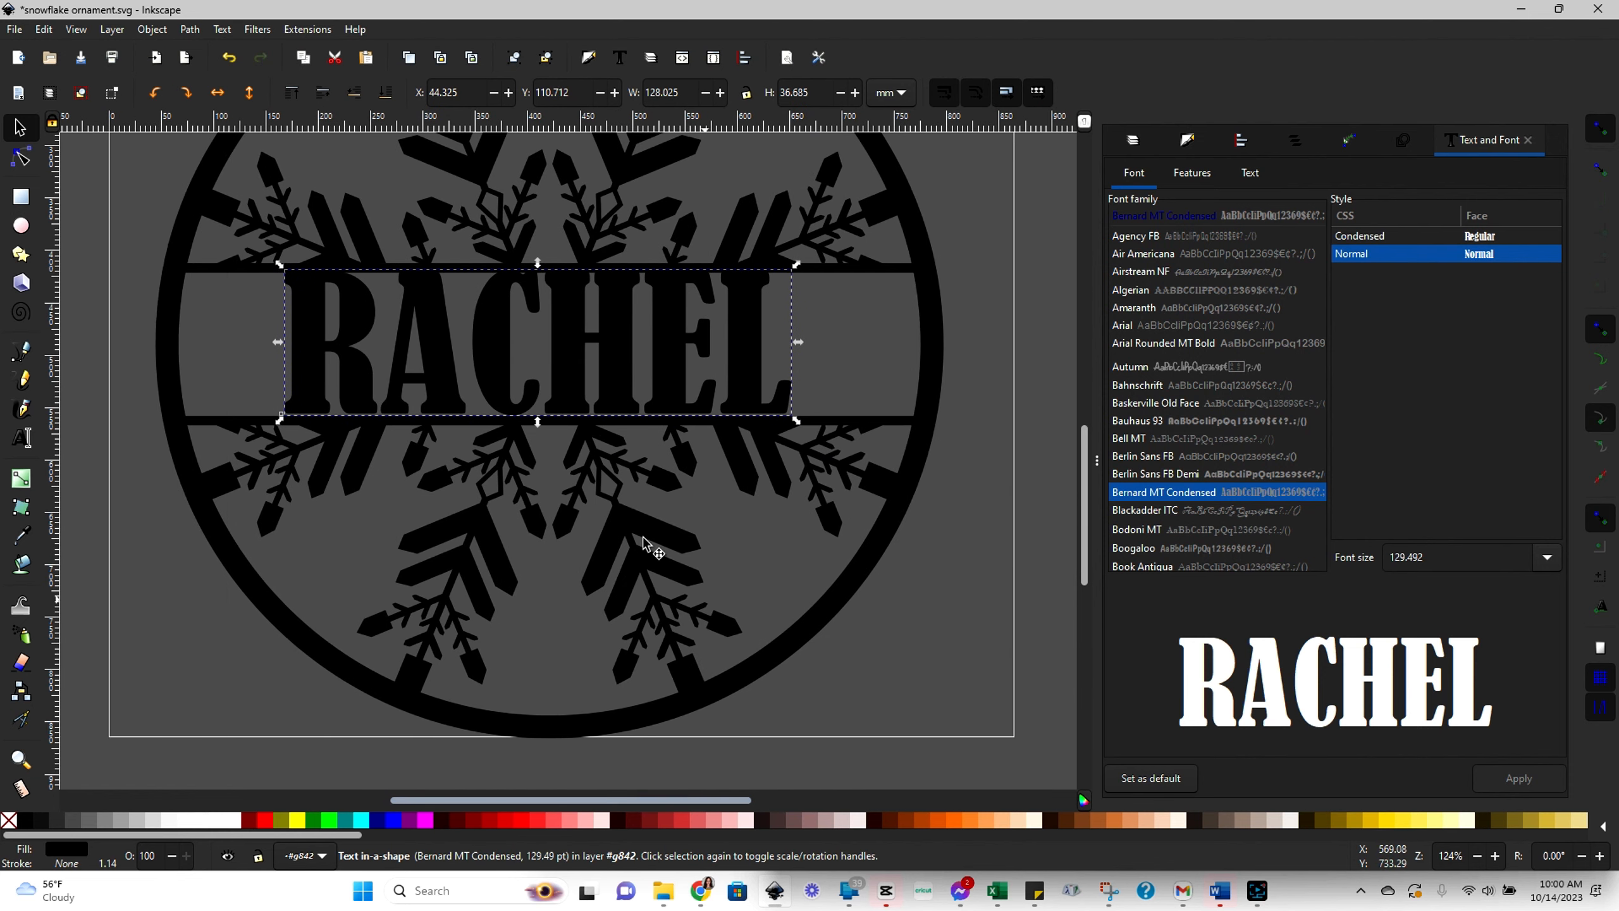
- Shift and stretch RACHEL so its letters reach the lines of the center band
left_click_drag(536, 340, 533, 374)
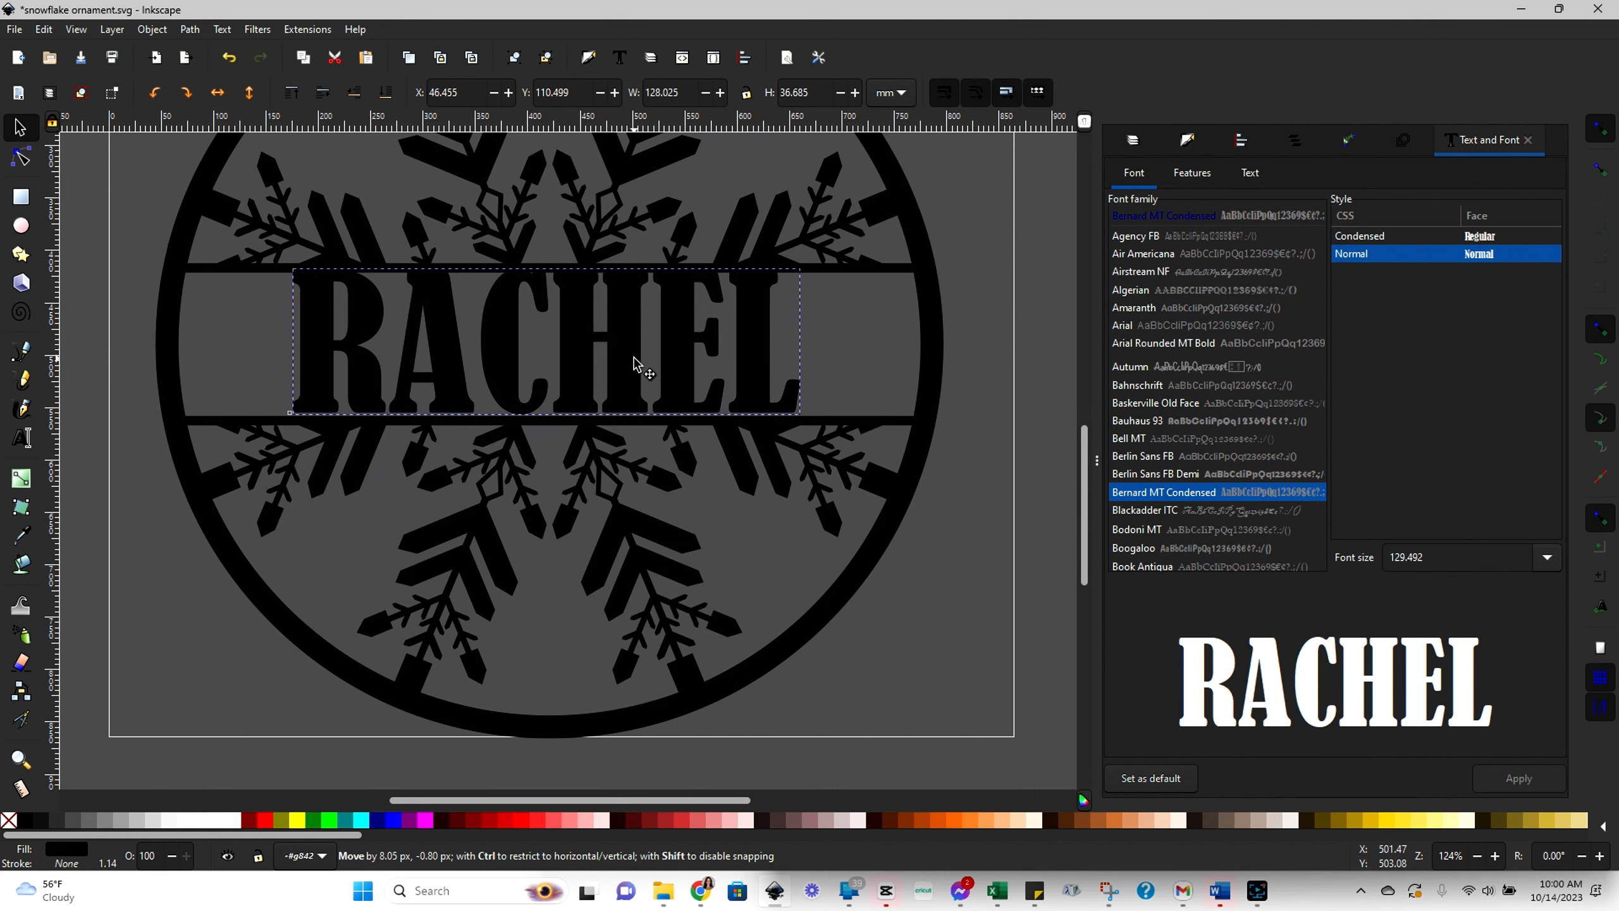
left_click(640, 372)
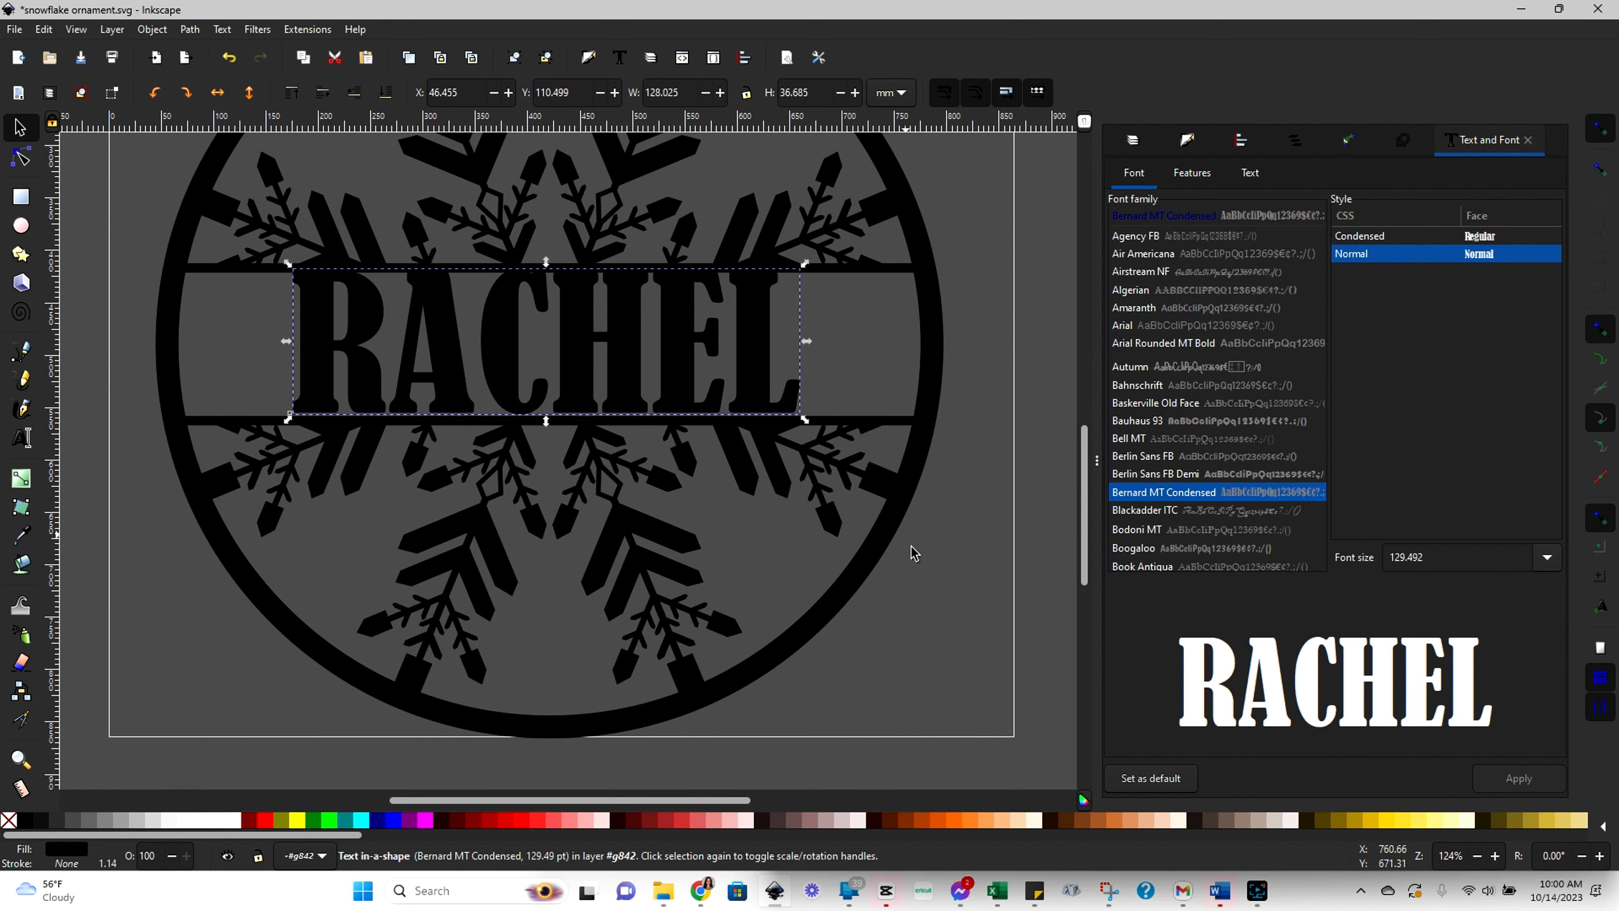
mouse_move(545, 310)
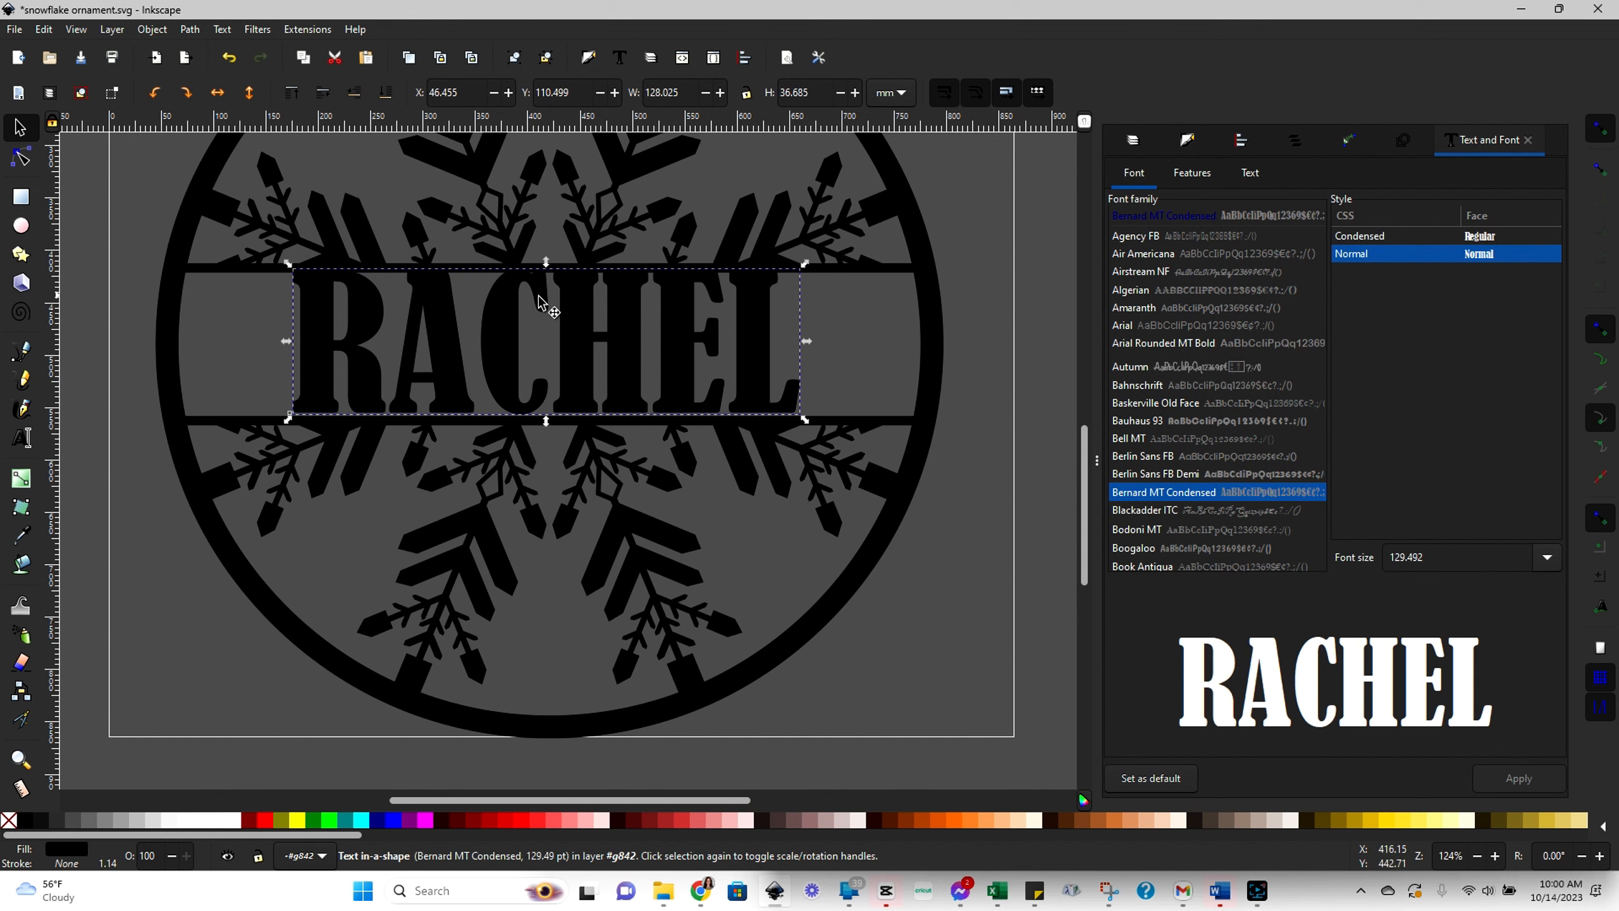
mouse_move(428, 288)
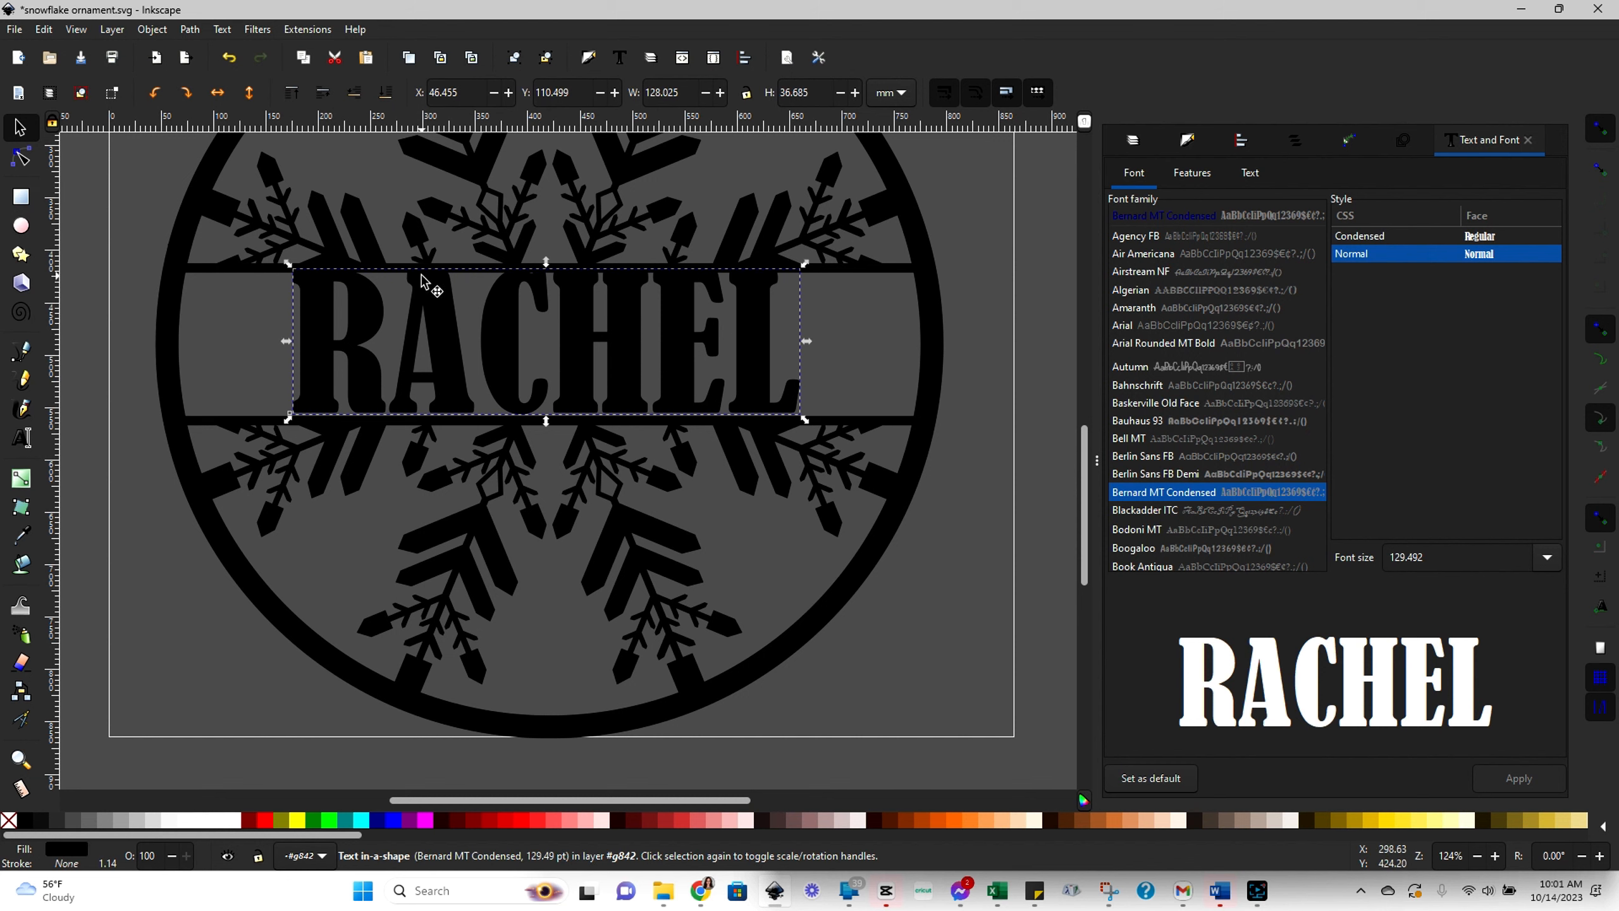
mouse_move(431, 287)
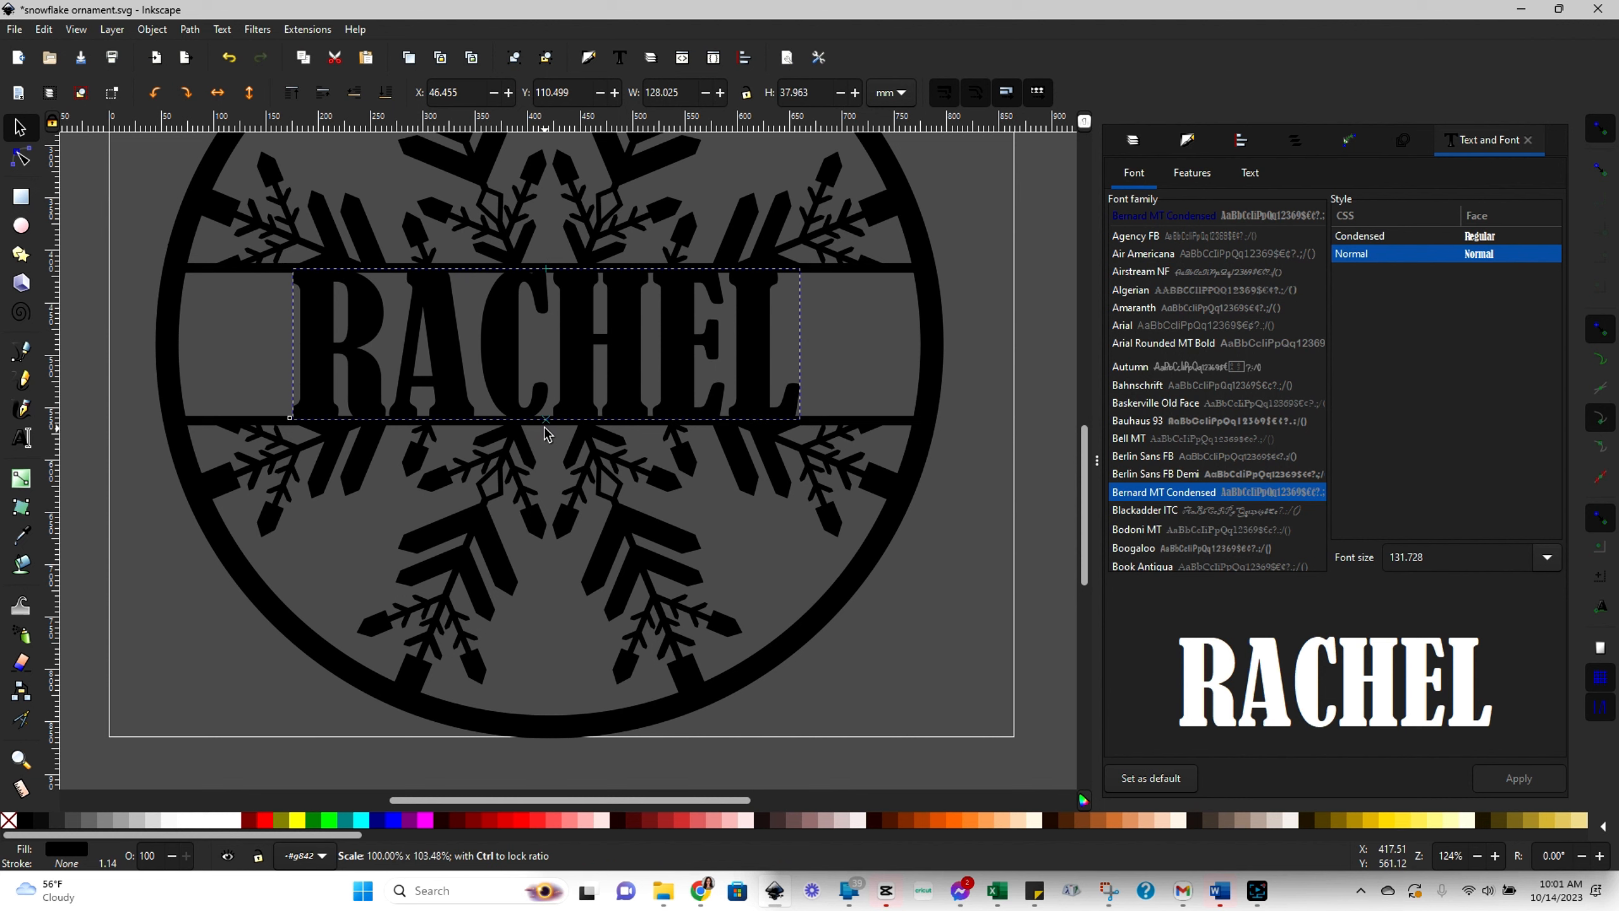
left_click(722, 325)
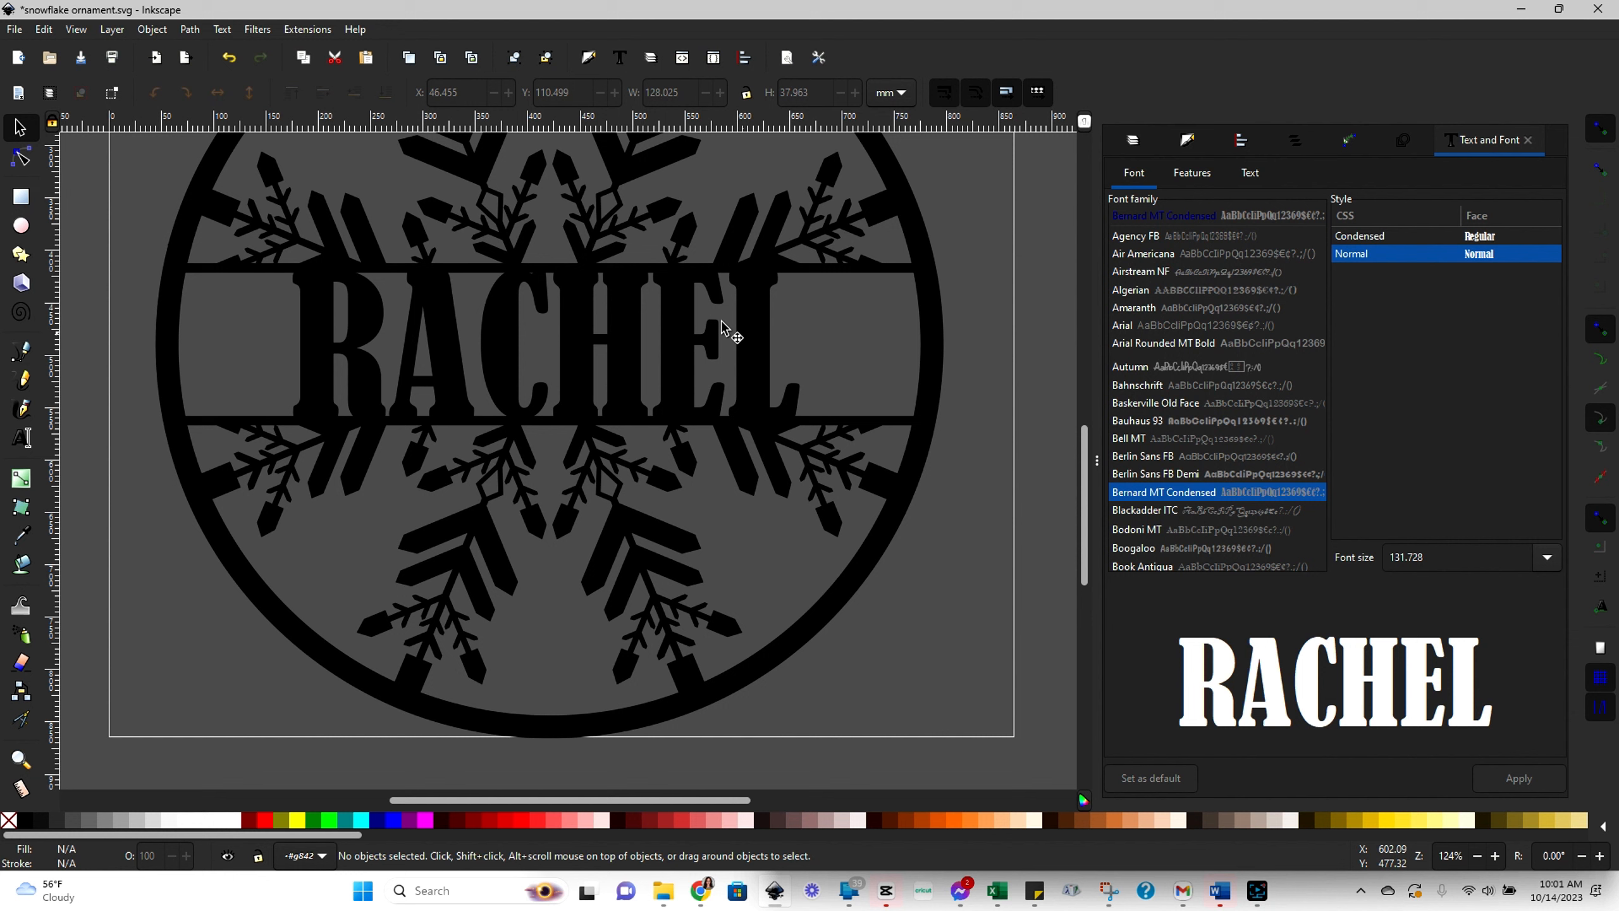
mouse_move(614, 357)
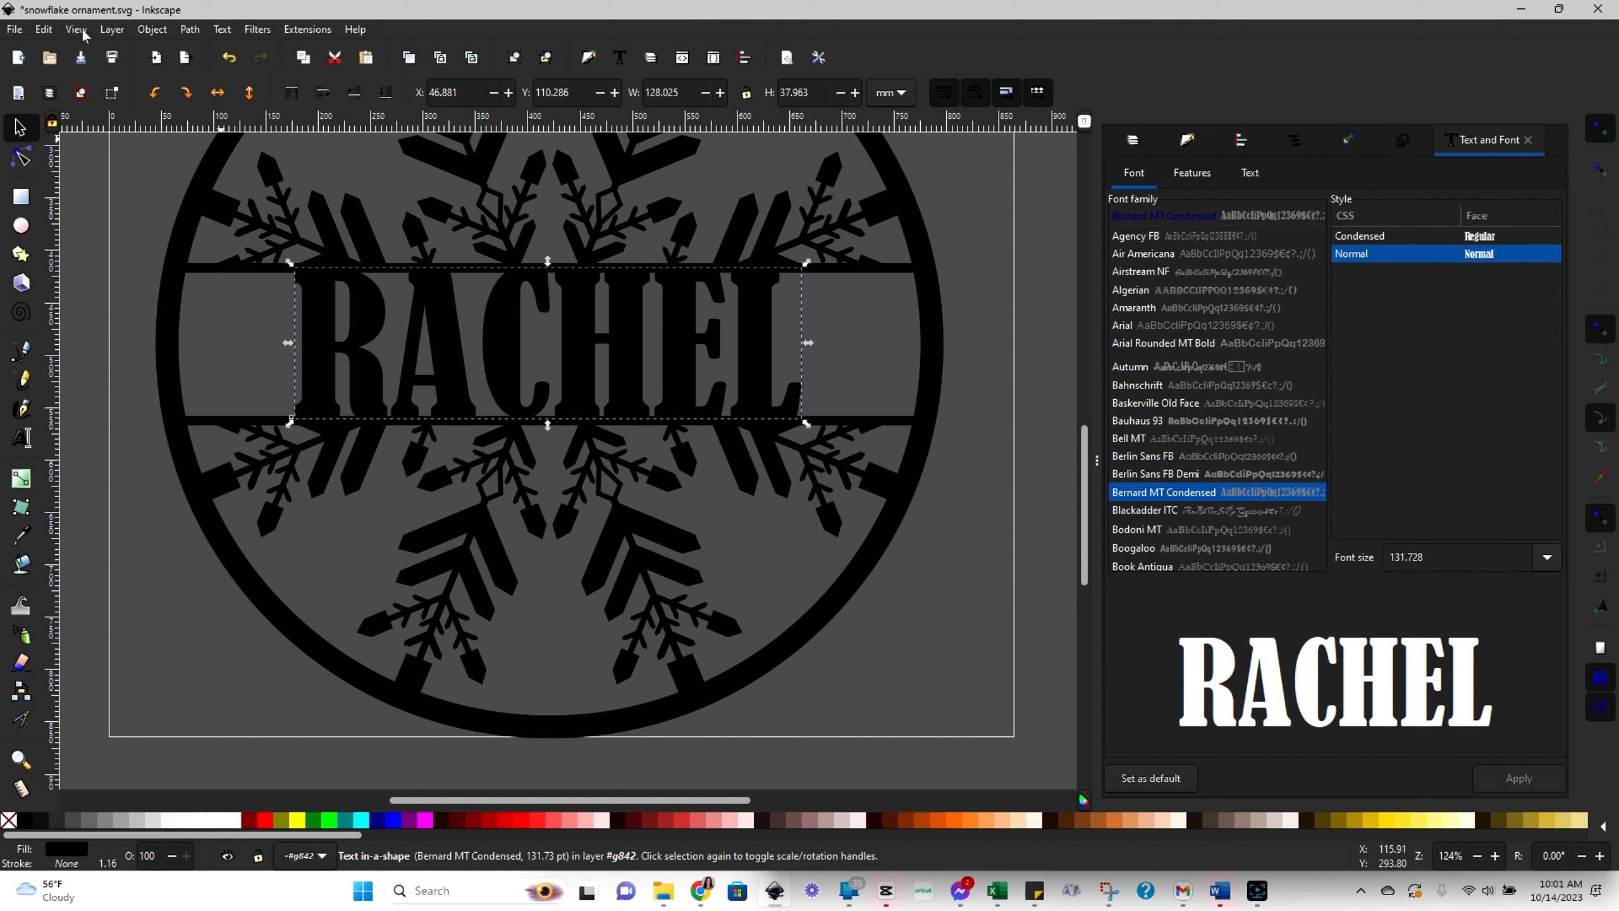
- Switch the canvas to Outline display mode via View > Display Mode
left_click(76, 29)
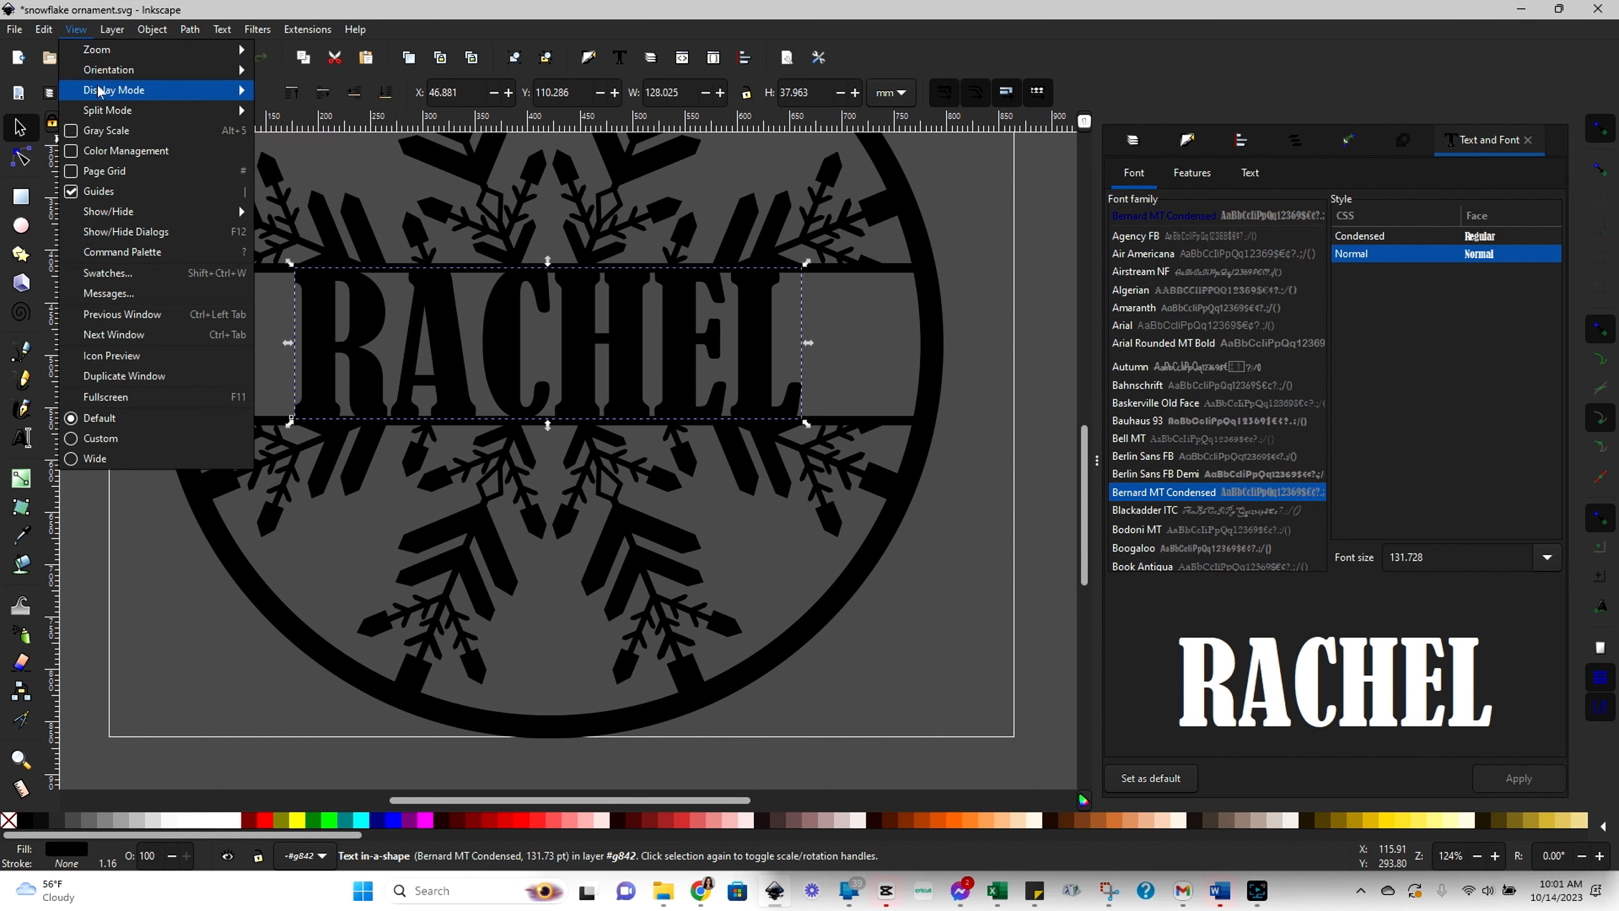
left_click(114, 90)
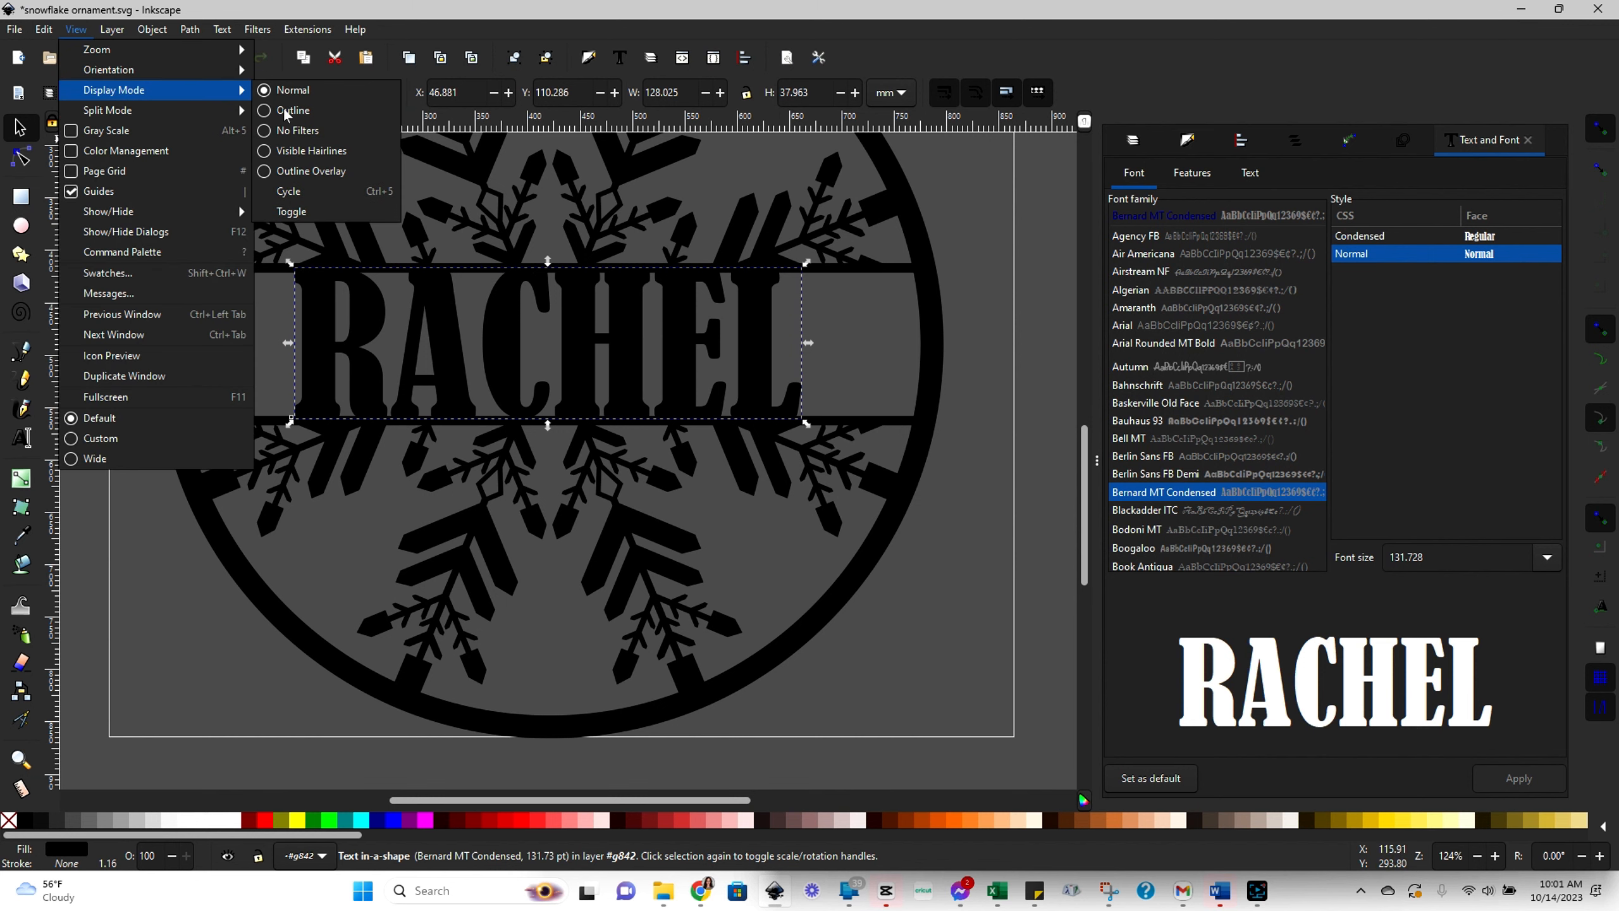
left_click(292, 110)
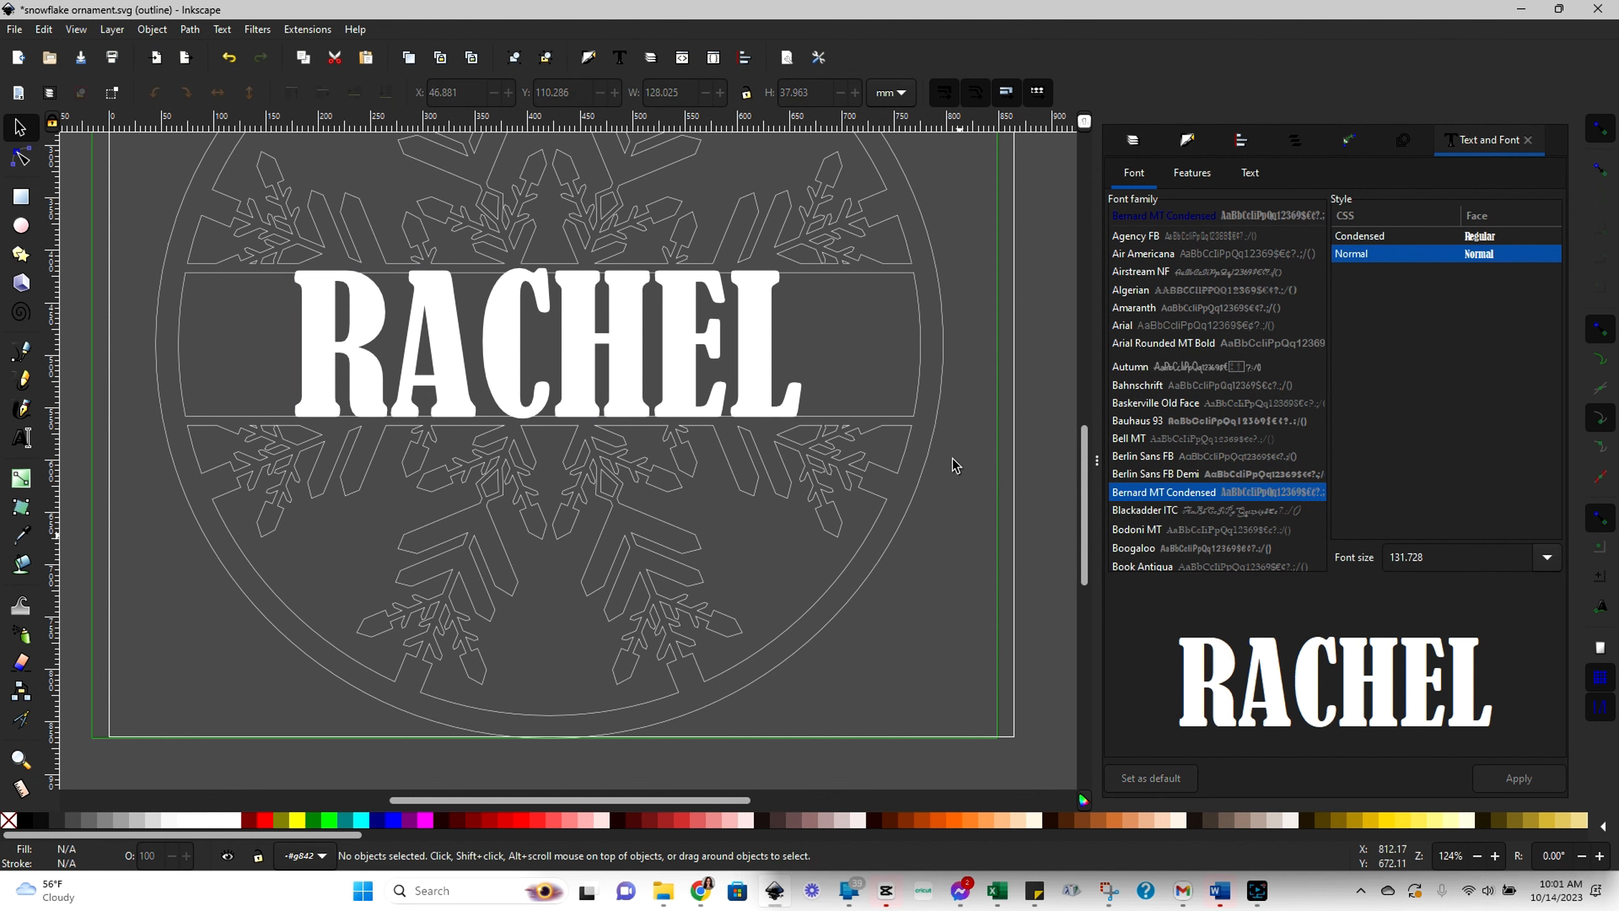
mouse_move(702, 431)
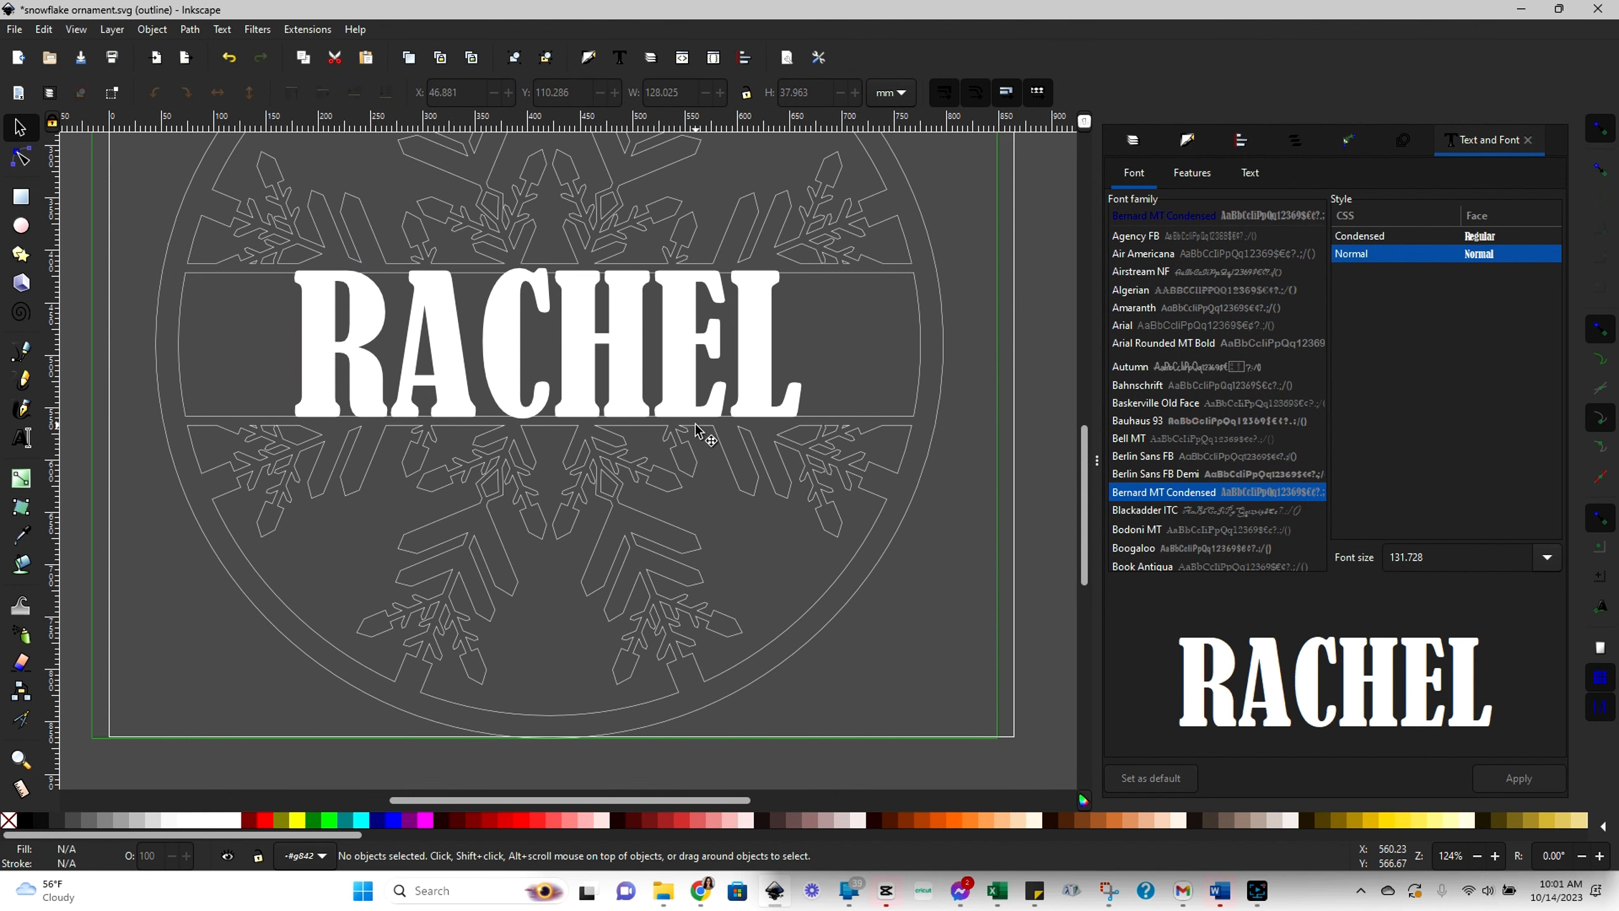
left_click(619, 397)
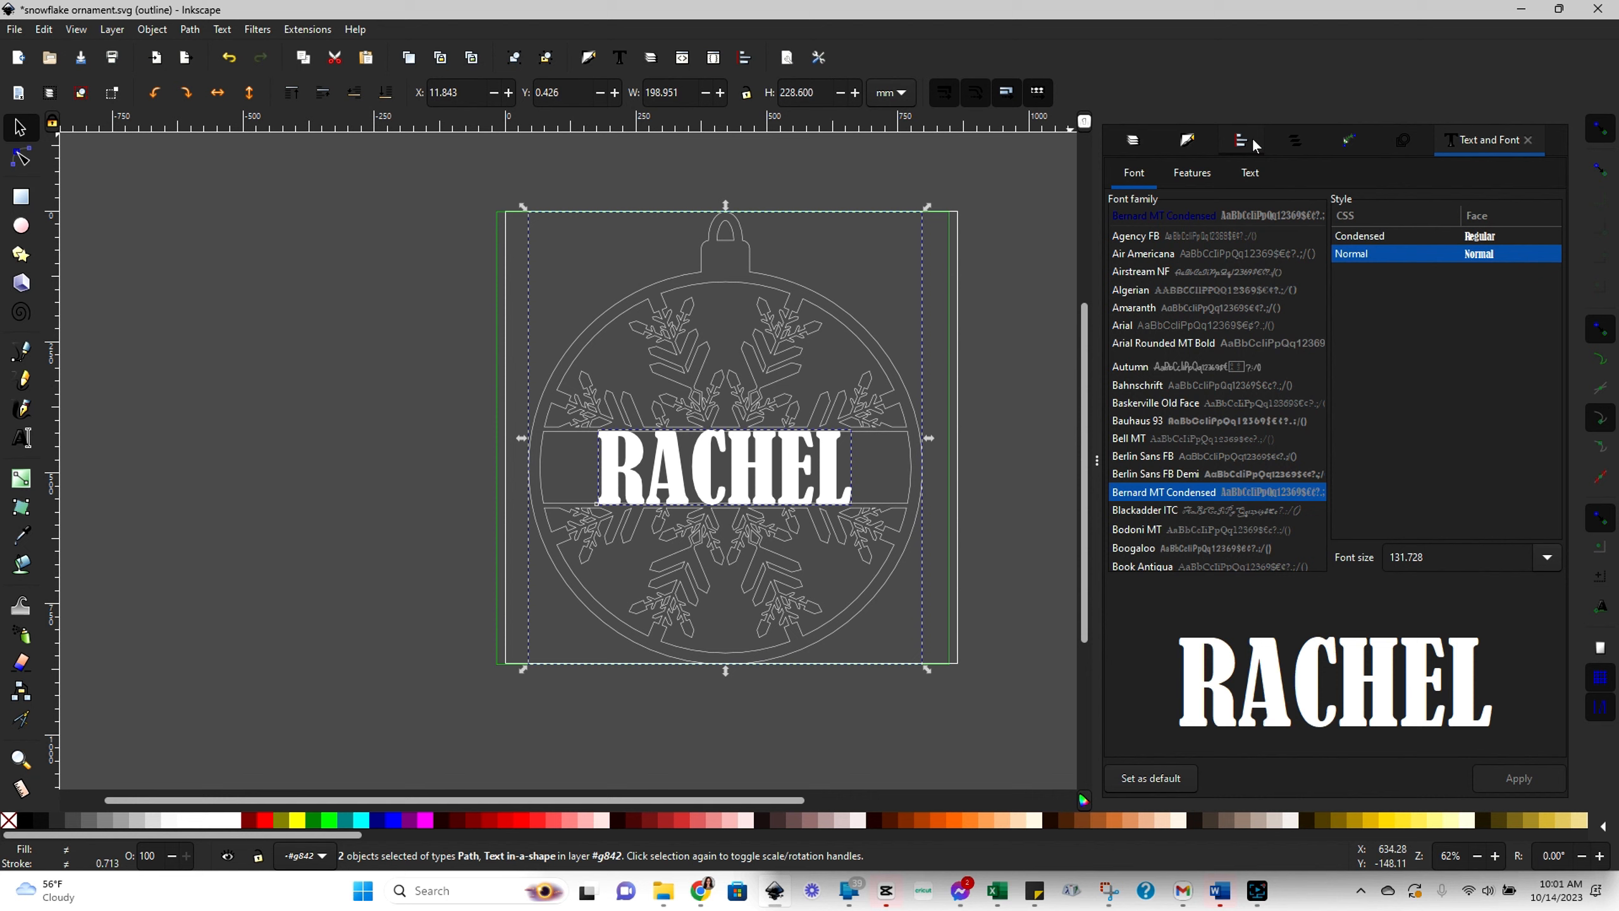
- Show the Align and Distribute dialog, glancing at Fill and Stroke, then deselect
left_click(1250, 139)
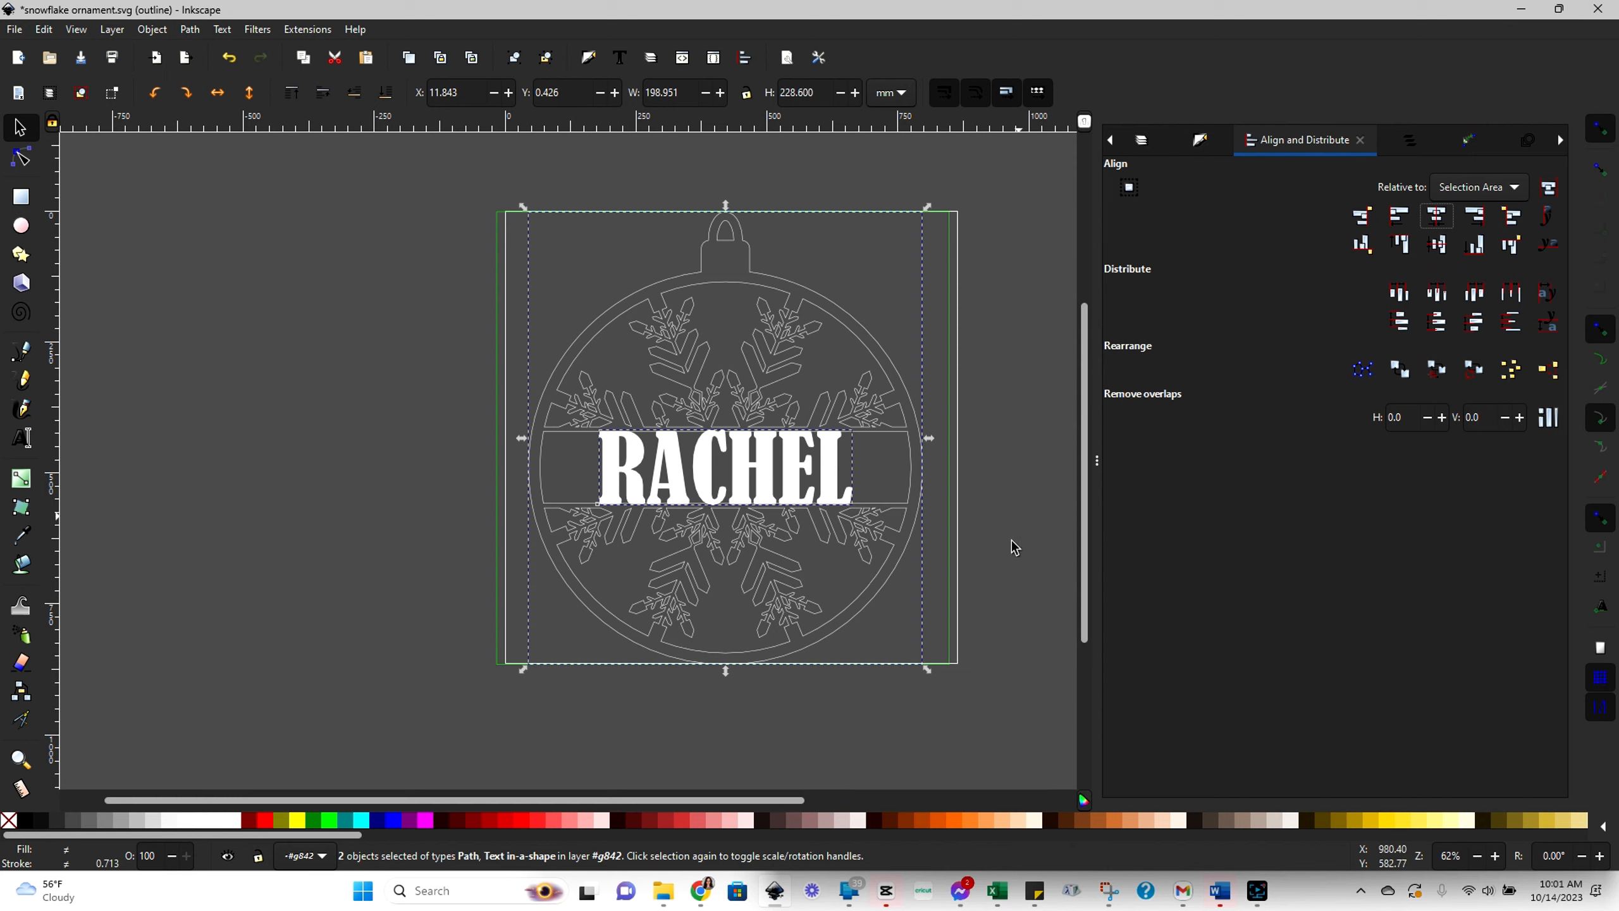
mouse_move(838, 470)
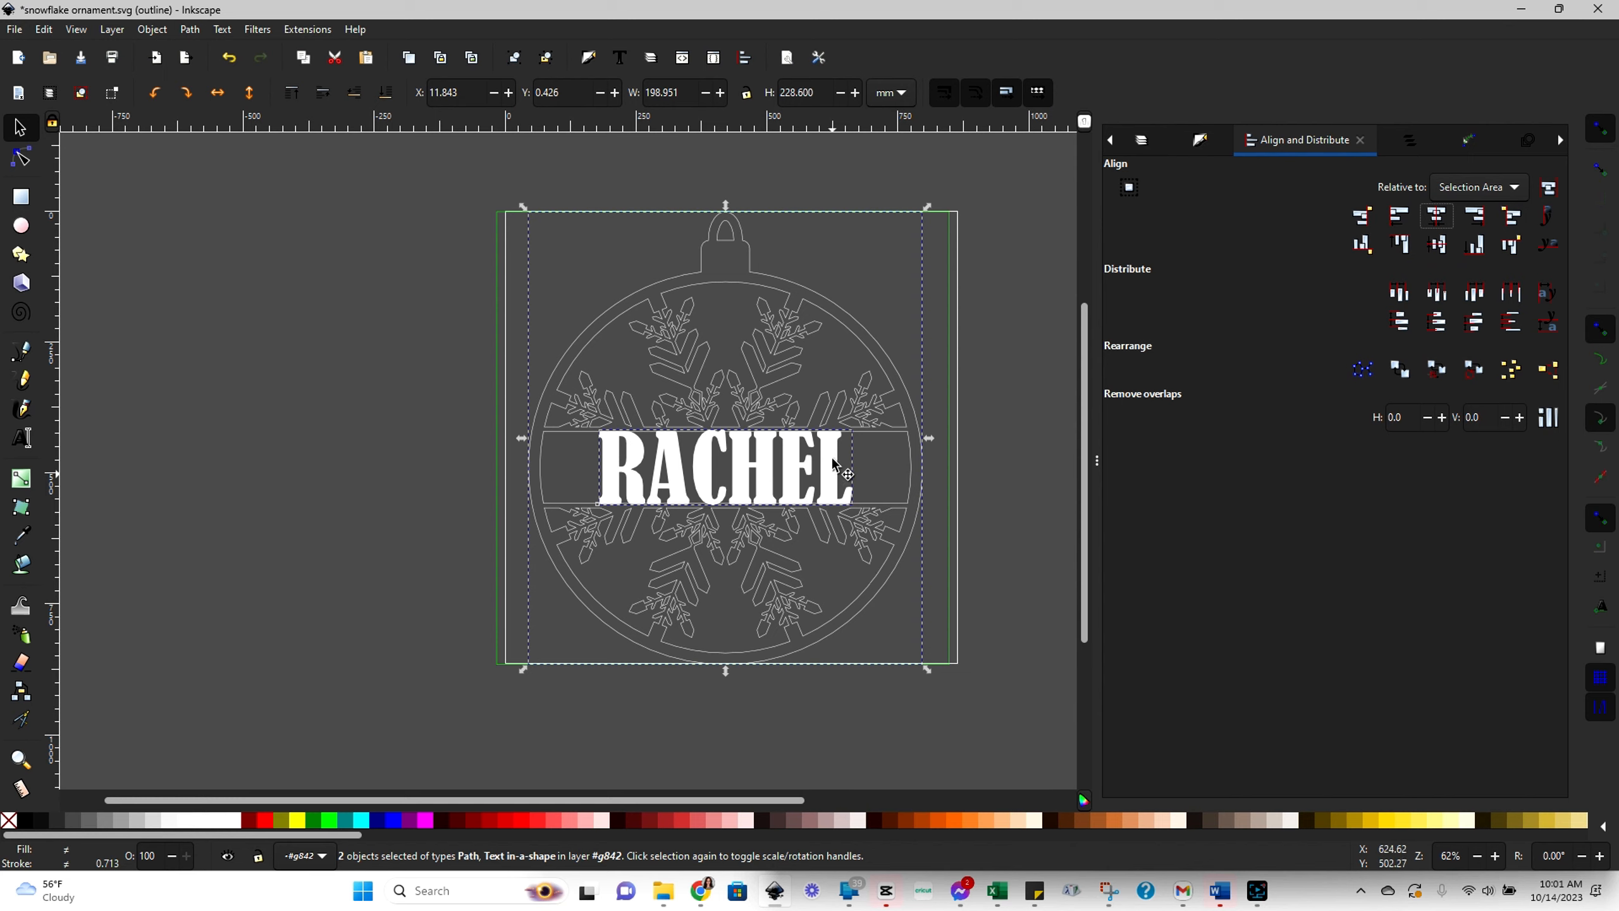
mouse_move(807, 521)
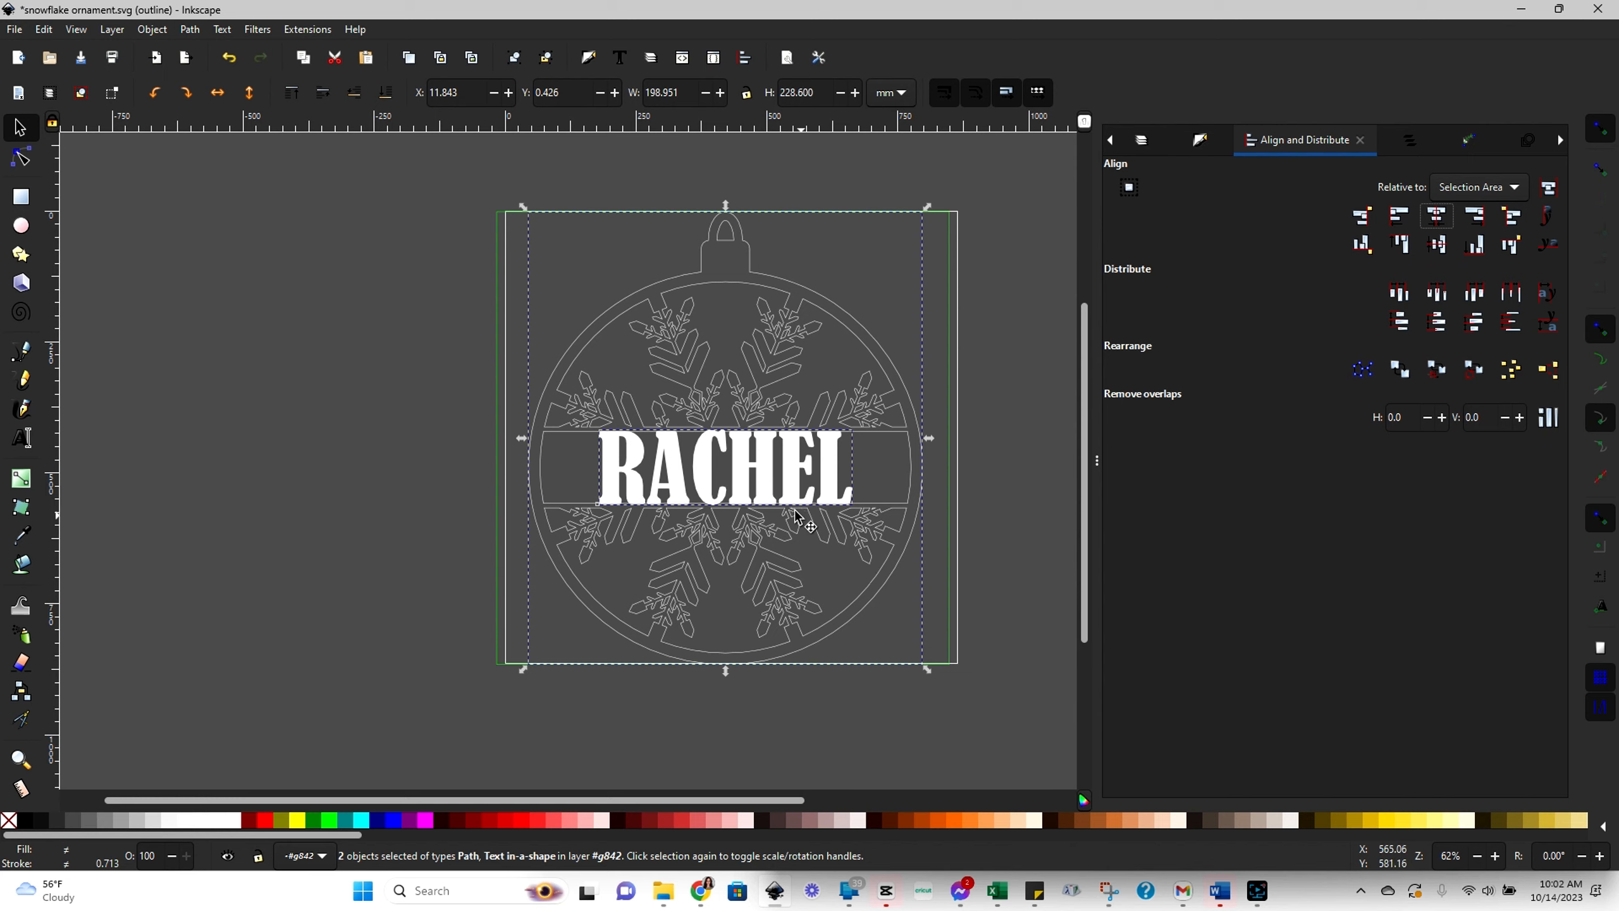
mouse_move(692, 449)
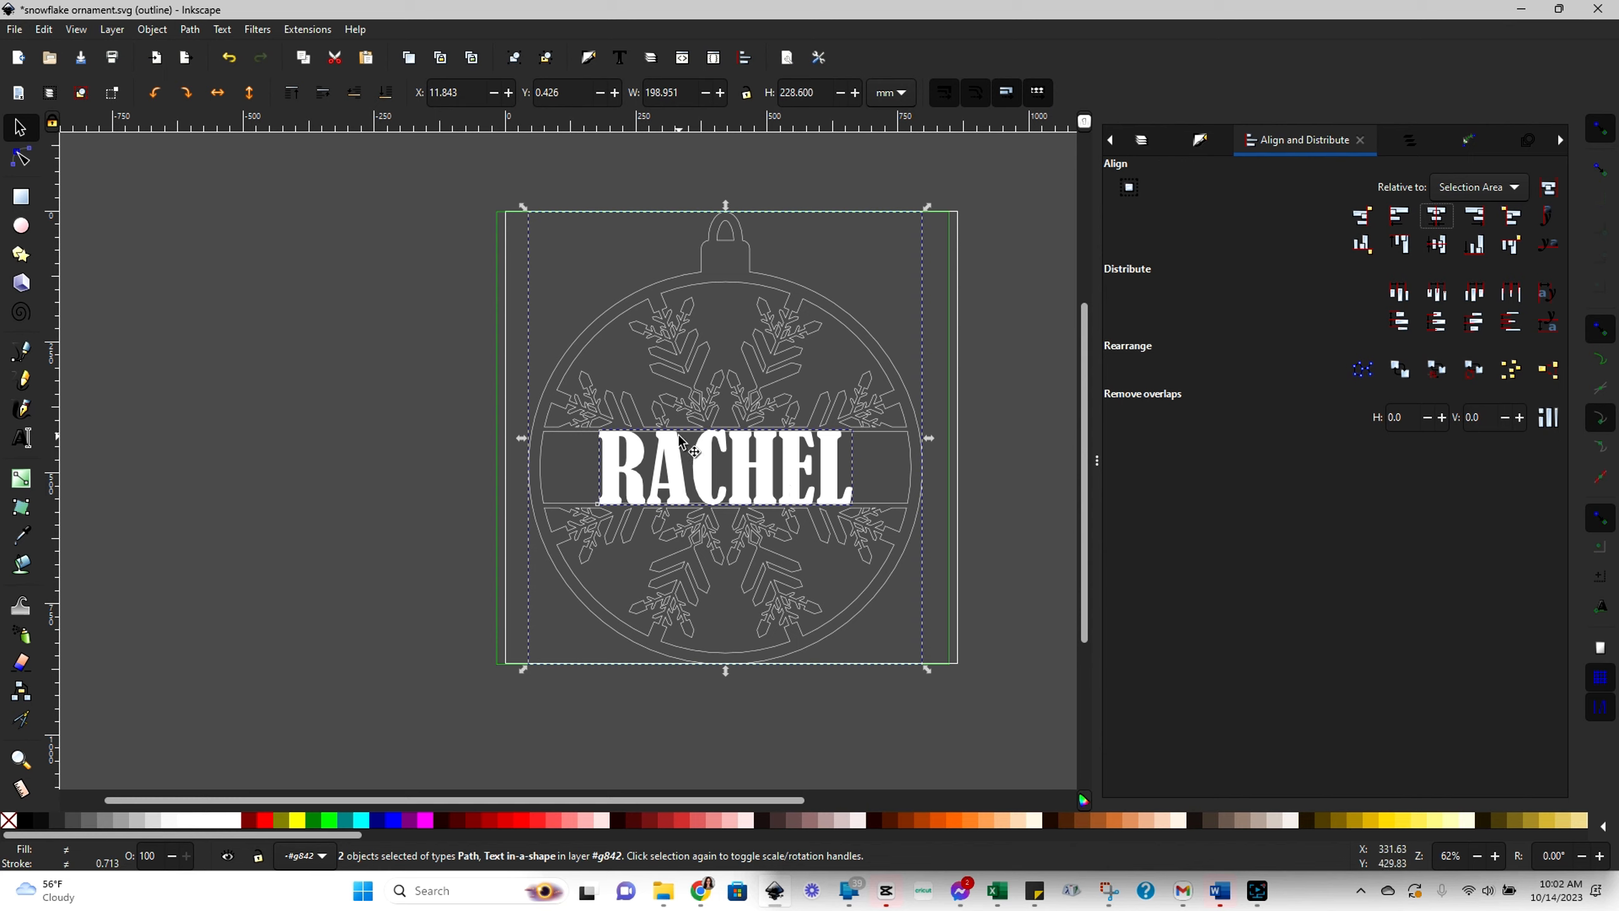
mouse_move(686, 451)
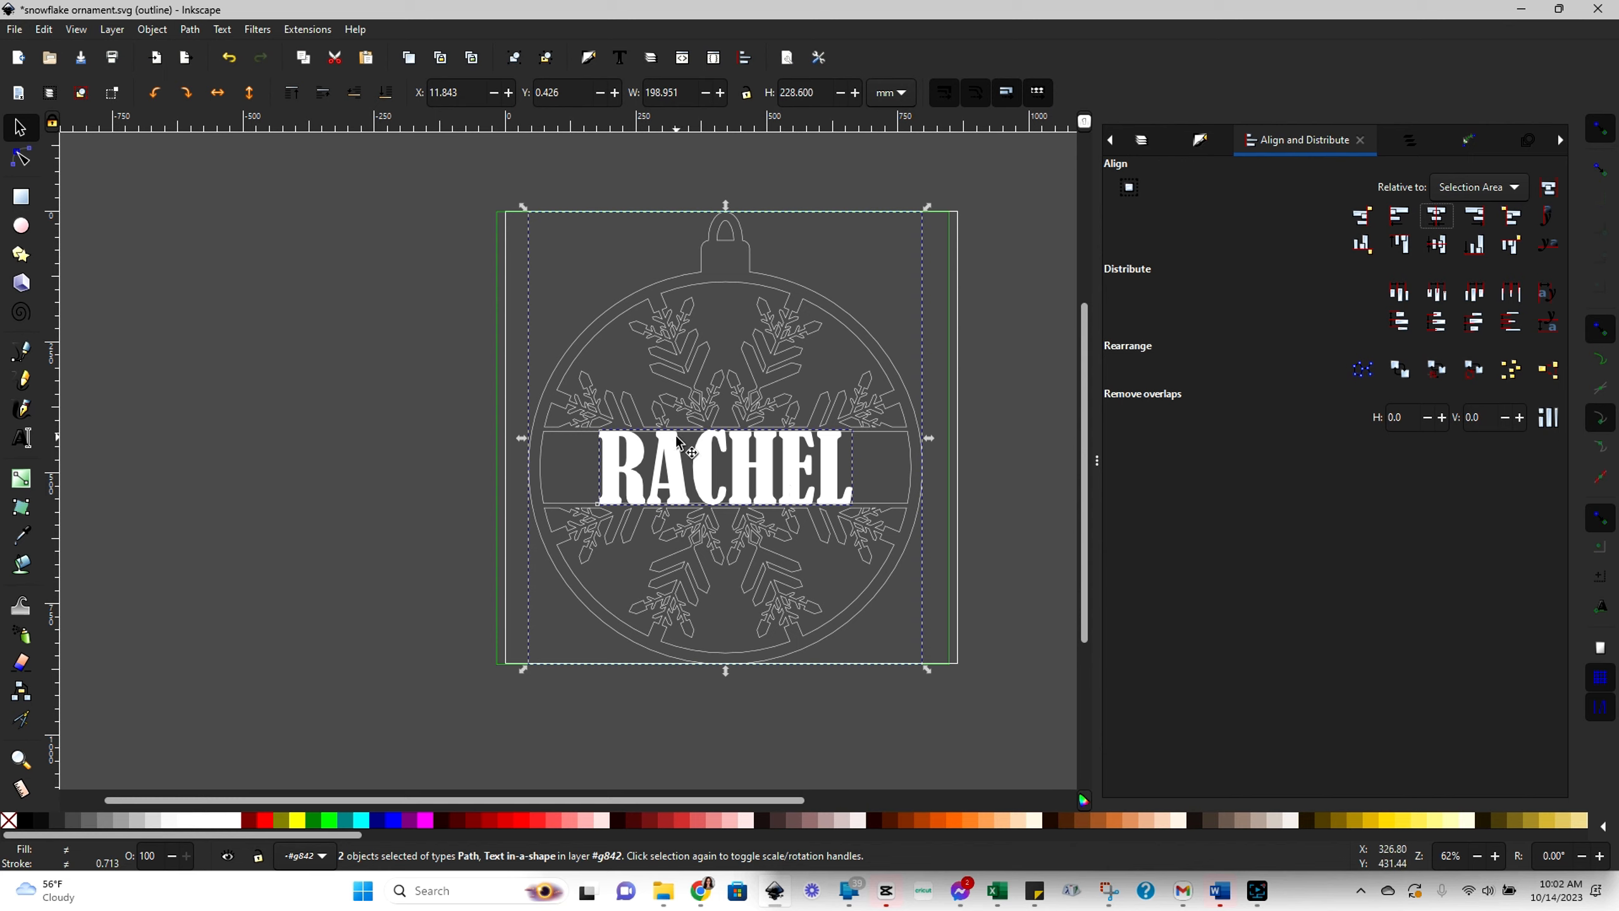
mouse_move(774, 486)
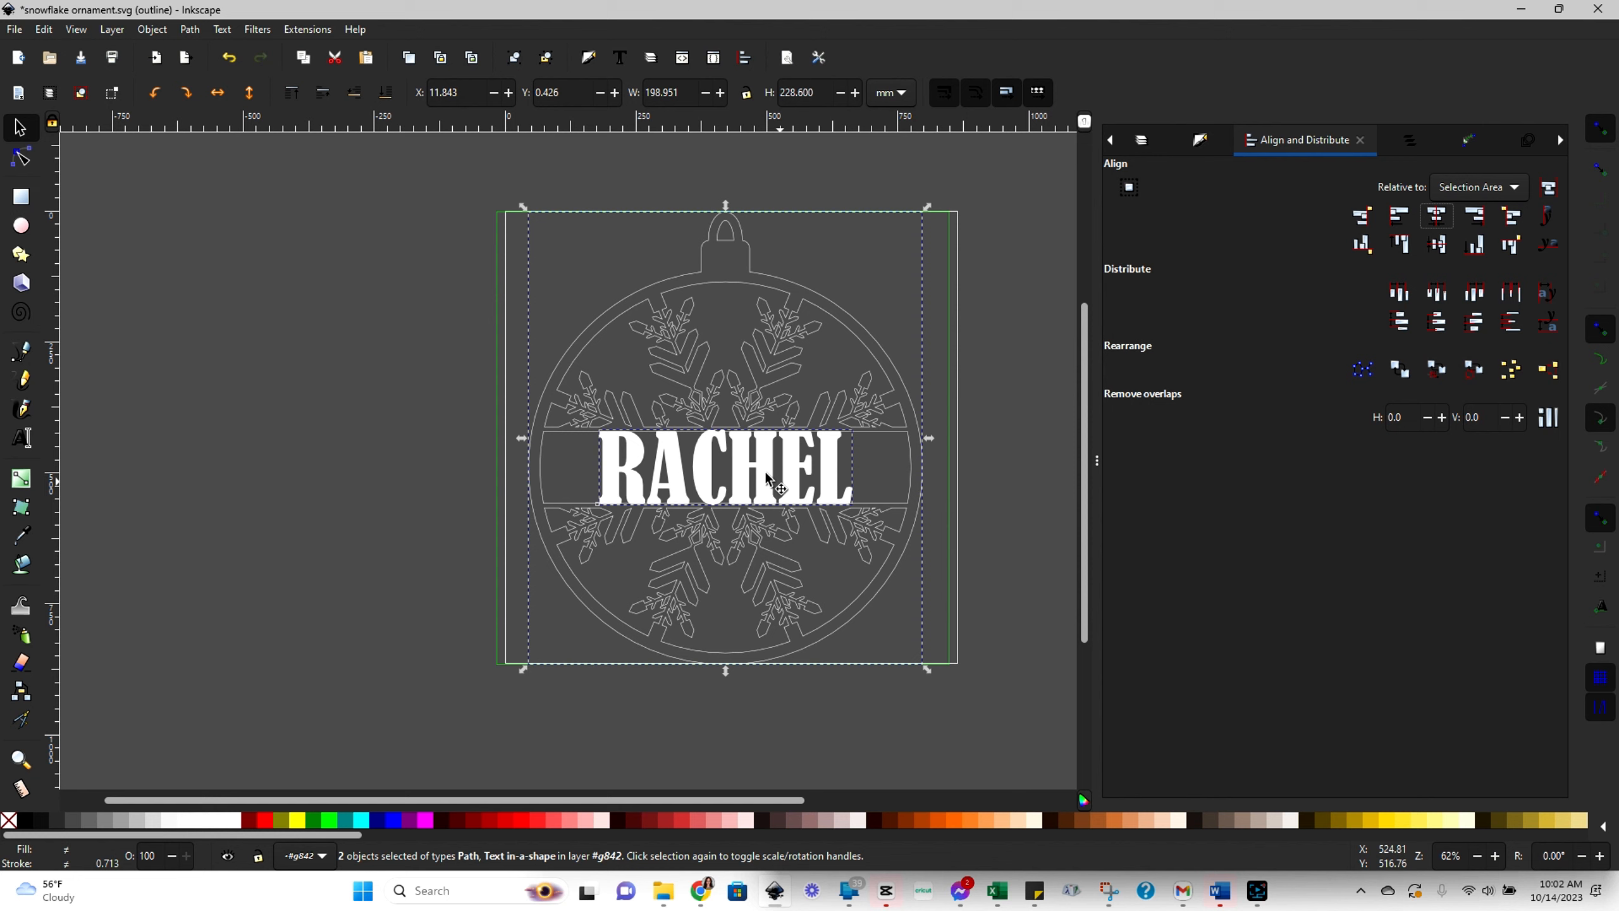
mouse_move(566, 351)
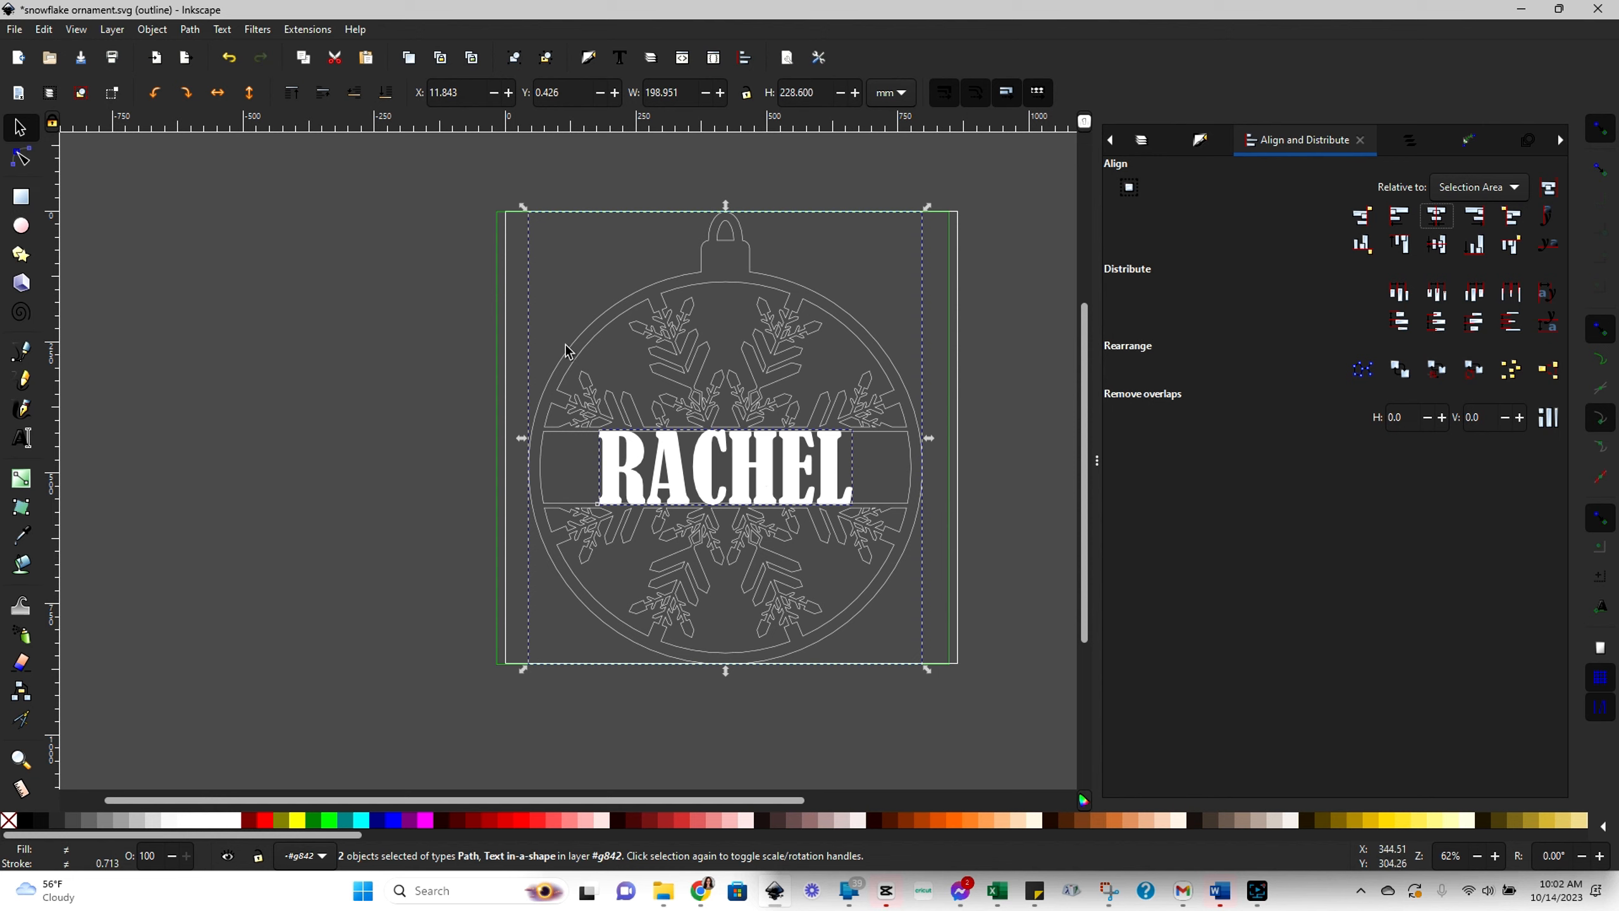
mouse_move(815, 379)
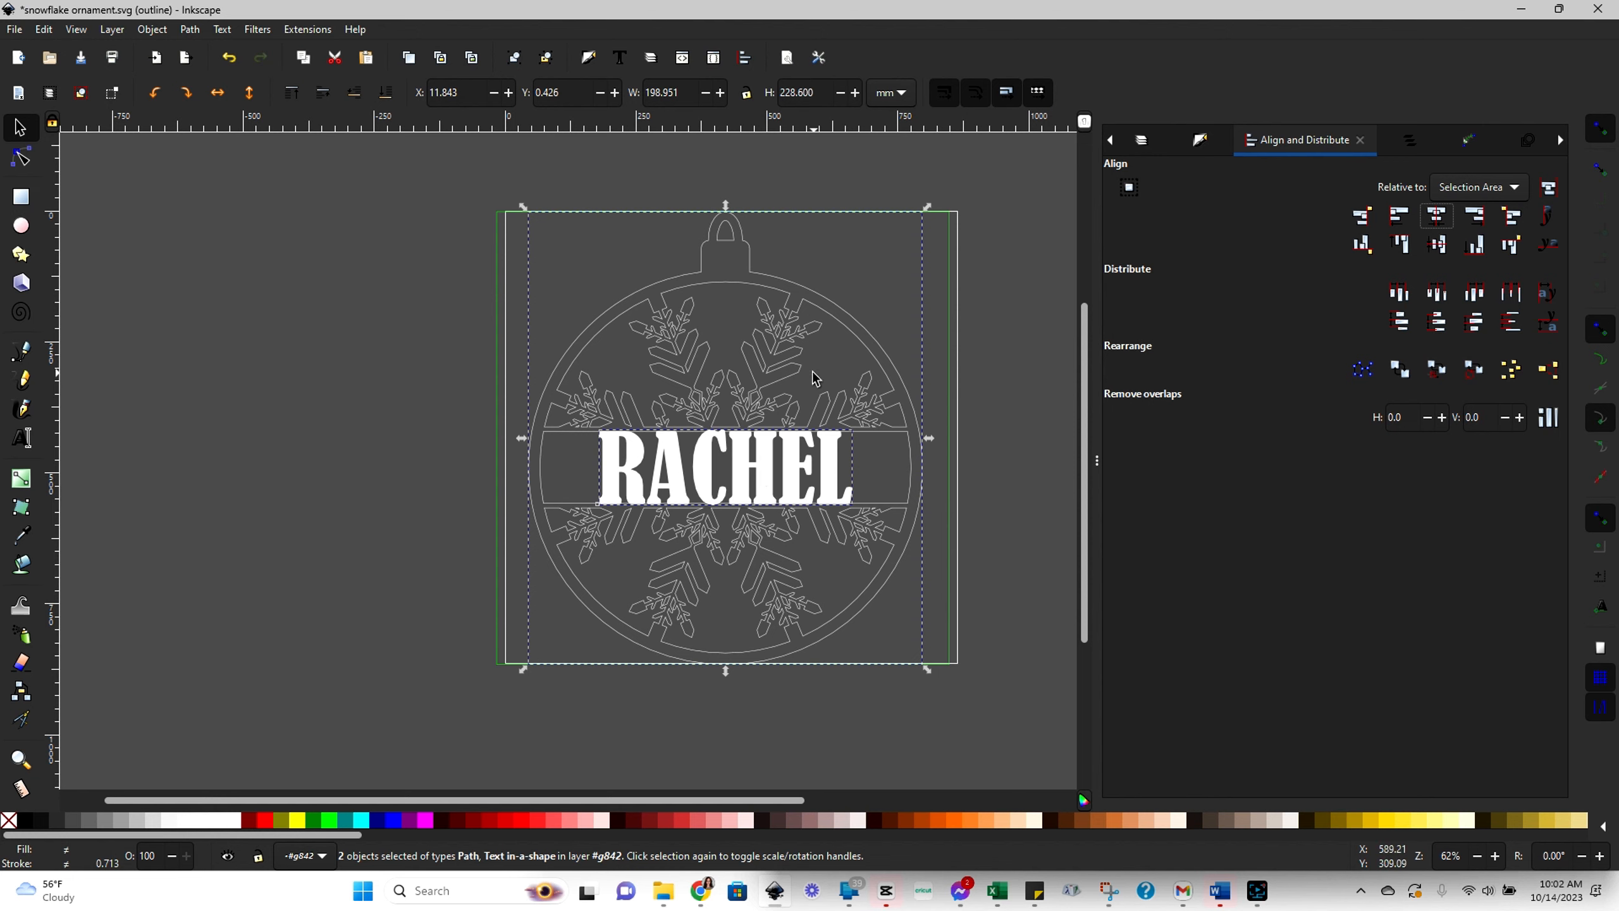
mouse_move(731, 239)
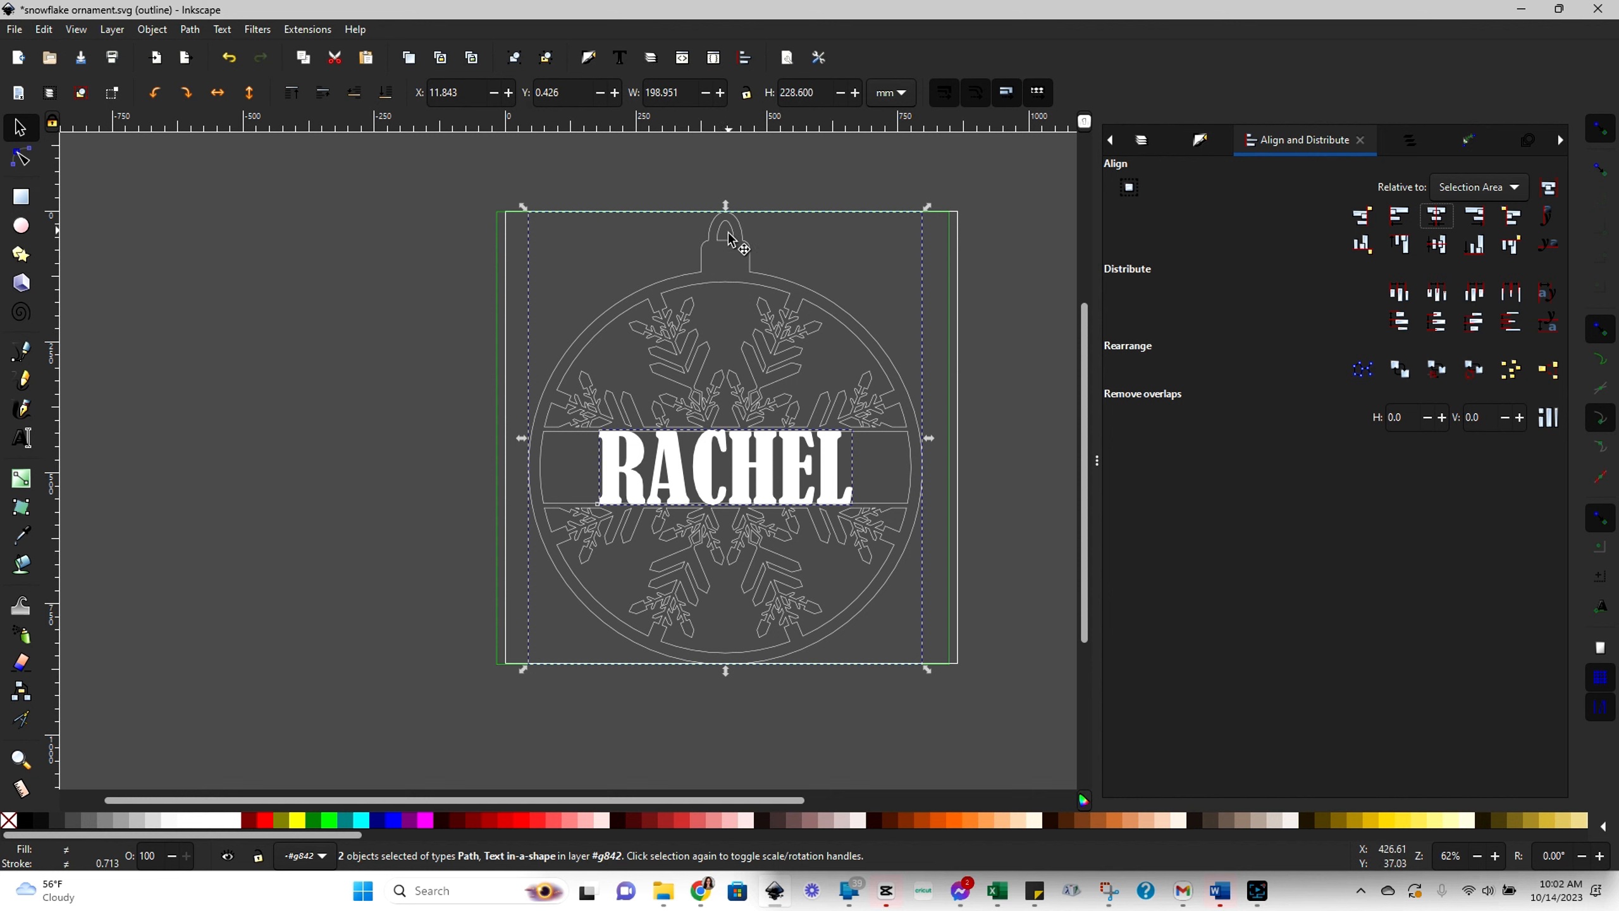
mouse_move(681, 491)
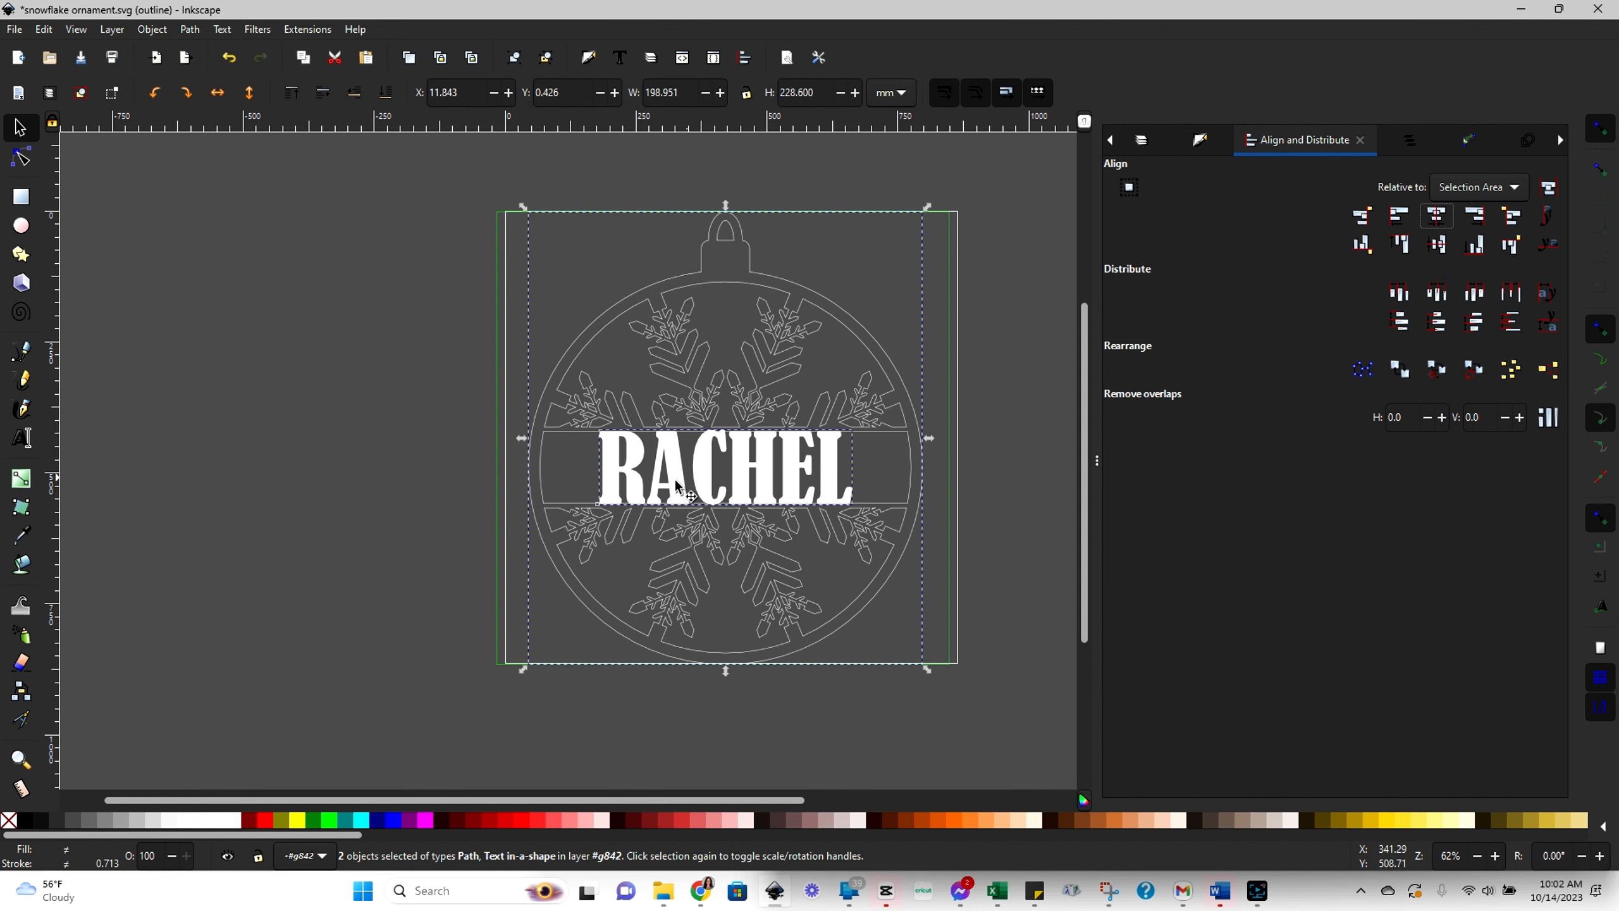
mouse_move(858, 492)
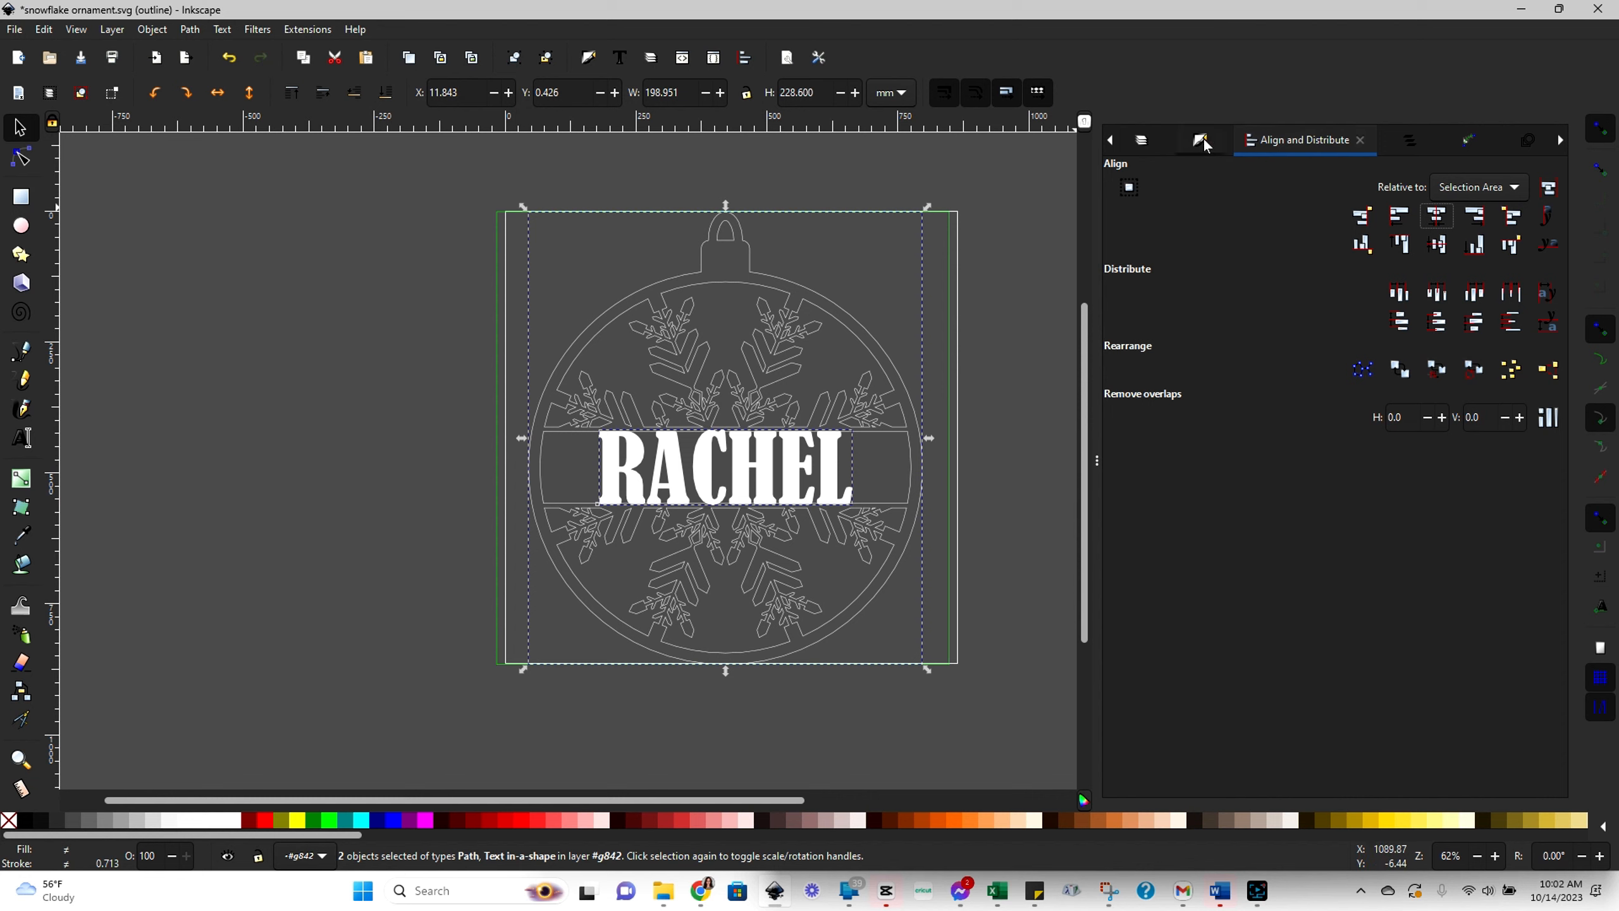
left_click(1176, 139)
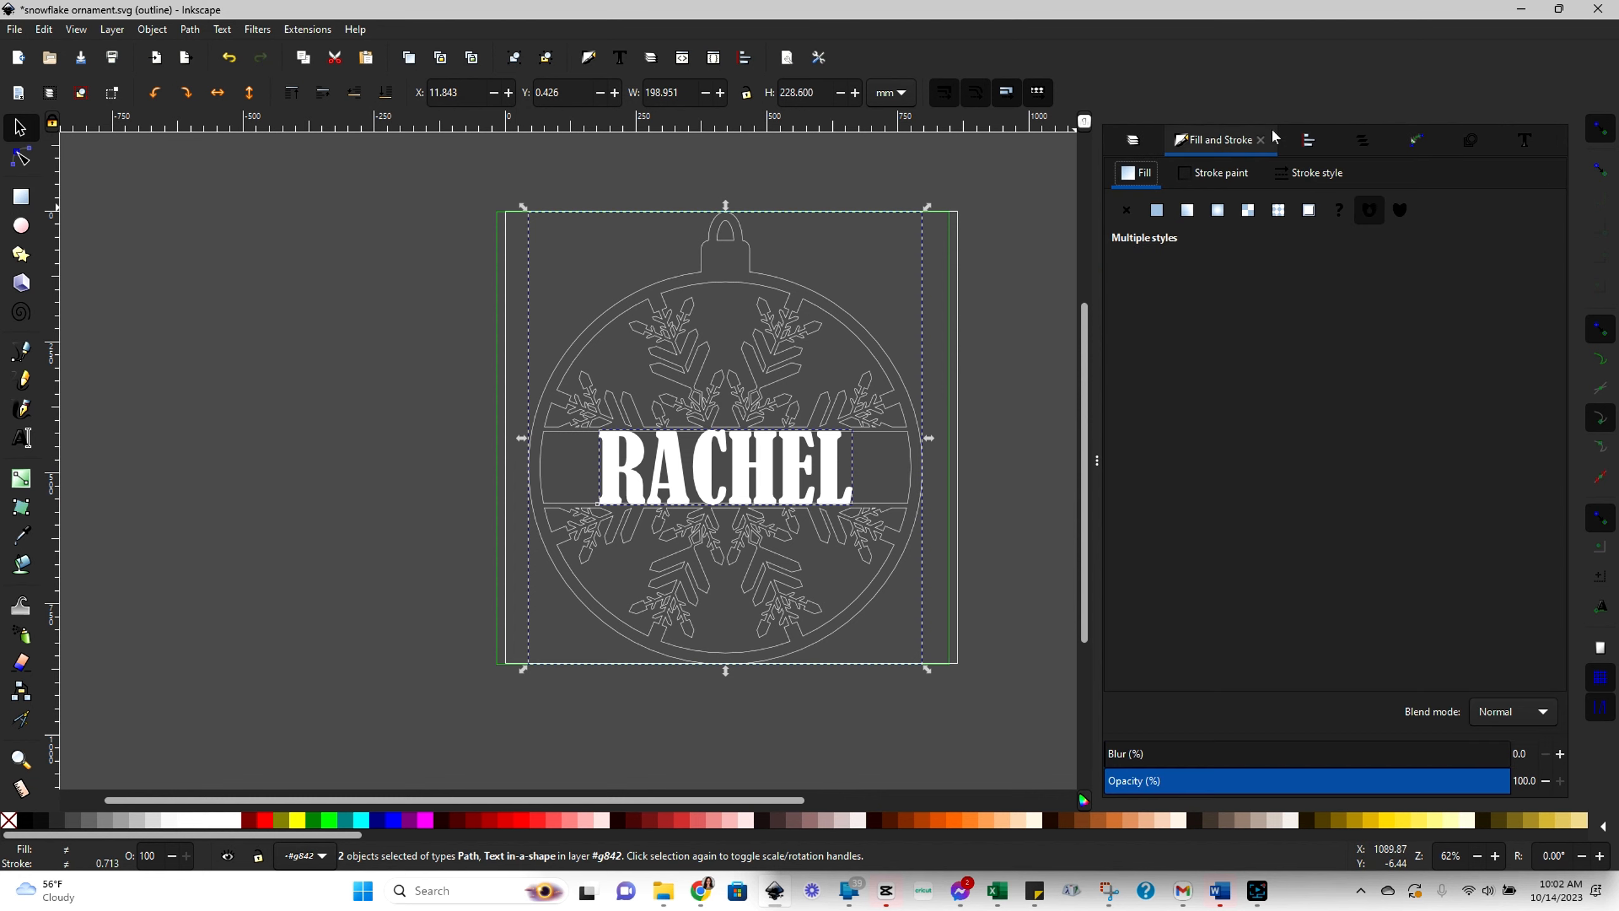
left_click(1306, 139)
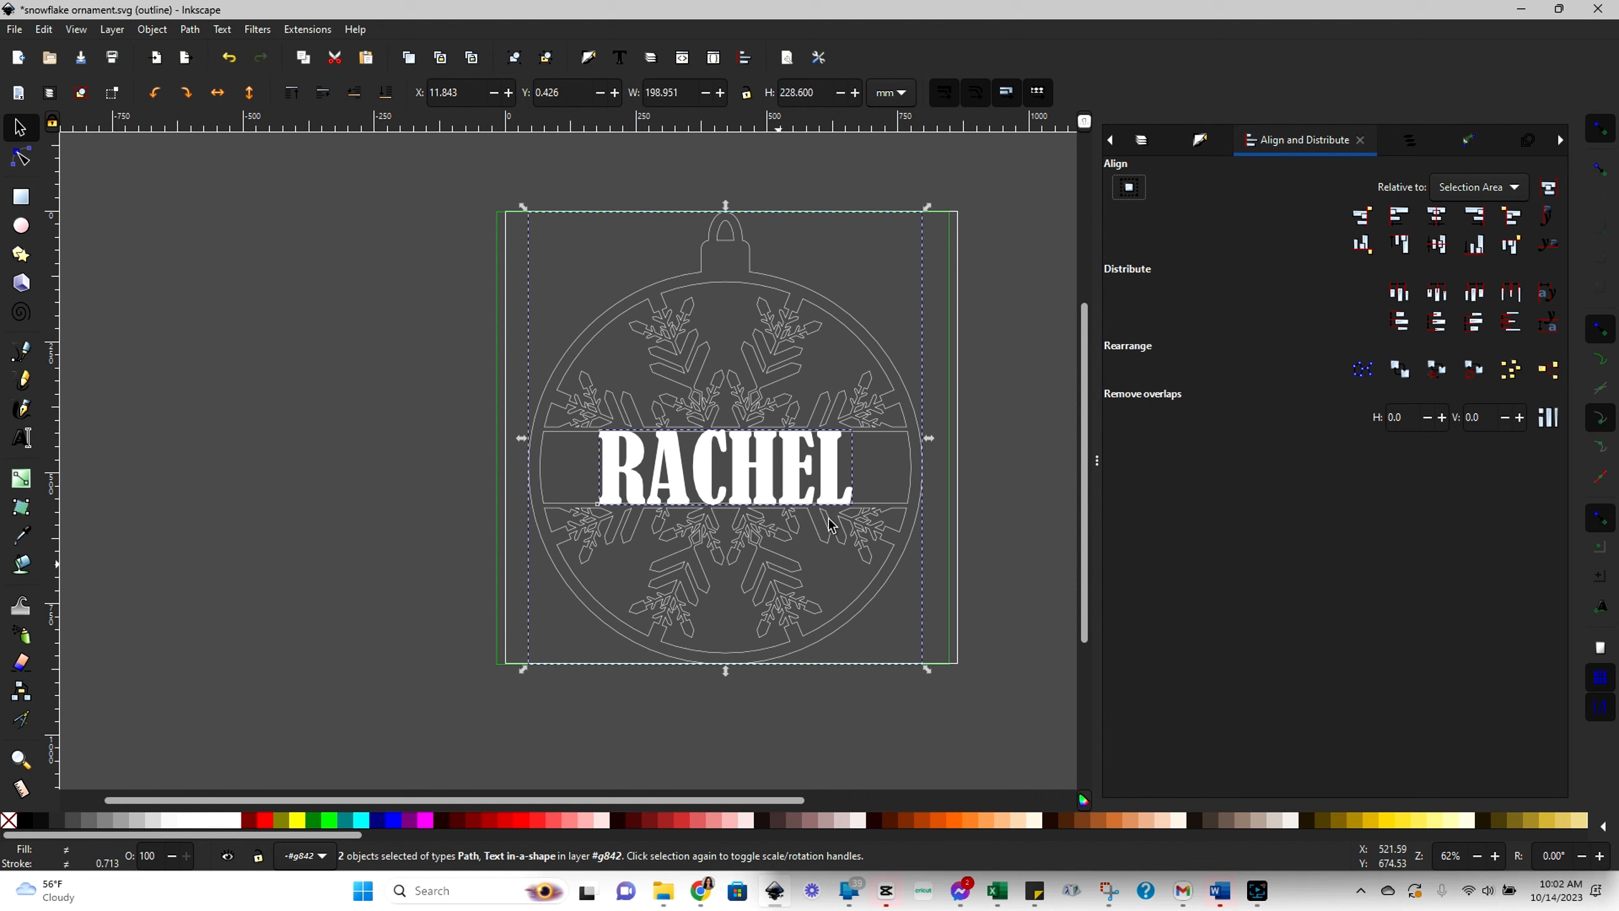
left_click(1040, 536)
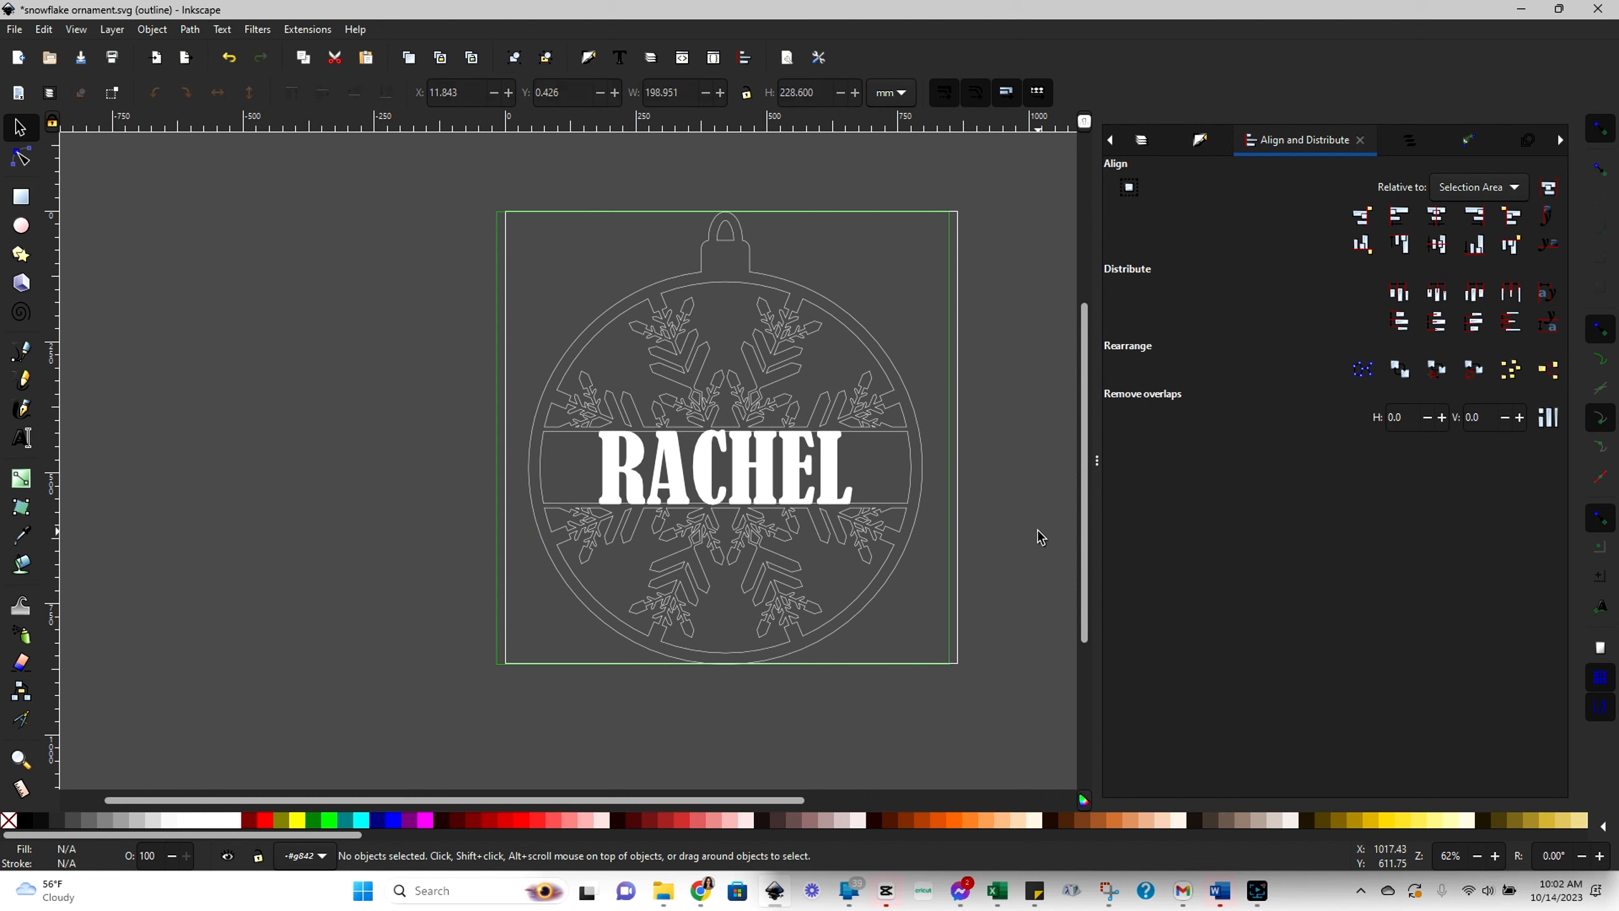
left_click(722, 466)
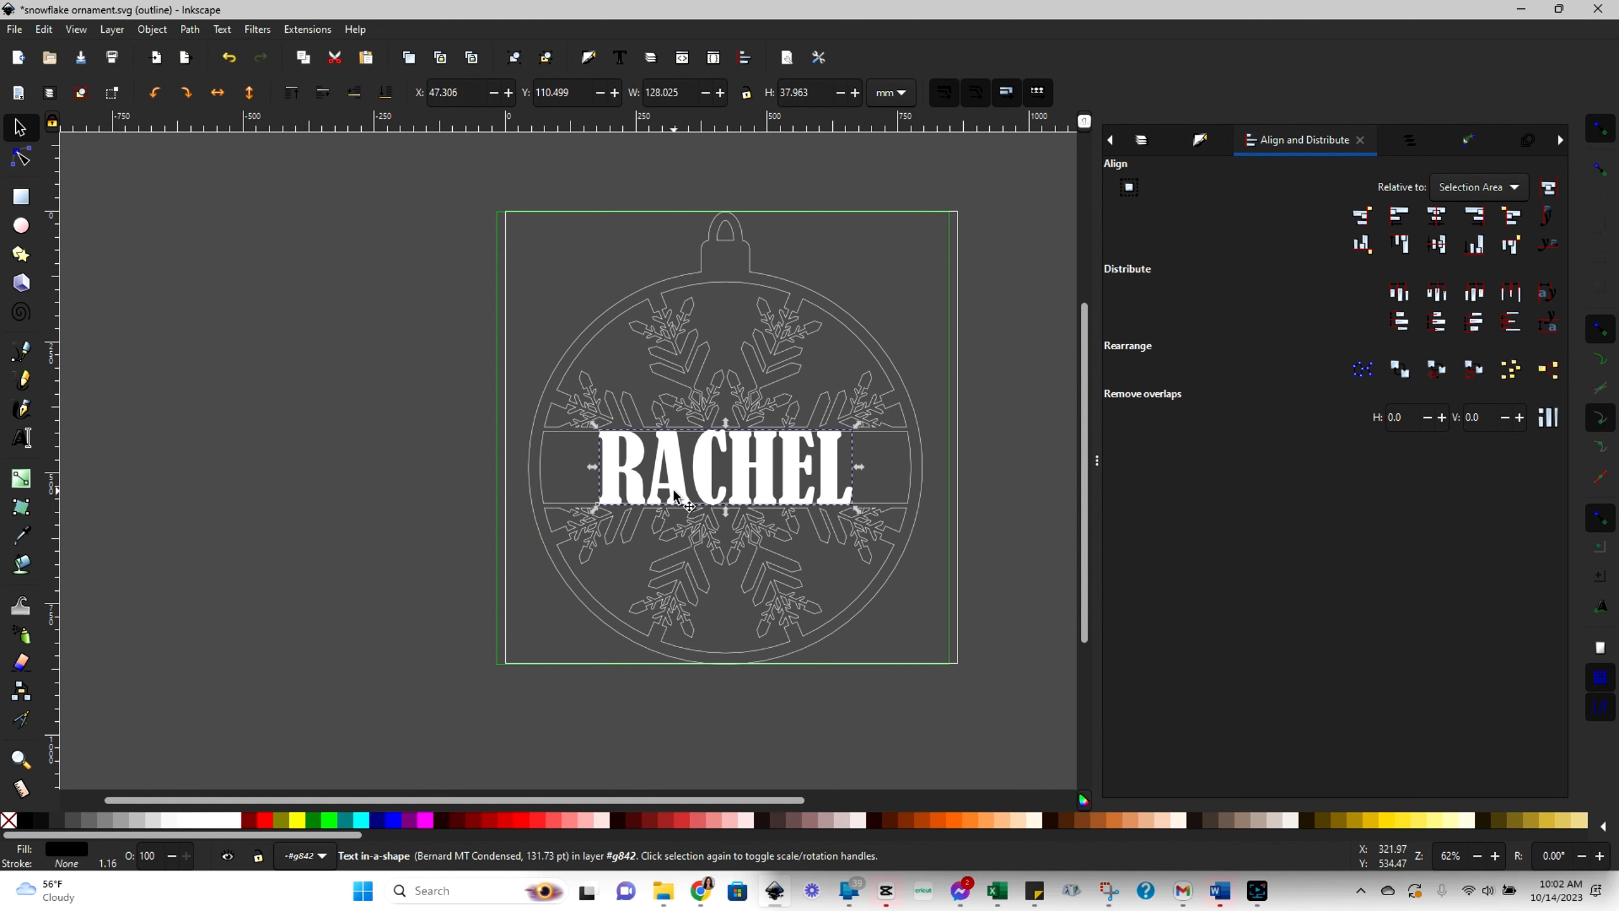
mouse_move(633, 387)
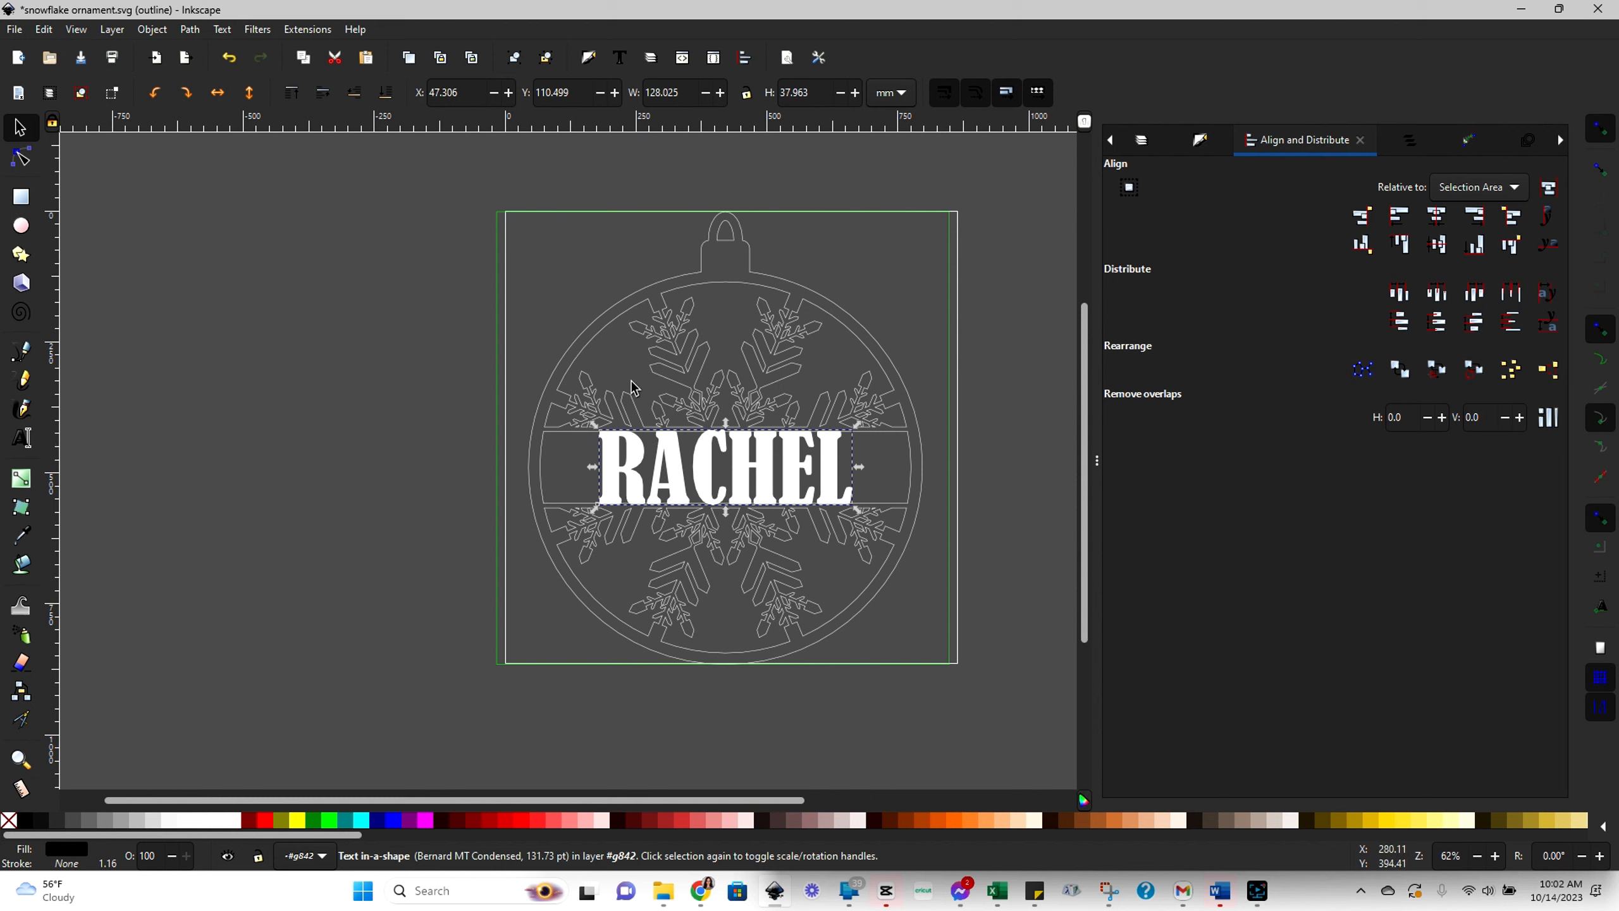
left_click(188, 29)
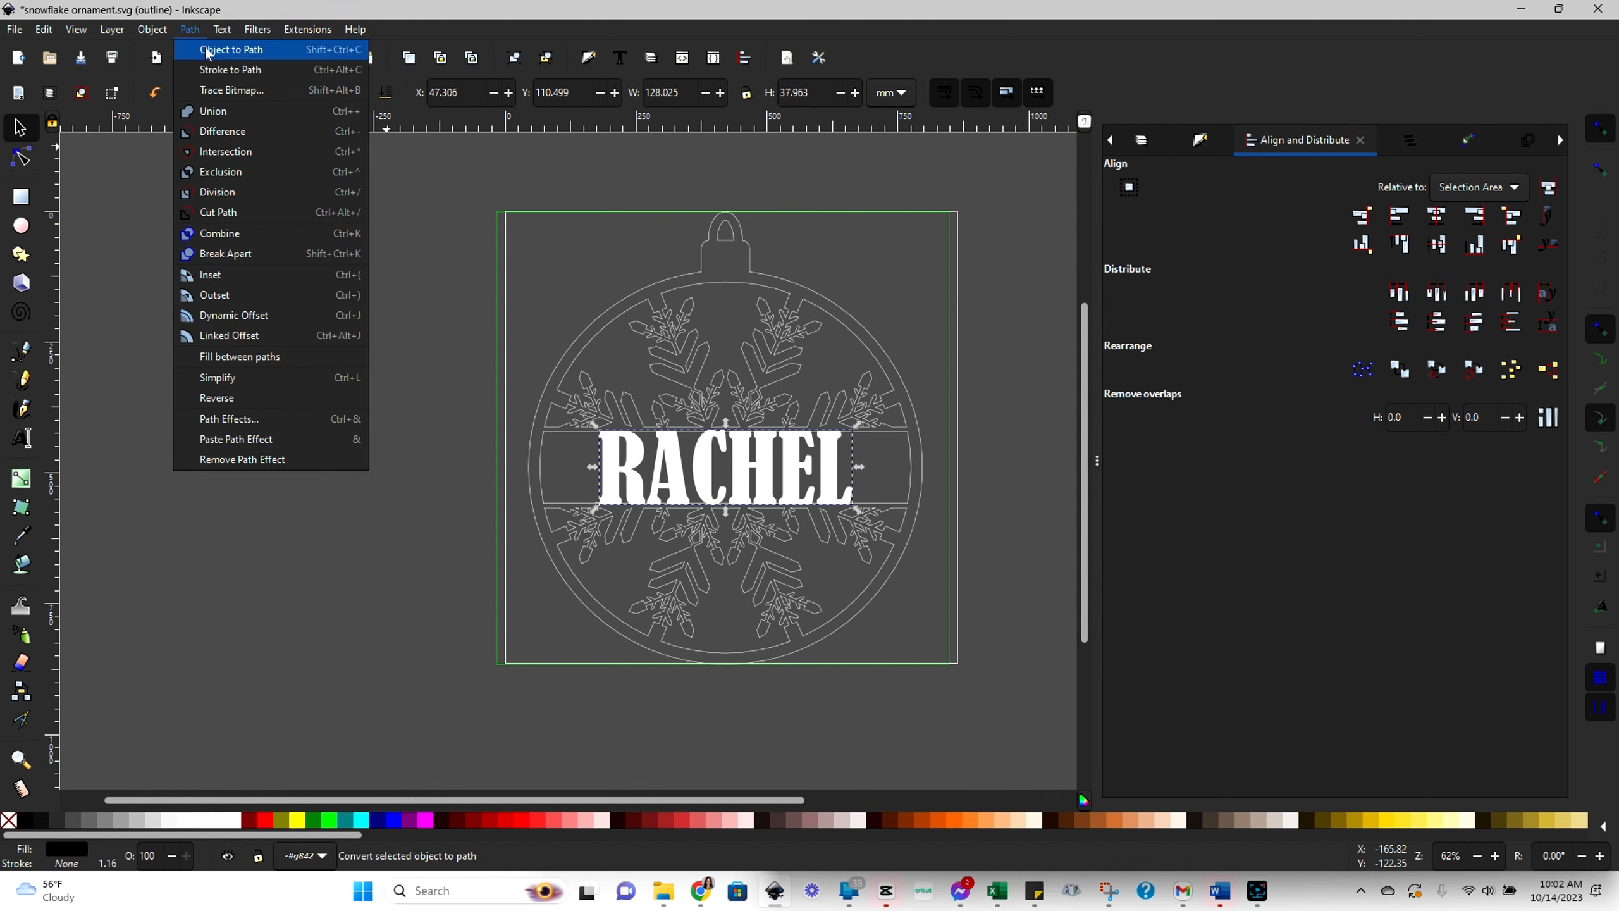
left_click(230, 48)
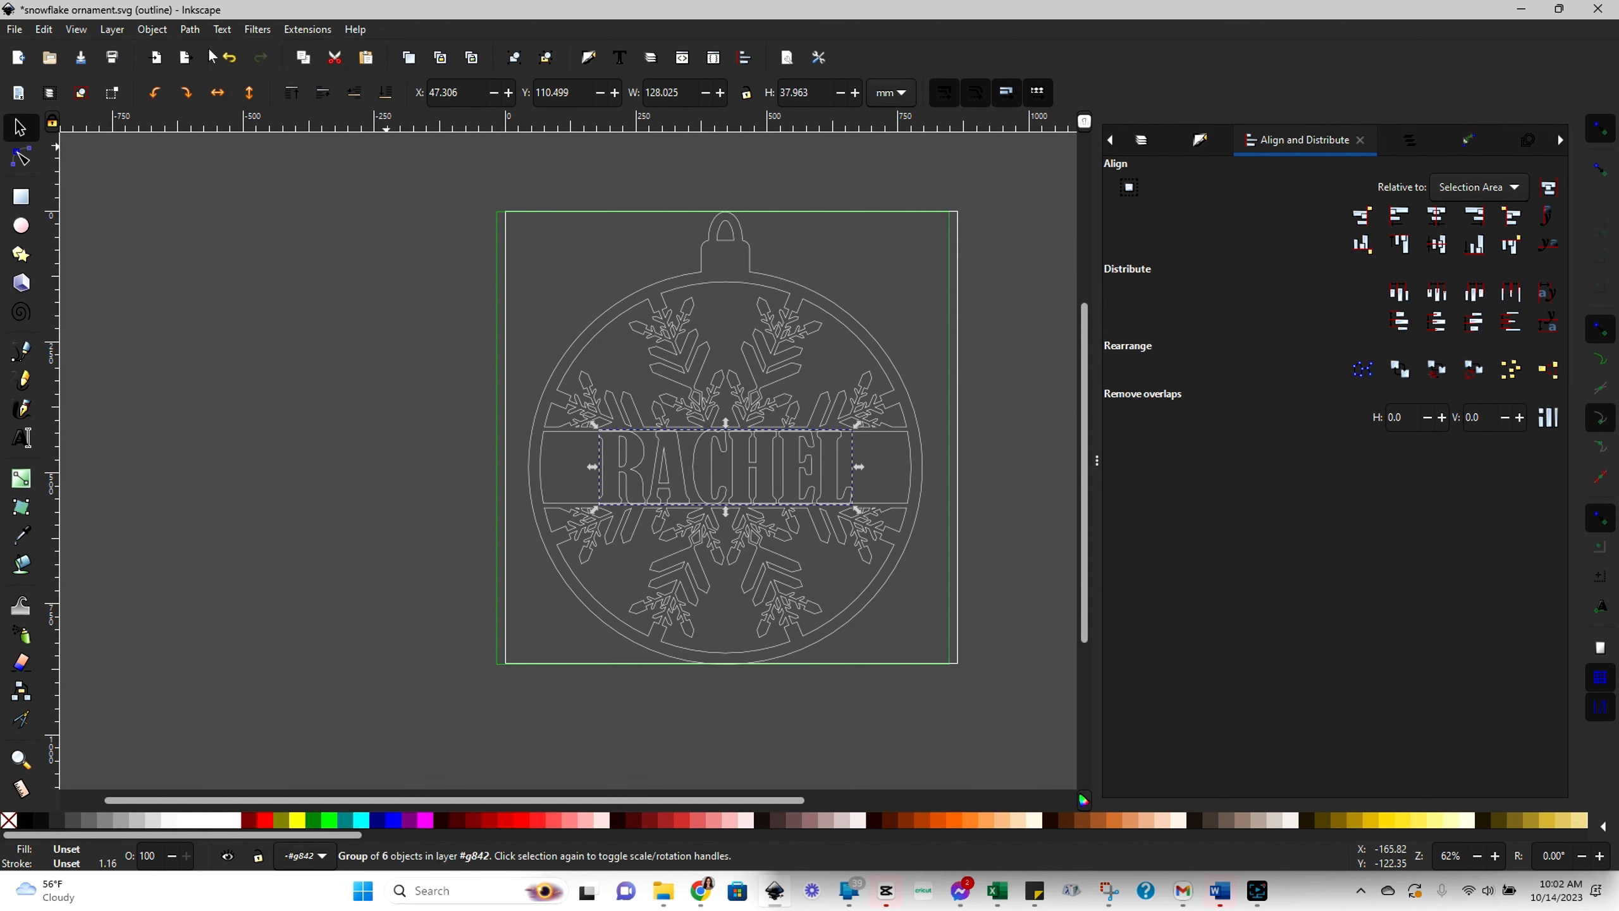
mouse_move(834, 731)
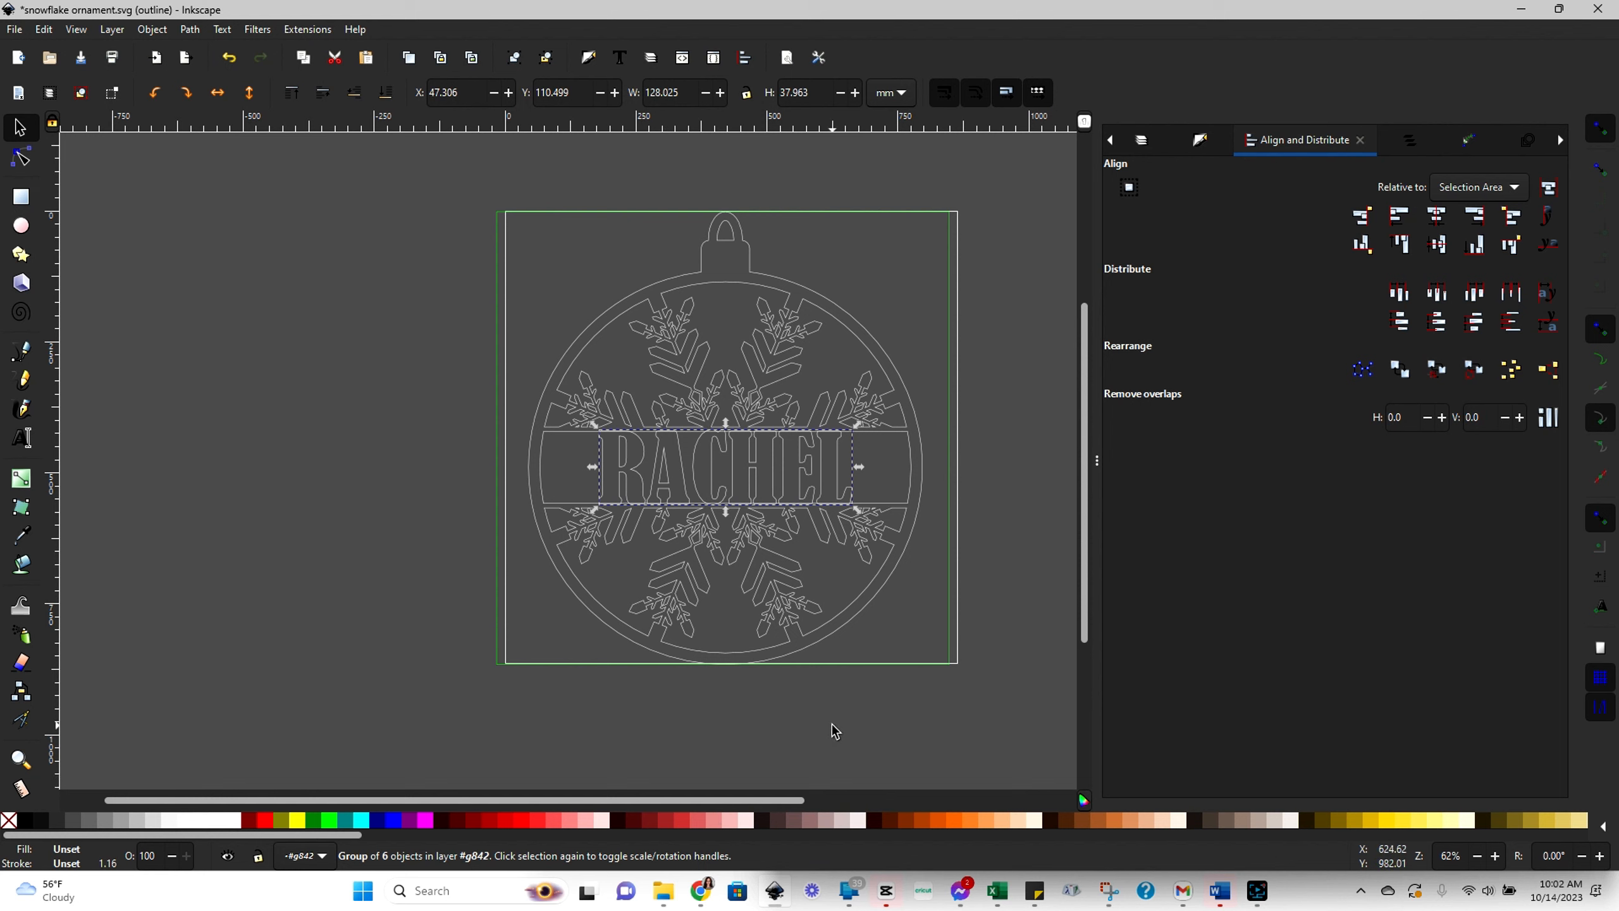
mouse_move(691, 320)
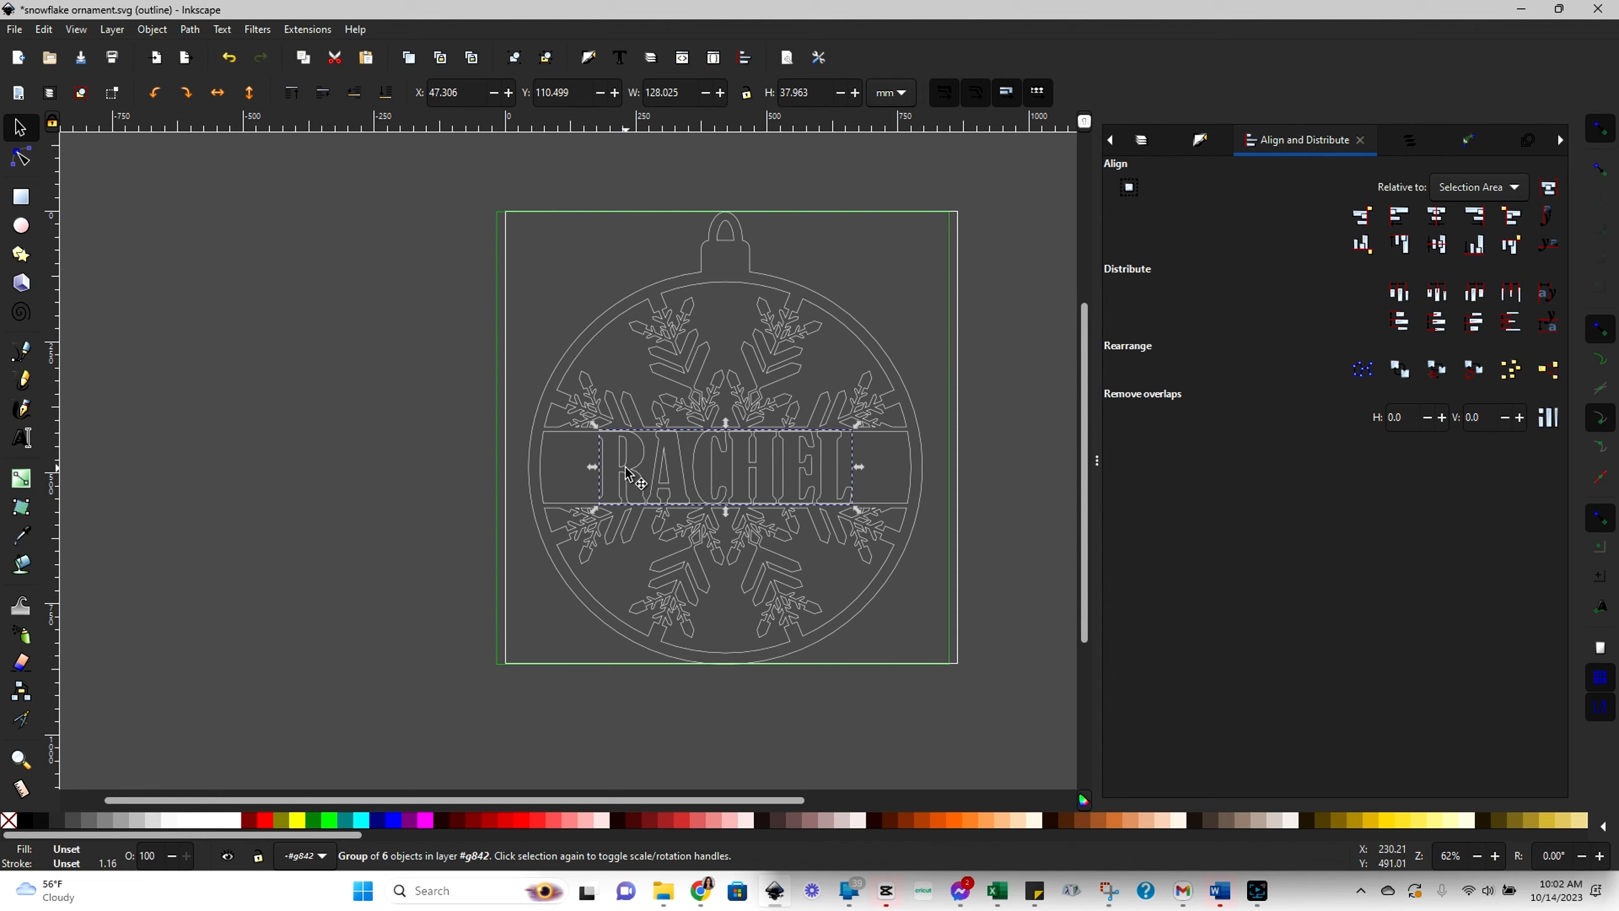
mouse_move(640, 464)
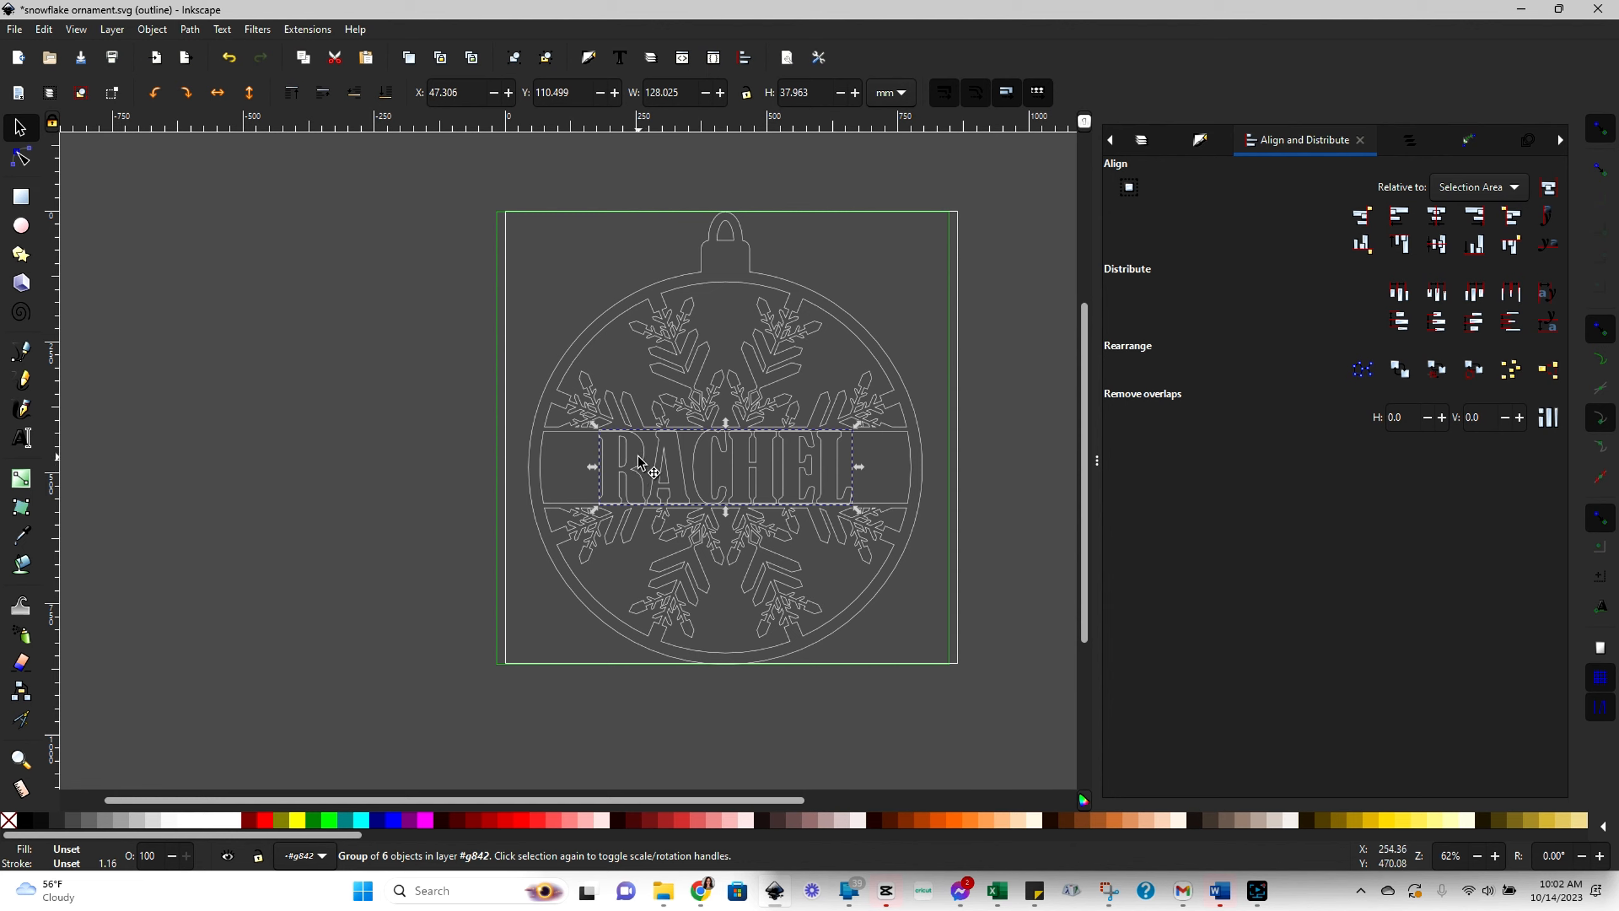
mouse_move(789, 501)
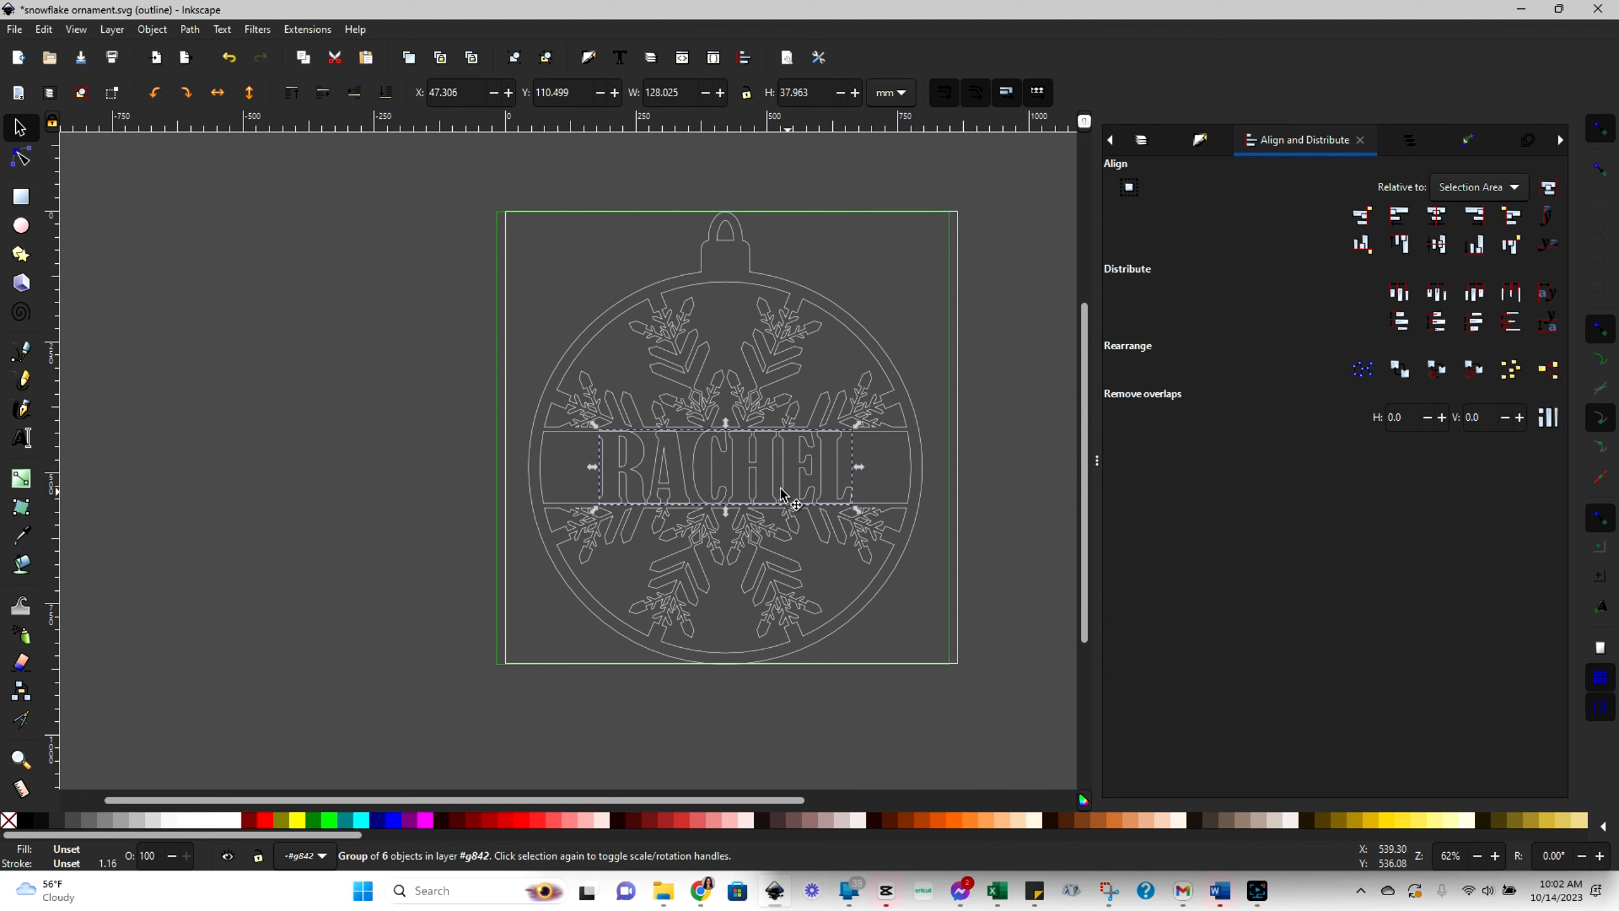
left_click(188, 28)
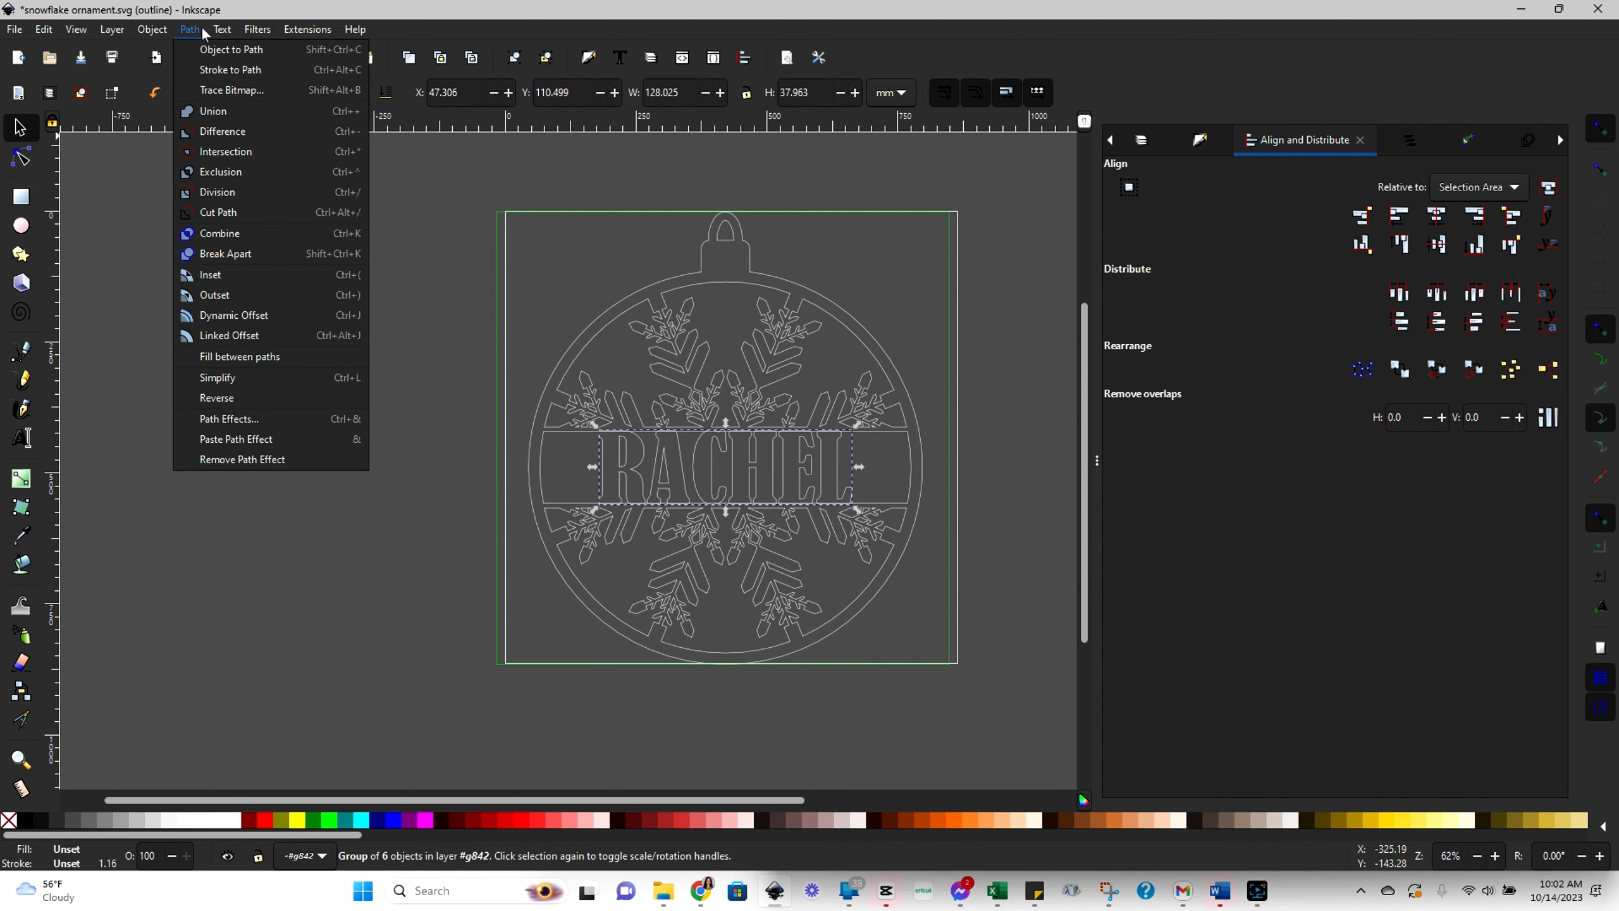
left_click(231, 48)
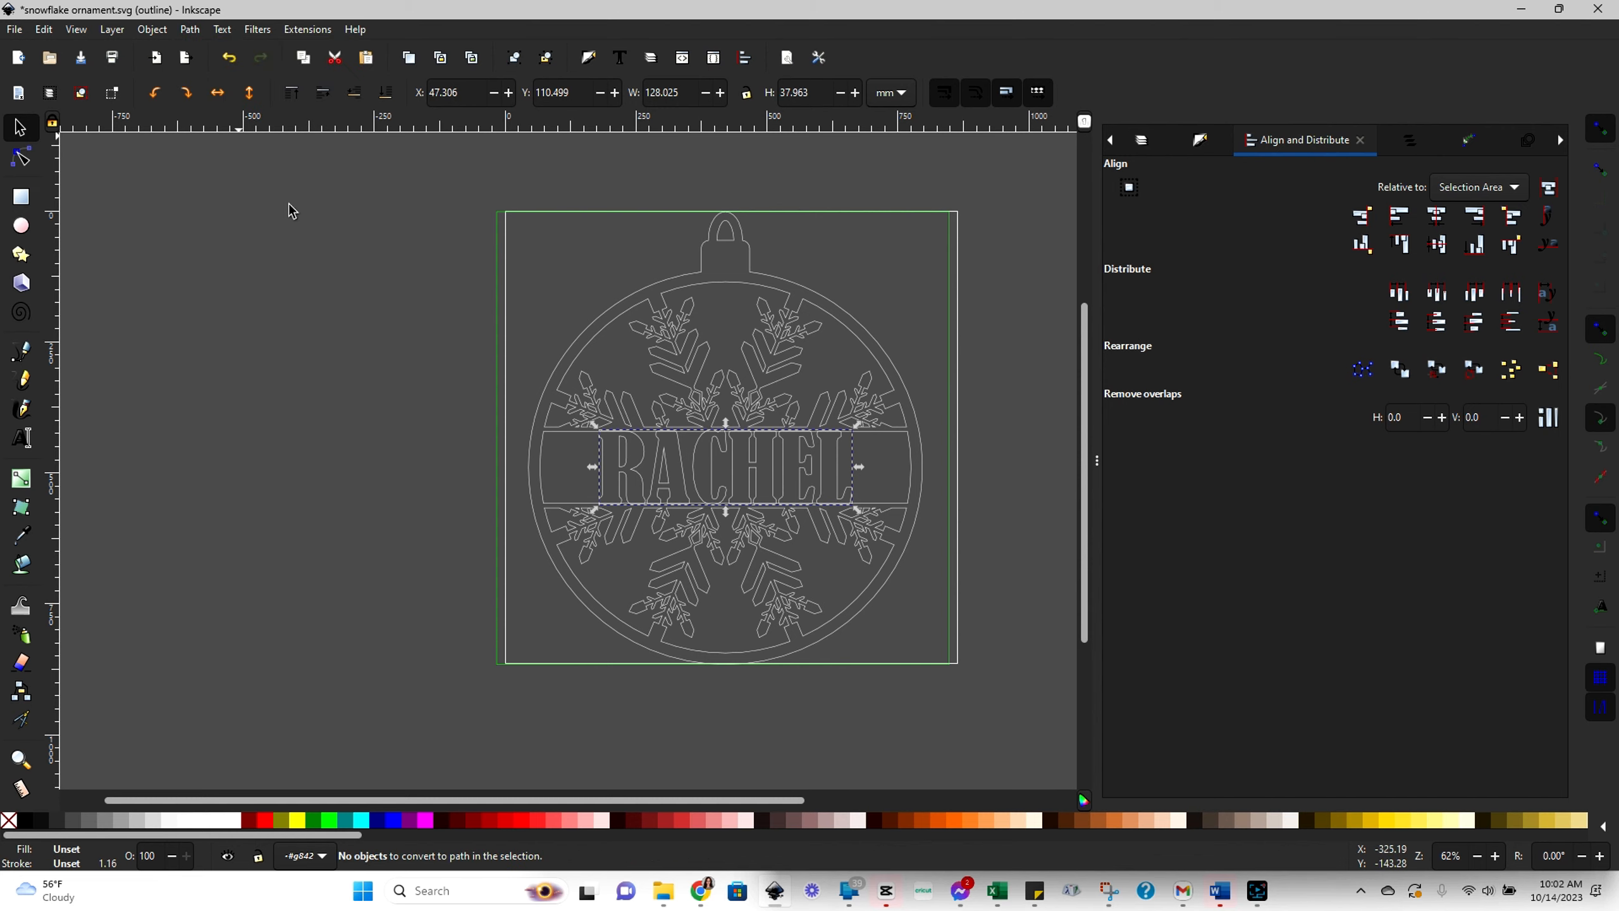
mouse_move(1075, 716)
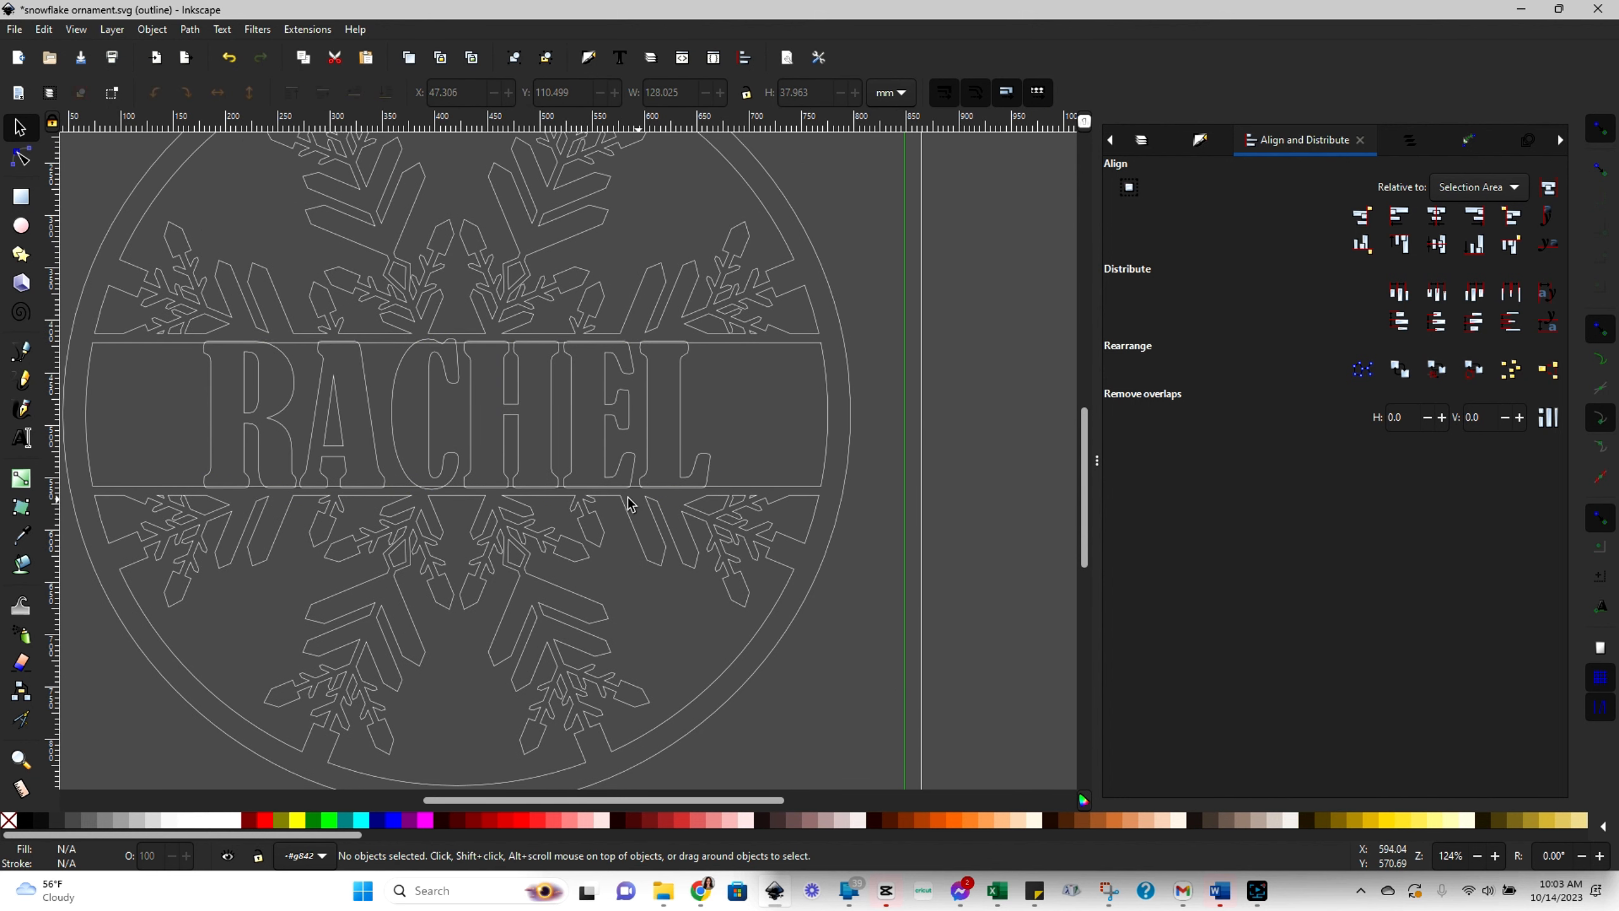
mouse_move(323, 516)
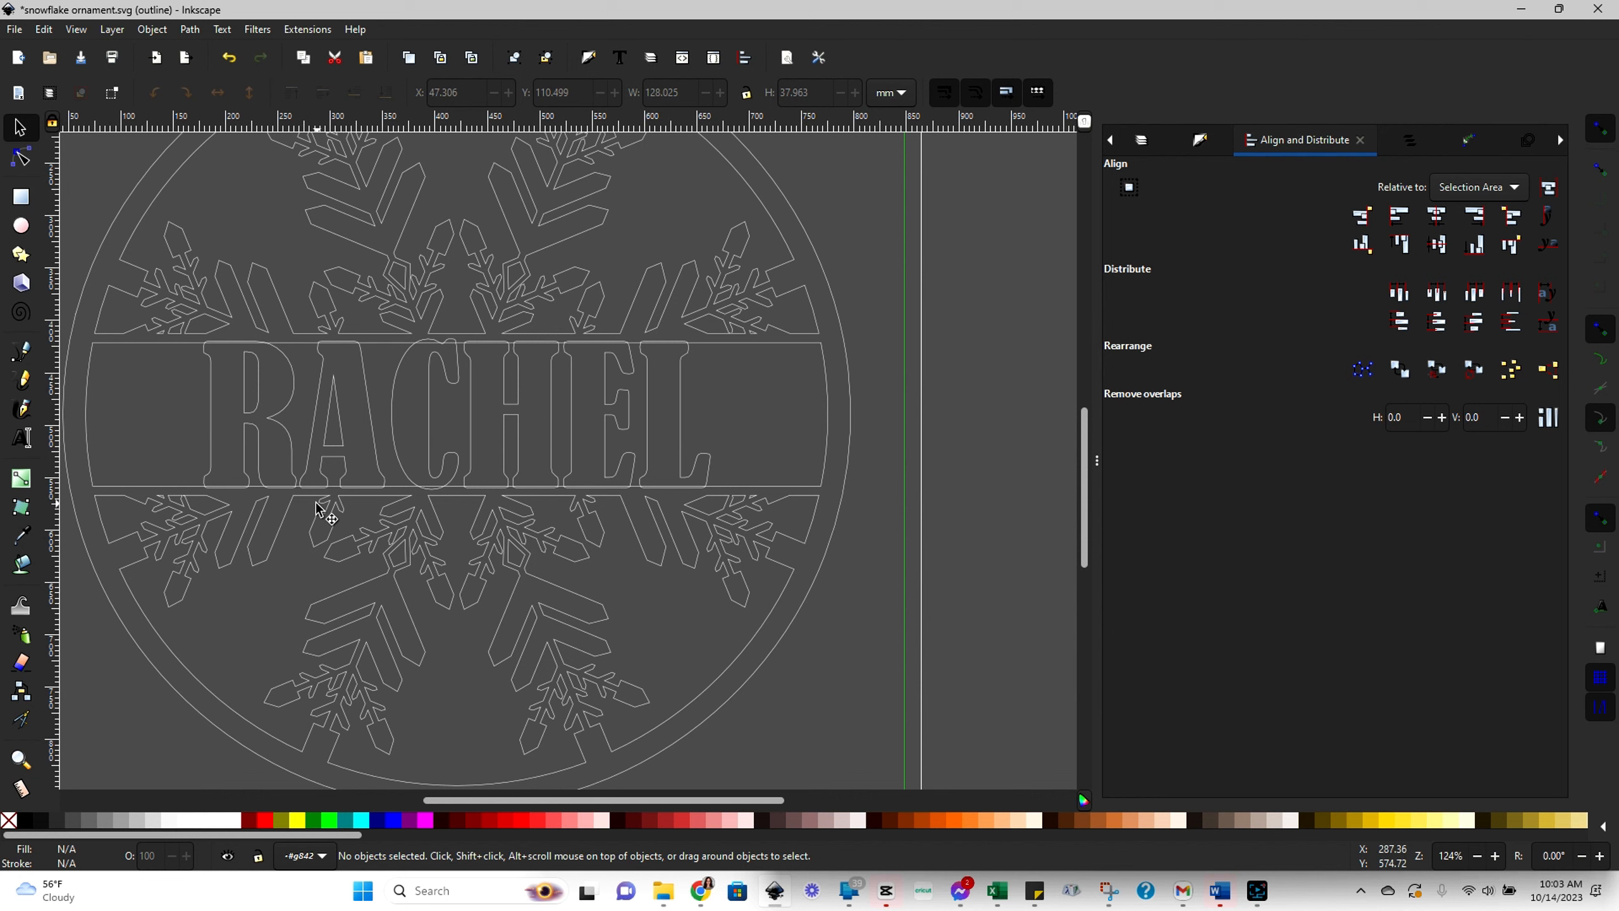
mouse_move(299, 486)
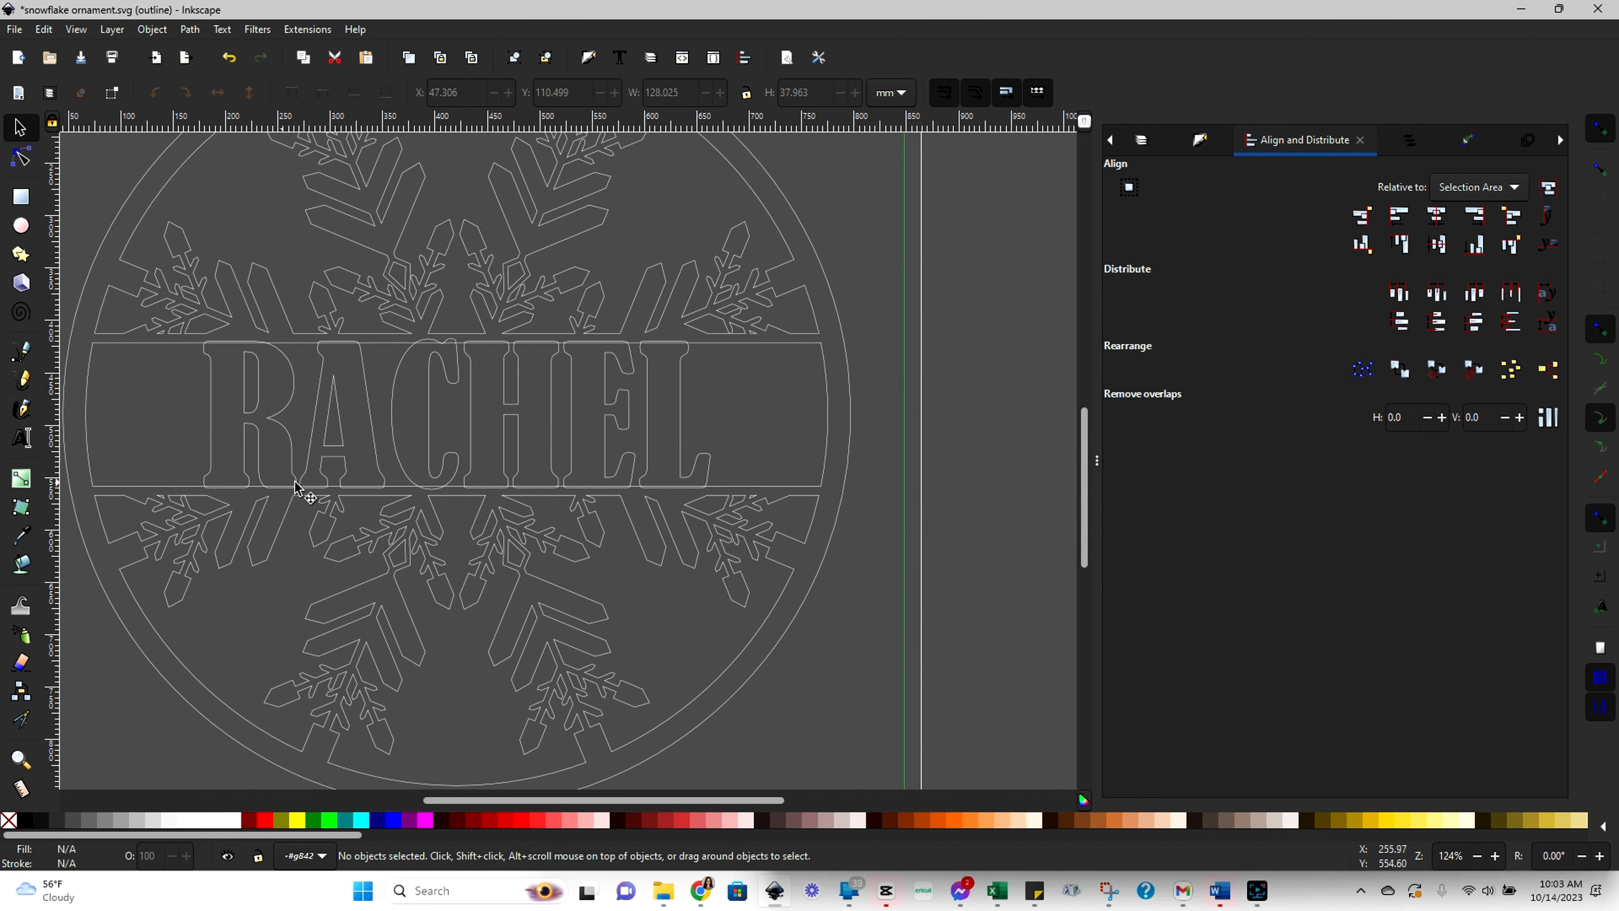
mouse_move(860, 582)
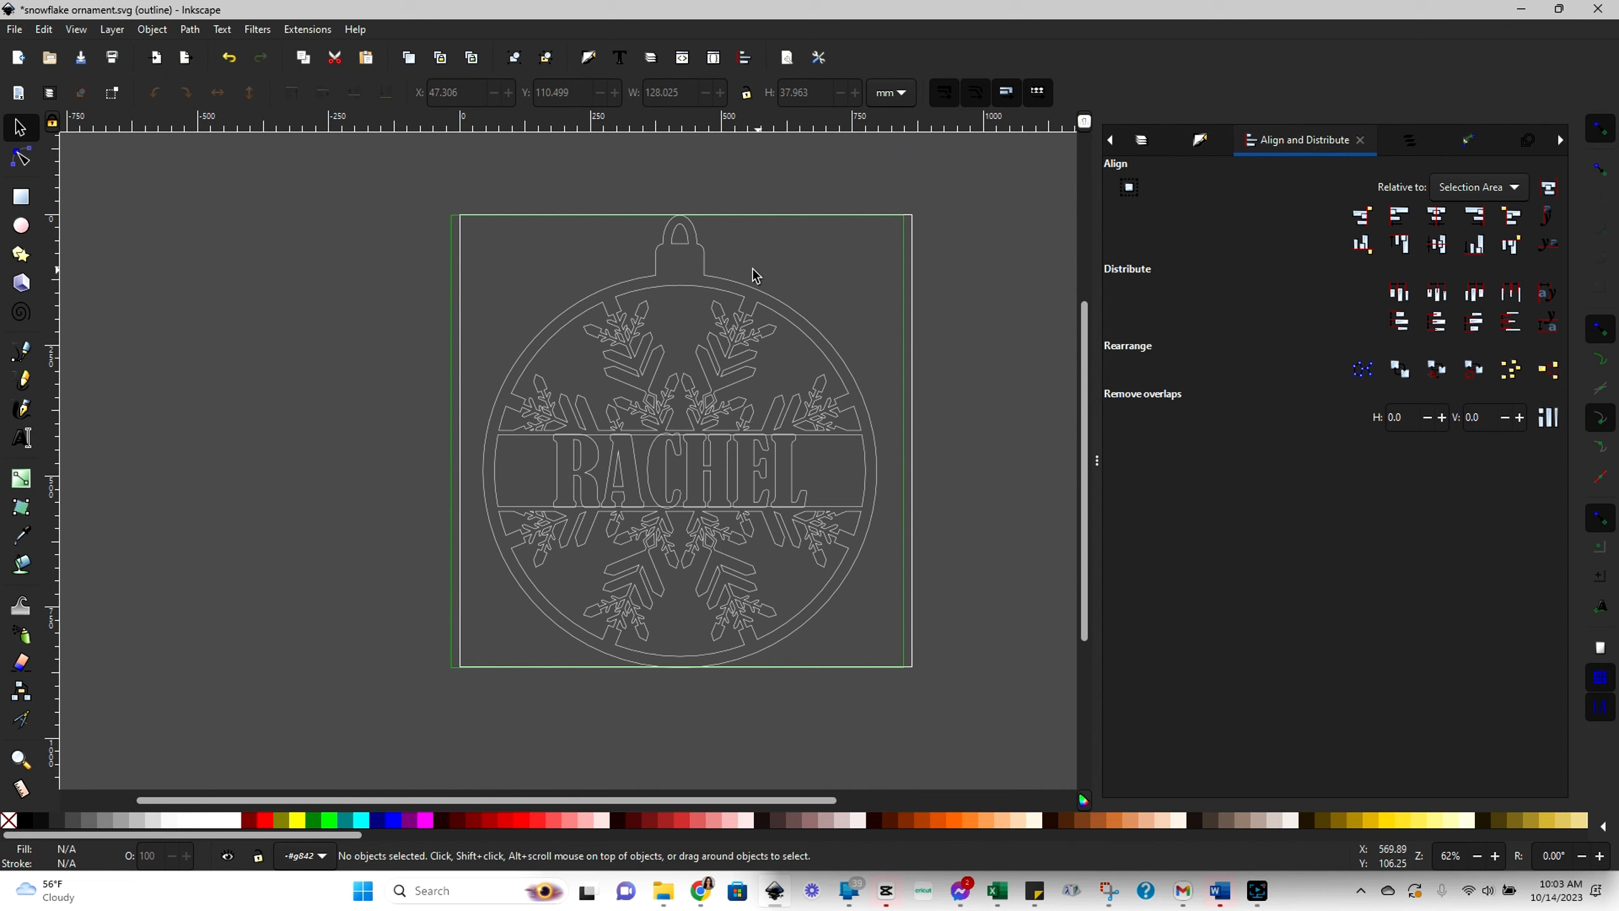
mouse_move(754, 287)
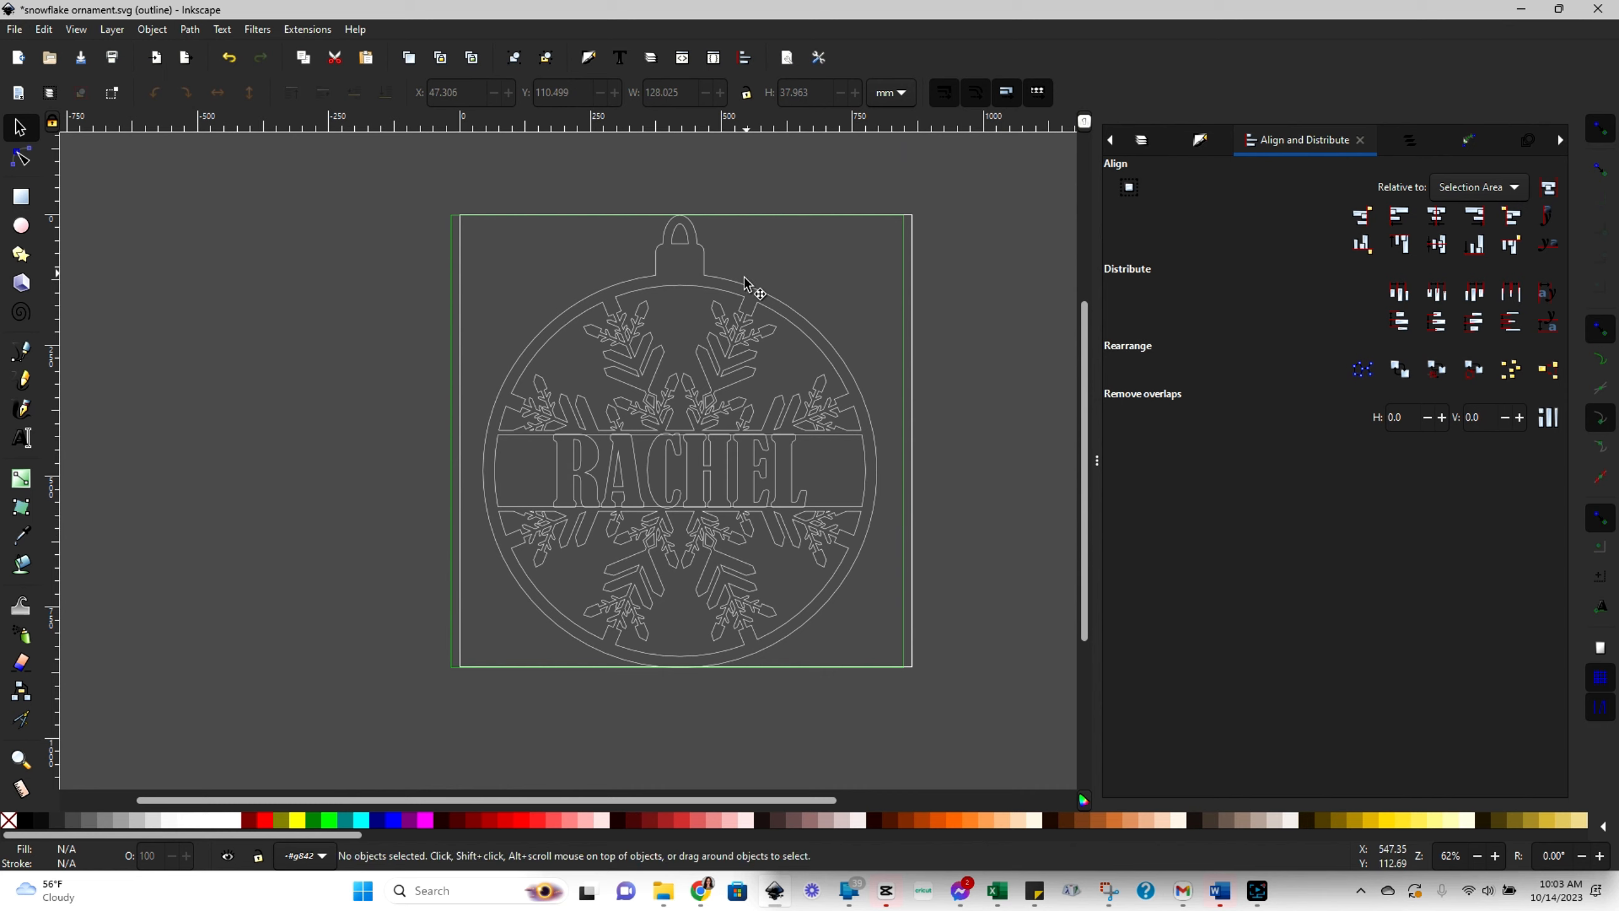
mouse_move(885, 393)
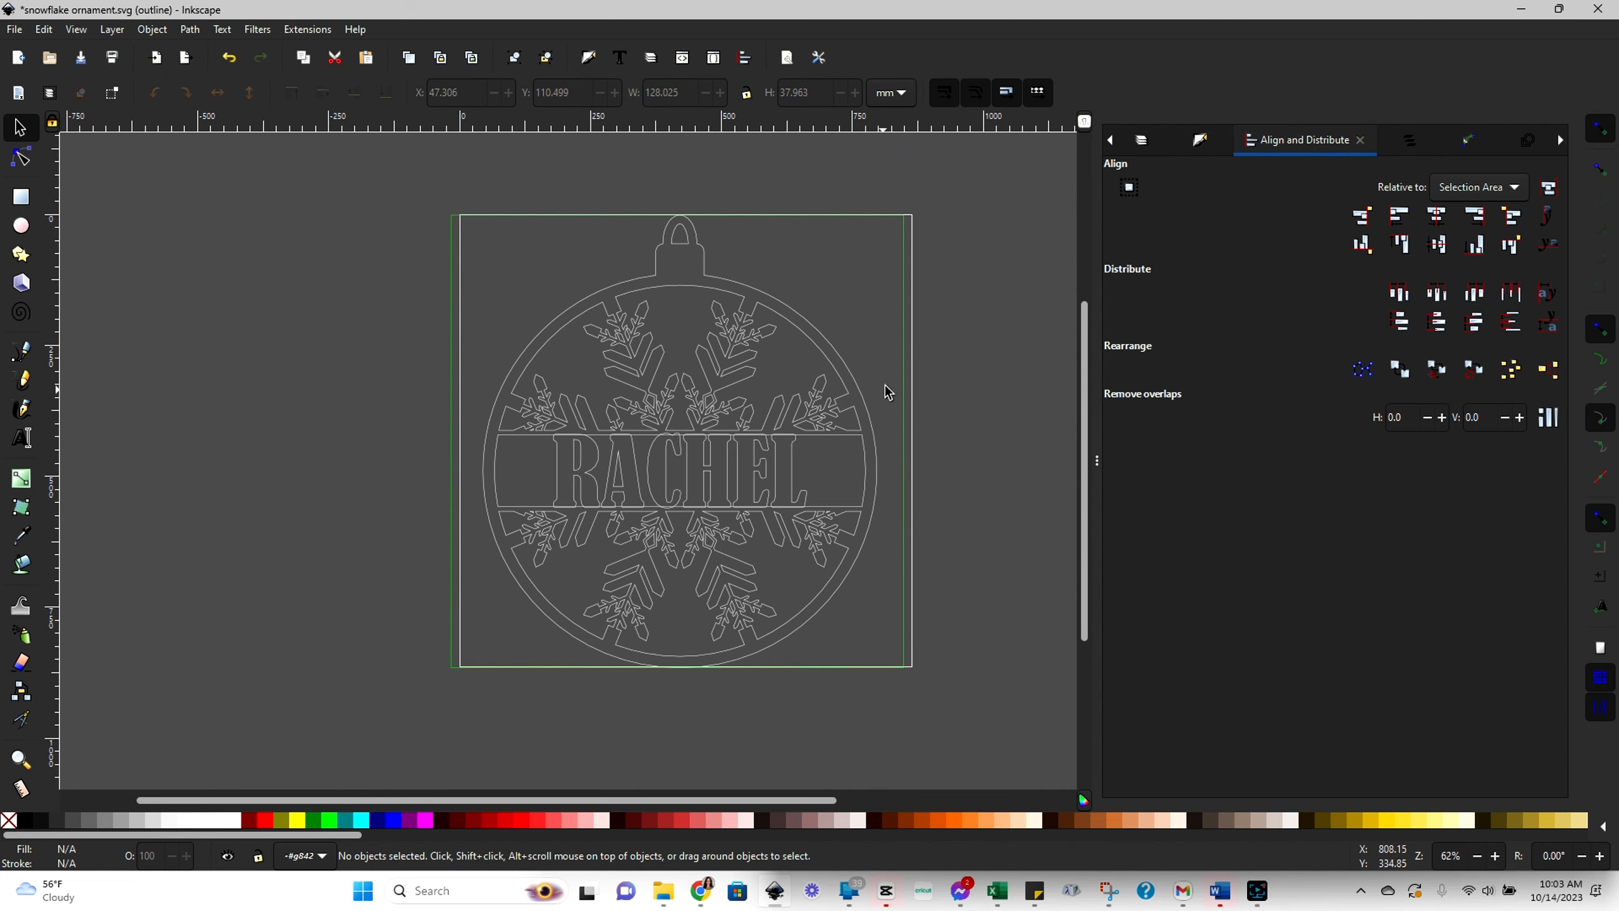
mouse_move(1414, 153)
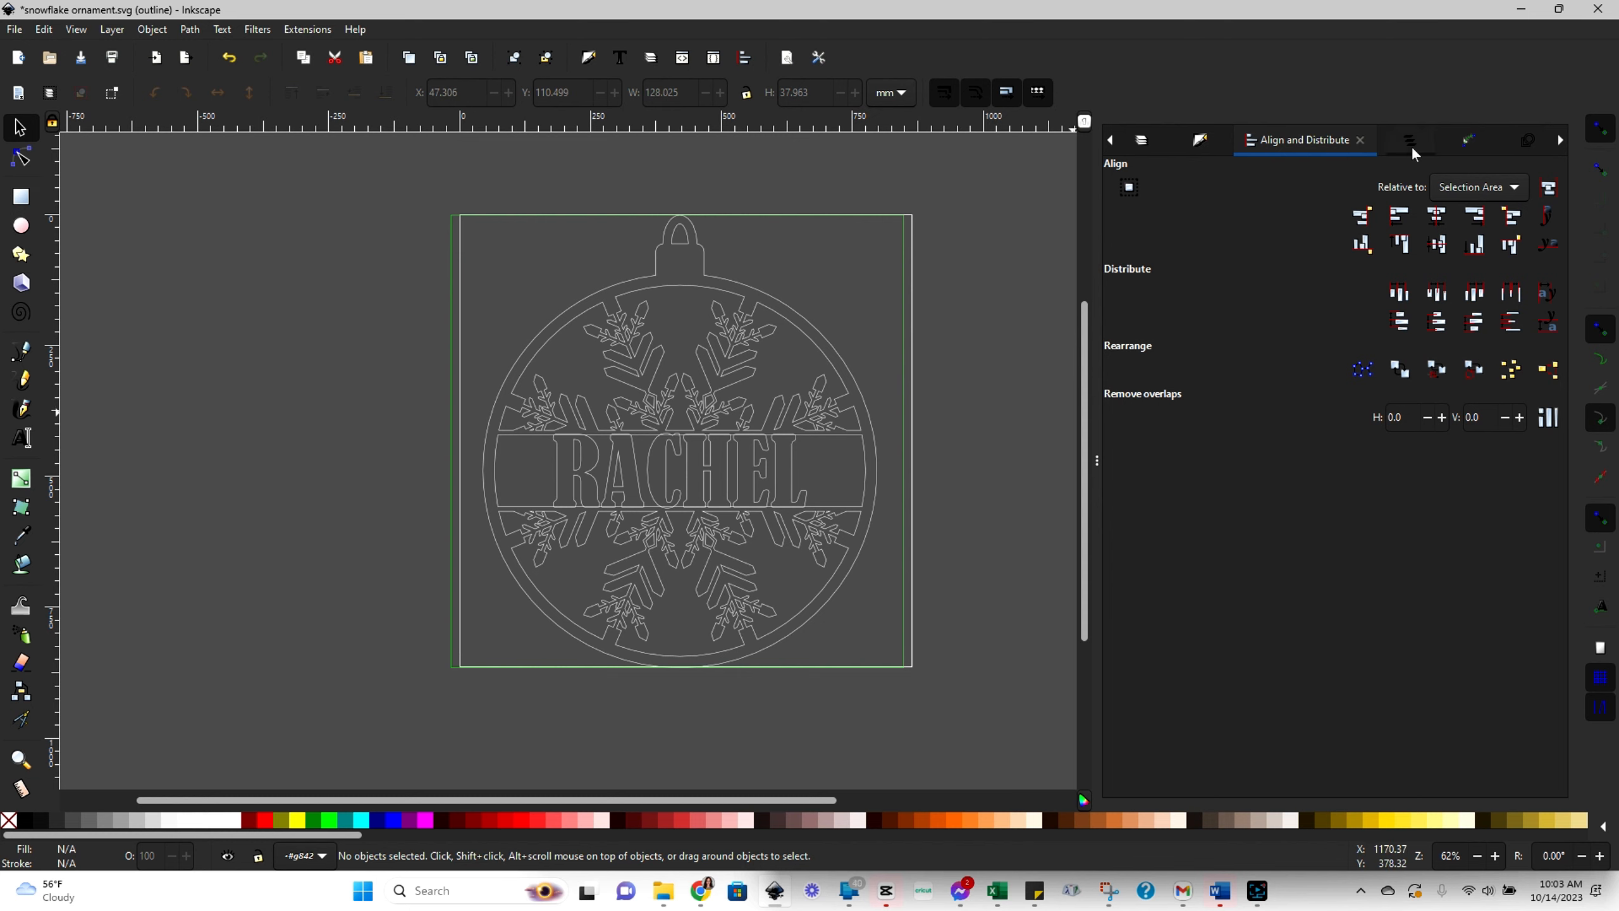
- Show the Objects panel and expand the text70158 group into its letter paths
left_click(1241, 139)
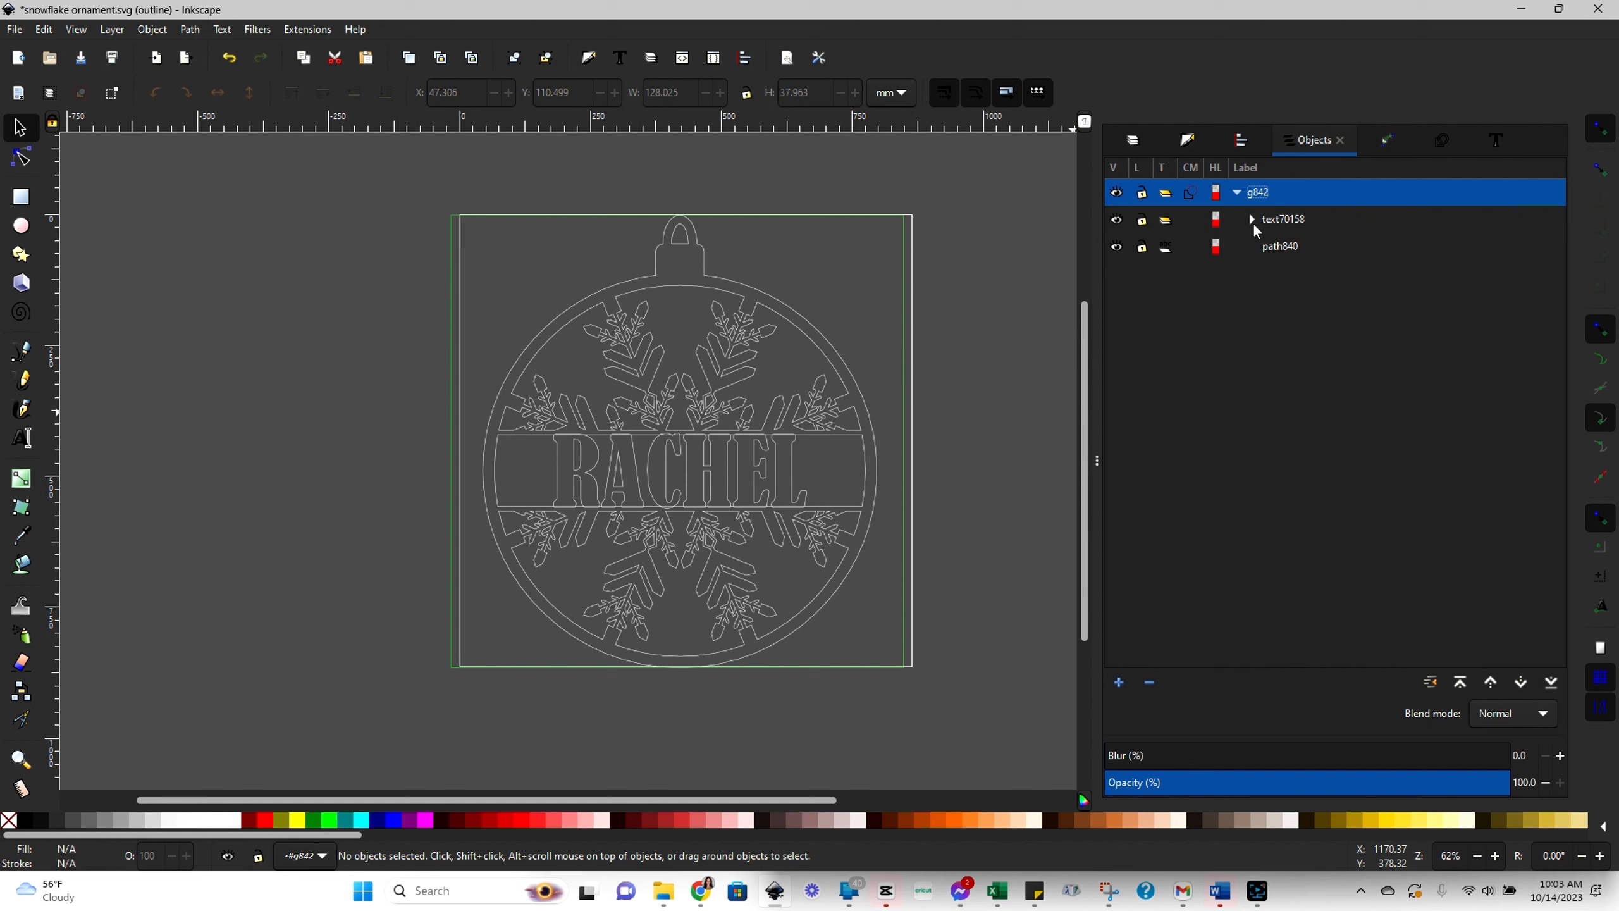
left_click(1279, 245)
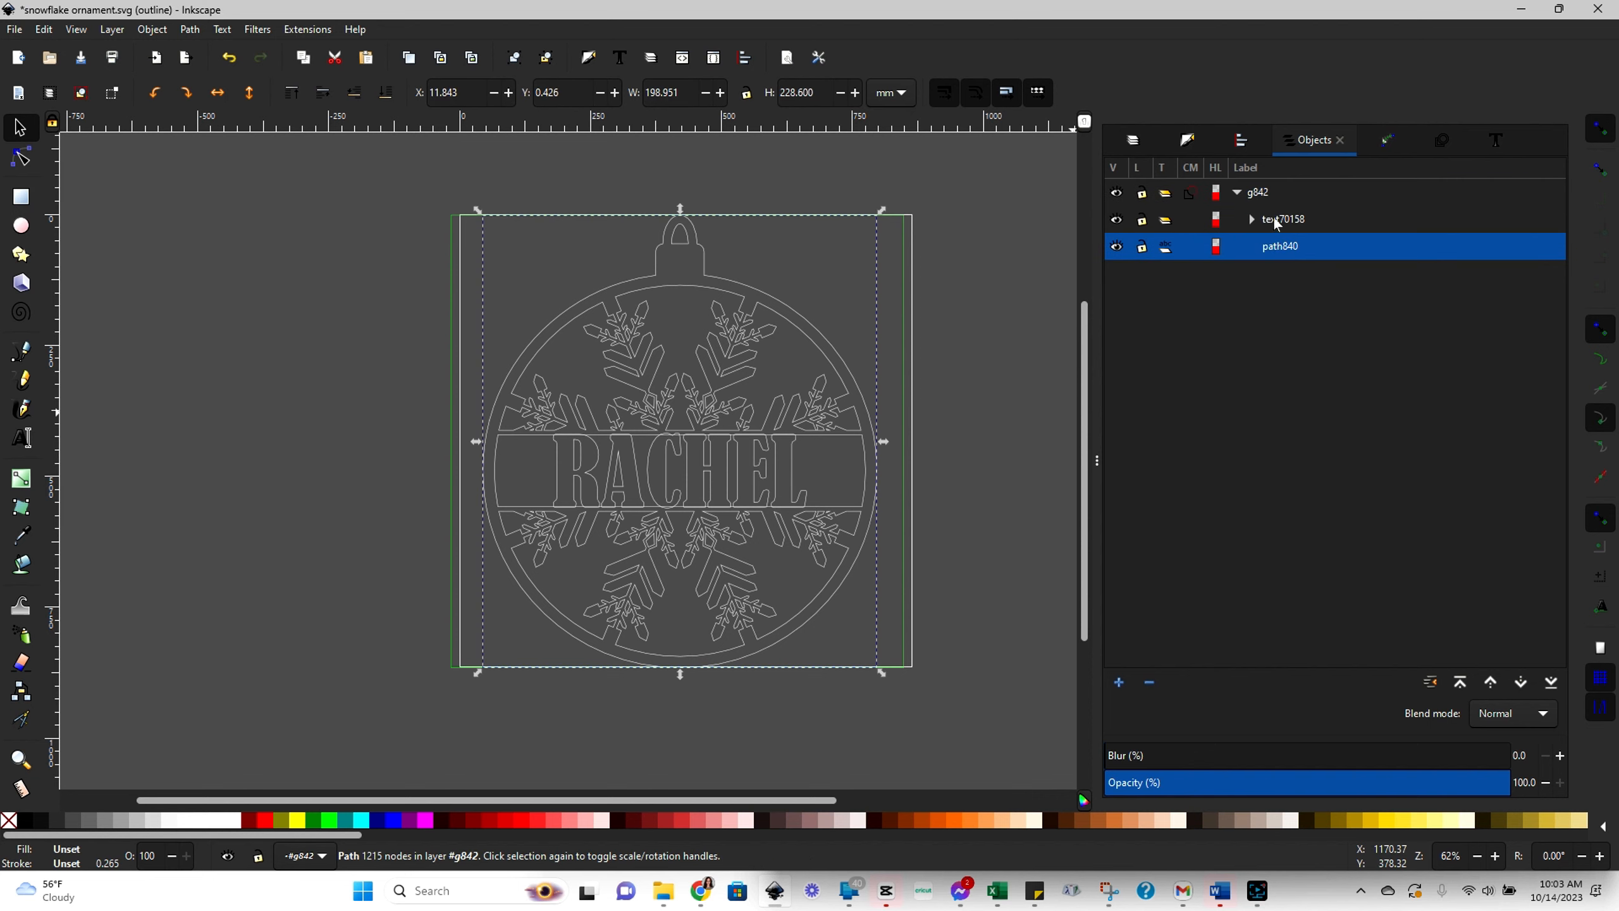
left_click(1251, 218)
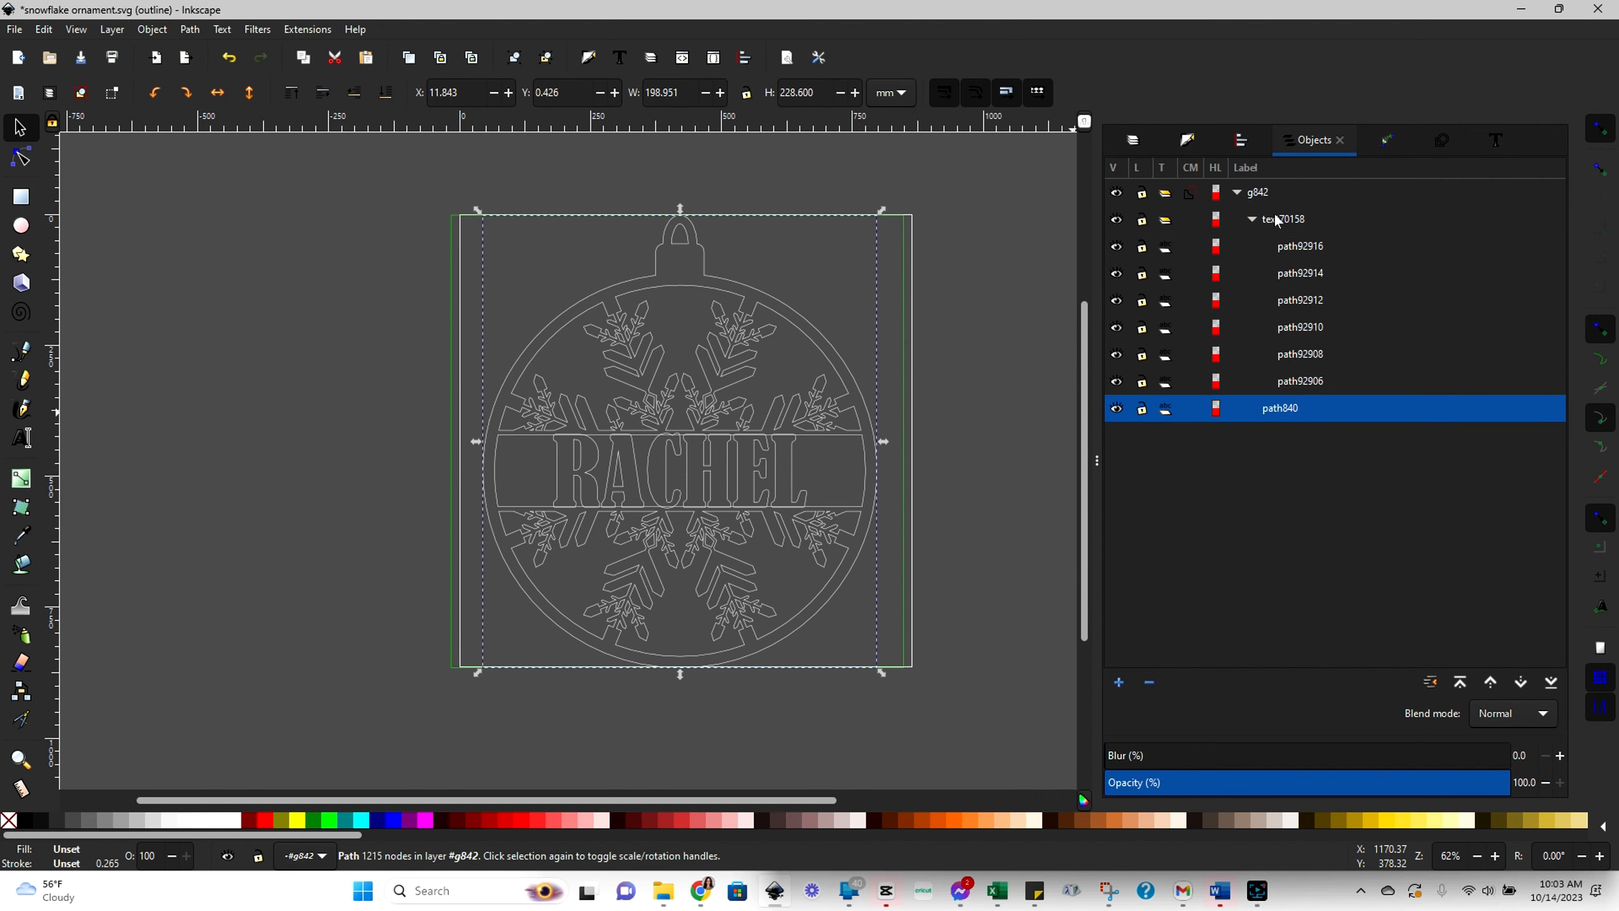
left_click(1299, 326)
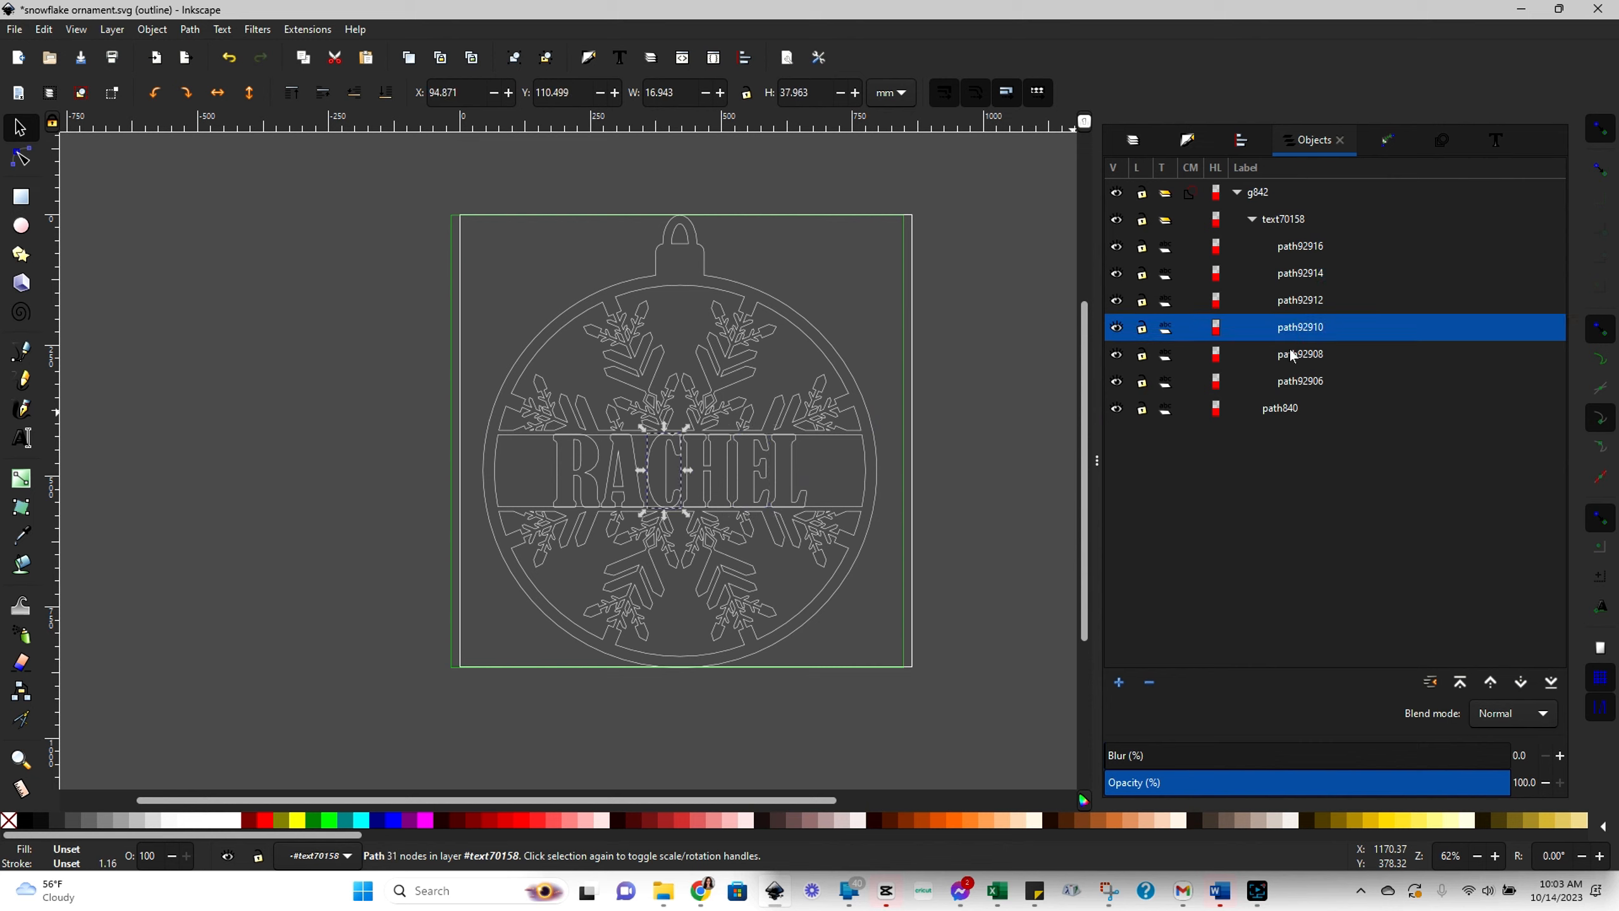
left_click(1299, 381)
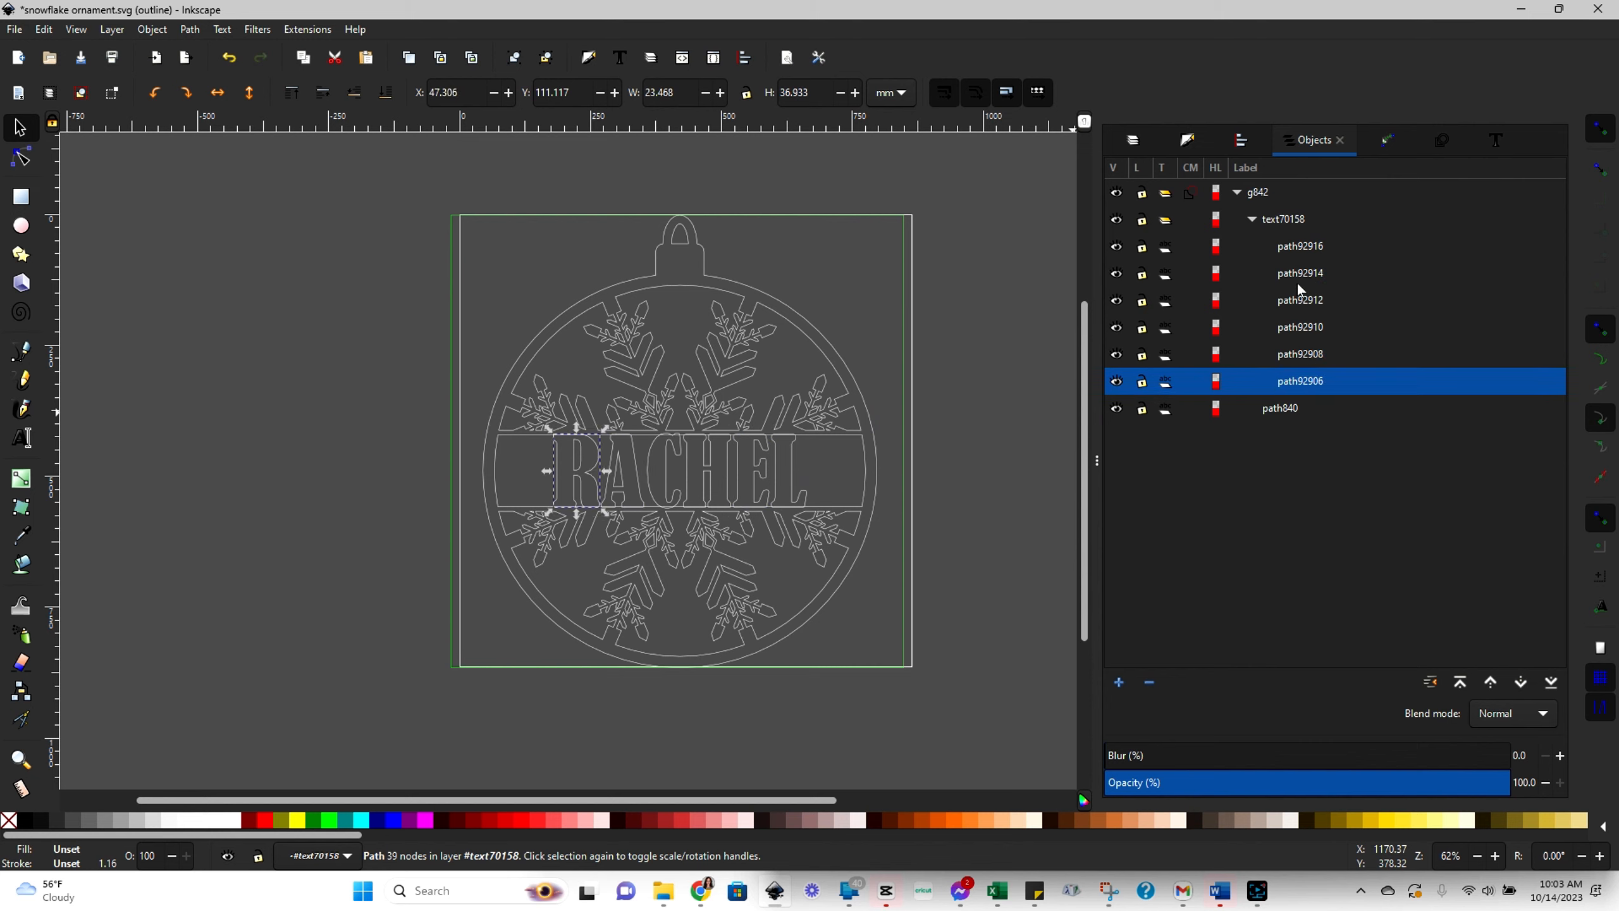
mouse_move(411, 197)
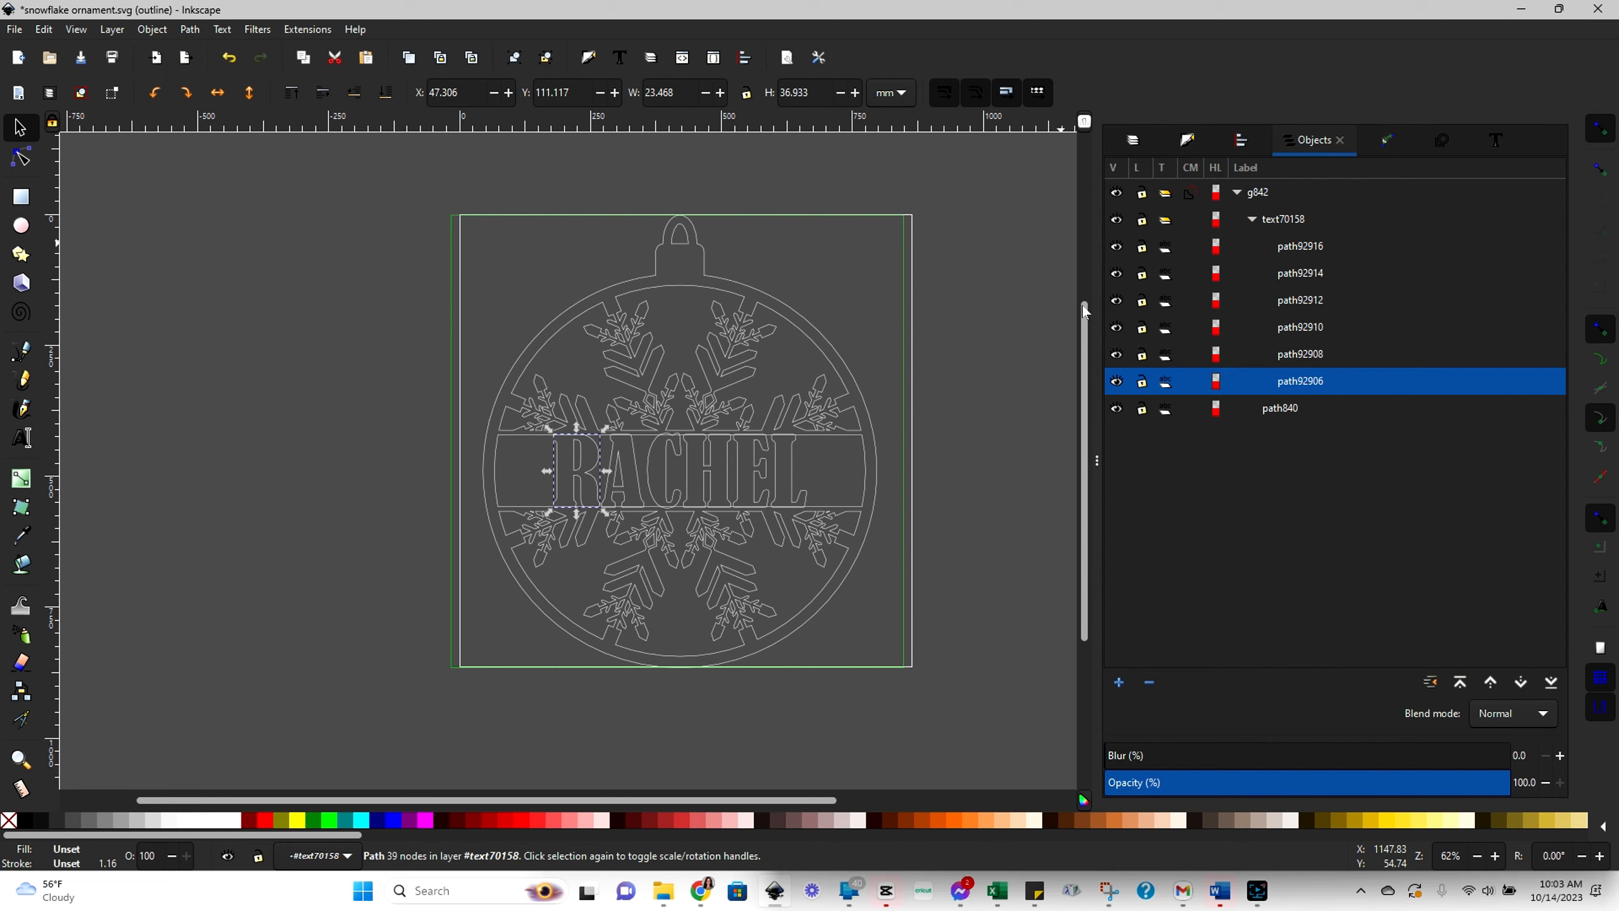
mouse_move(1272, 306)
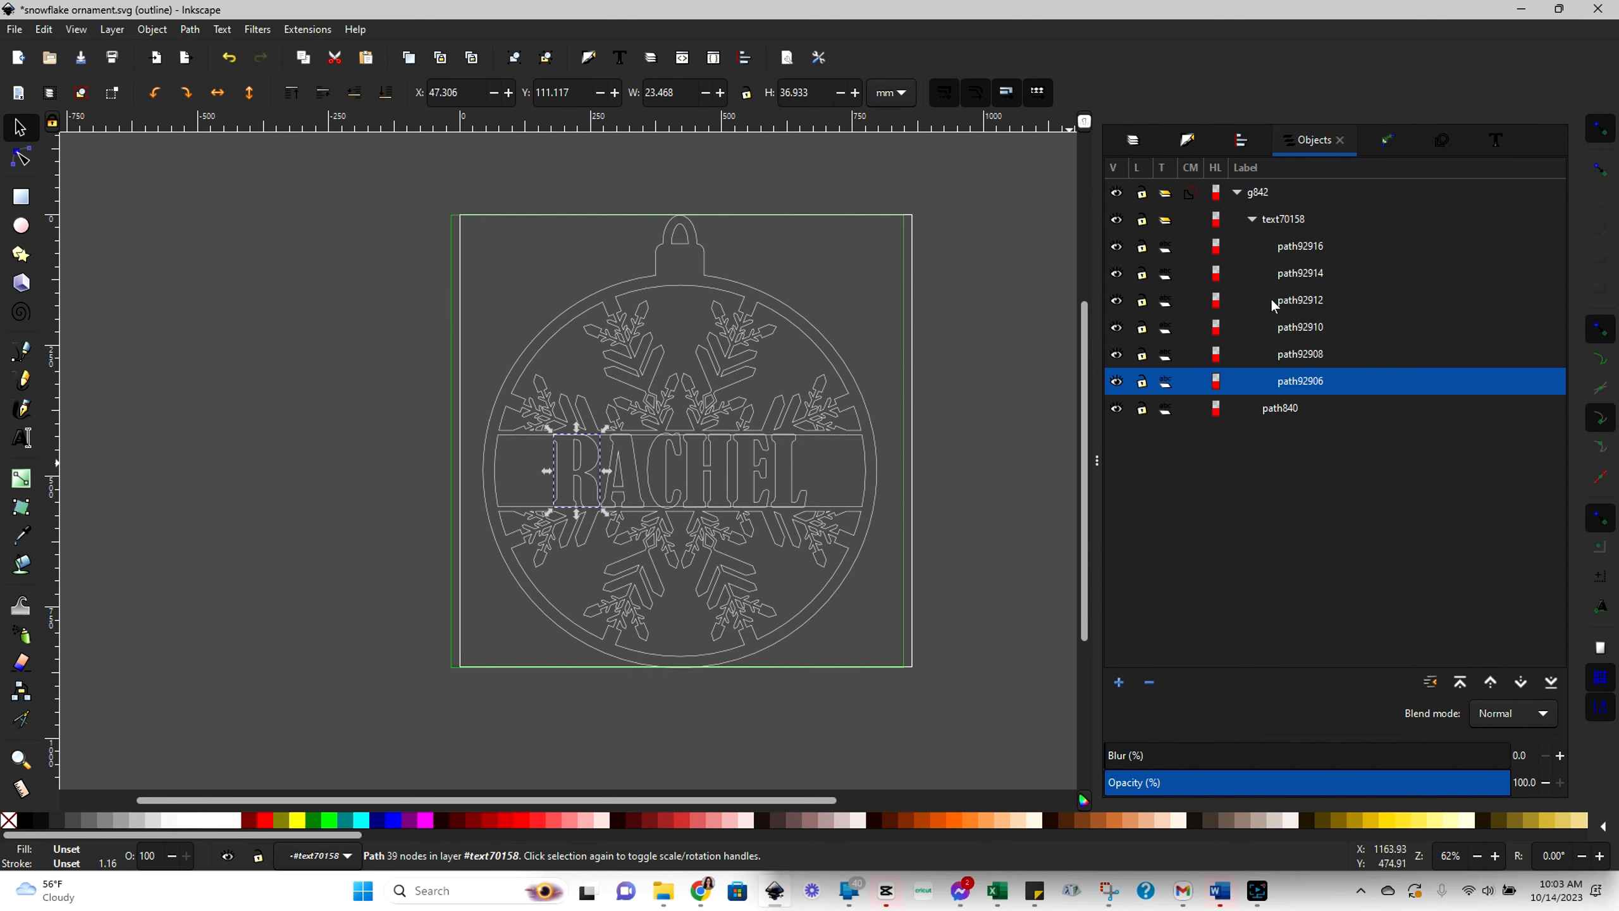
mouse_move(1264, 386)
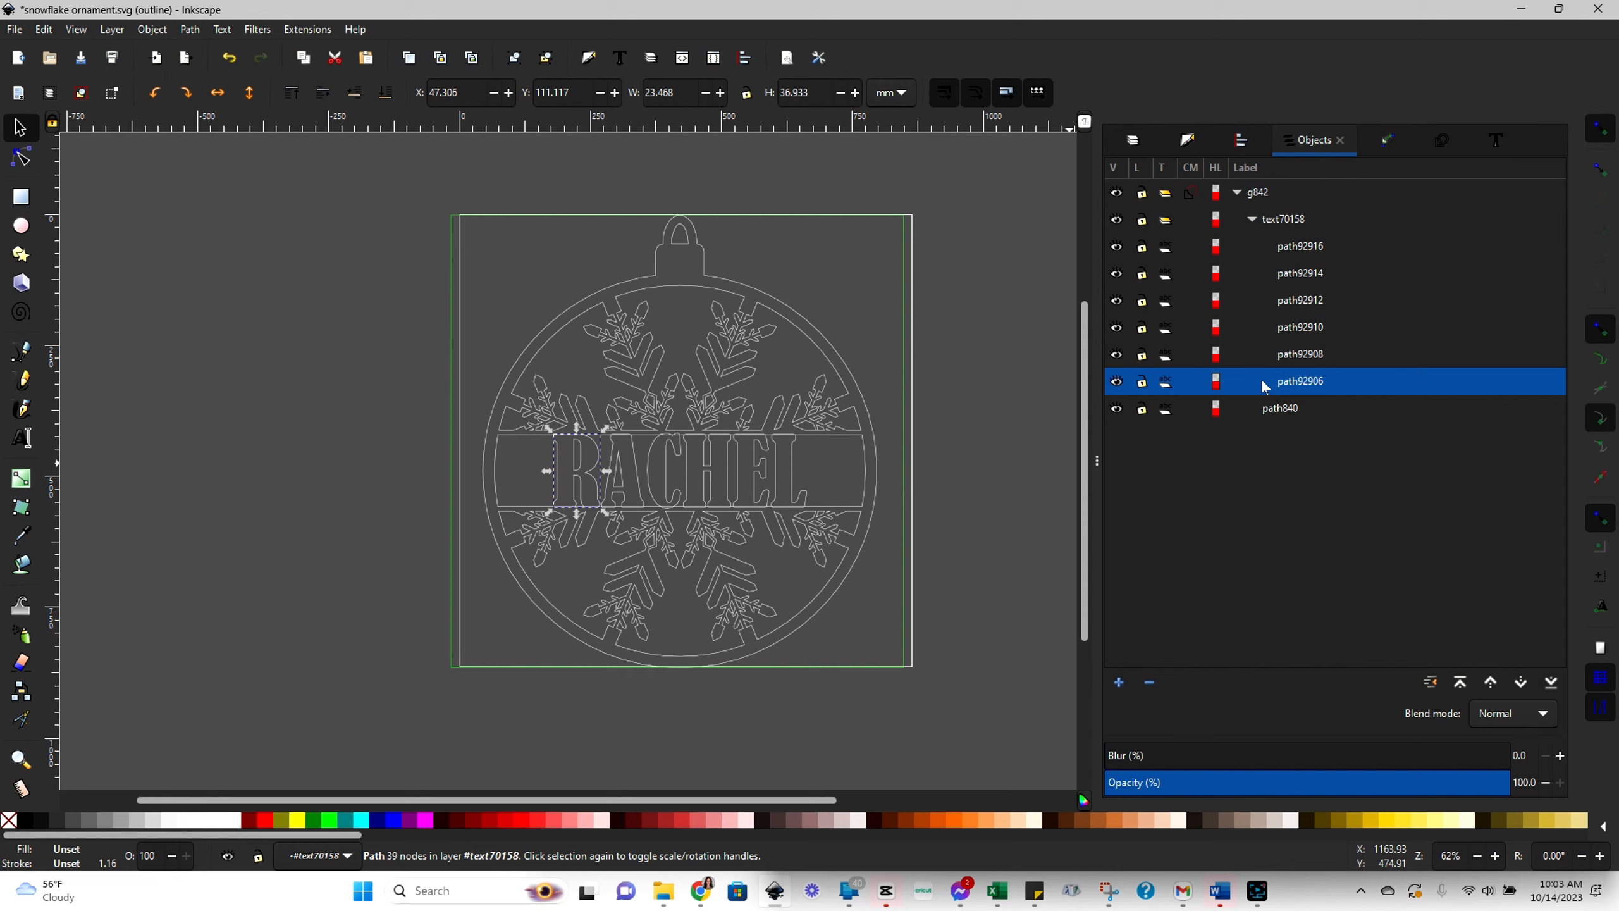
mouse_move(1302, 260)
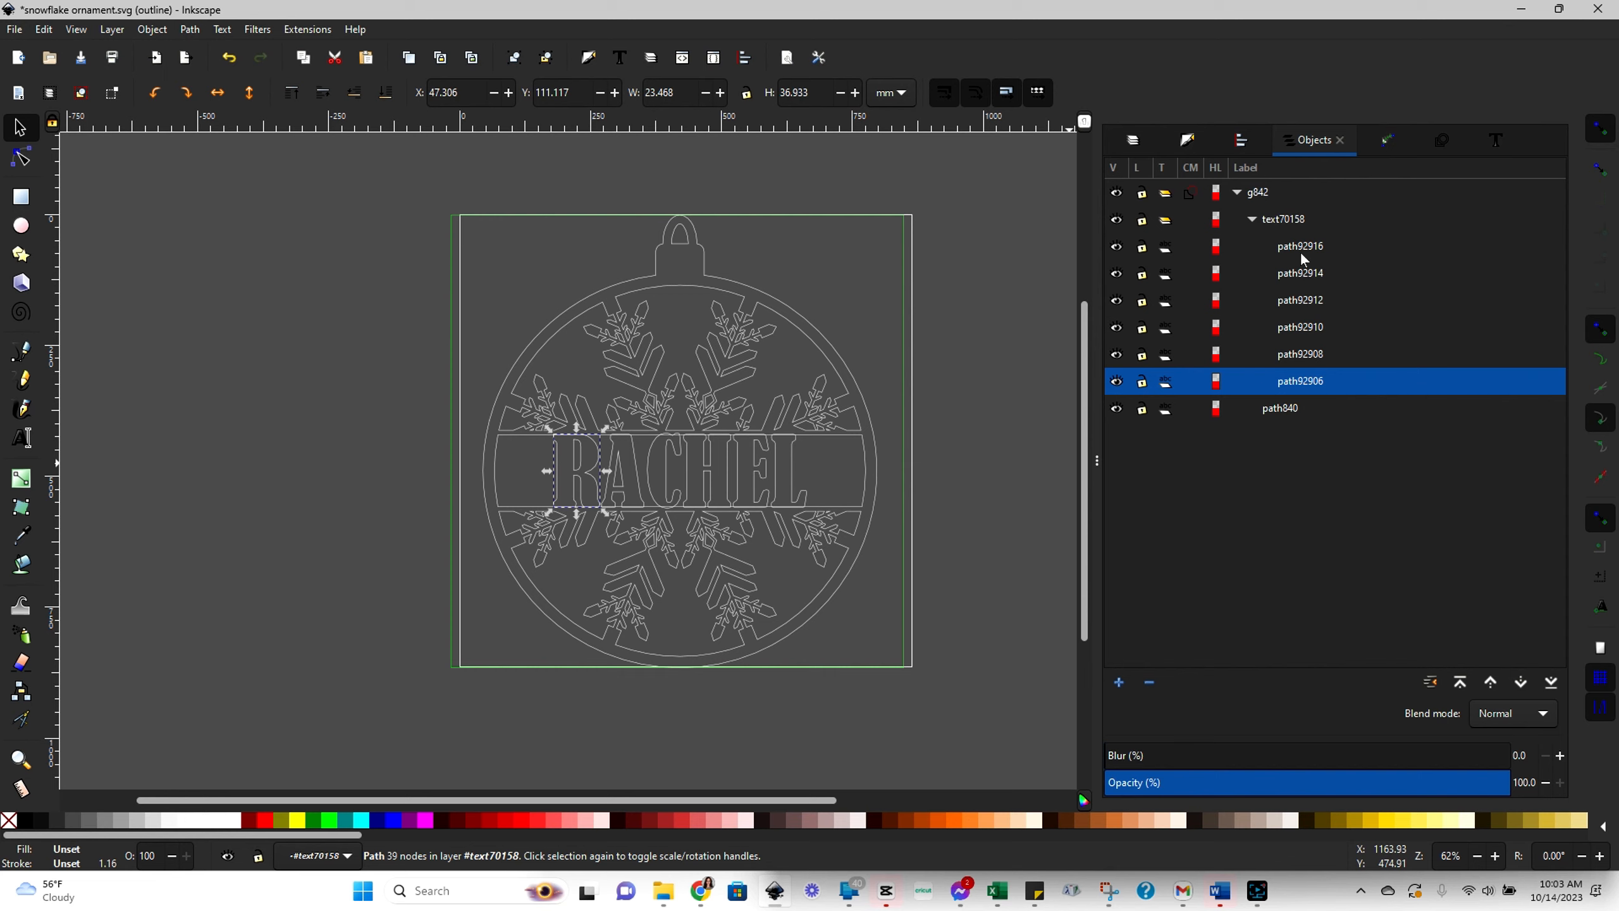
- Inspect the ornament group, its RACHEL letters and the letter R in the object list
left_click(1280, 218)
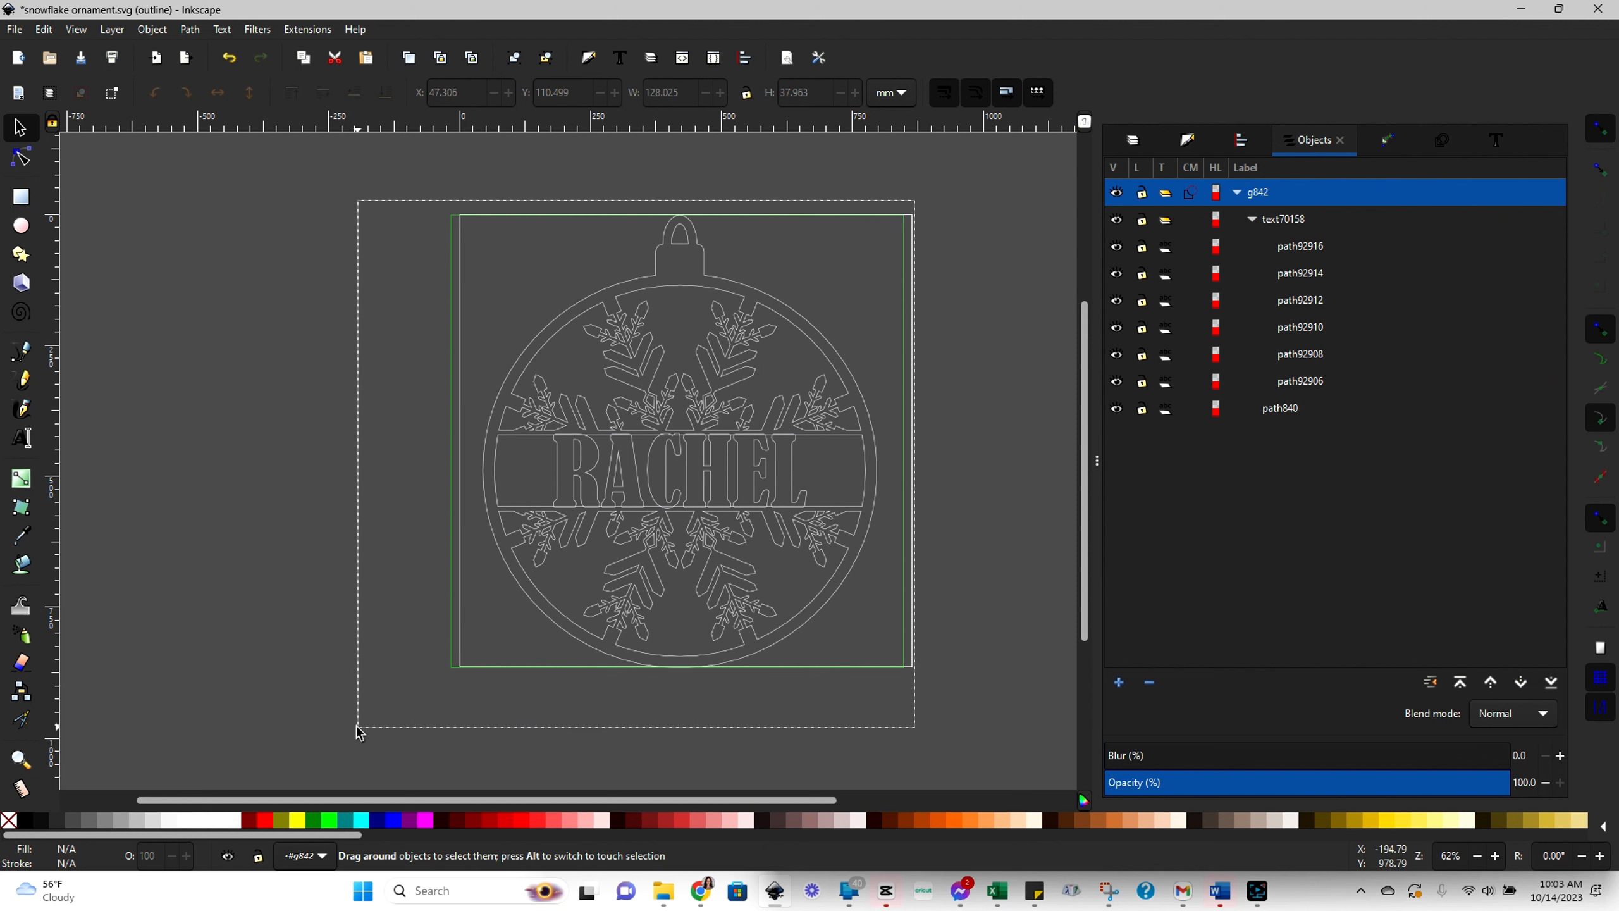
left_click(1250, 219)
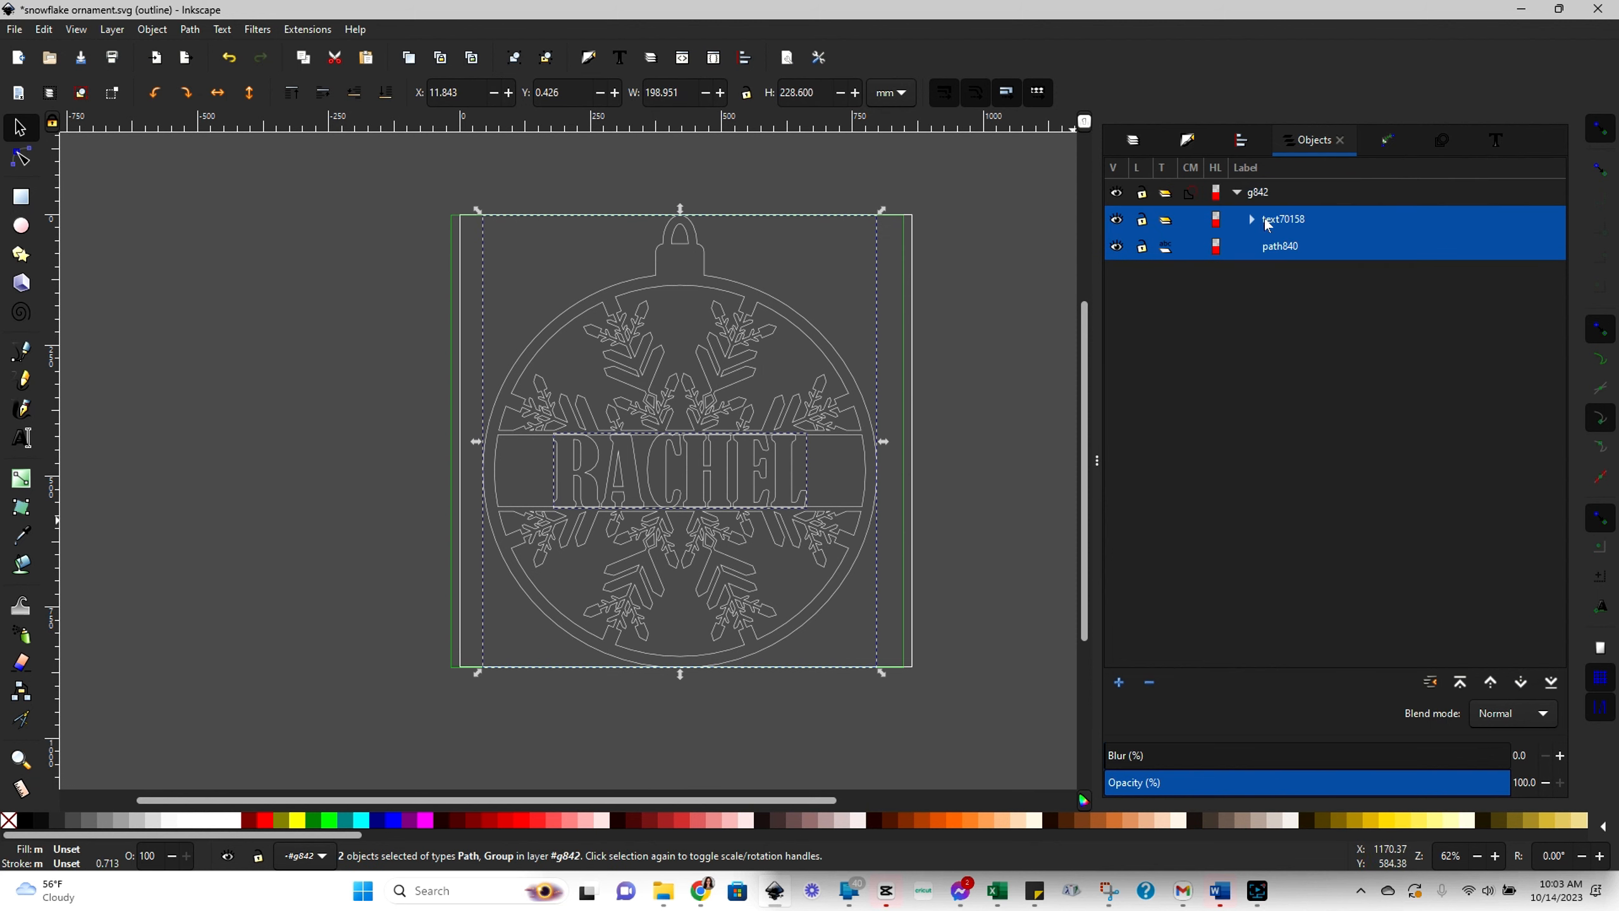
mouse_move(1262, 227)
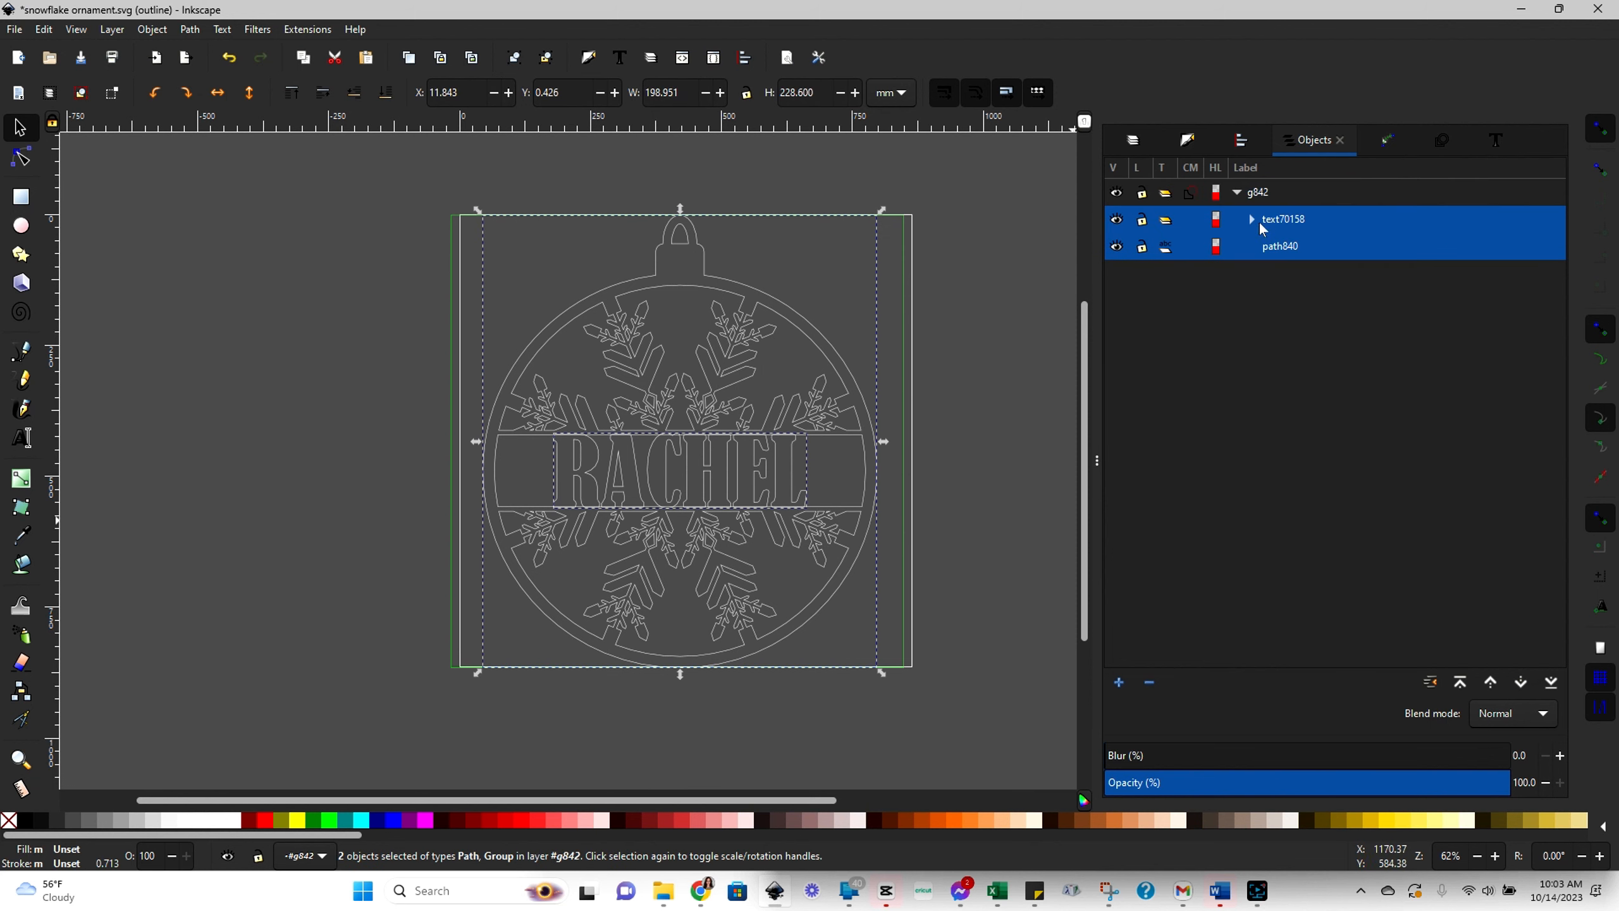
left_click(1250, 219)
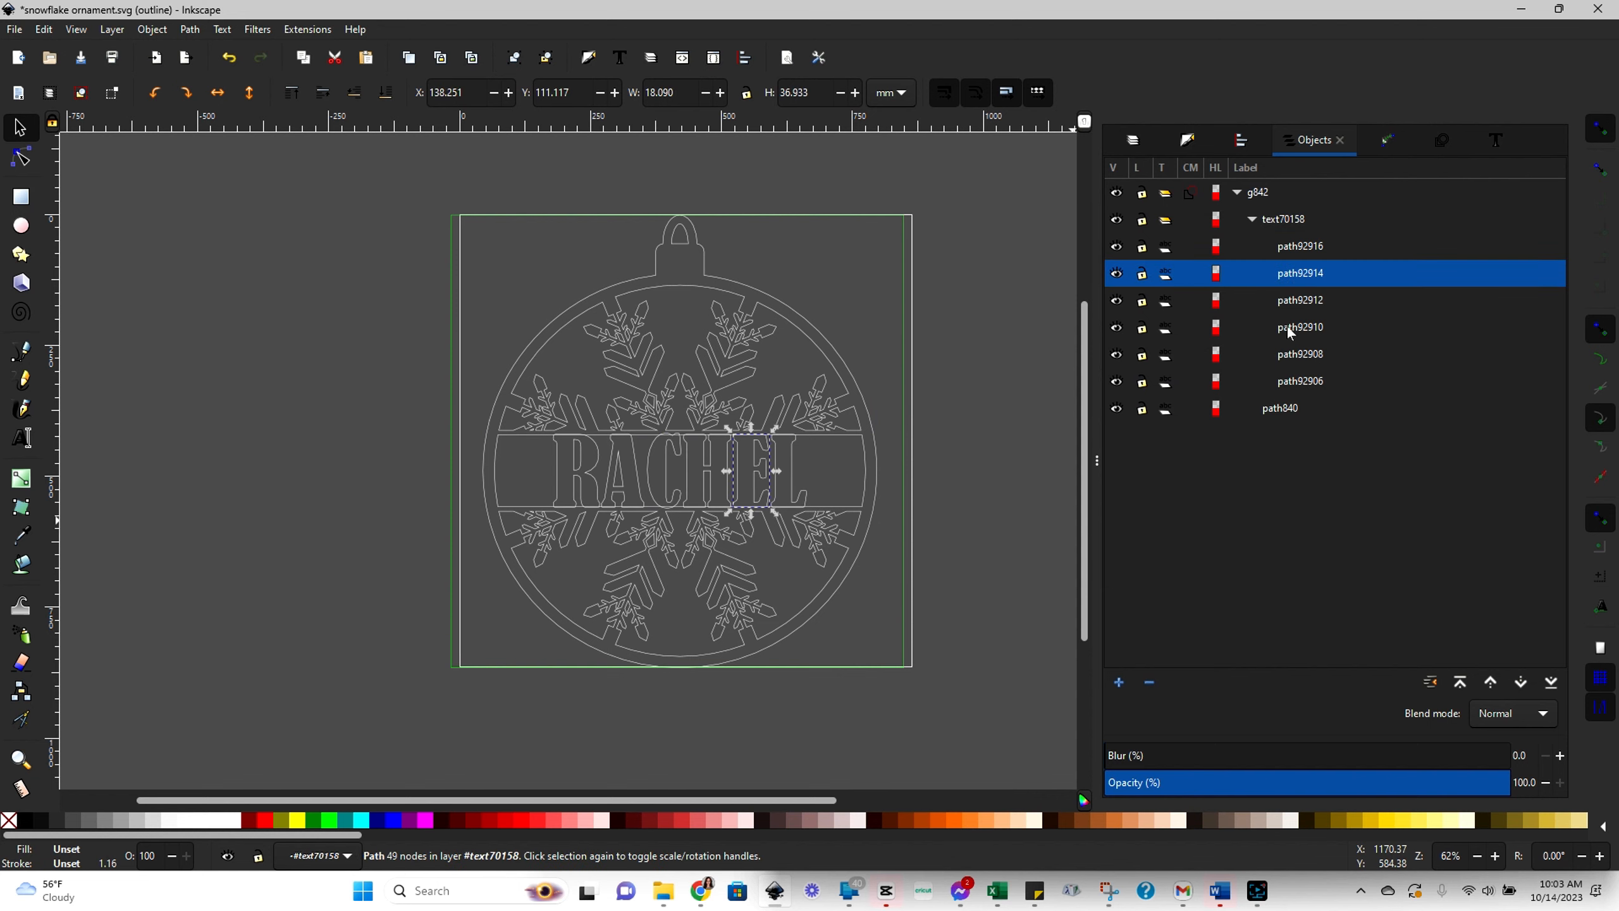
left_click(1299, 381)
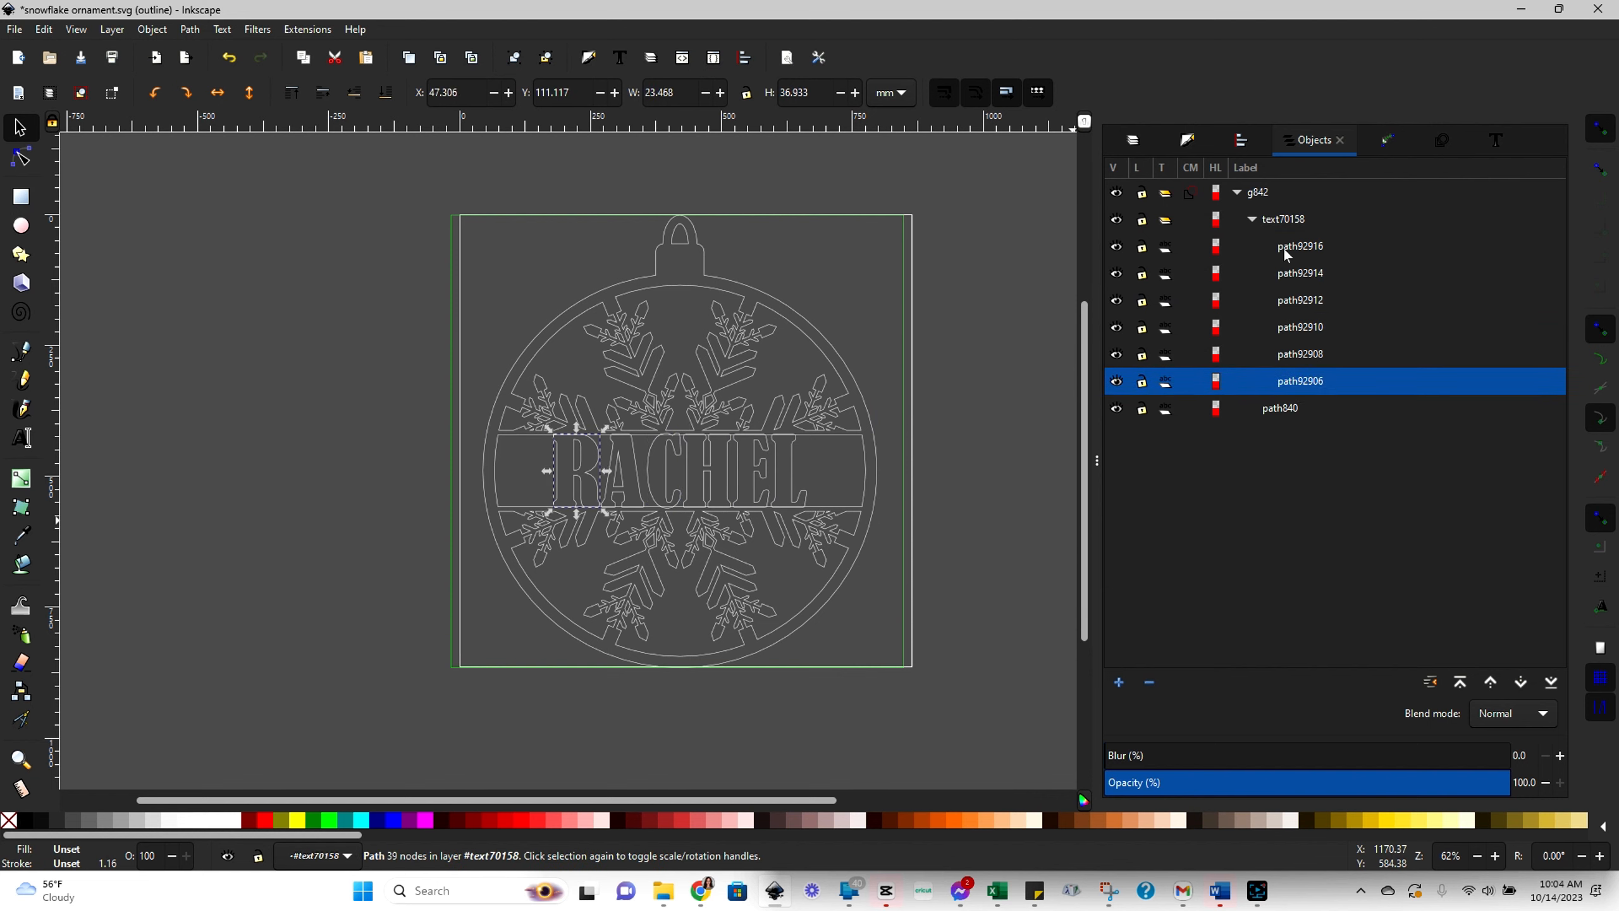
- Ungroup the RACHEL letters and select all six letter paths together with path840
left_click(1299, 245)
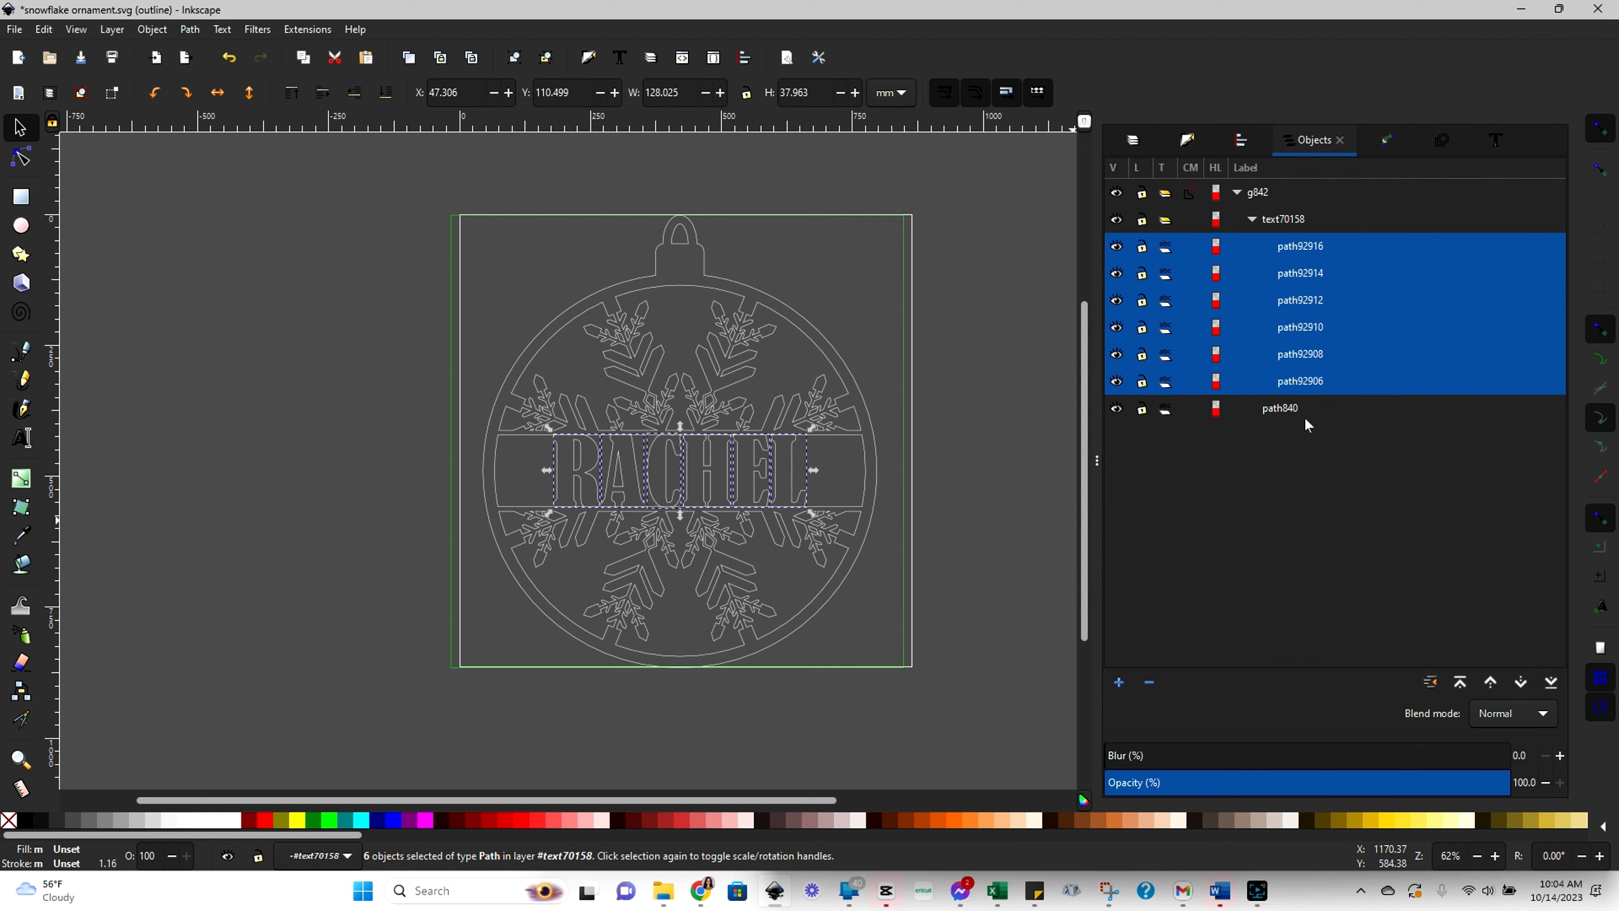
left_click(1278, 408)
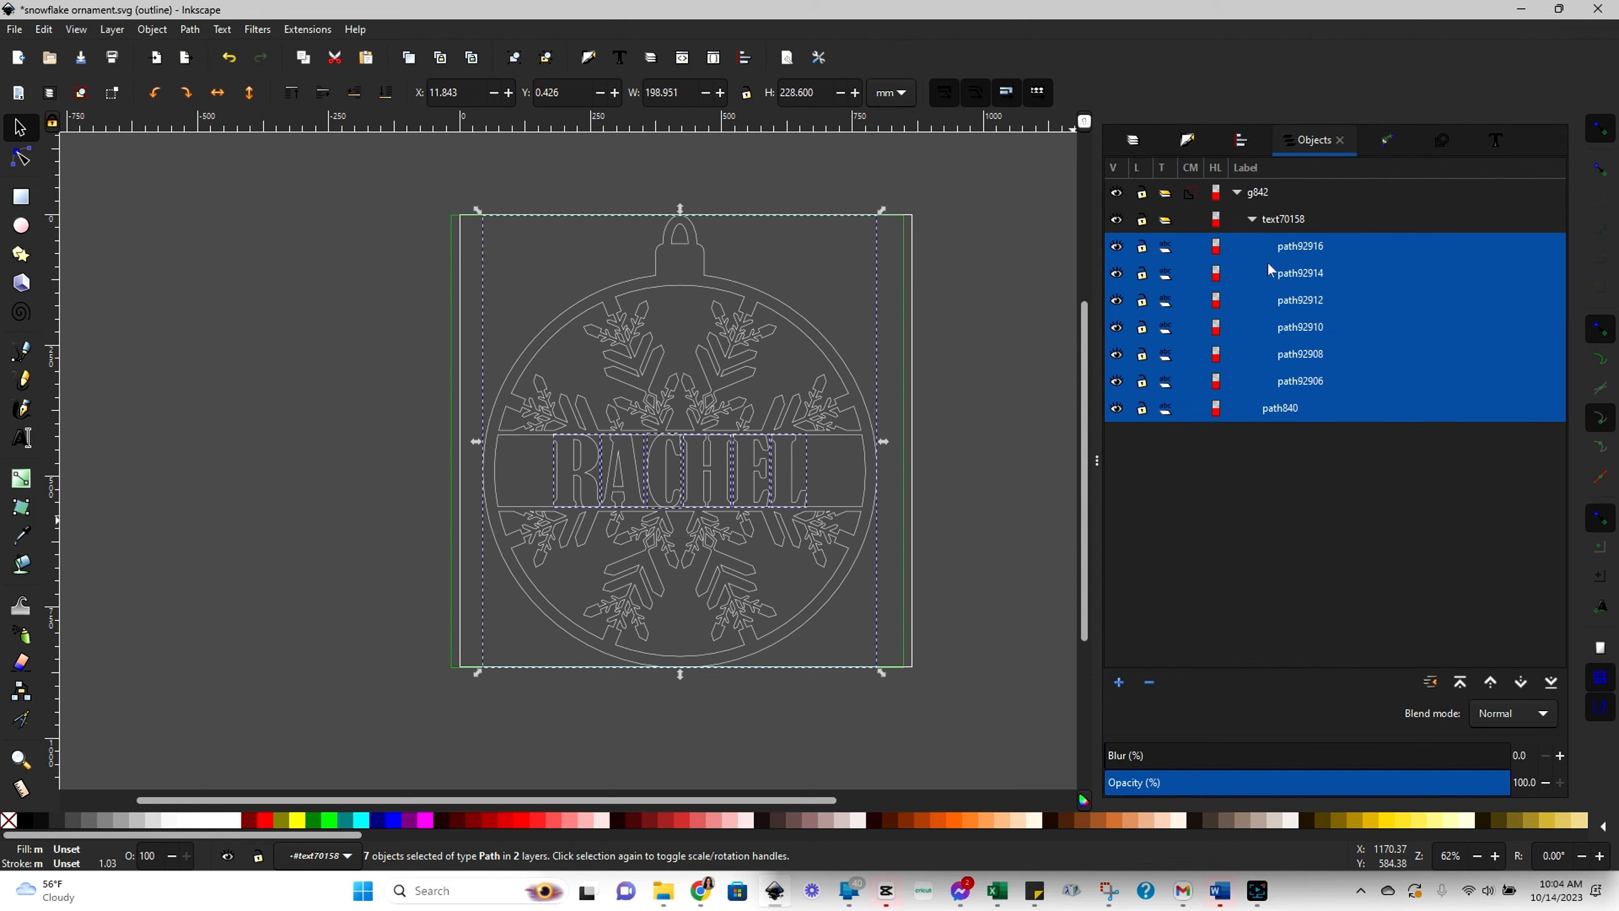
right_click(1280, 219)
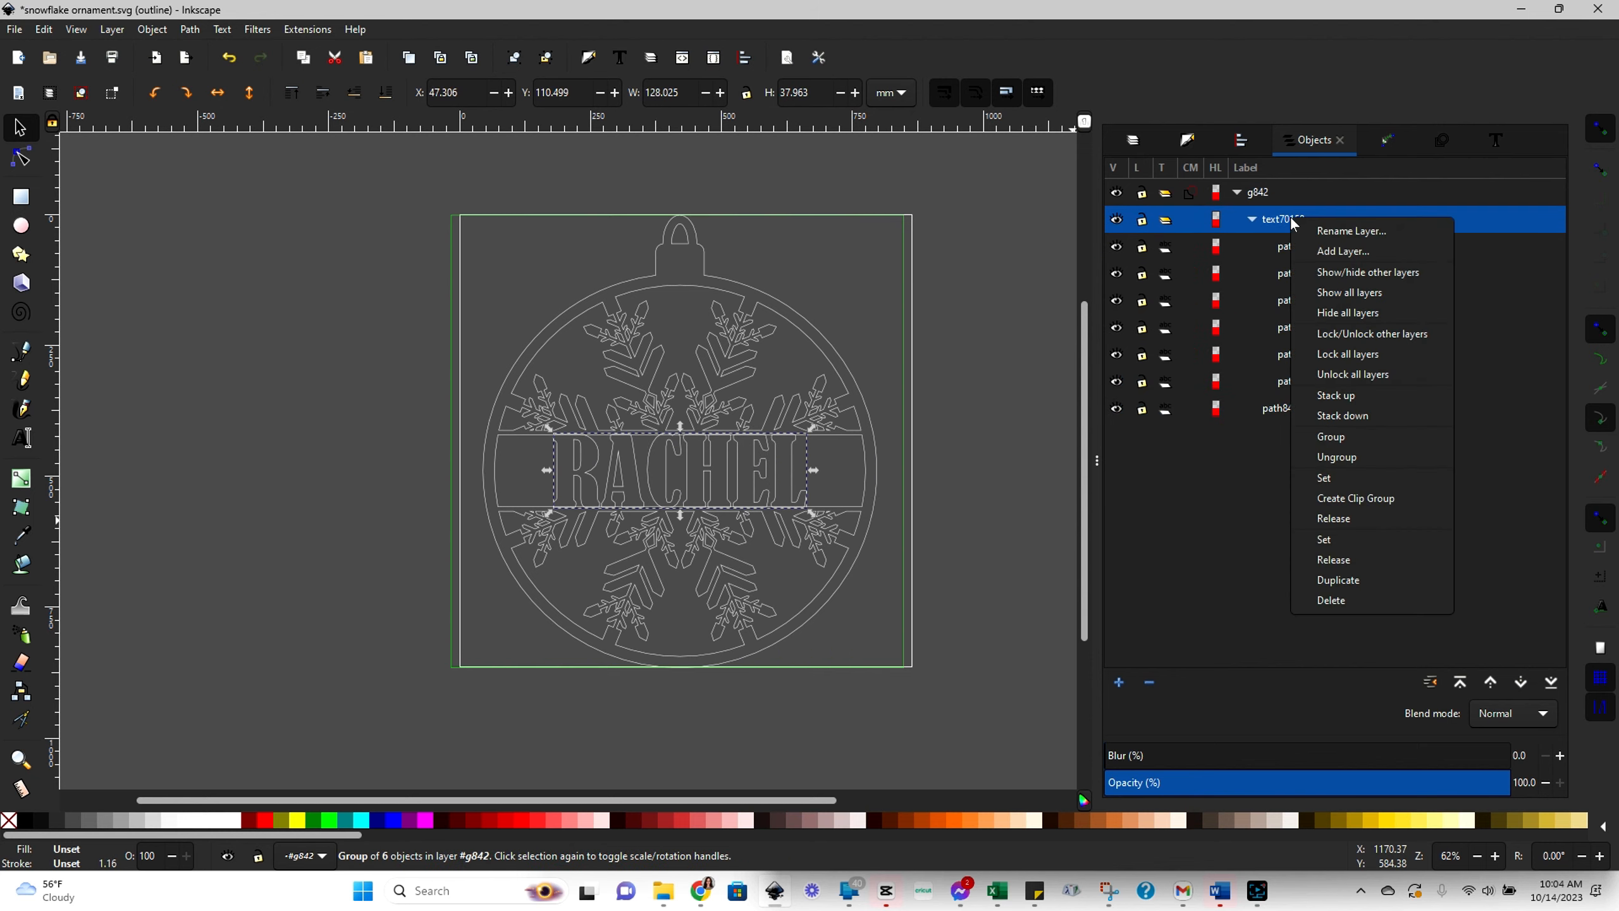
mouse_move(1264, 225)
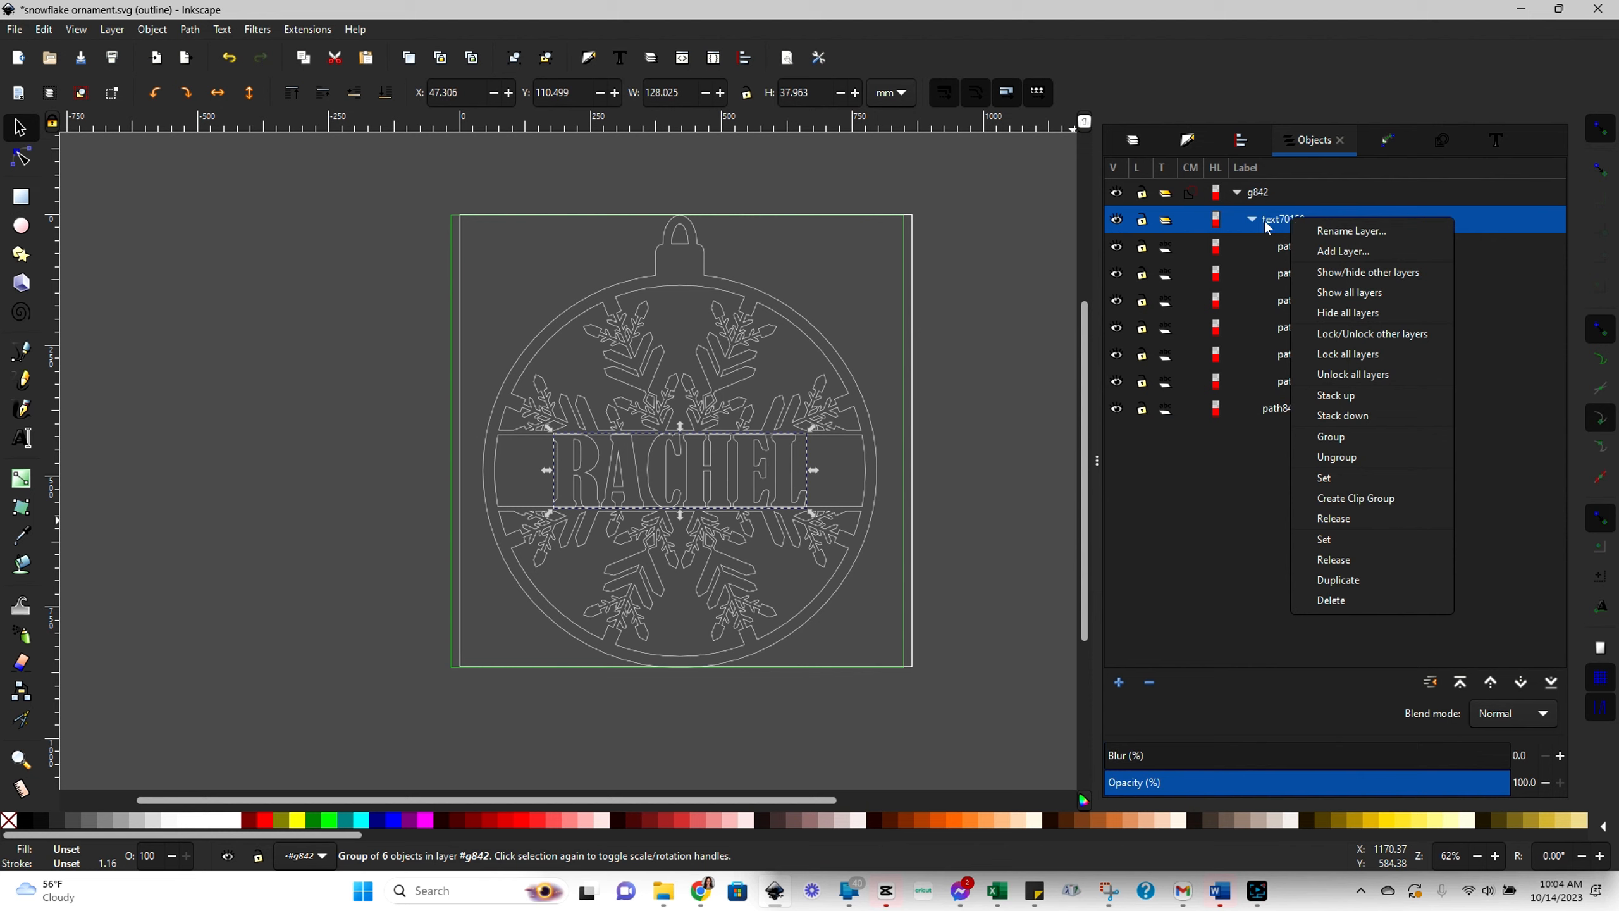
left_click(1335, 457)
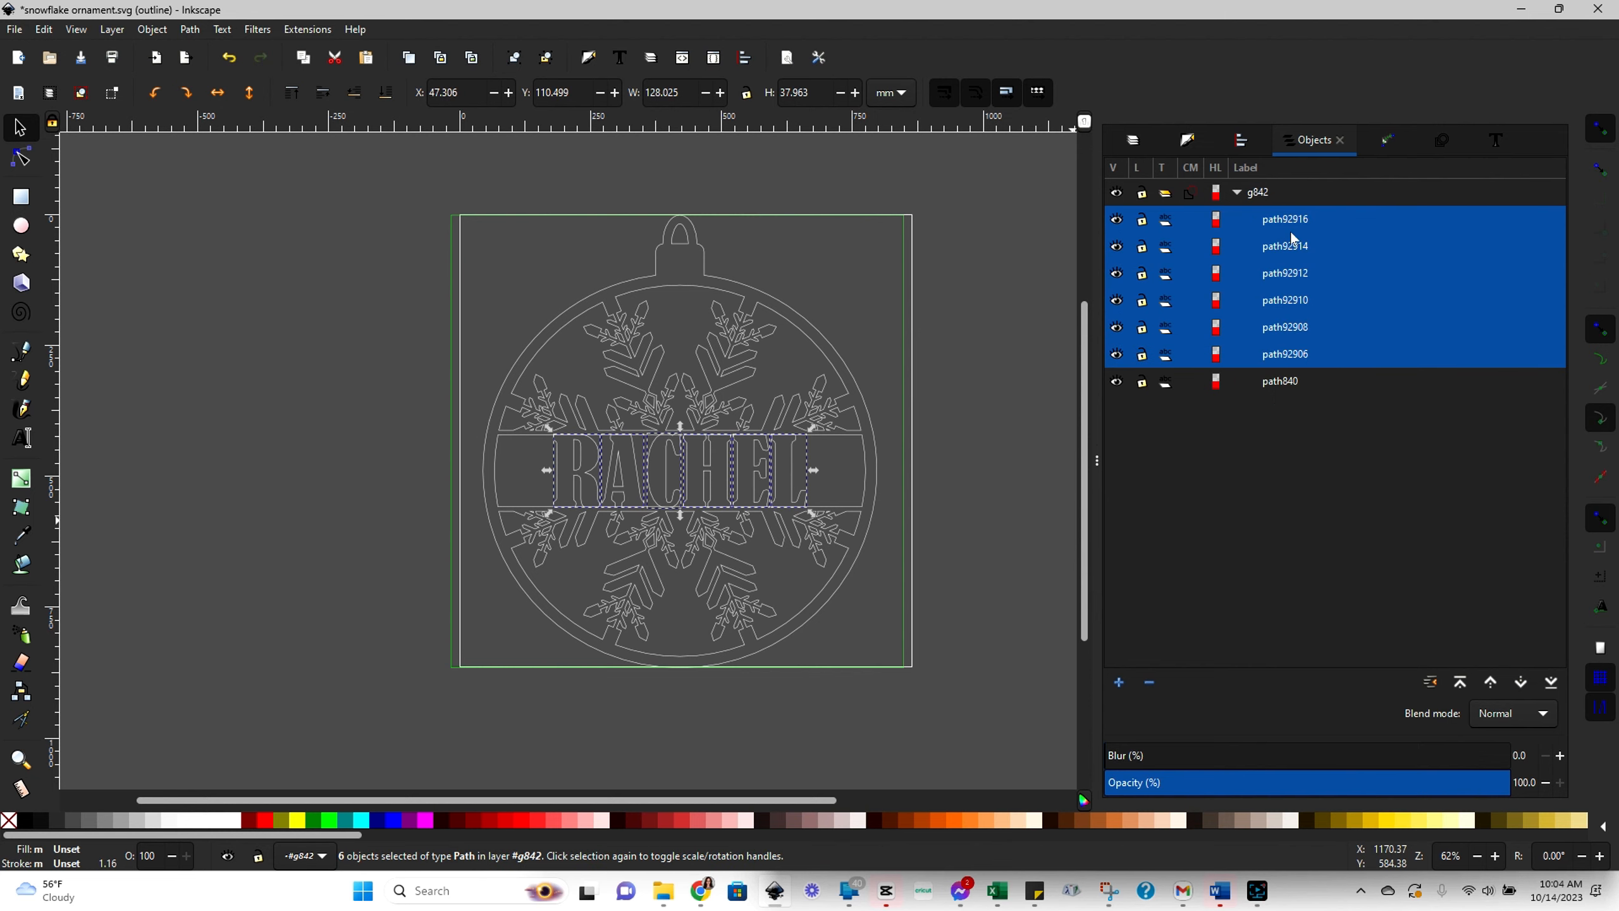
left_click(1284, 218)
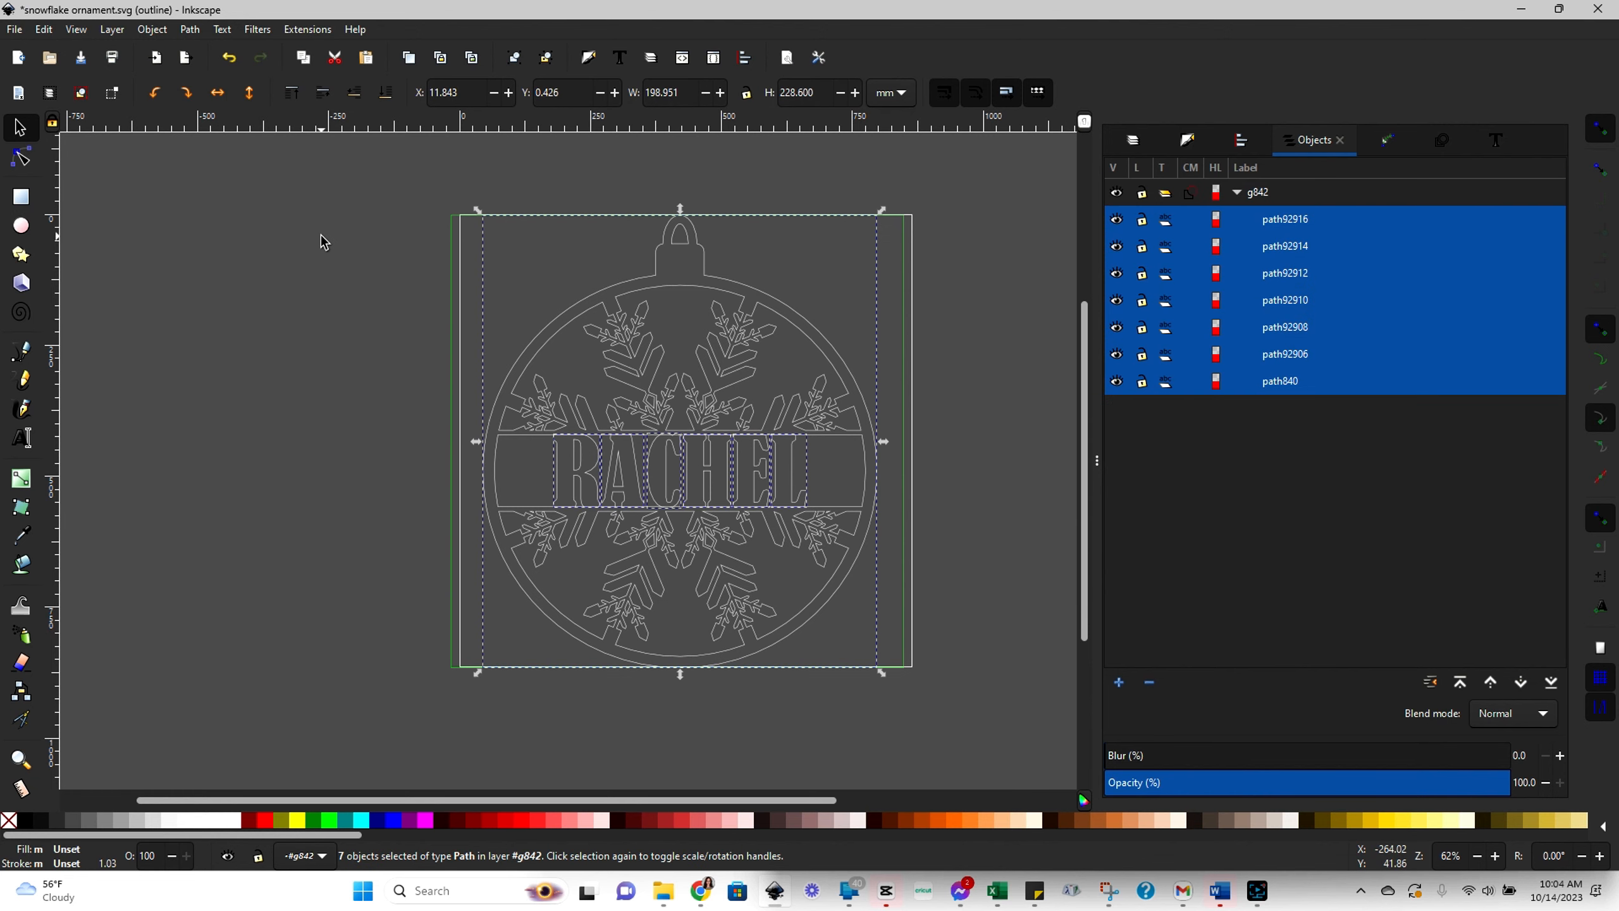
mouse_move(390, 110)
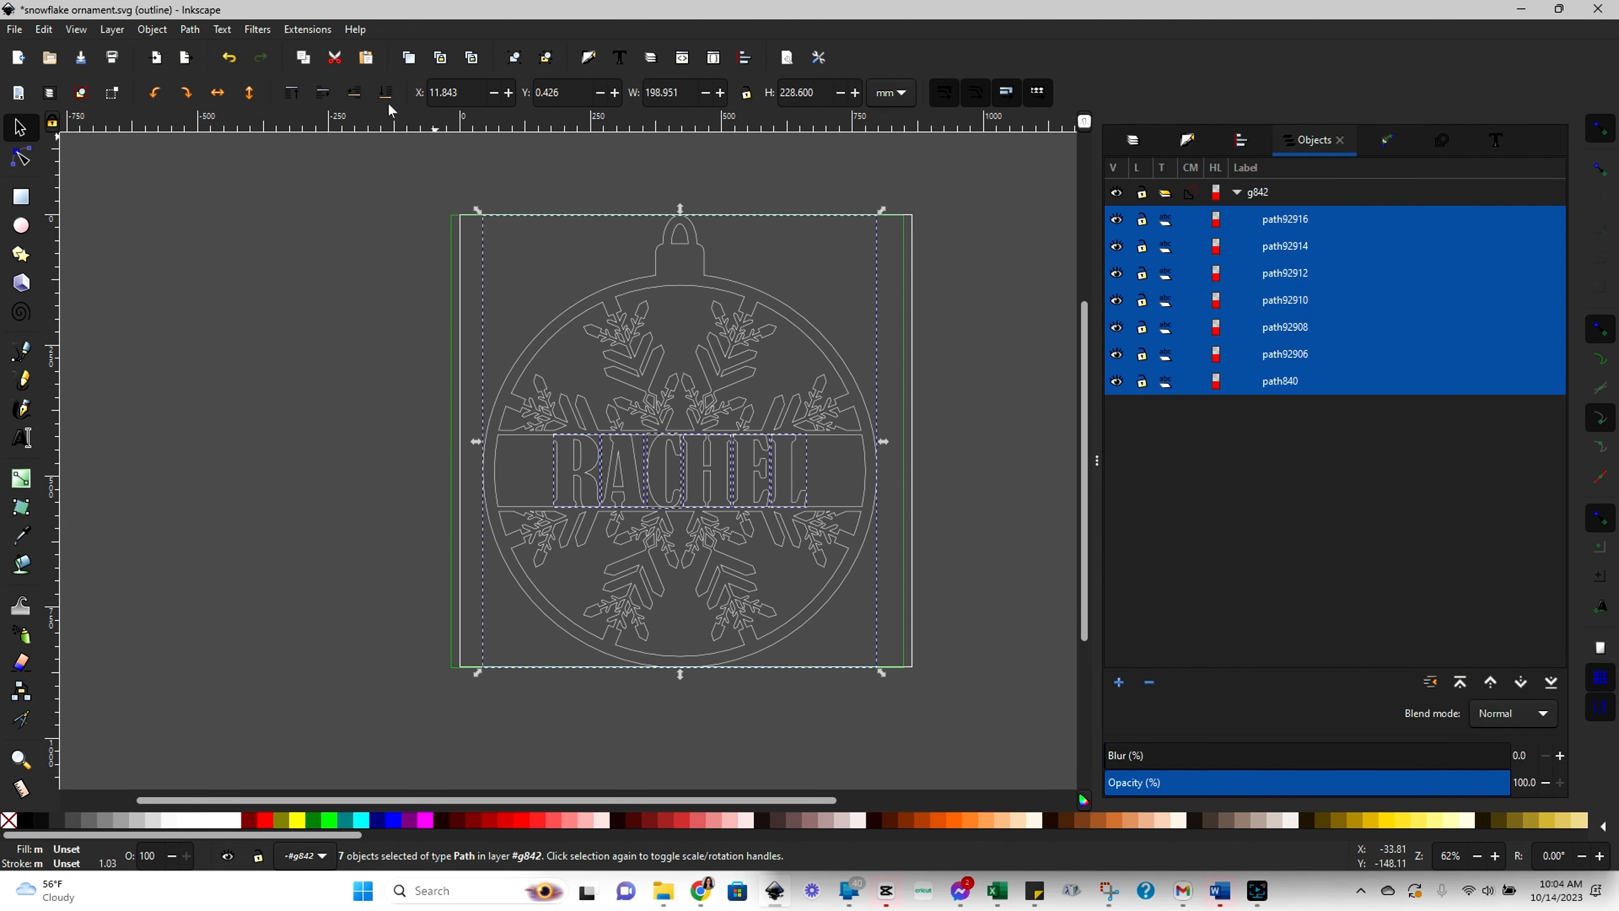
- Union the six RACHEL letters and the ornament outline into one single path
left_click(189, 29)
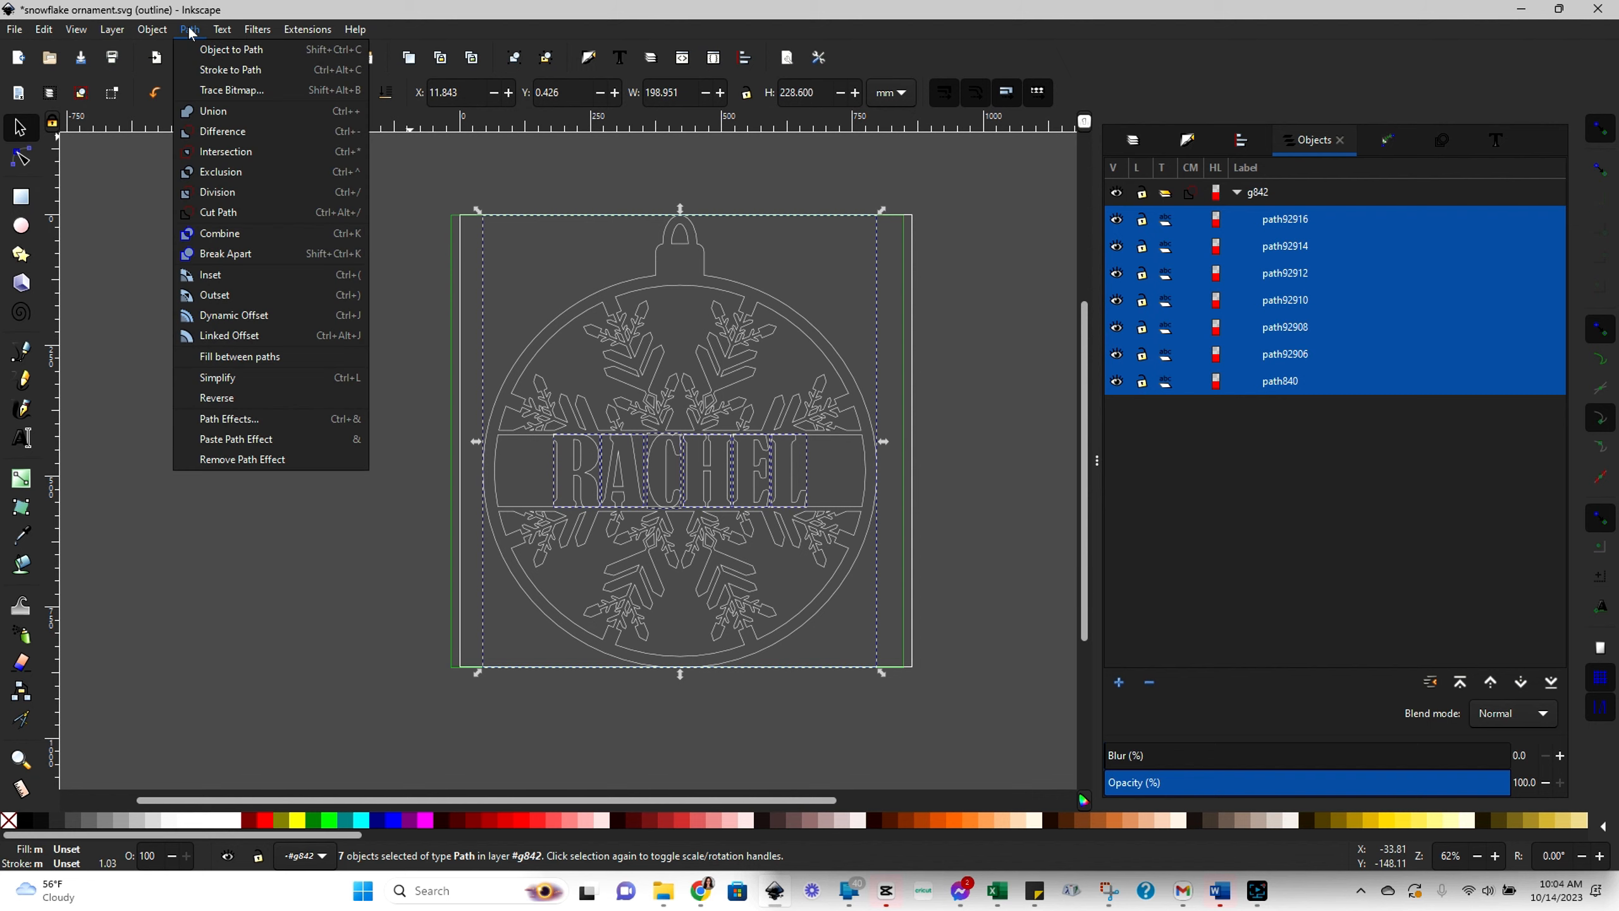
mouse_move(197, 118)
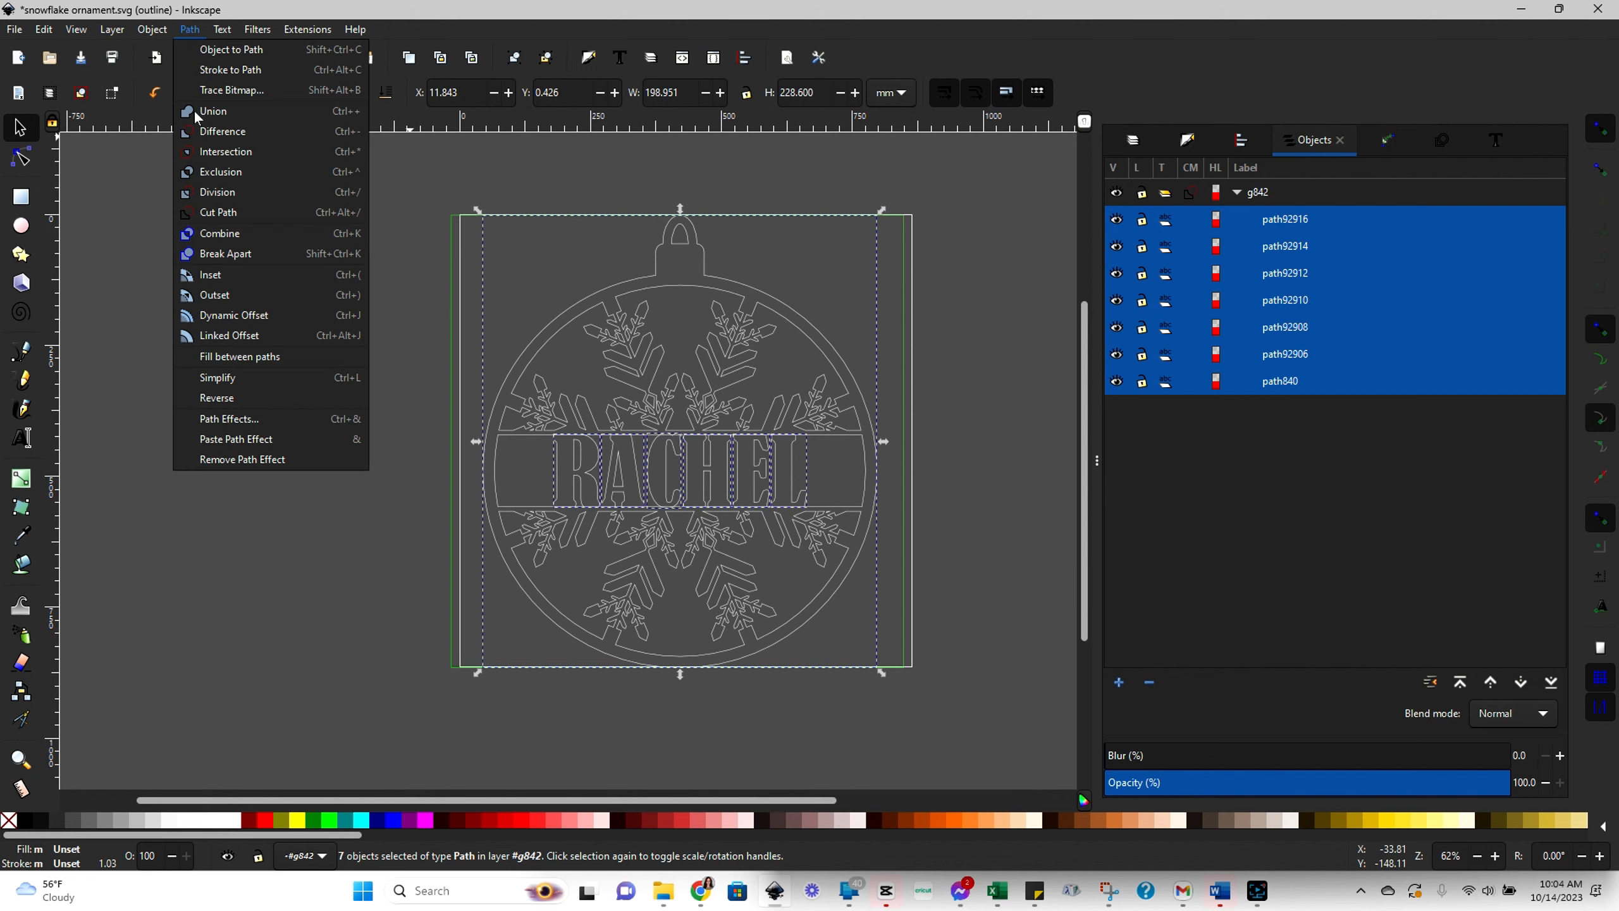
left_click(212, 110)
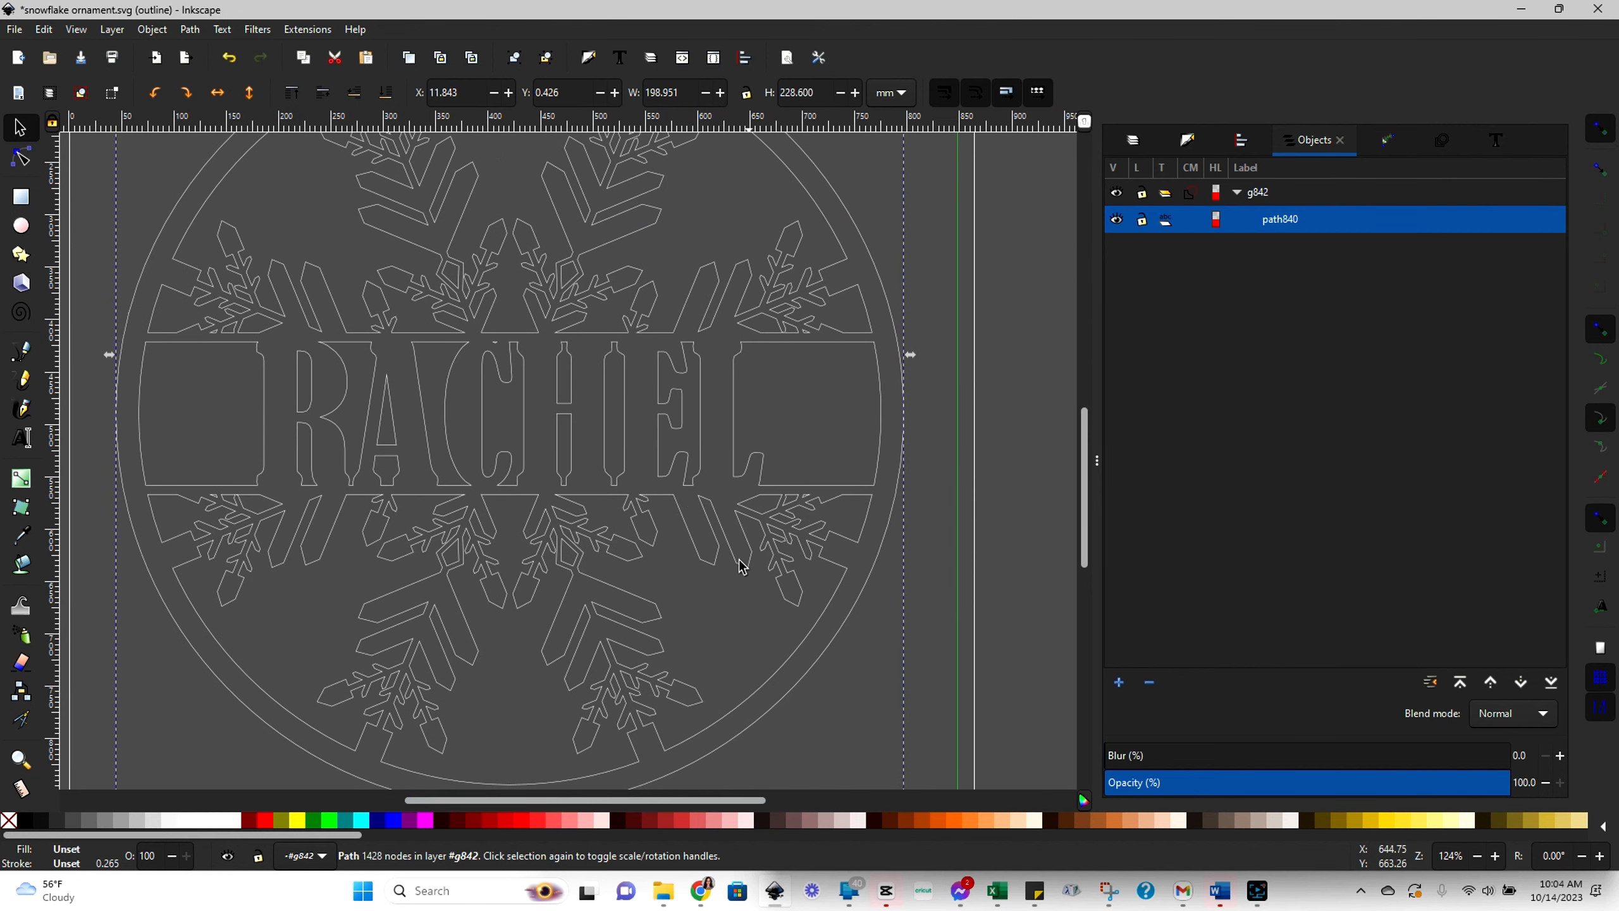
mouse_move(272, 498)
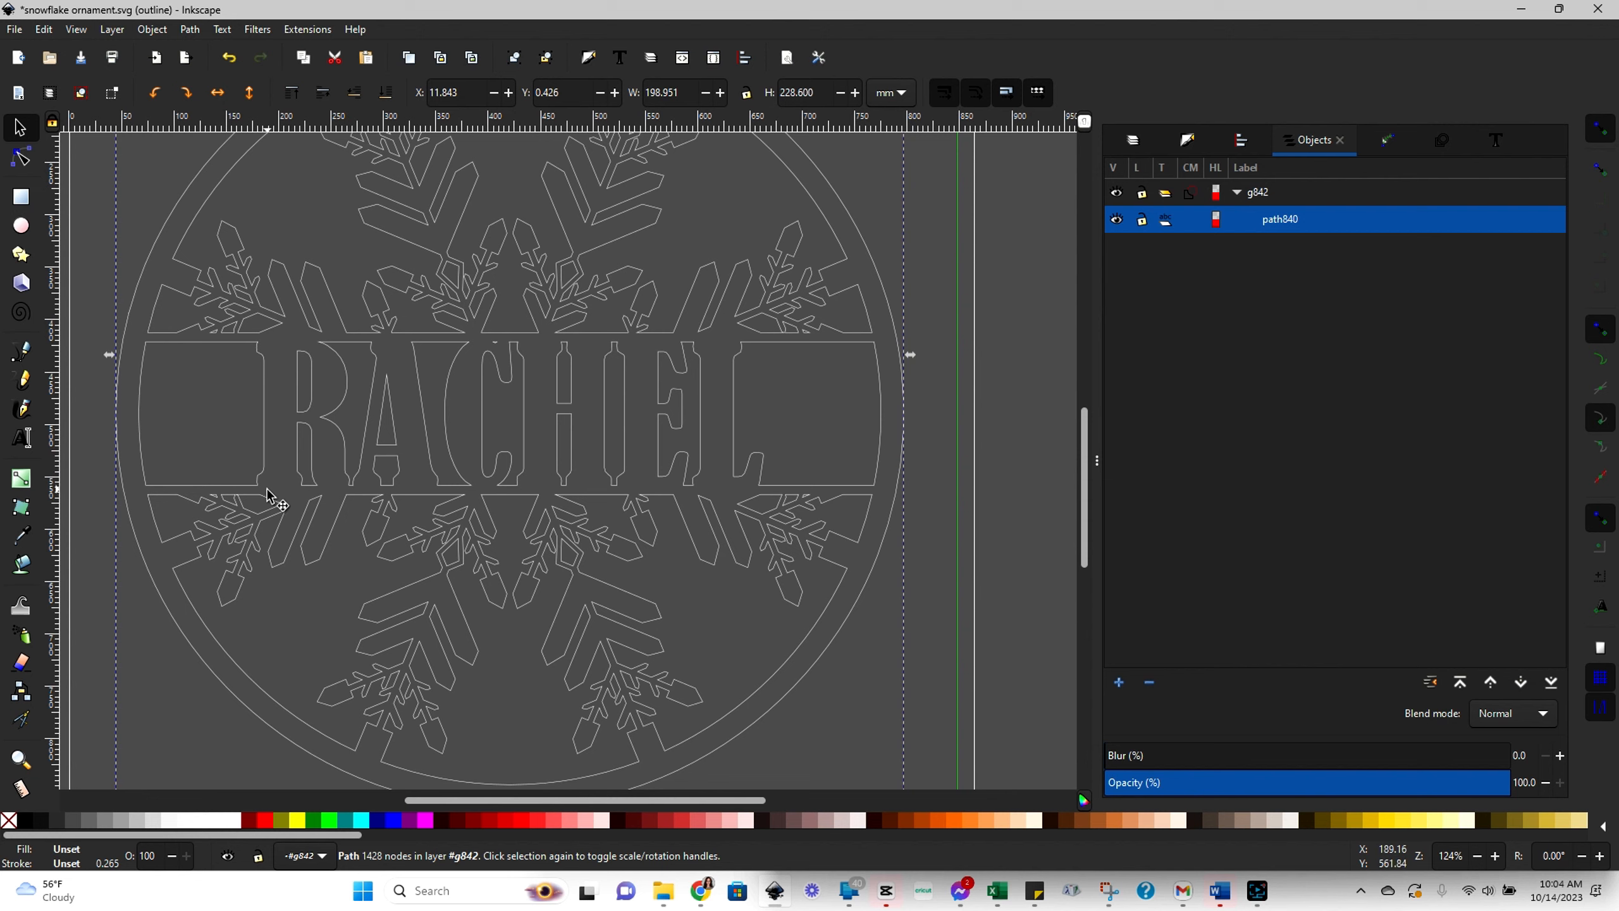
mouse_move(353, 496)
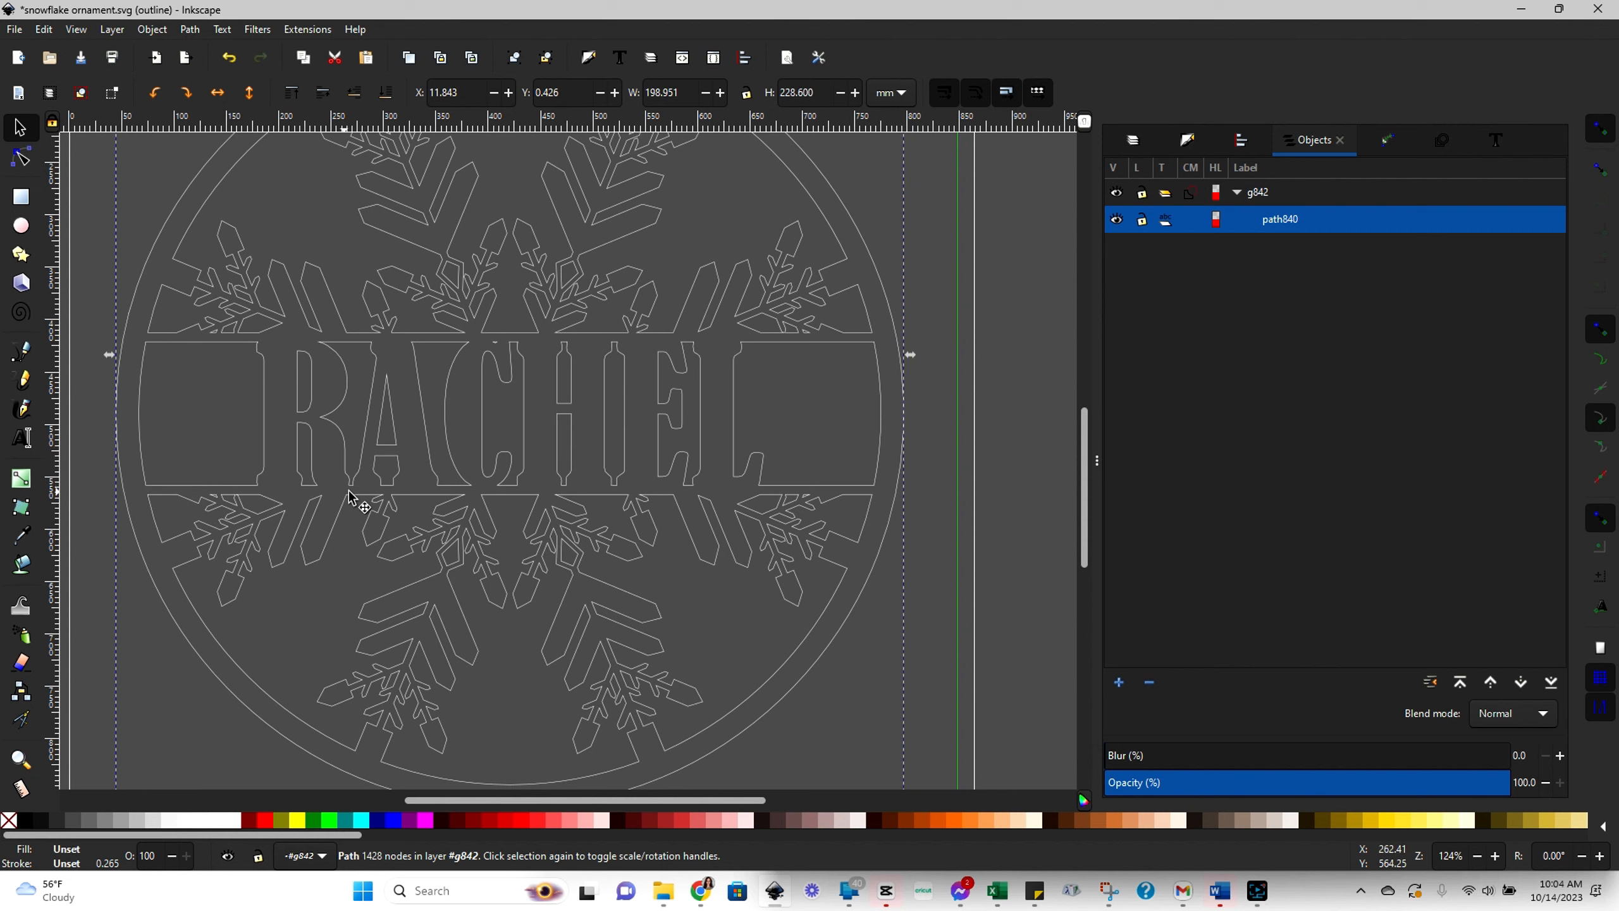
mouse_move(431, 494)
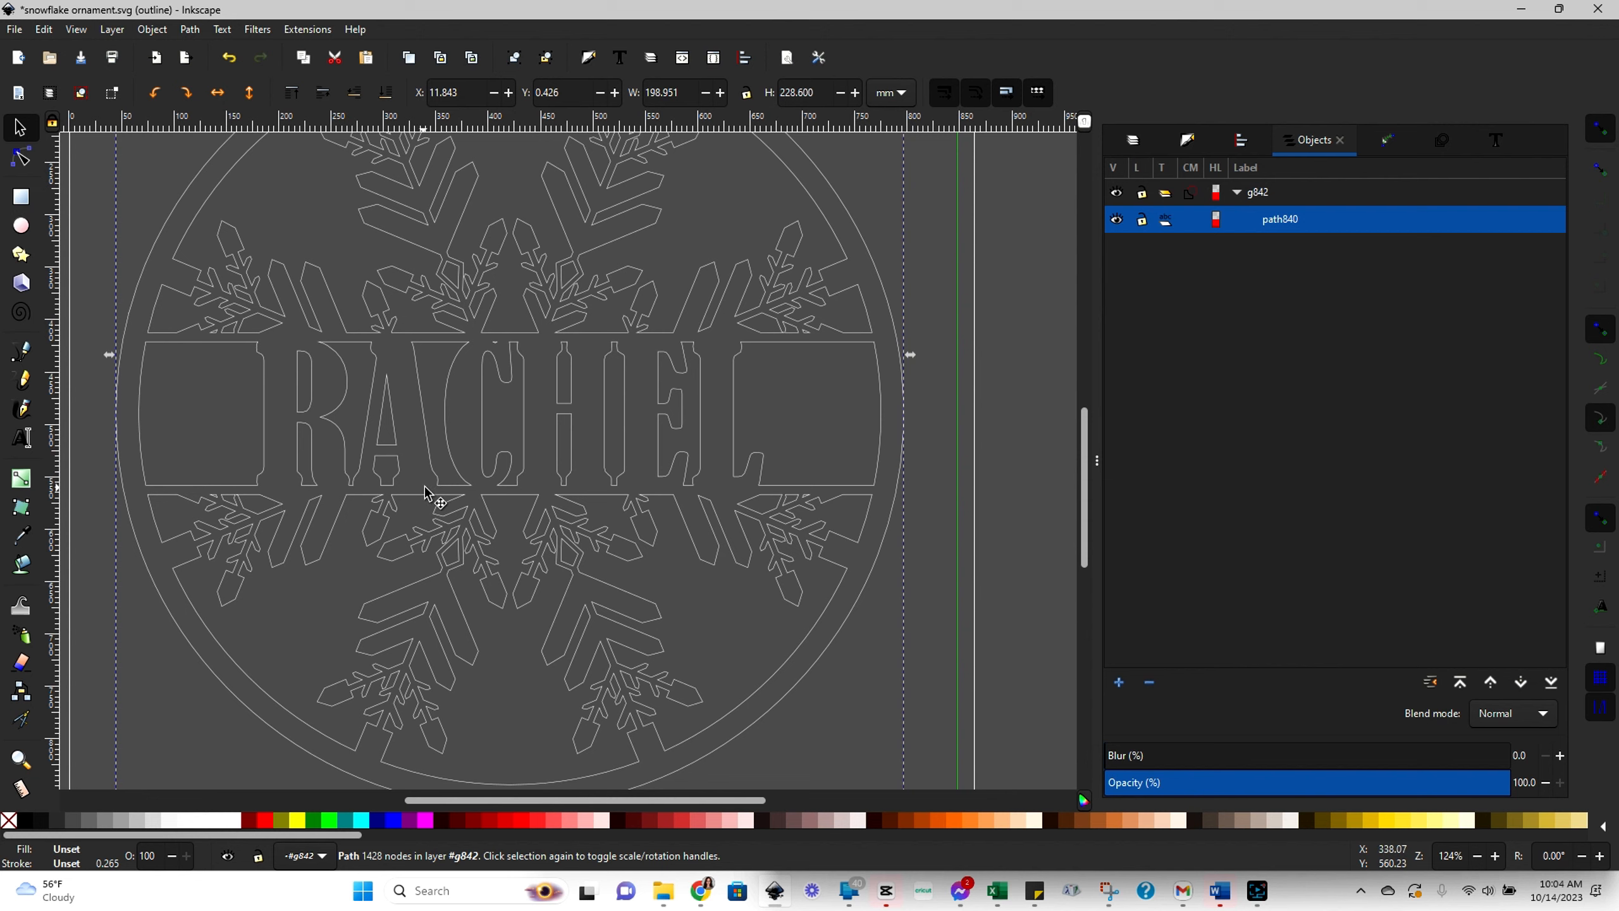
mouse_move(436, 499)
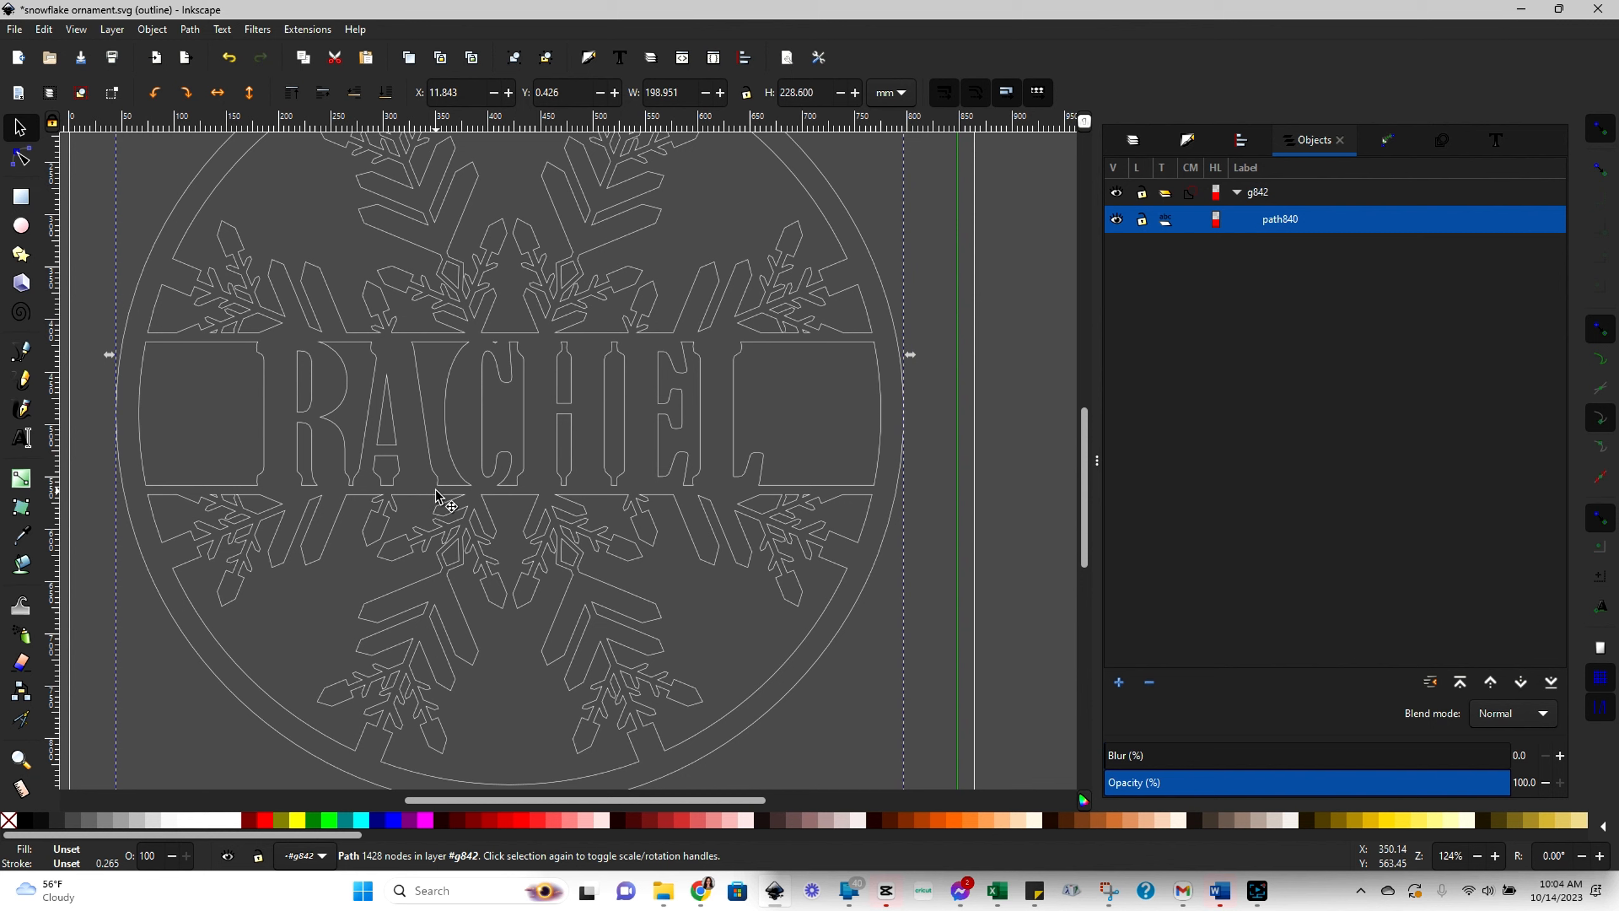
mouse_move(413, 496)
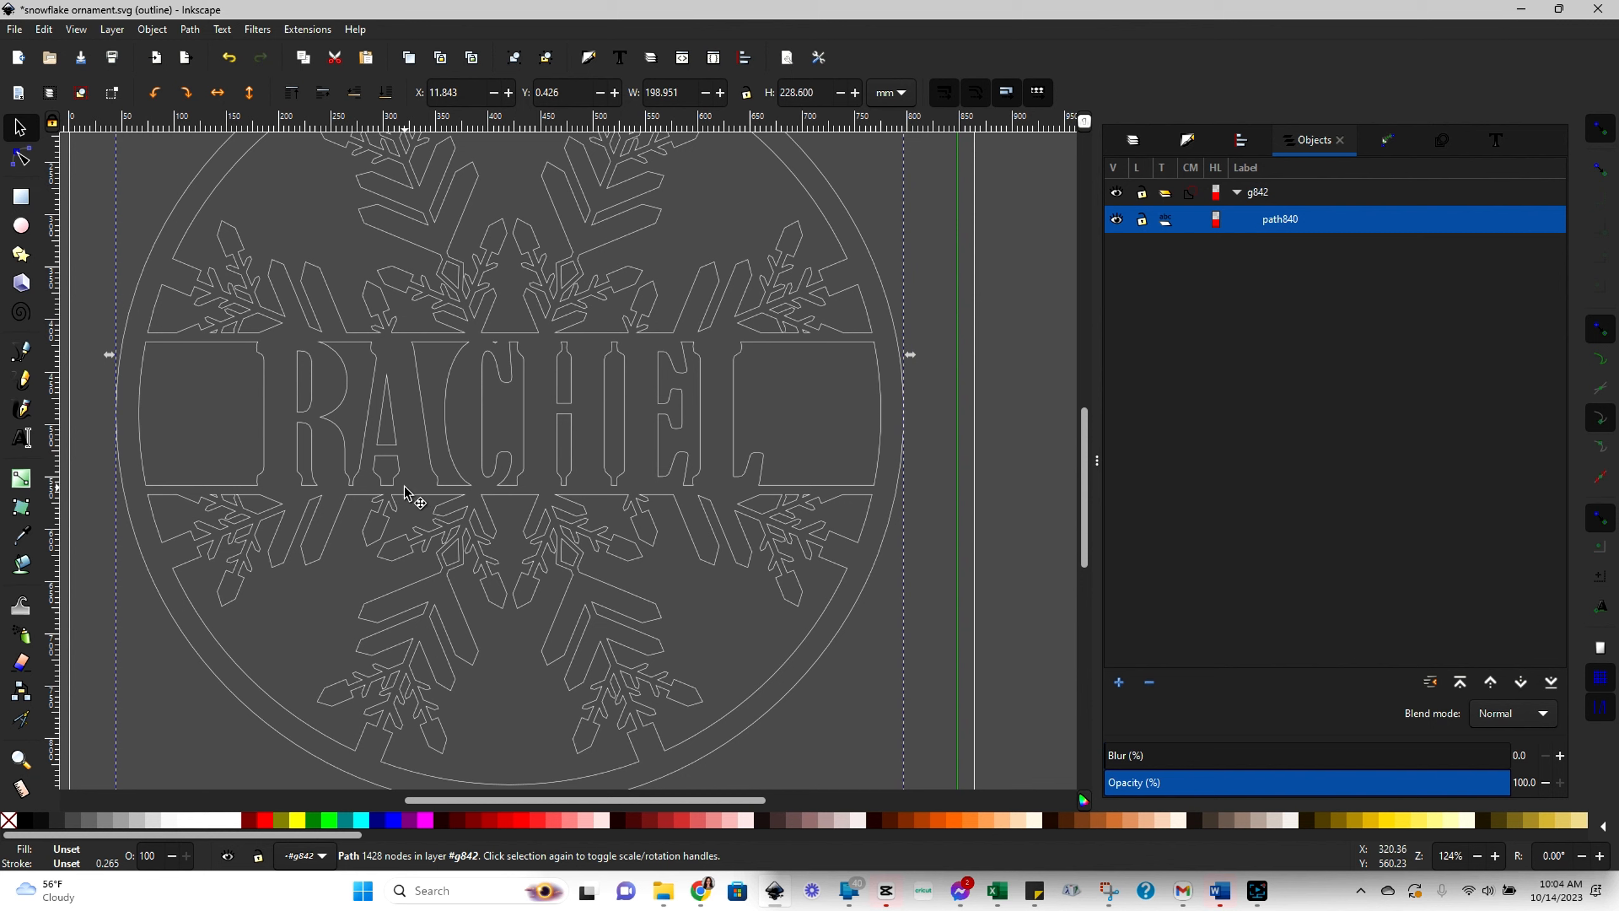
mouse_move(682, 493)
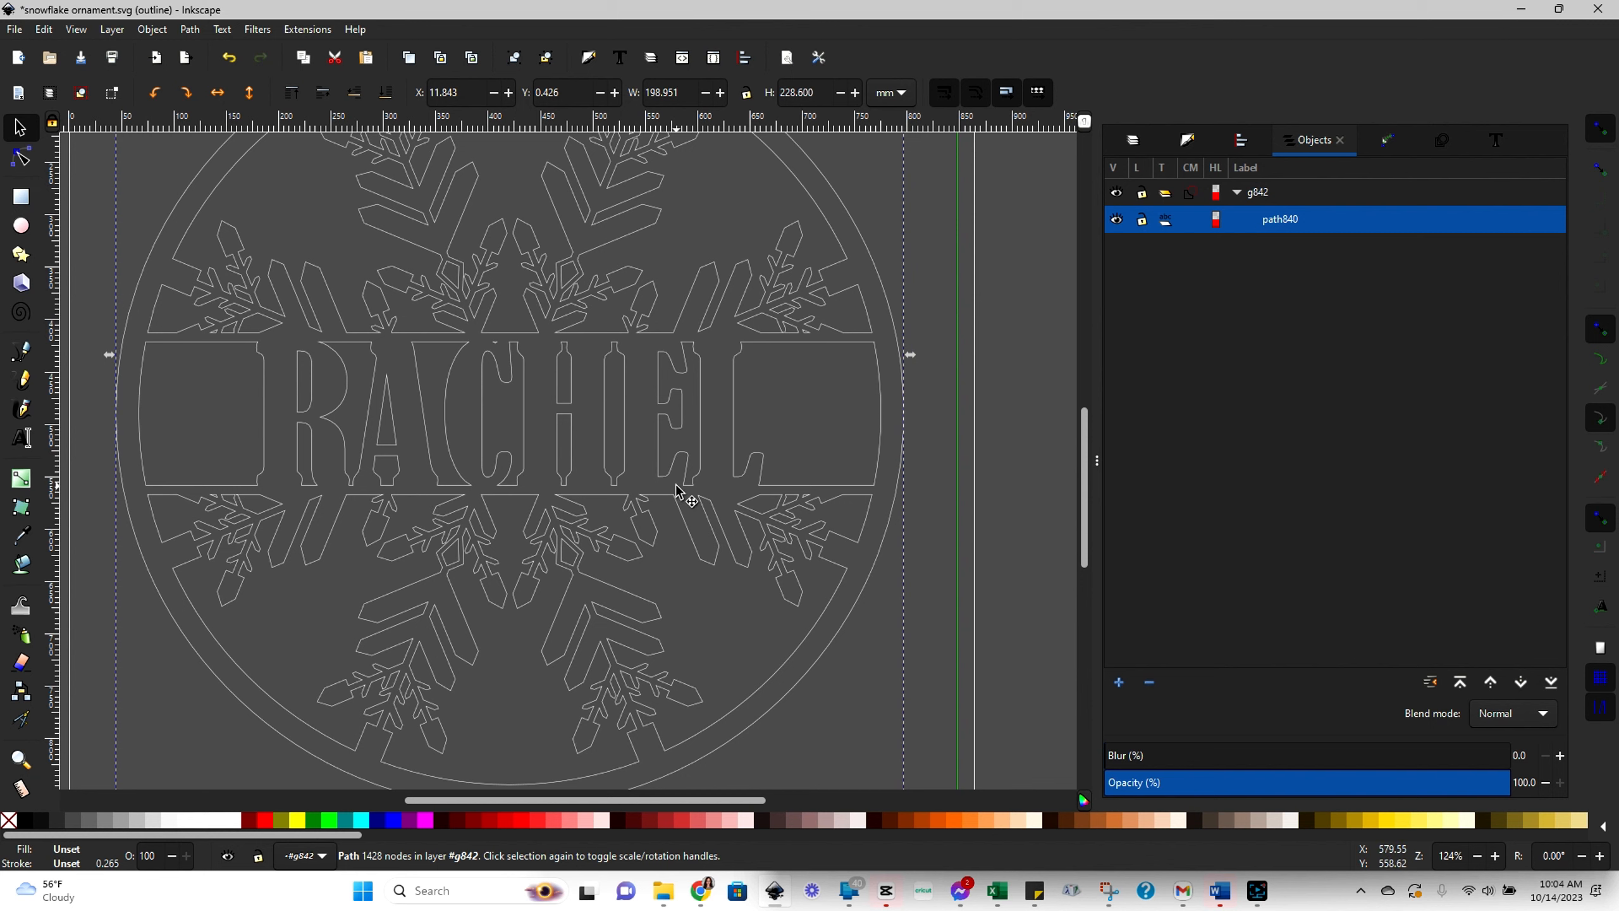
mouse_move(572, 357)
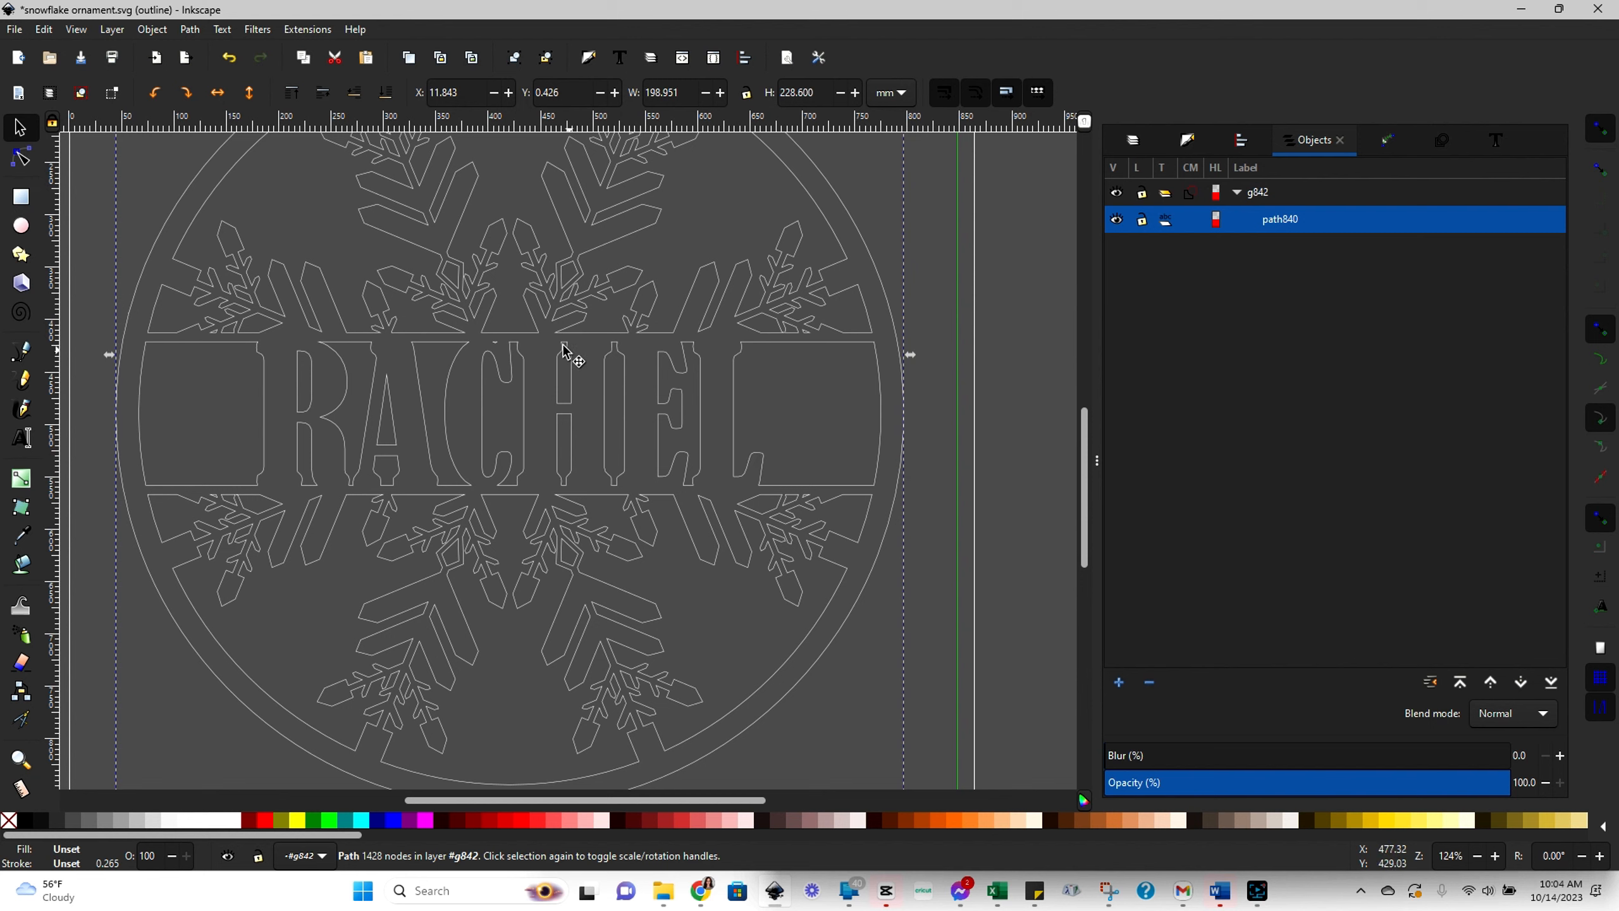
mouse_move(582, 456)
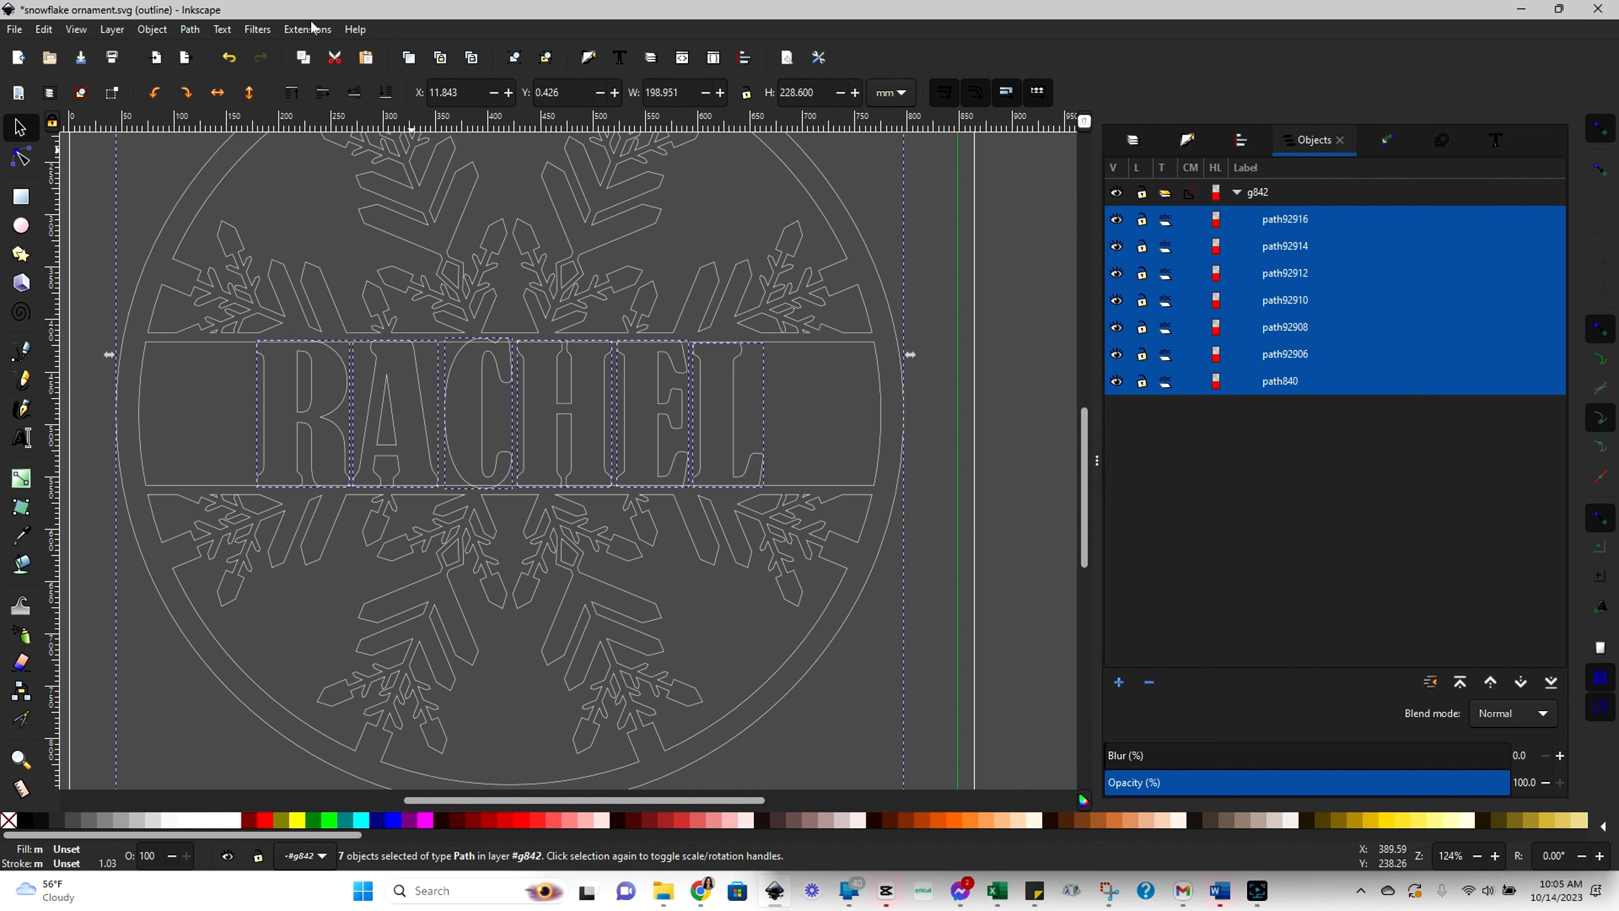
left_click(189, 28)
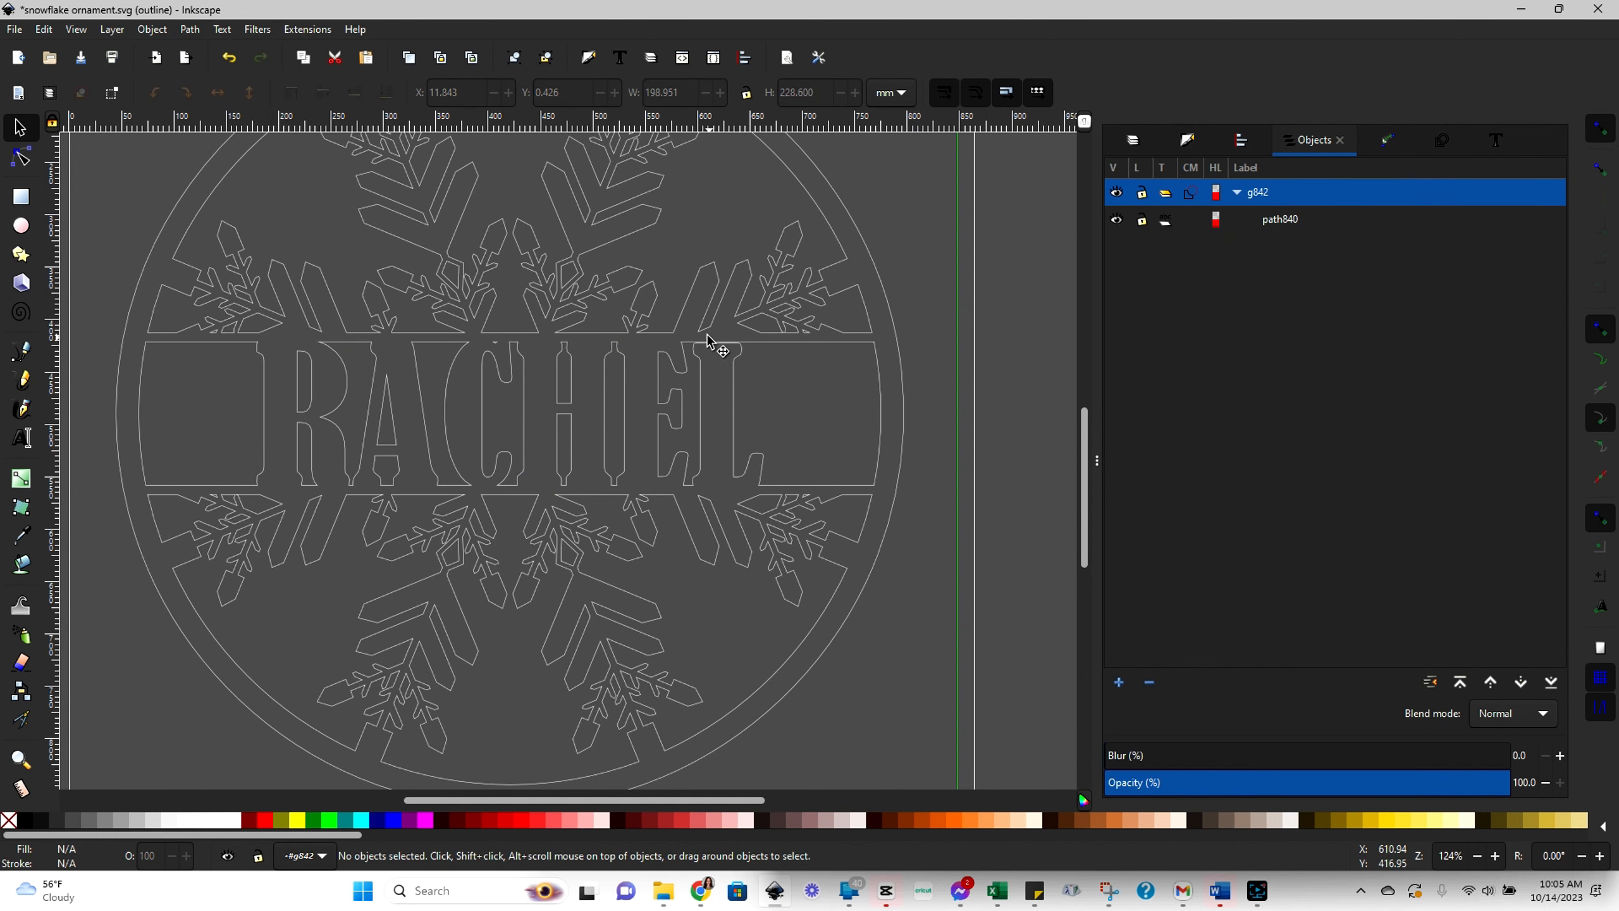
mouse_move(731, 345)
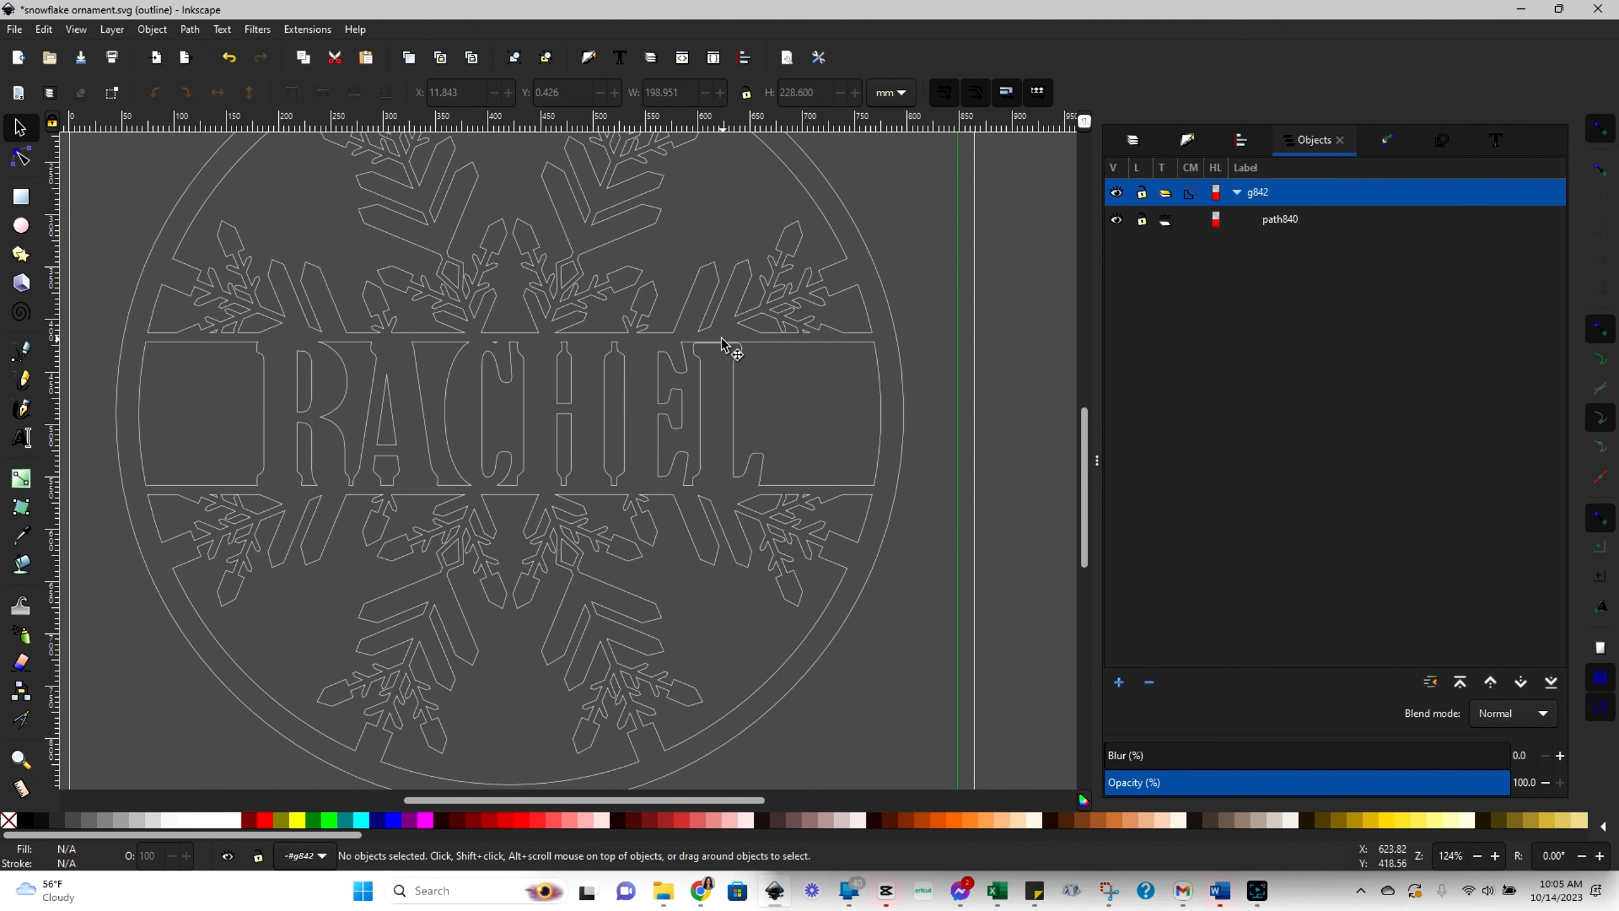
mouse_move(749, 357)
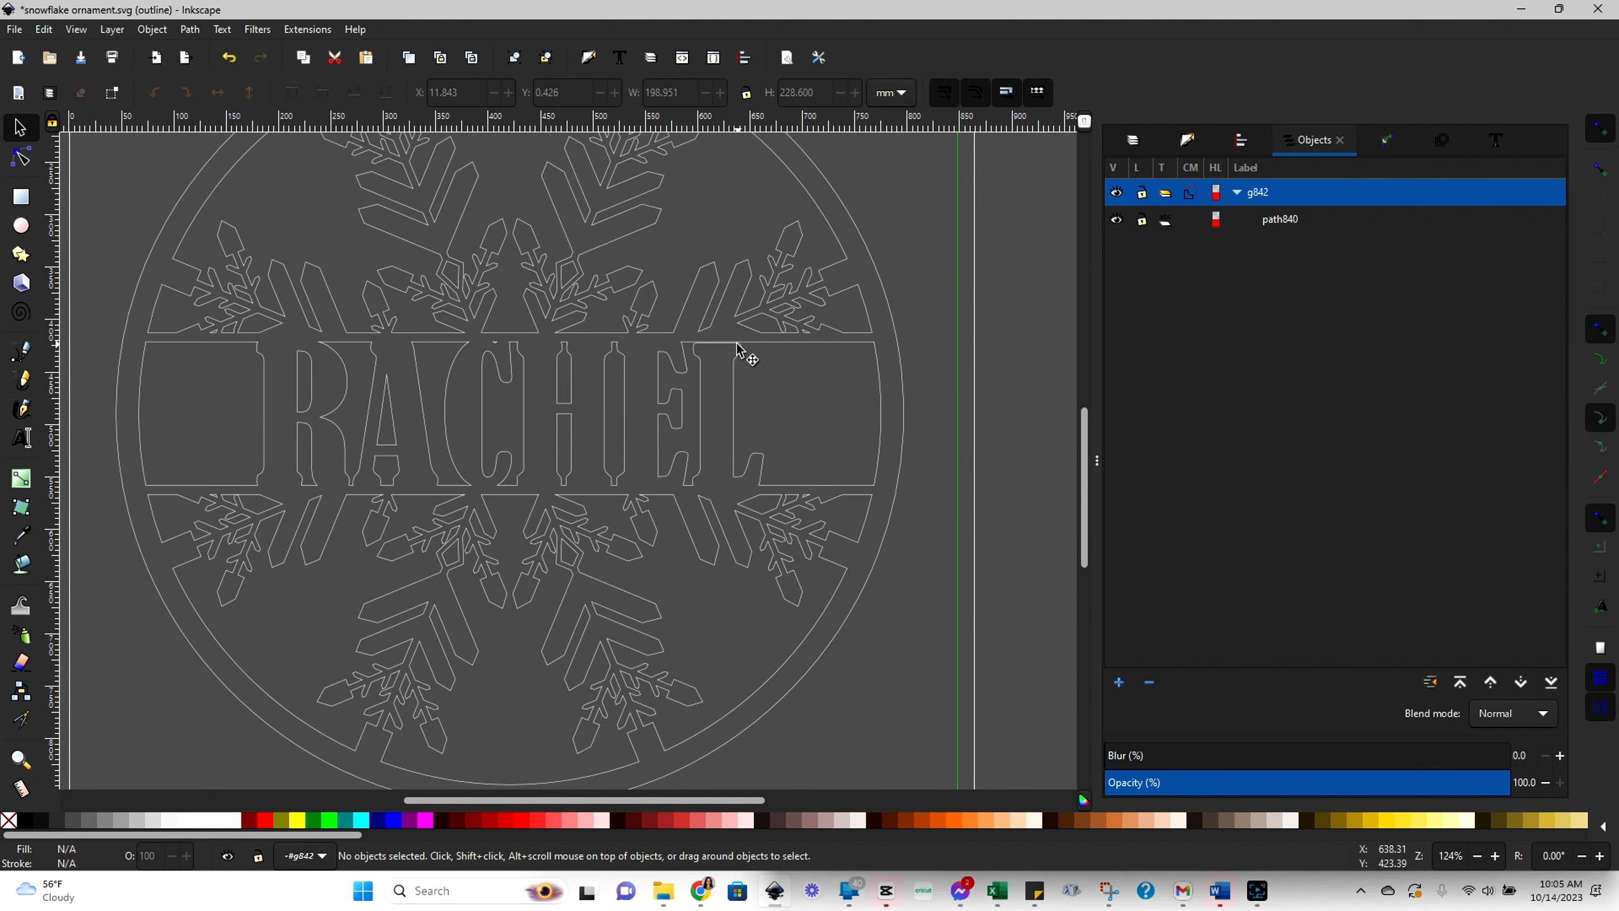
mouse_move(735, 360)
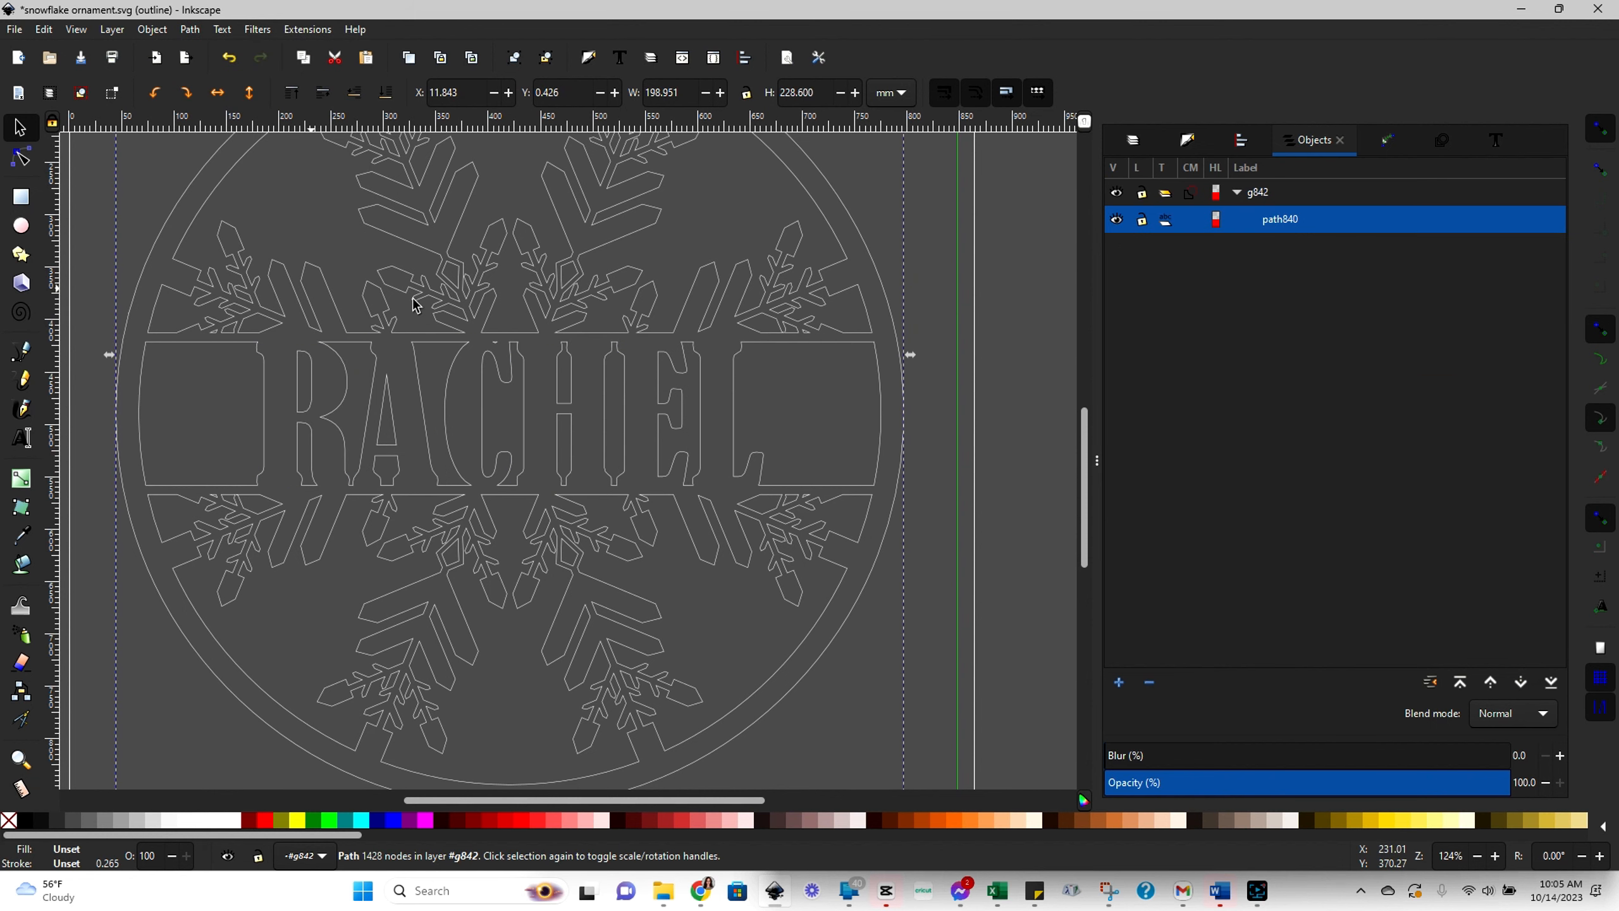
mouse_move(723, 417)
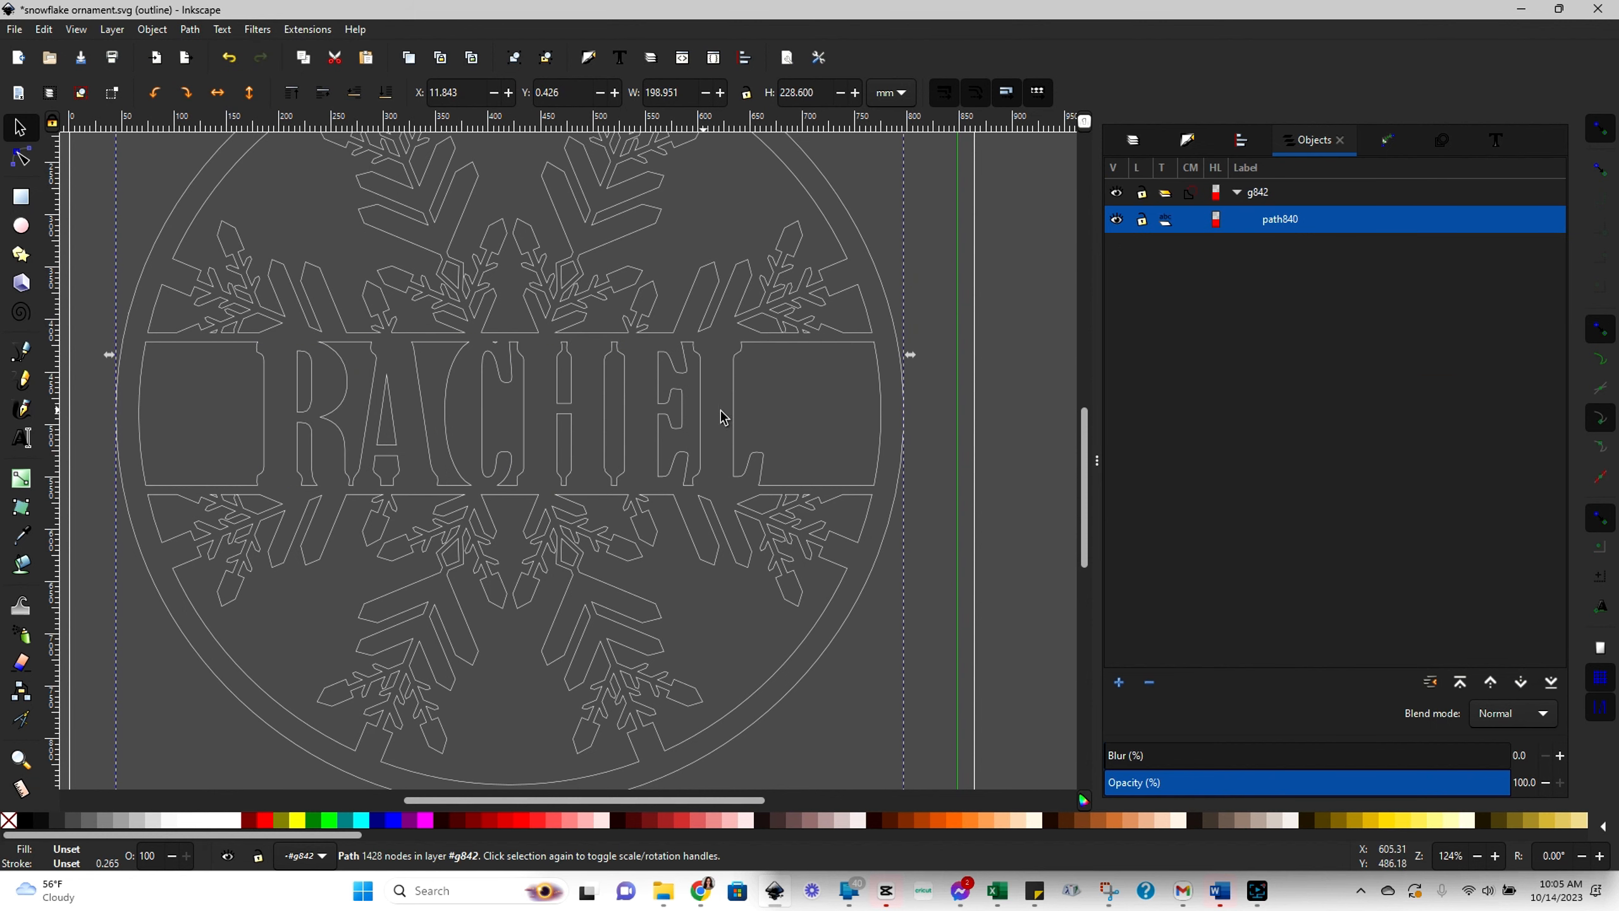
mouse_move(660, 567)
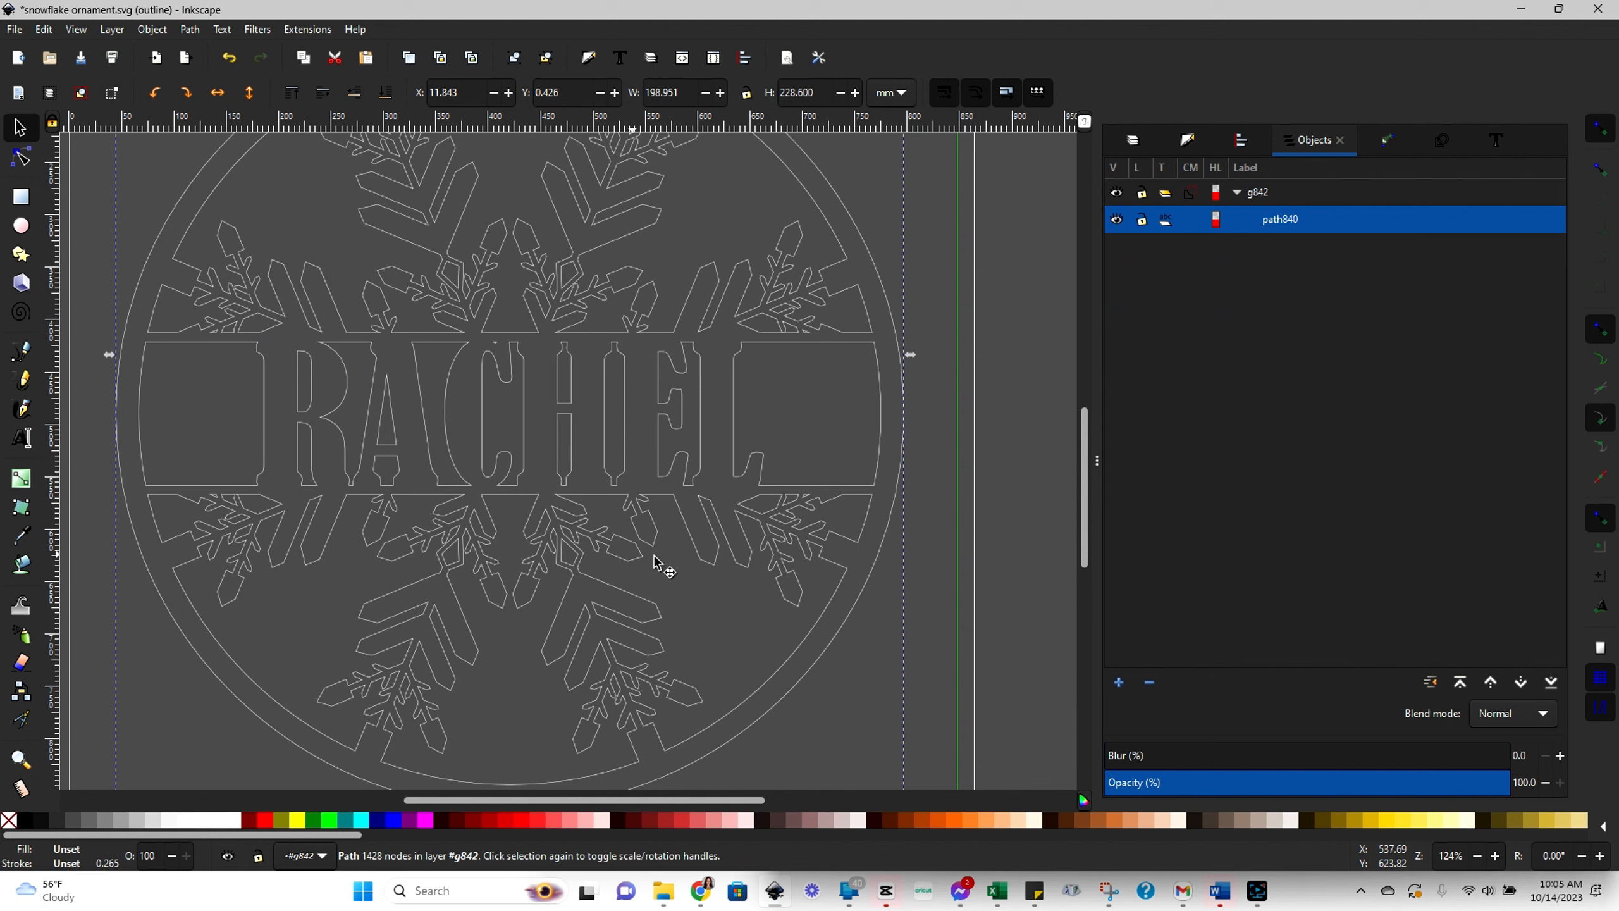
mouse_move(708, 341)
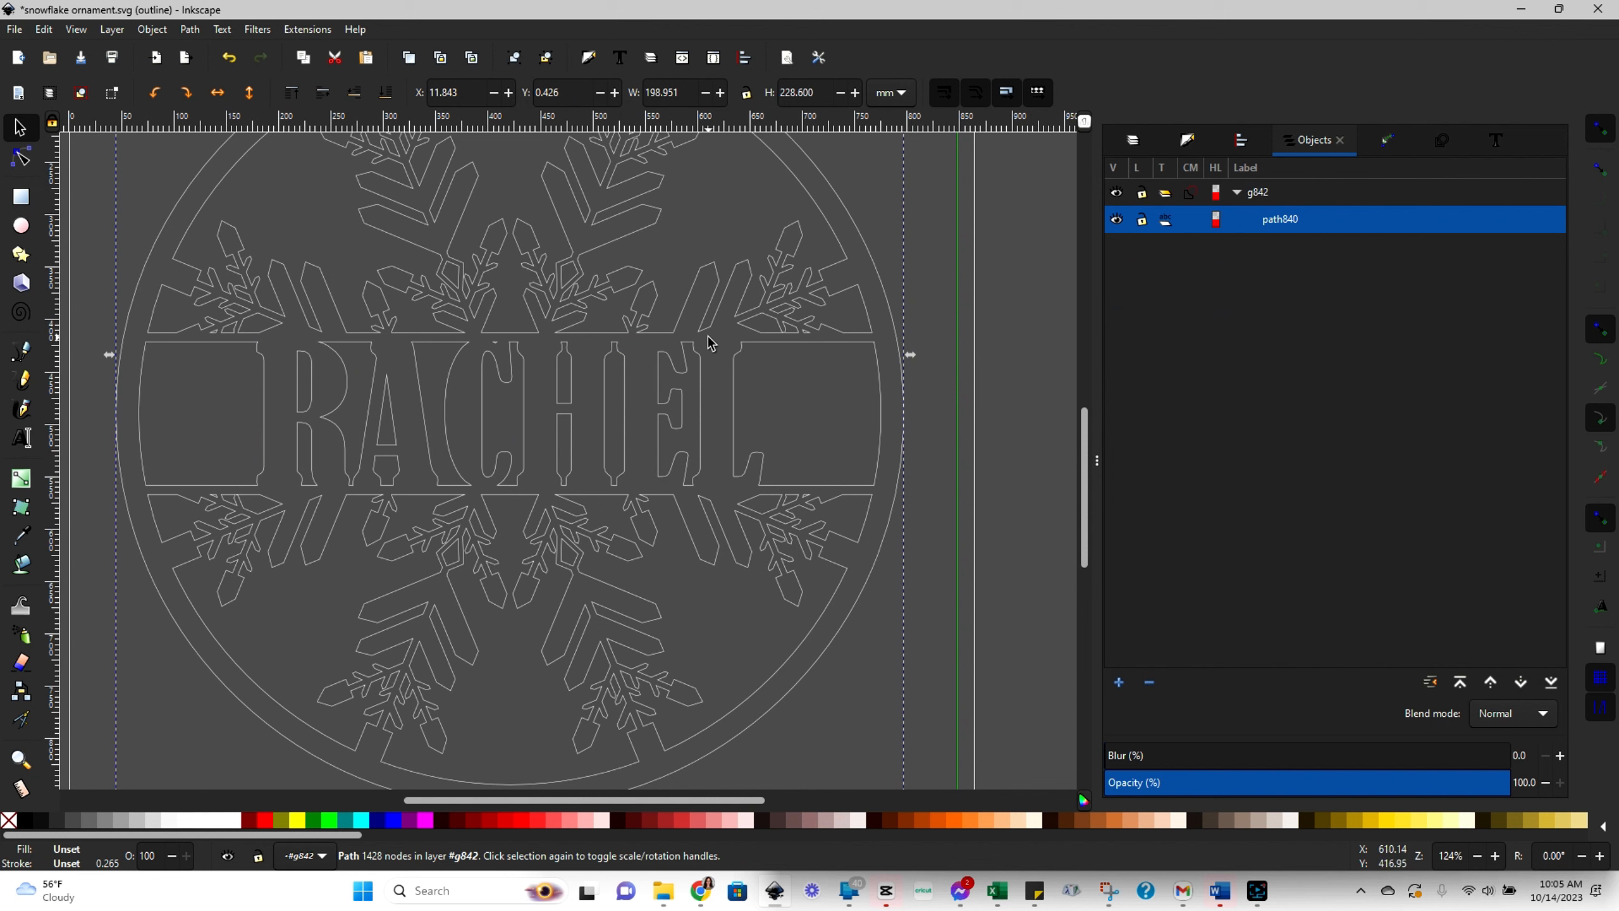
mouse_move(23, 29)
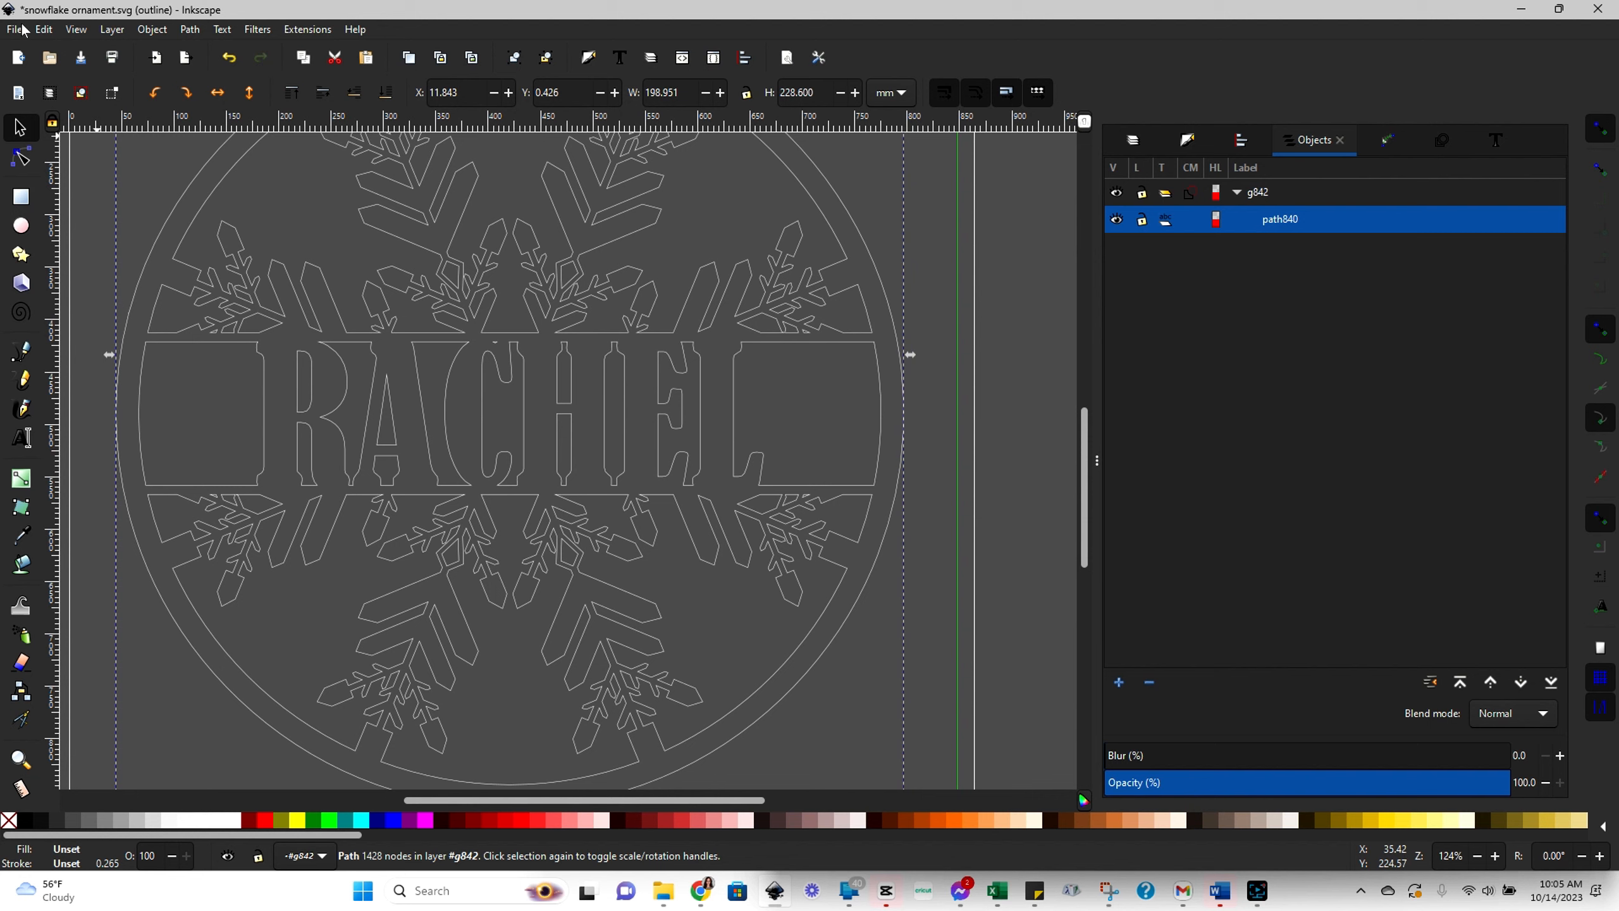
- Save the ornament document with the merged RACHEL outline as SVG
left_click(14, 29)
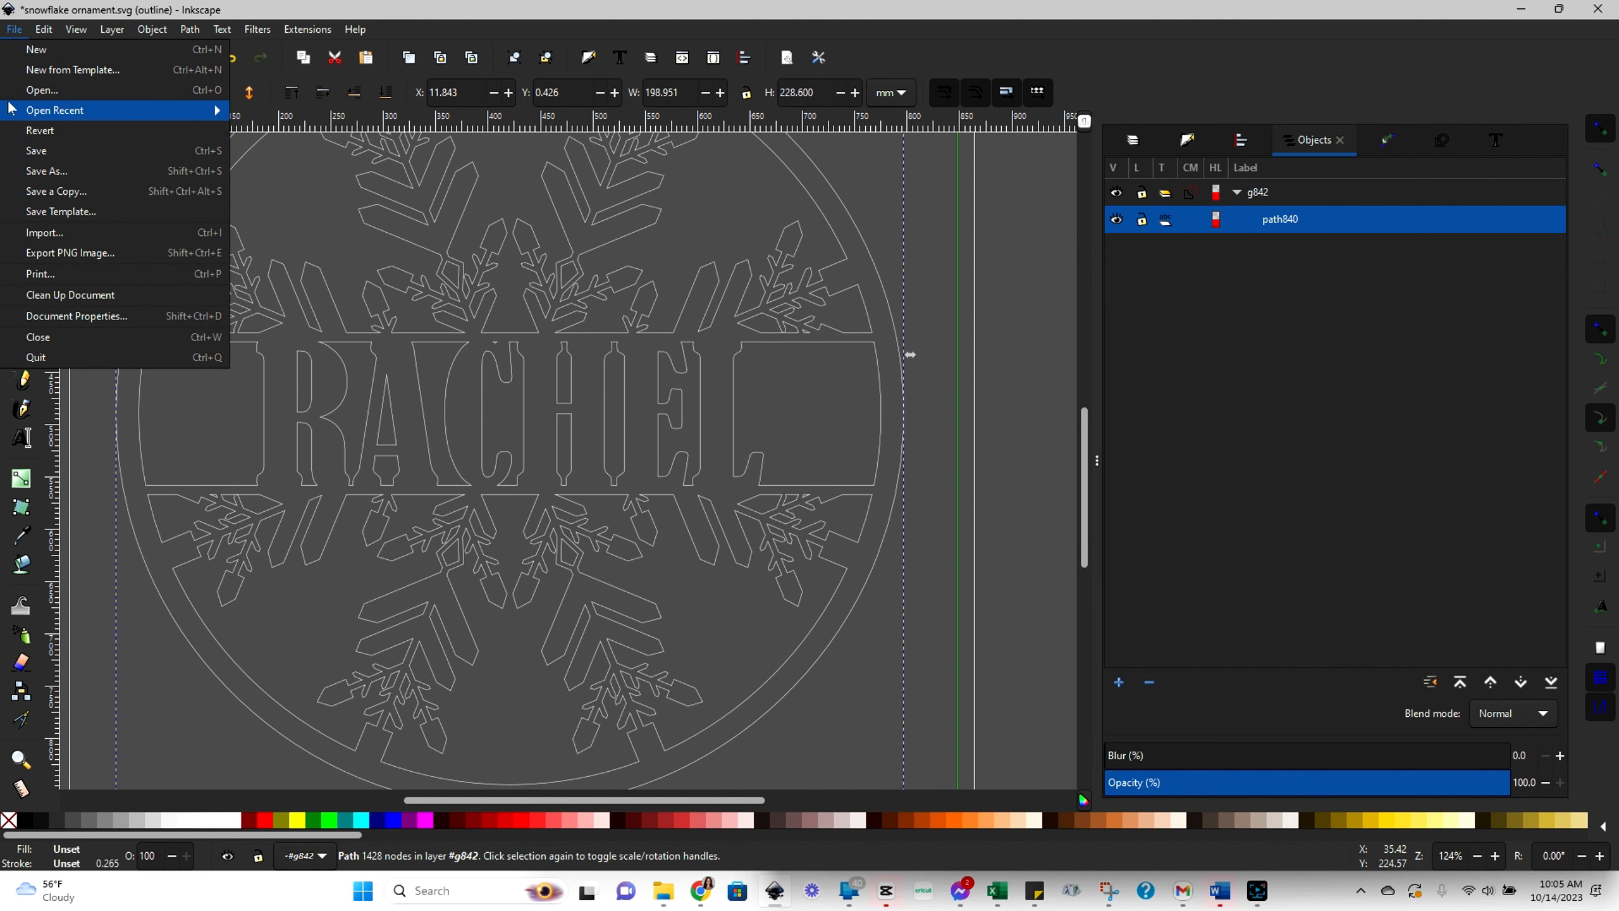
left_click(37, 149)
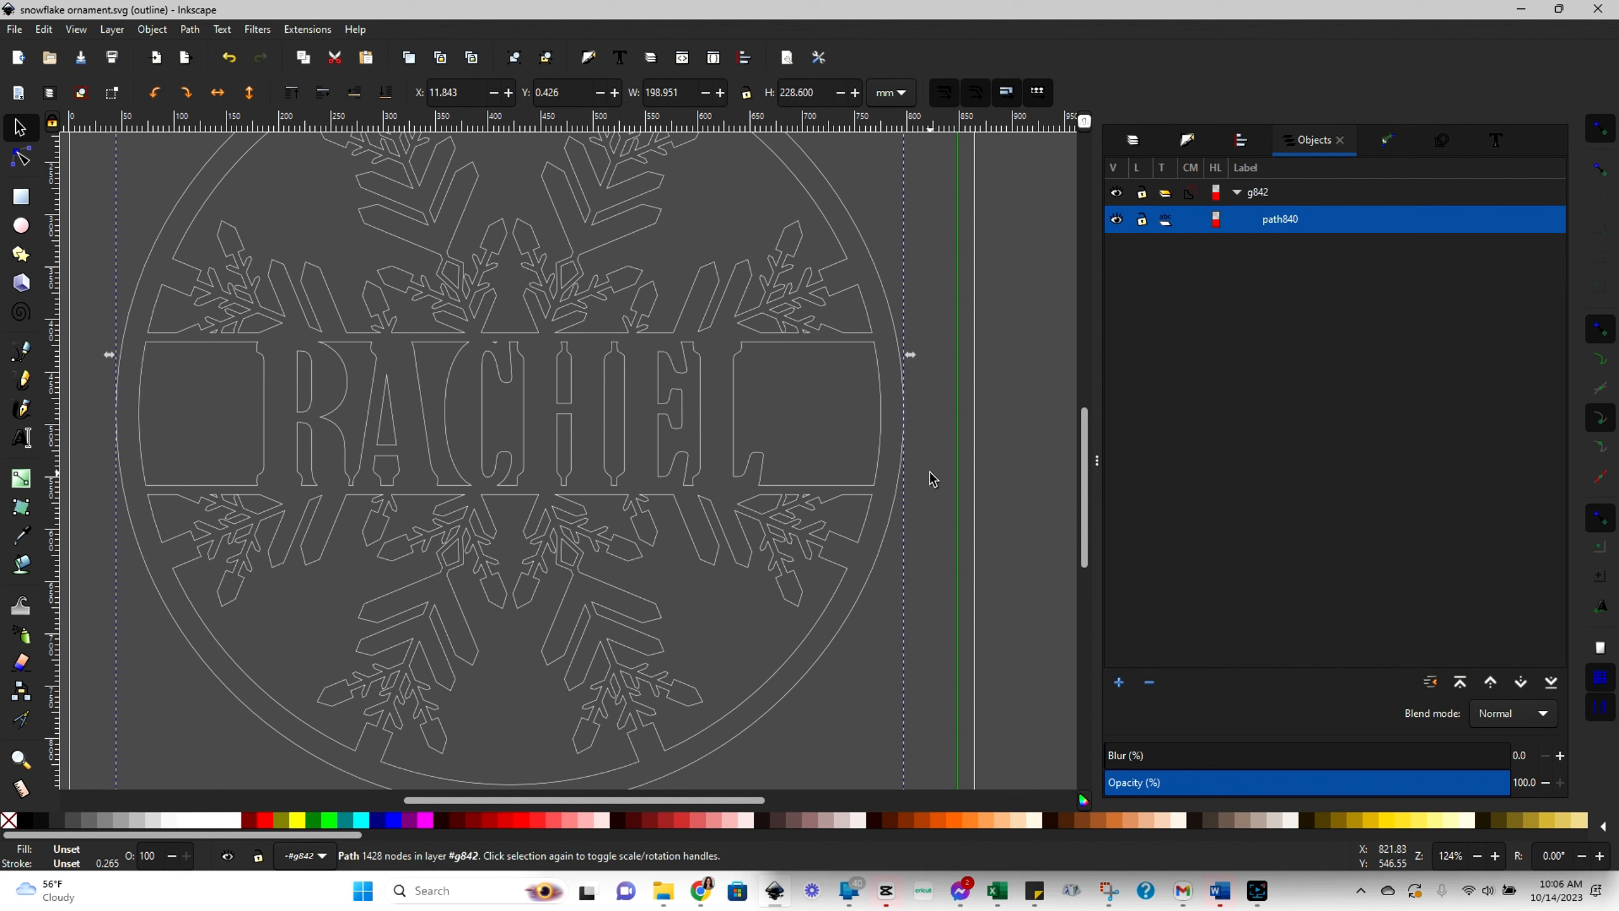
mouse_move(712, 362)
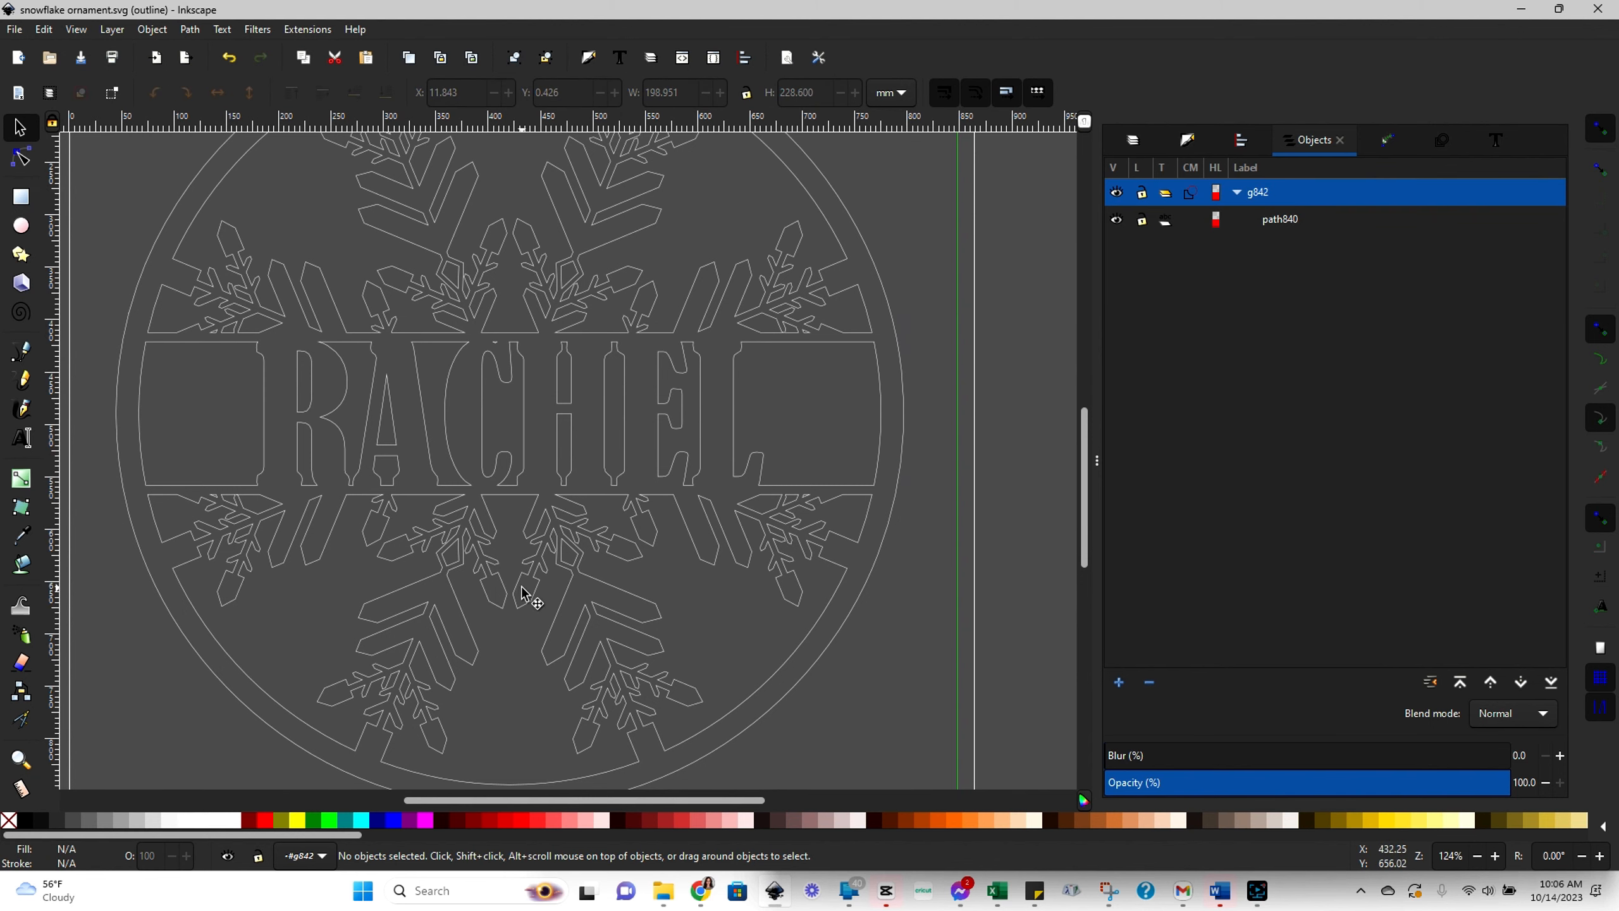
mouse_move(1019, 535)
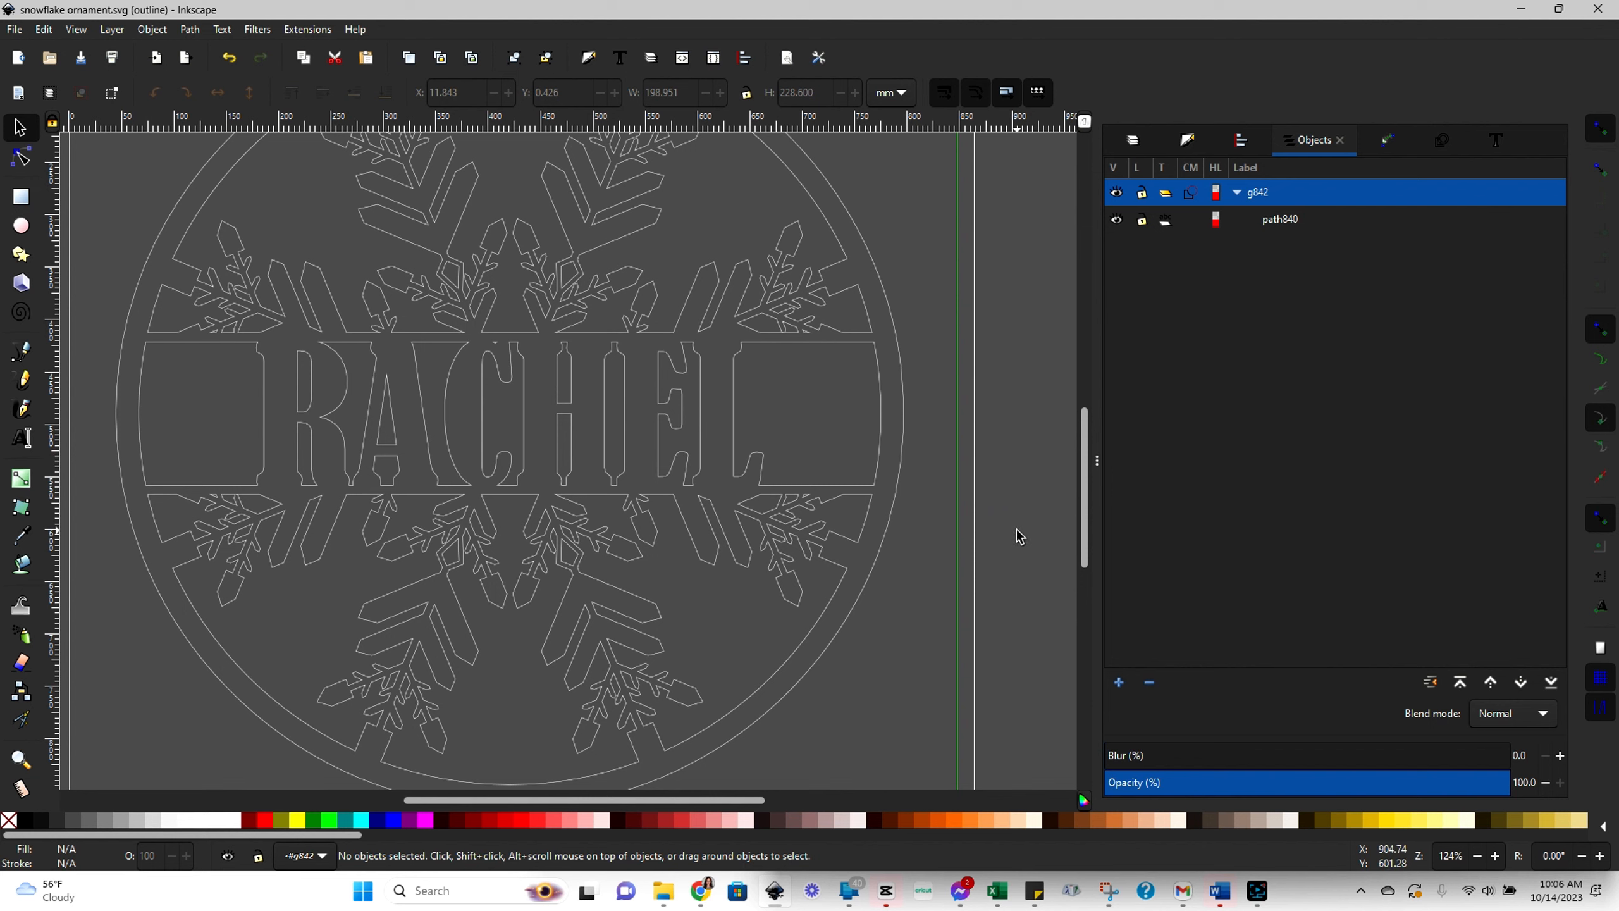
mouse_move(912, 643)
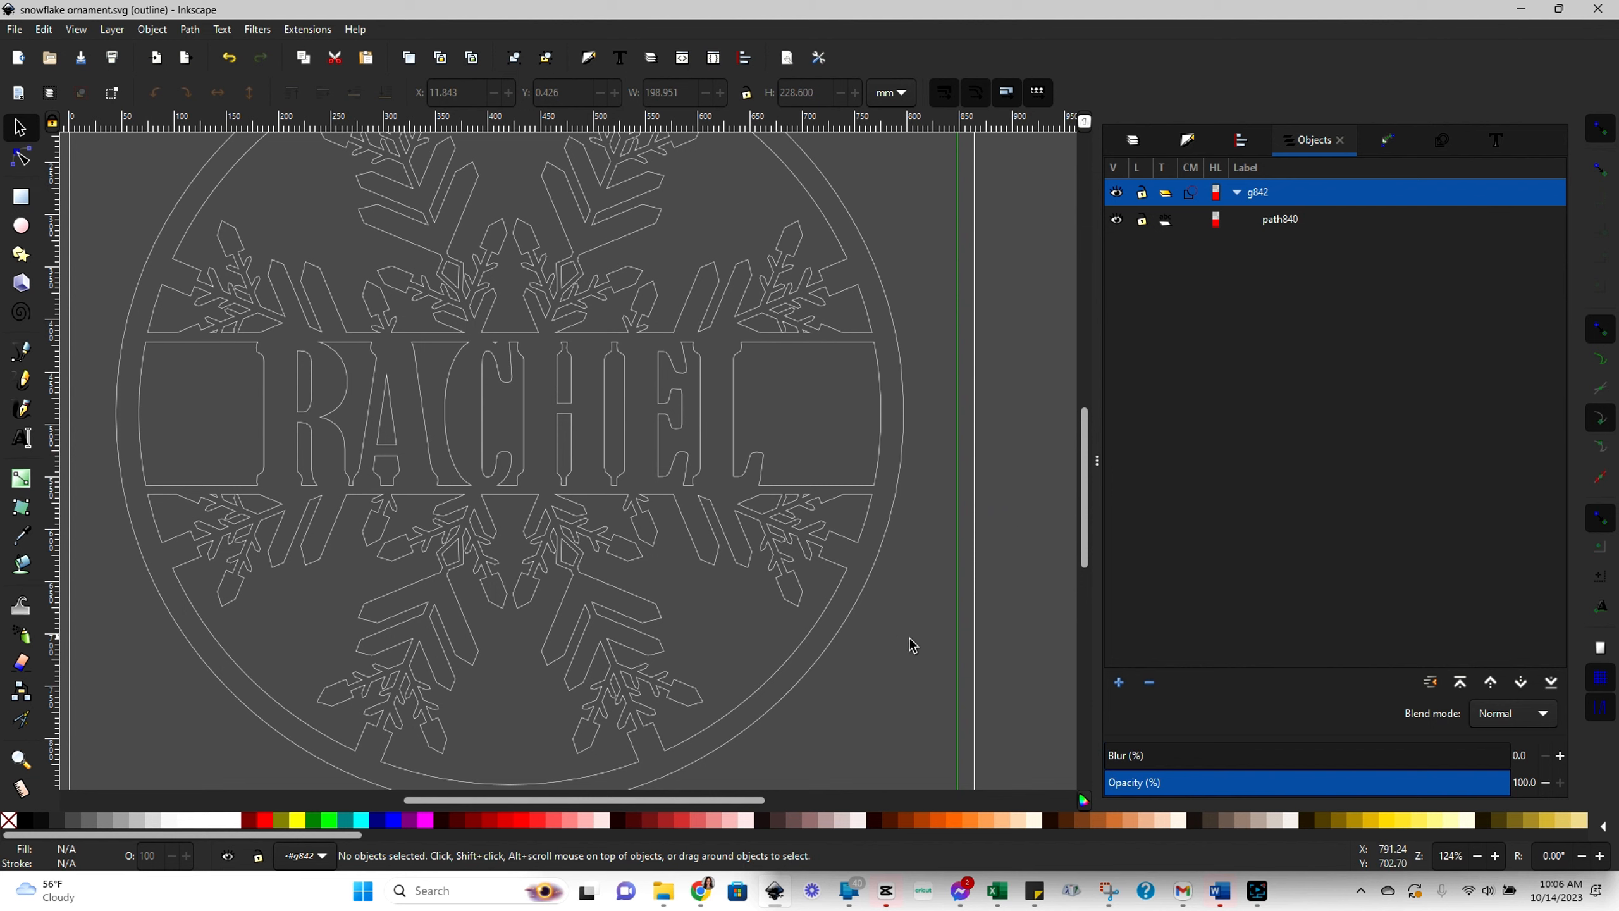
mouse_move(480, 487)
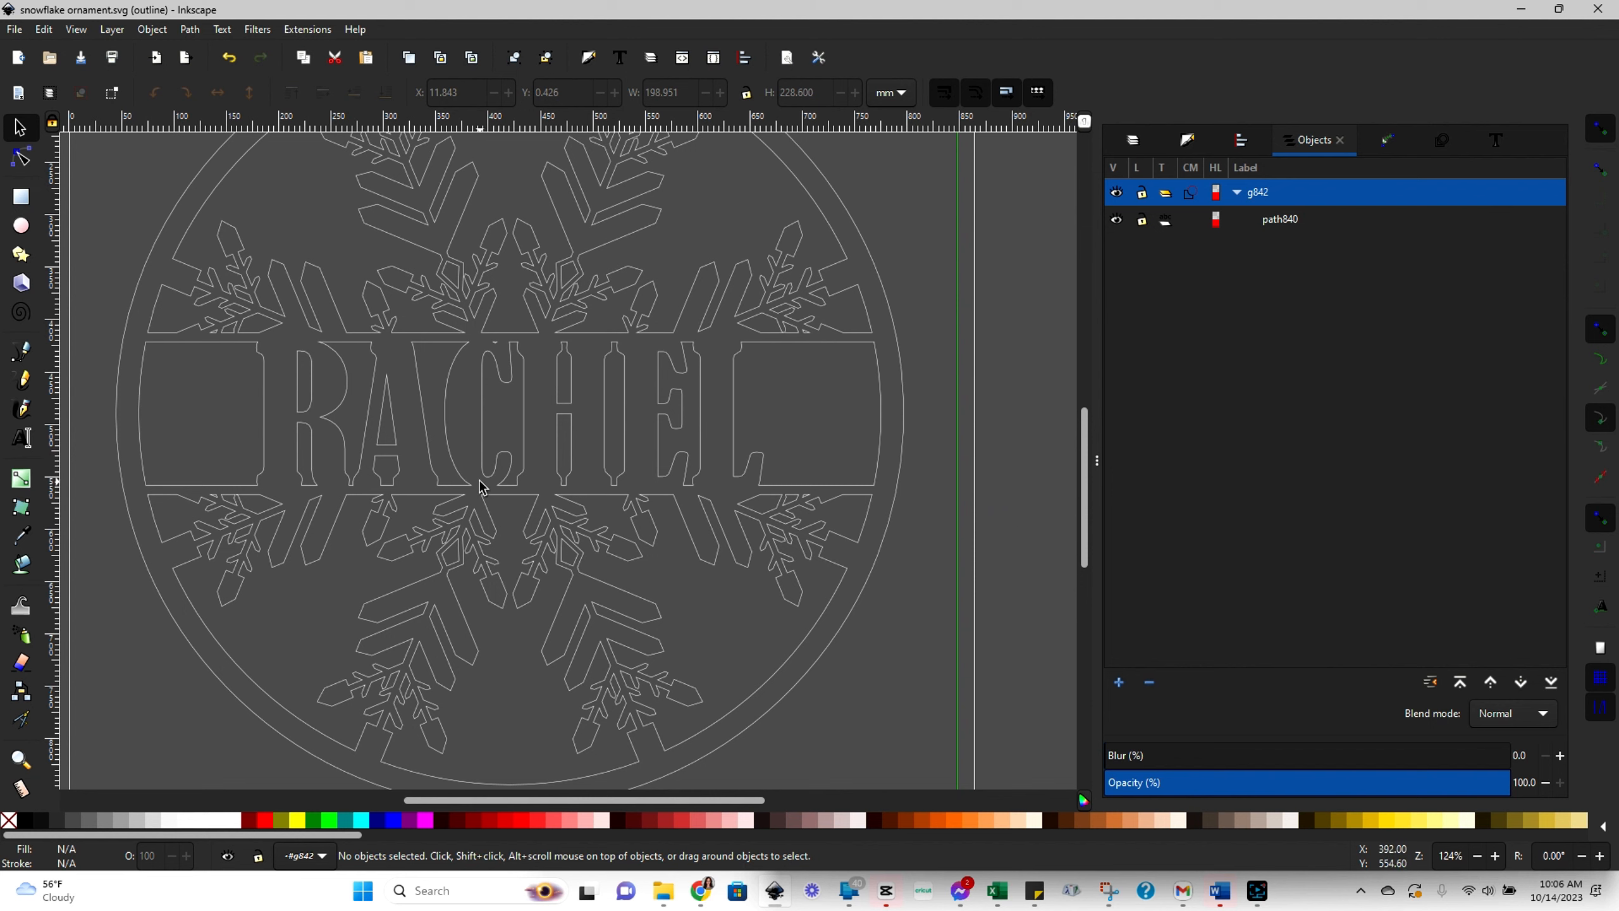
mouse_move(506, 504)
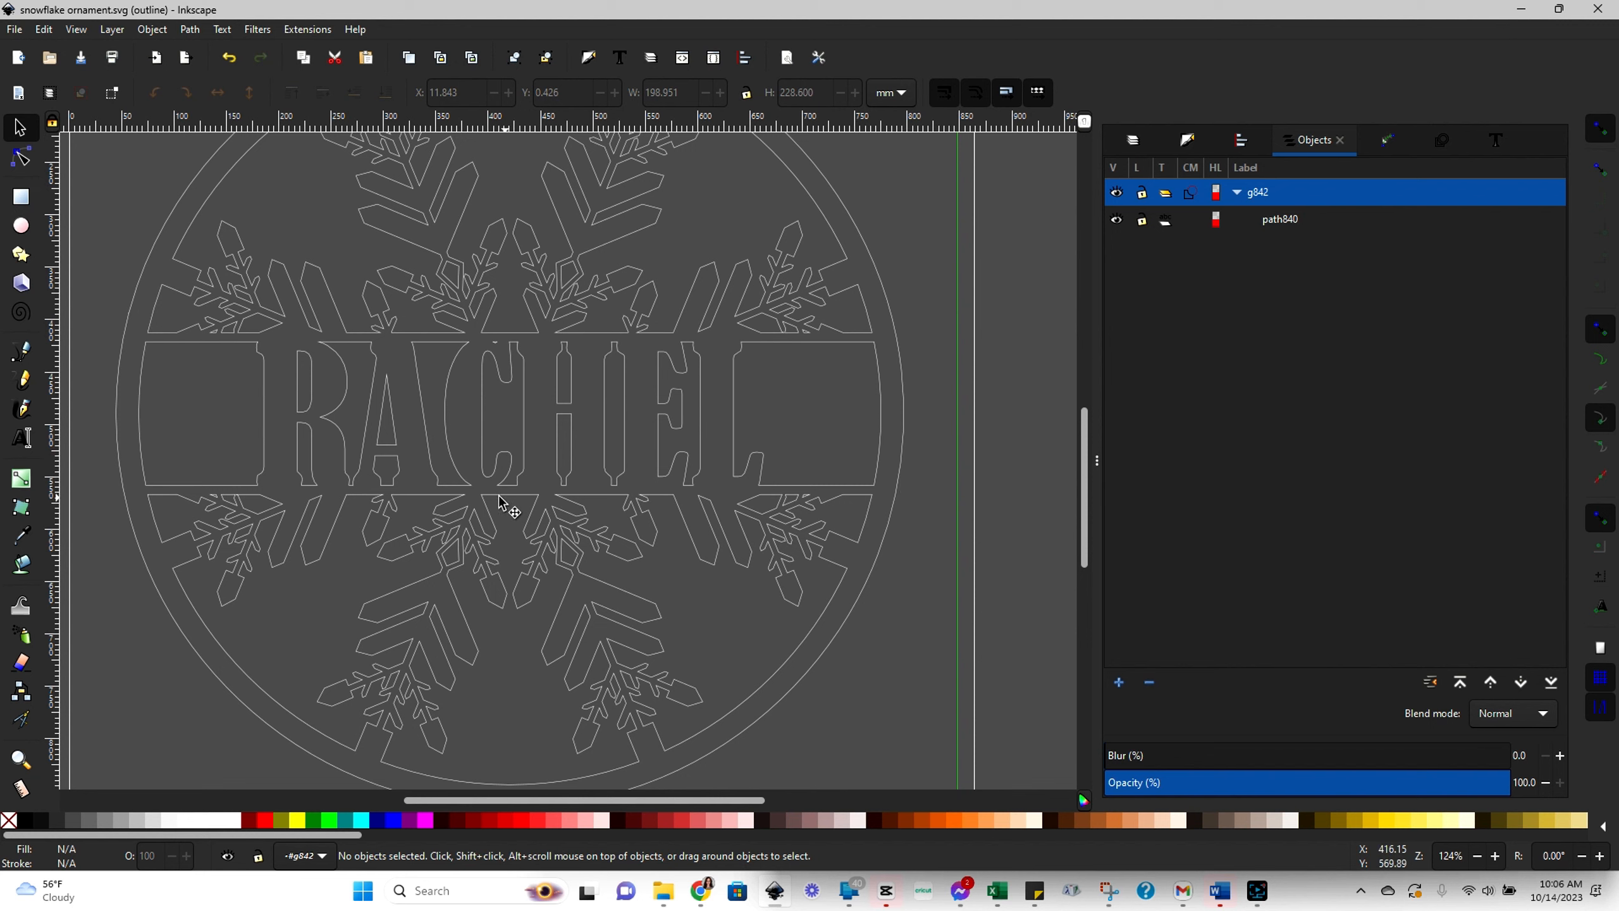
mouse_move(407, 454)
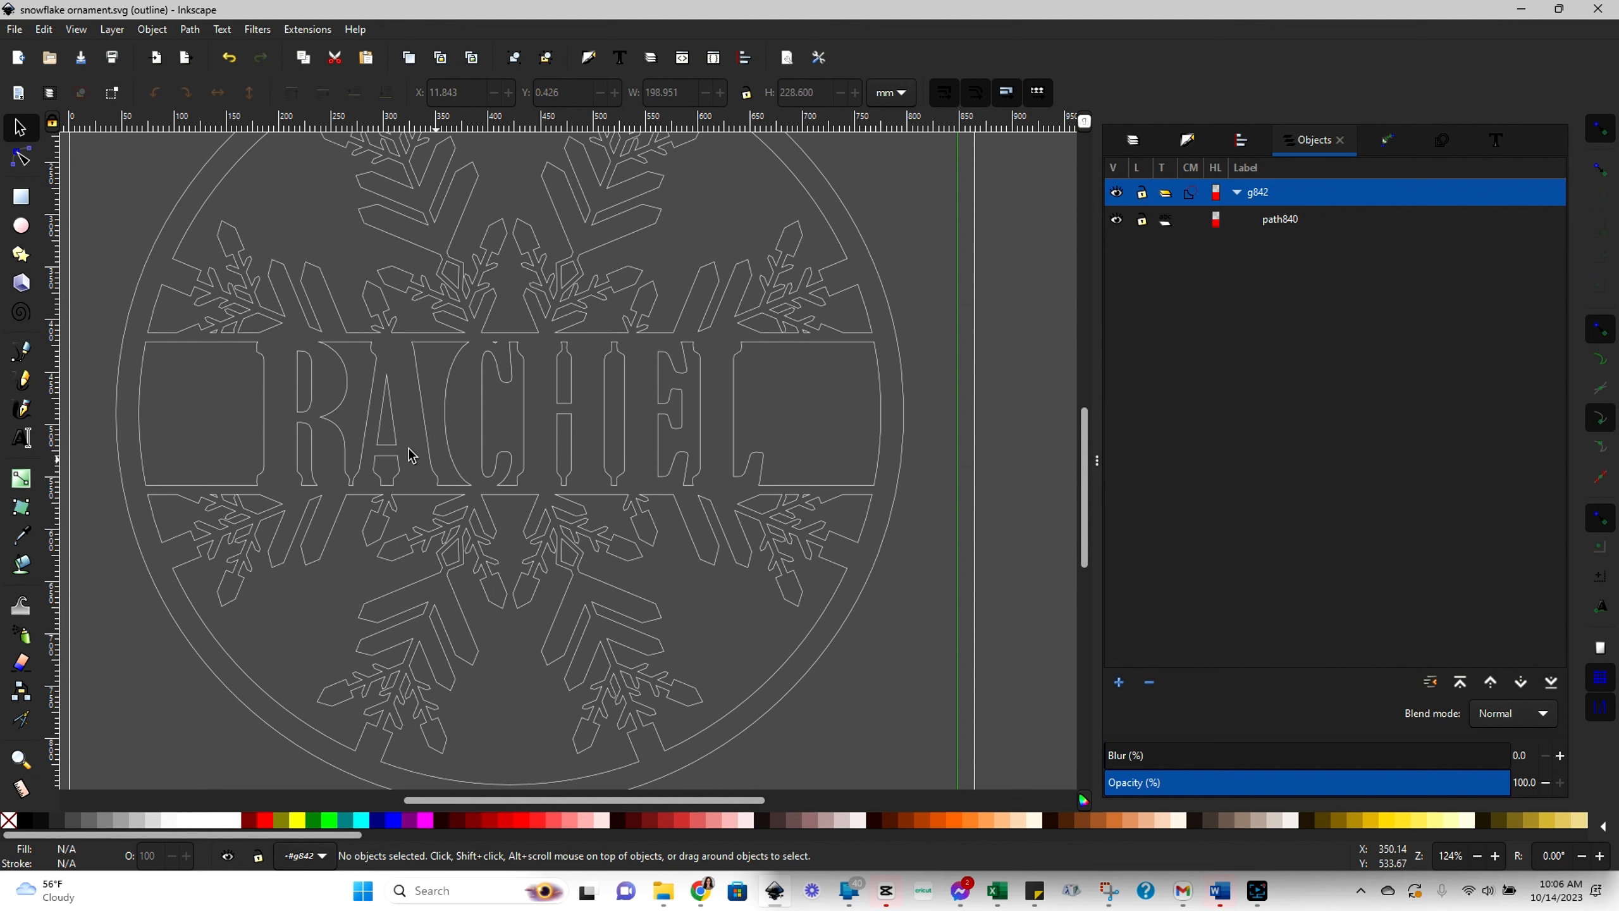
mouse_move(706, 582)
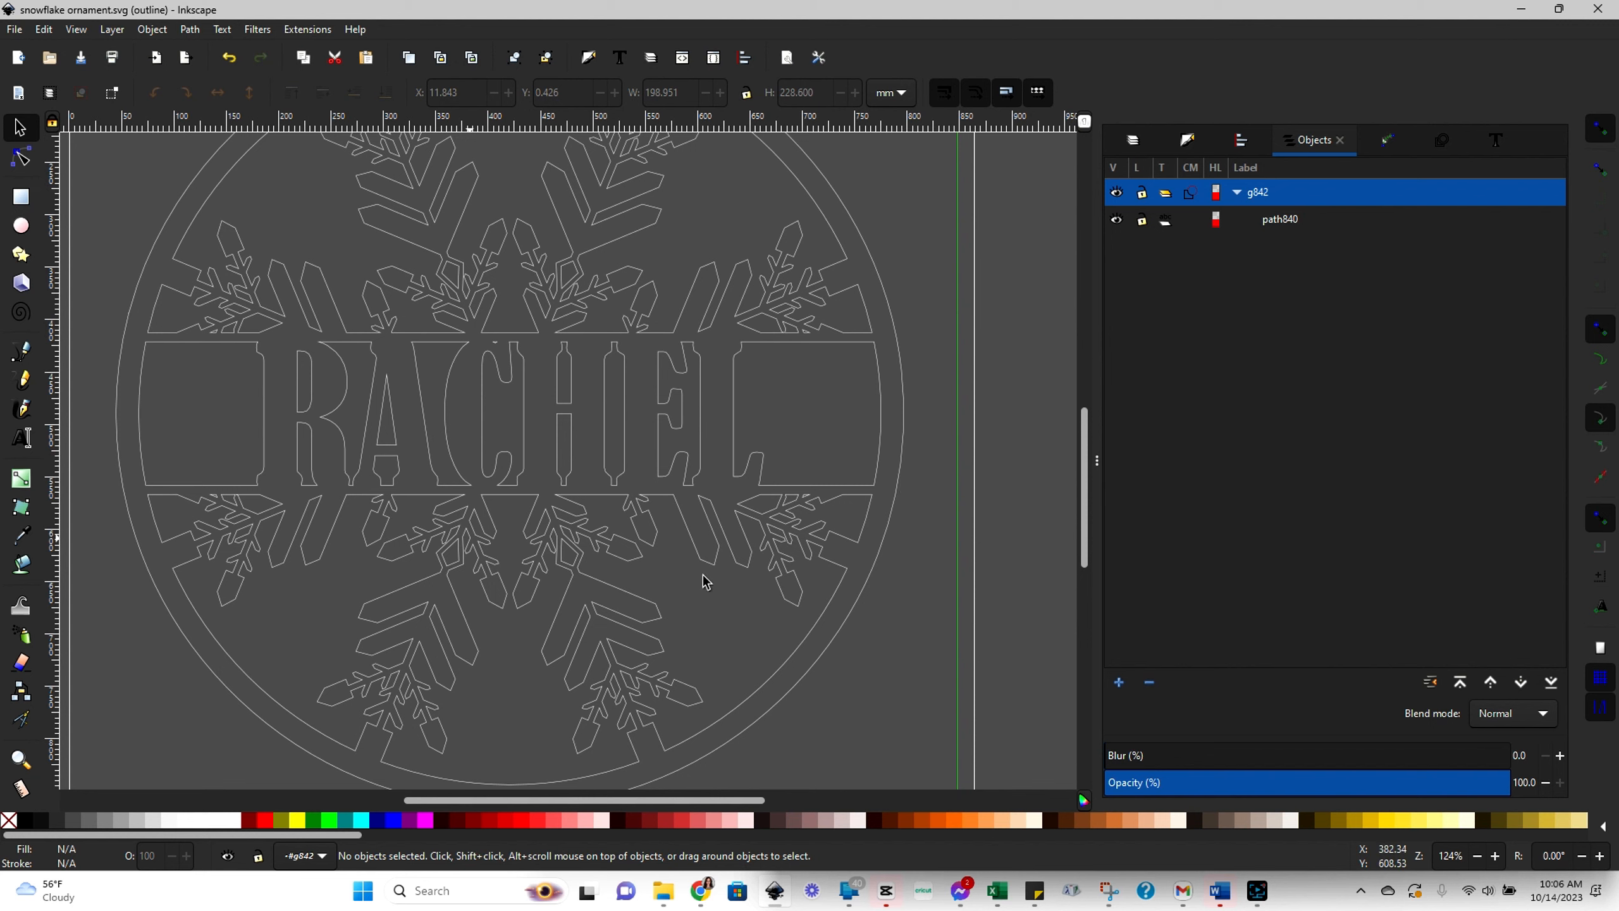
mouse_move(1010, 578)
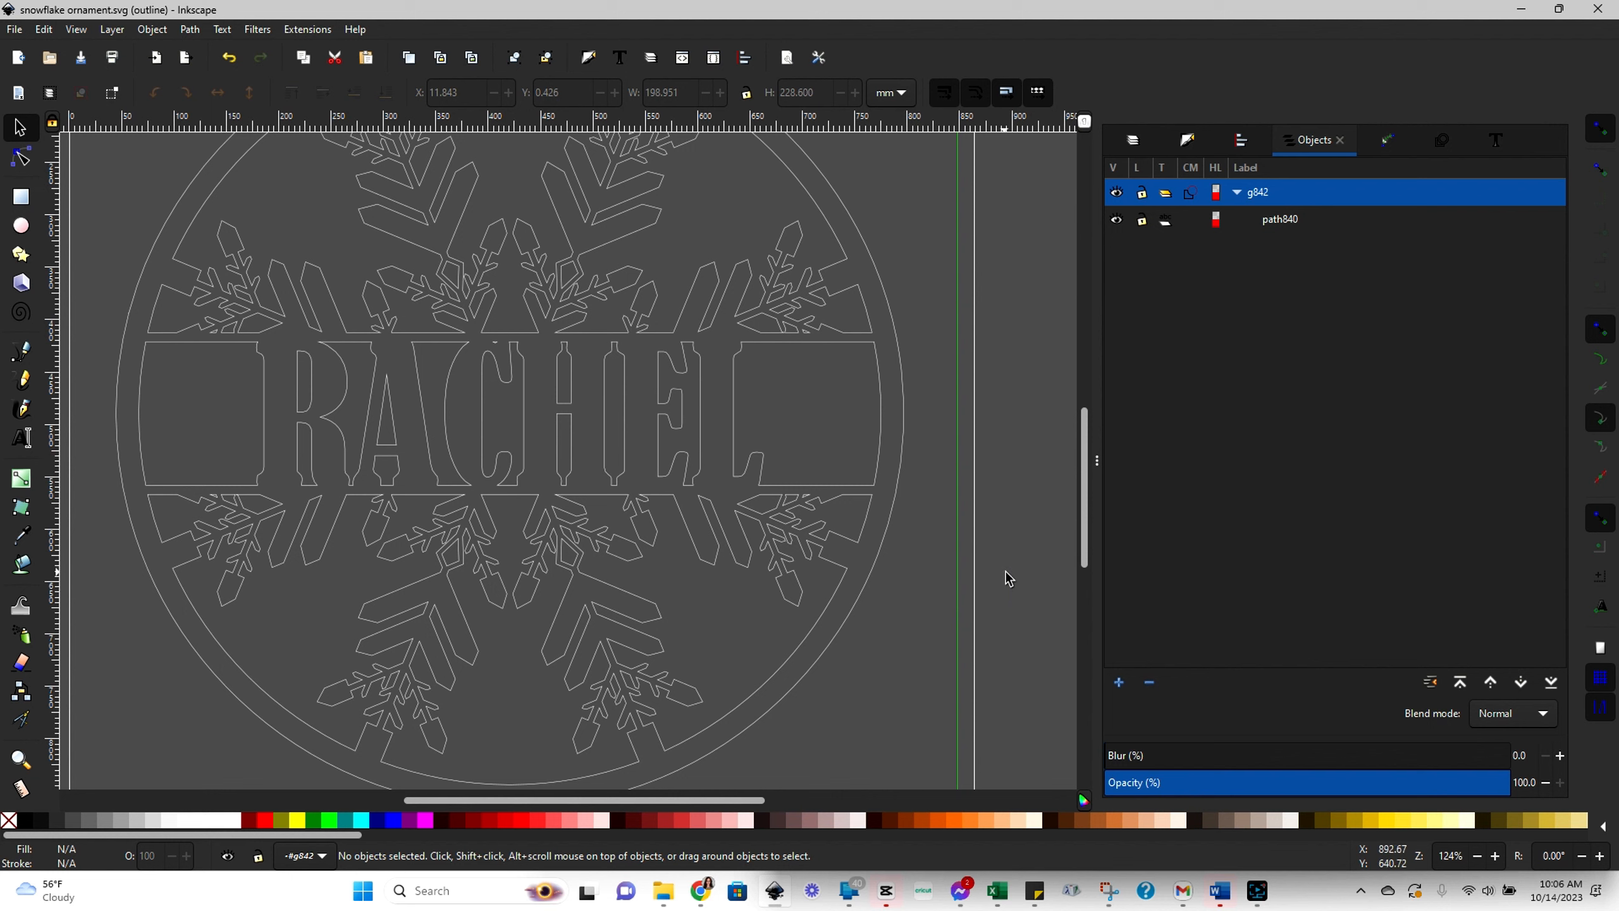
mouse_move(1033, 598)
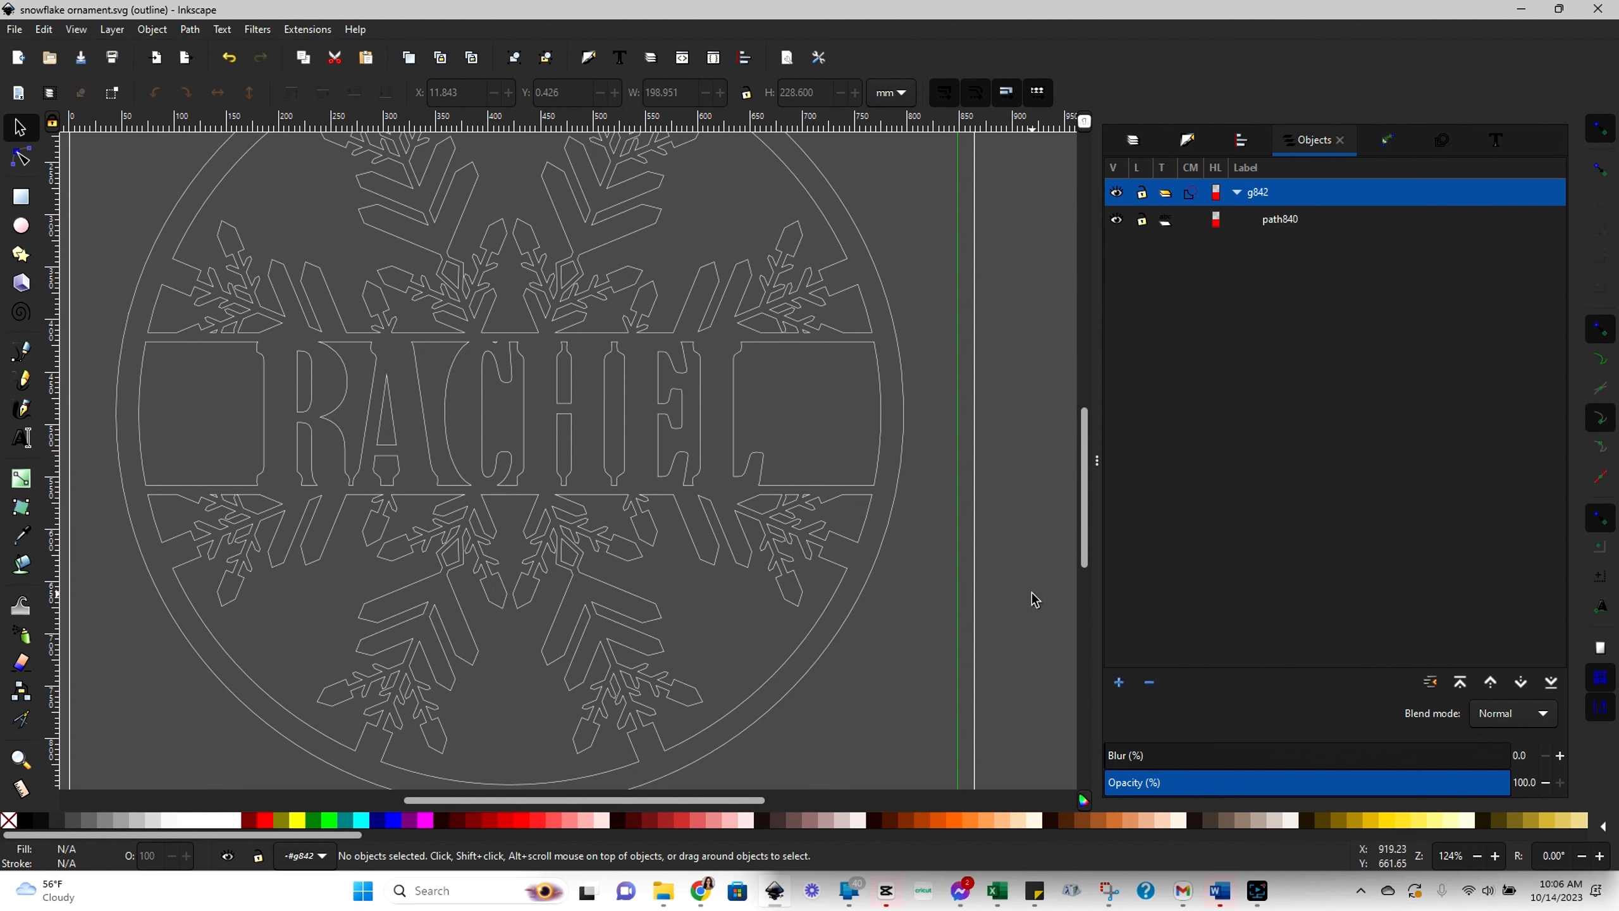
mouse_move(1149, 824)
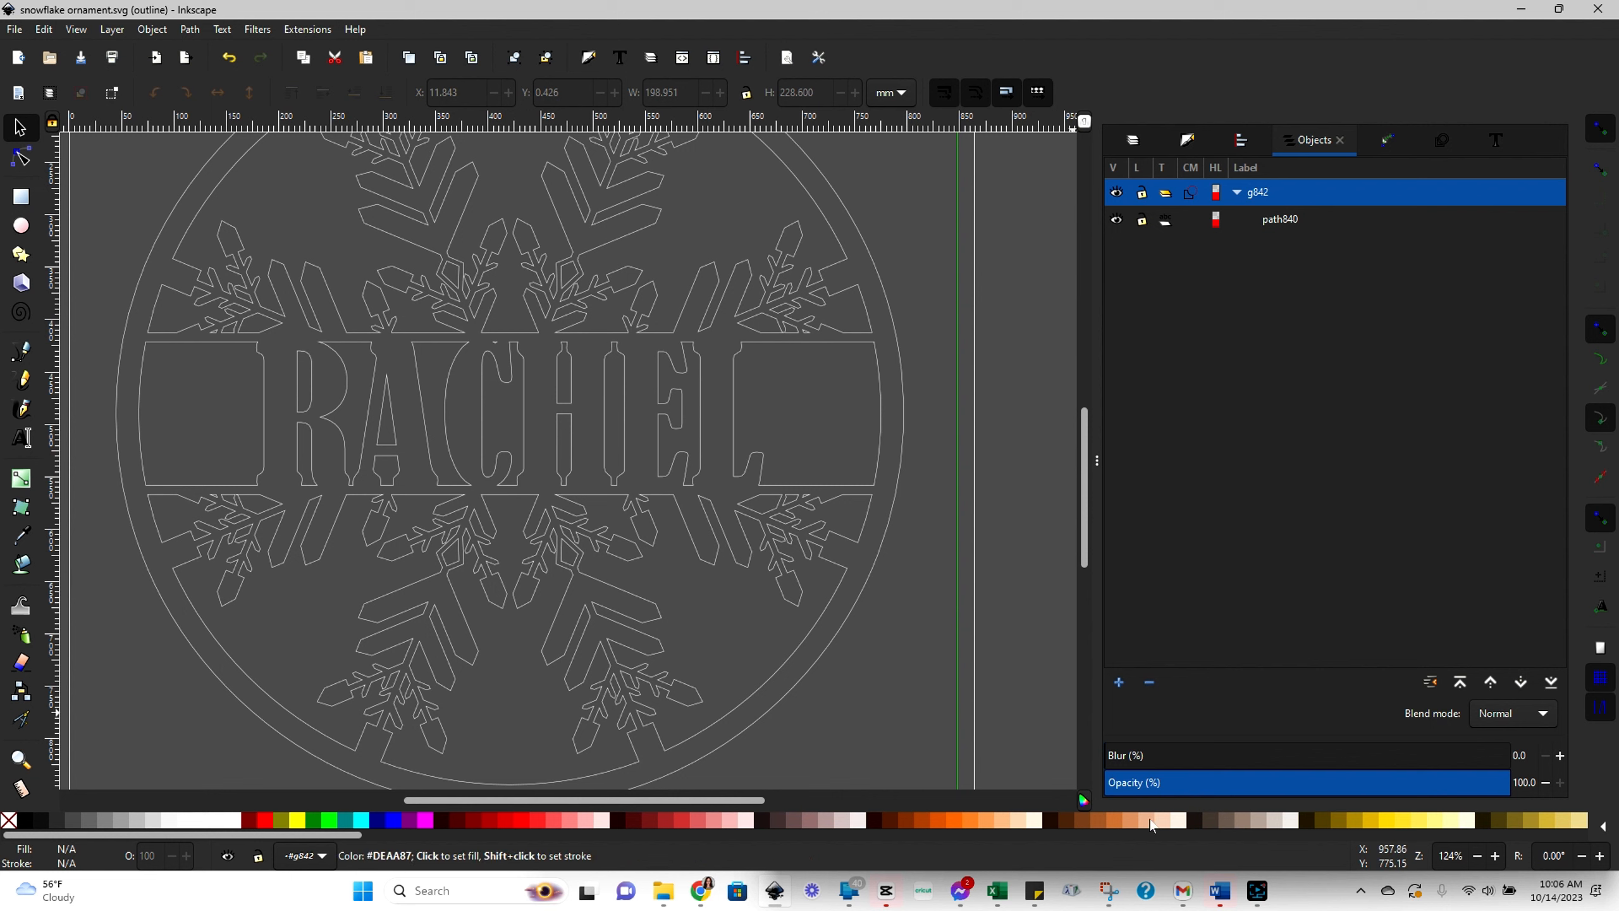